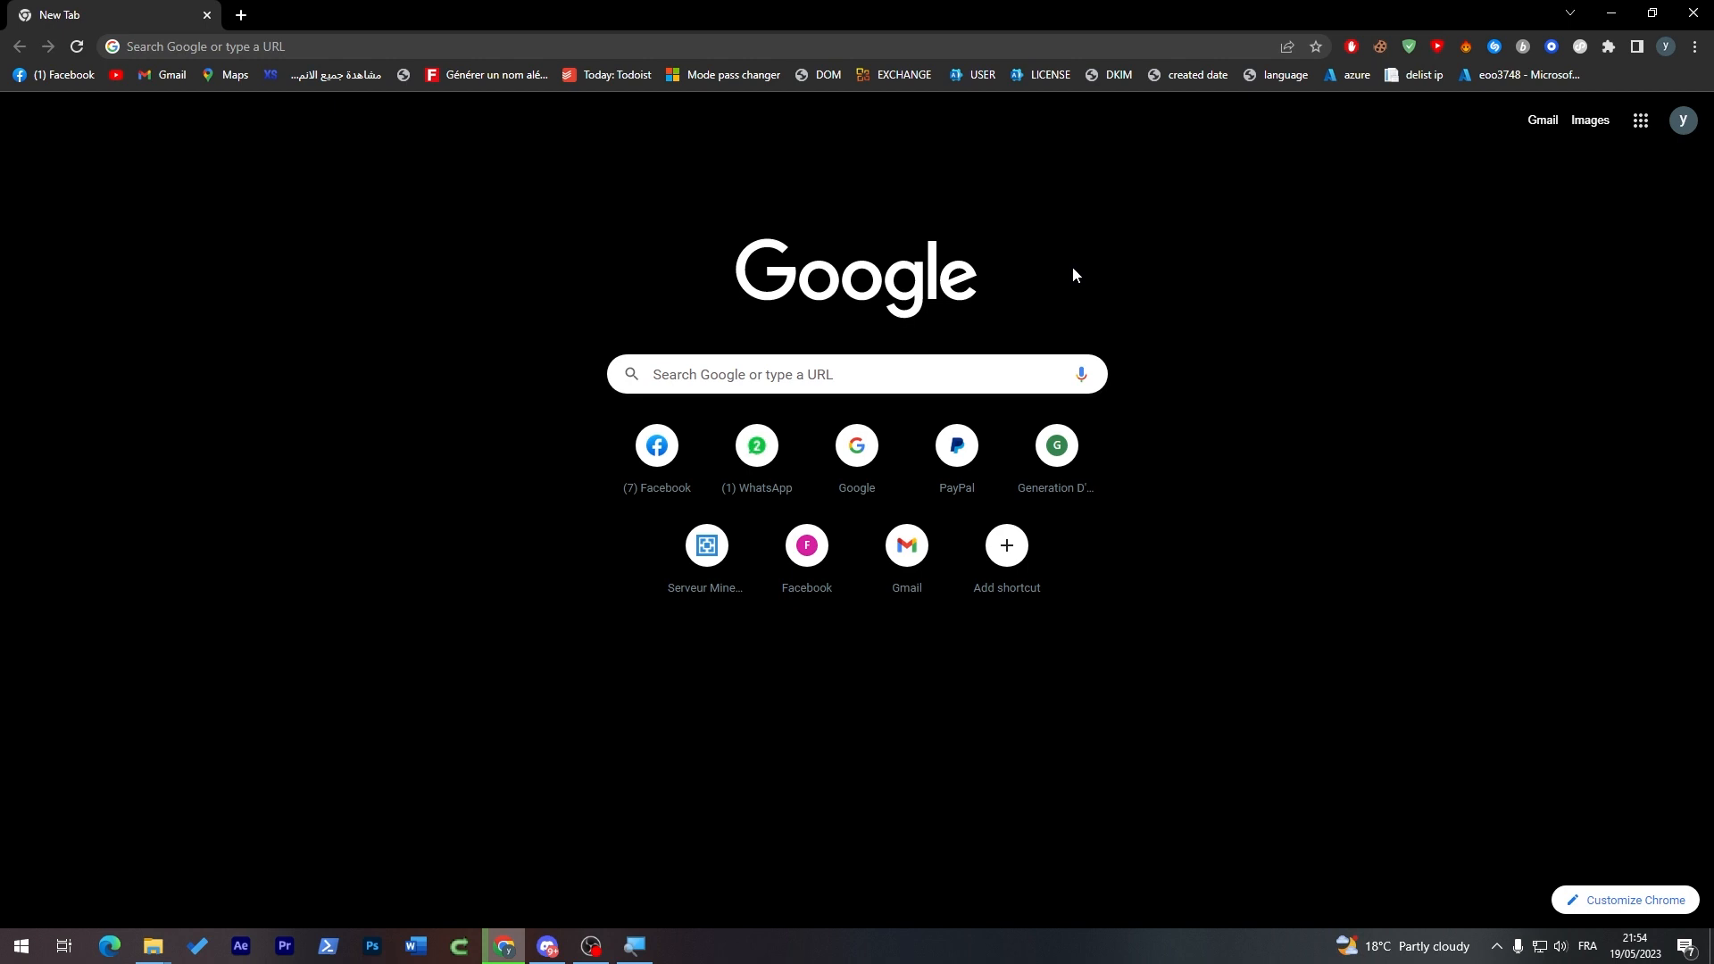
mouse_move(1075, 260)
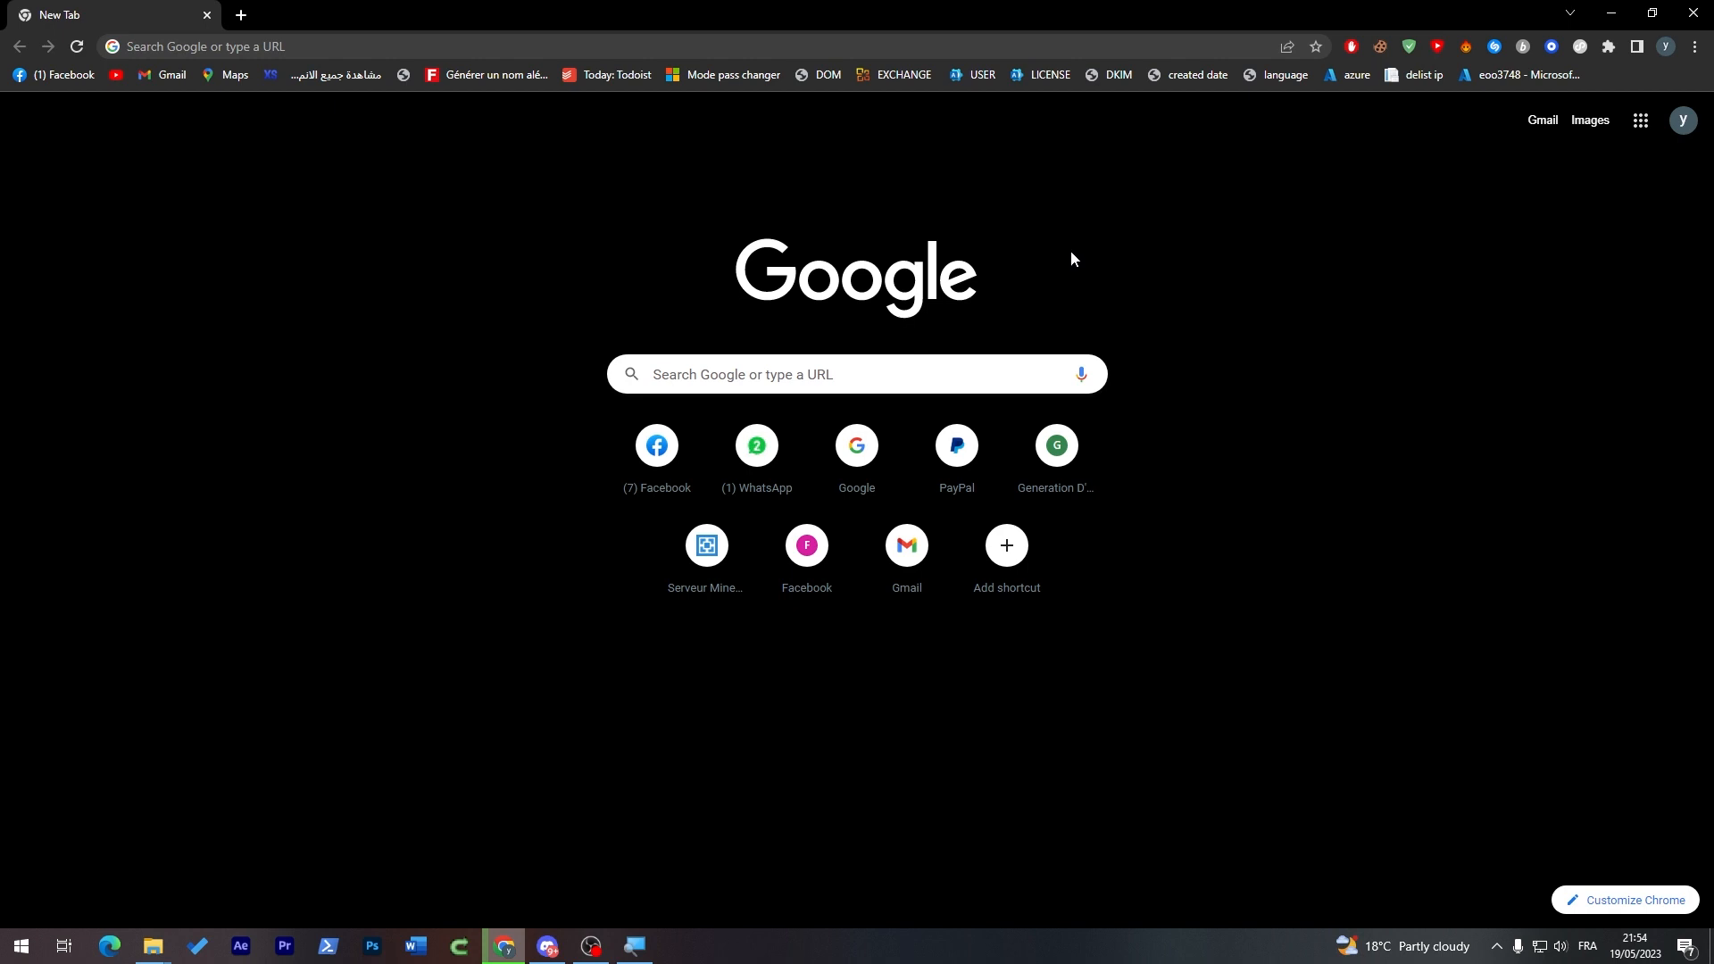
mouse_move(1161, 287)
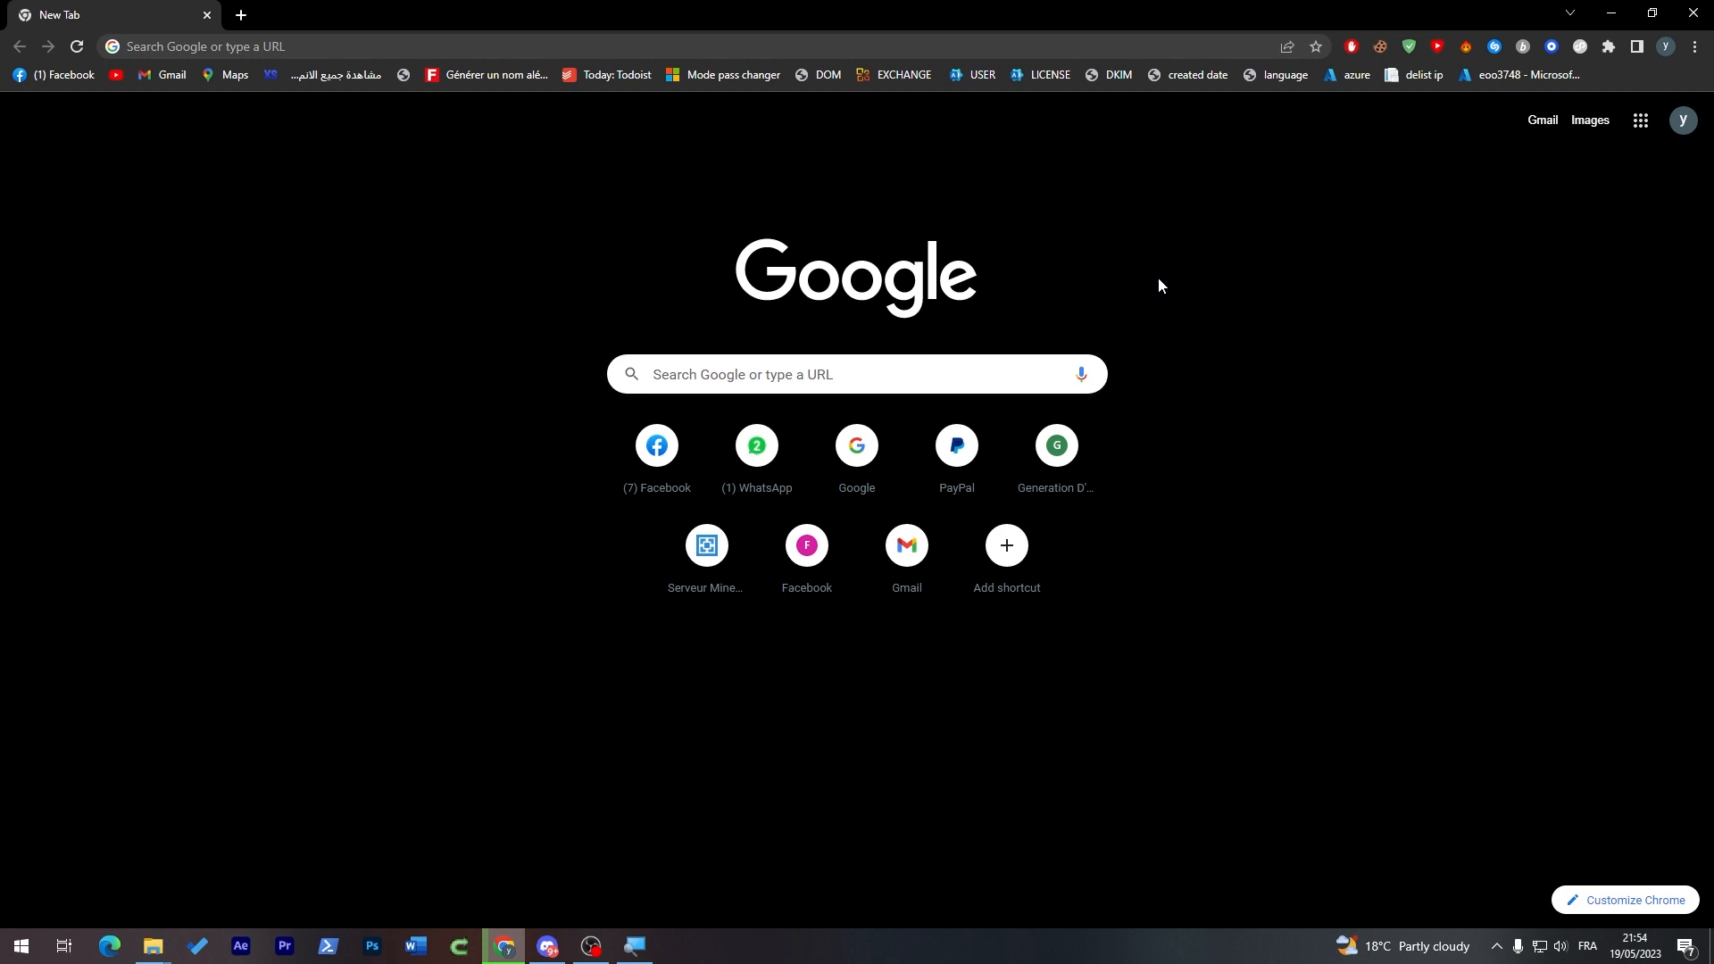
mouse_move(1159, 276)
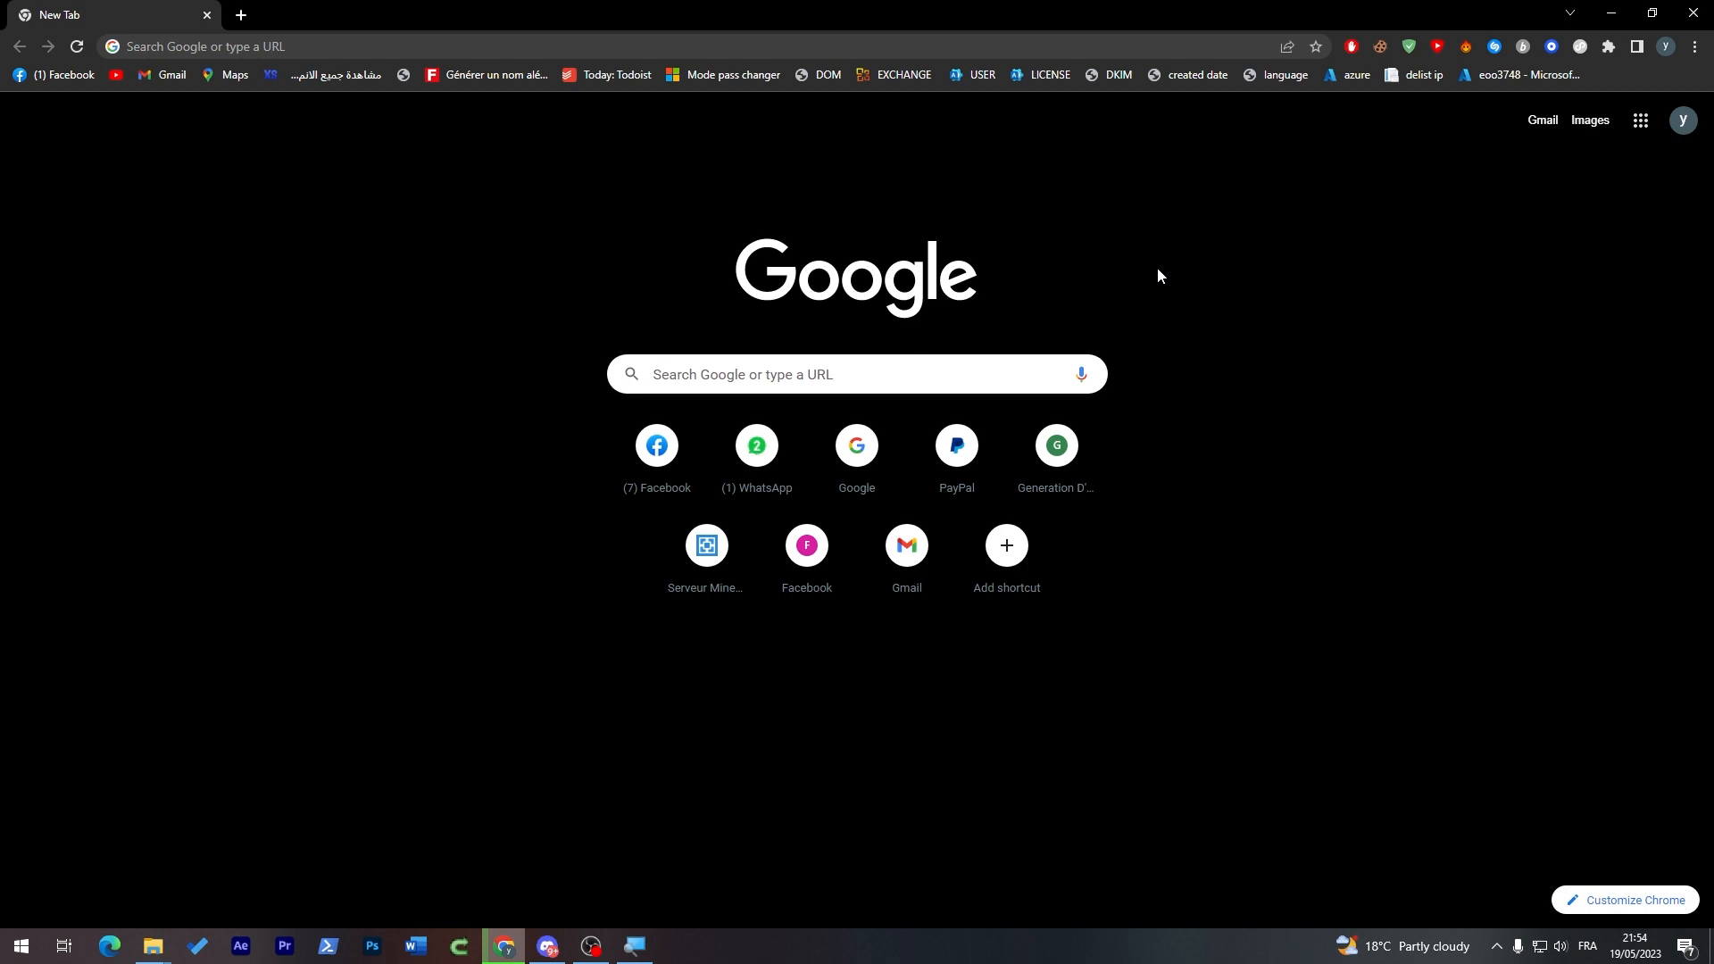
mouse_move(1167, 274)
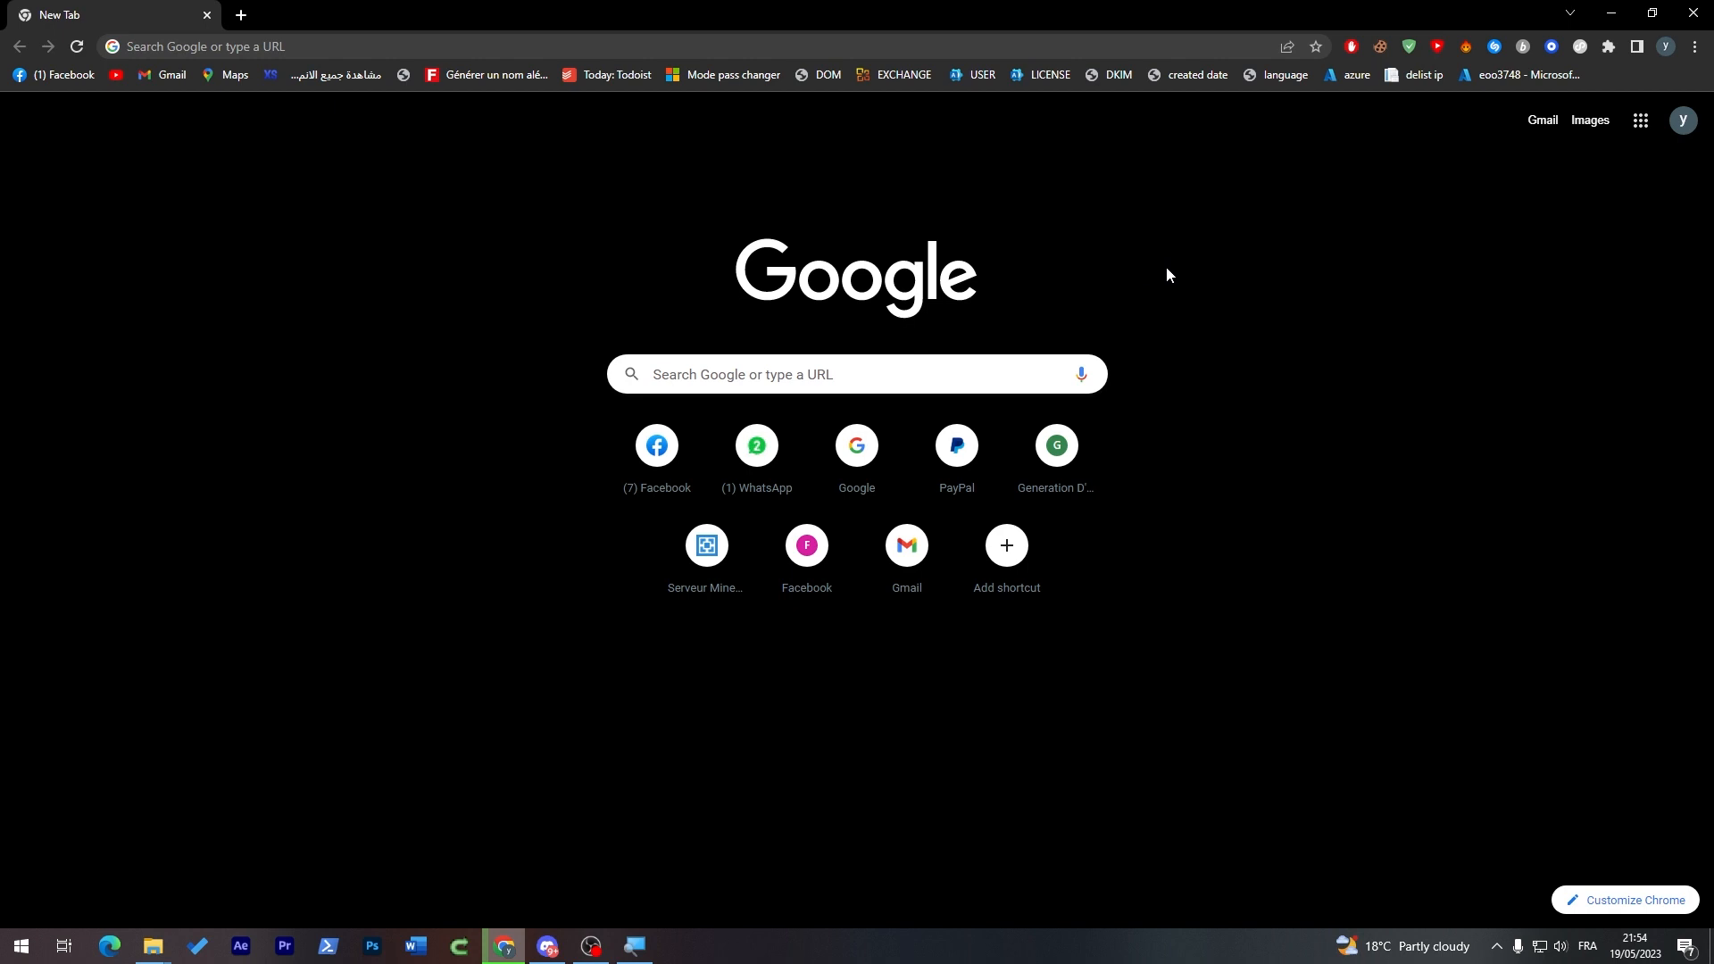
mouse_move(1358, 316)
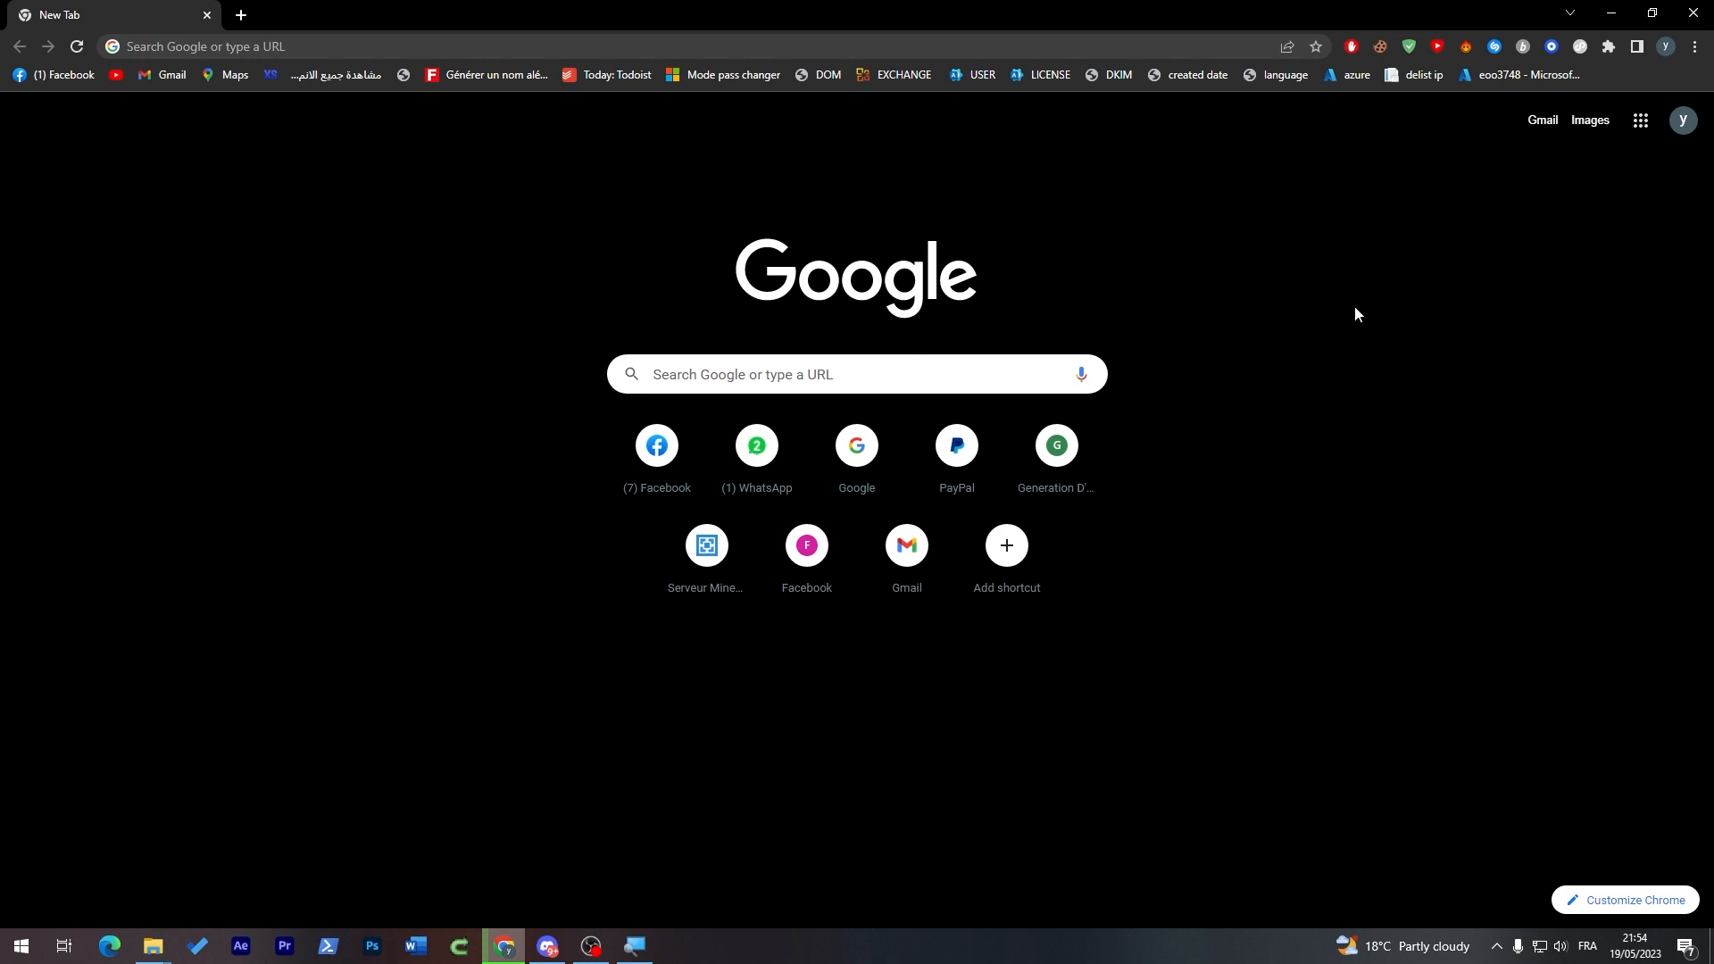
Scroll the Google apps panel down until Sheets, Slides, Forms and Travel are visible.
click(1639, 120)
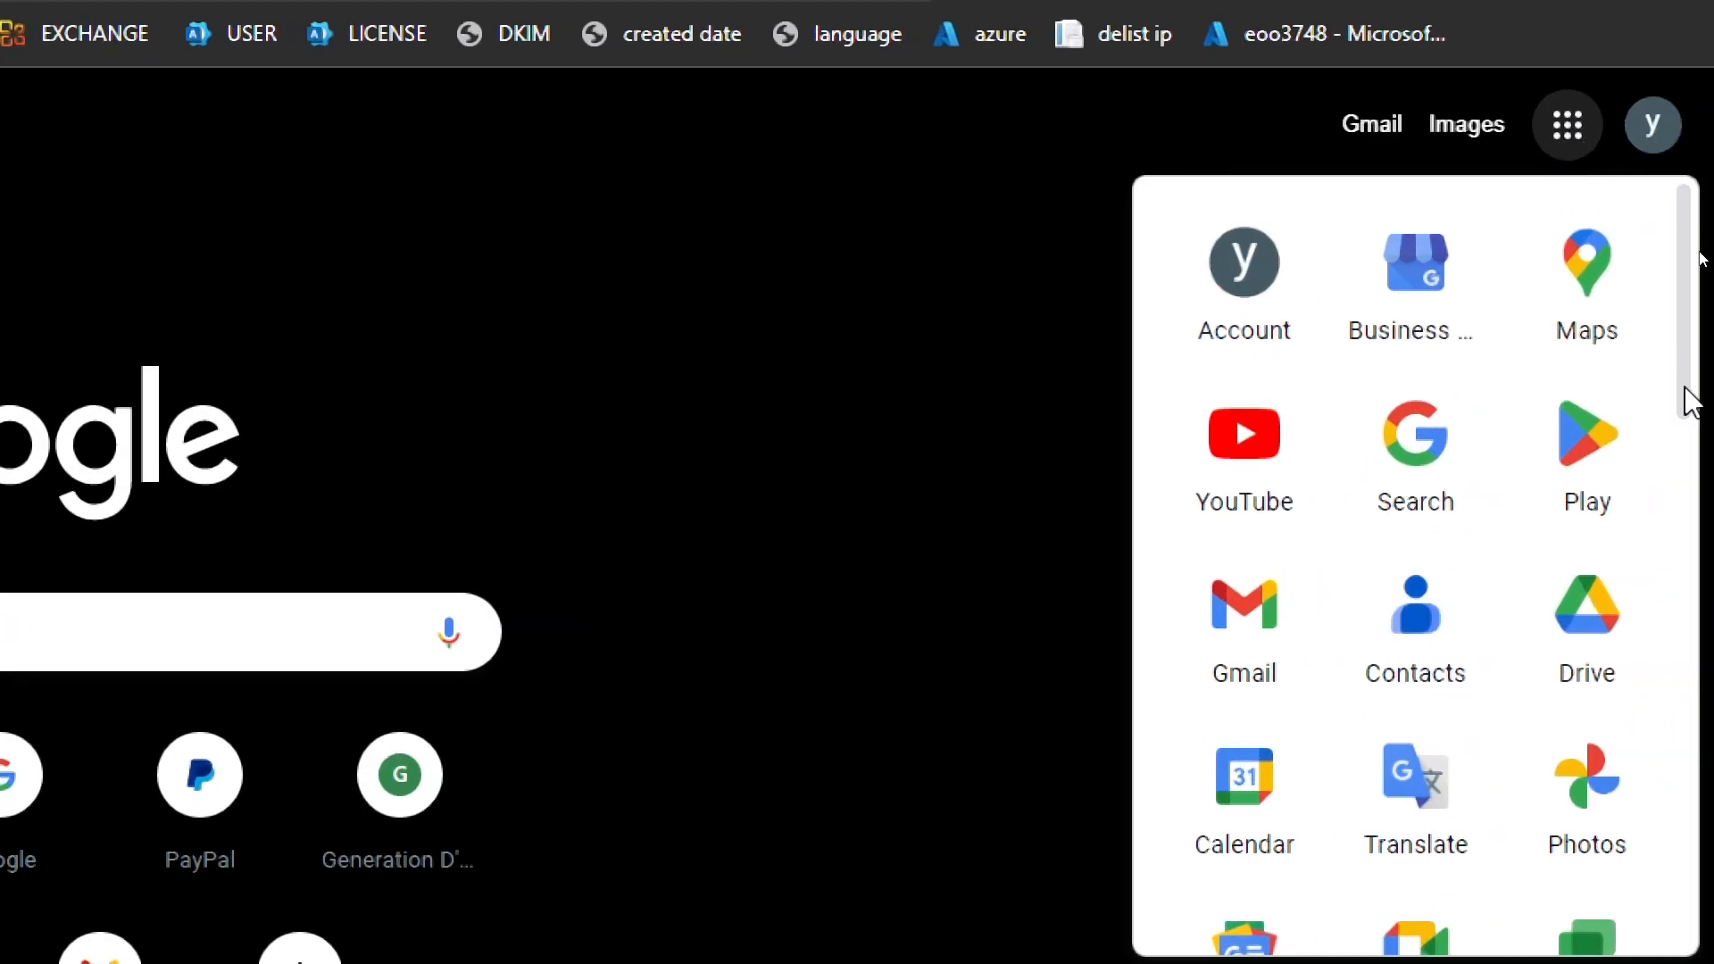
scroll(down, 3)
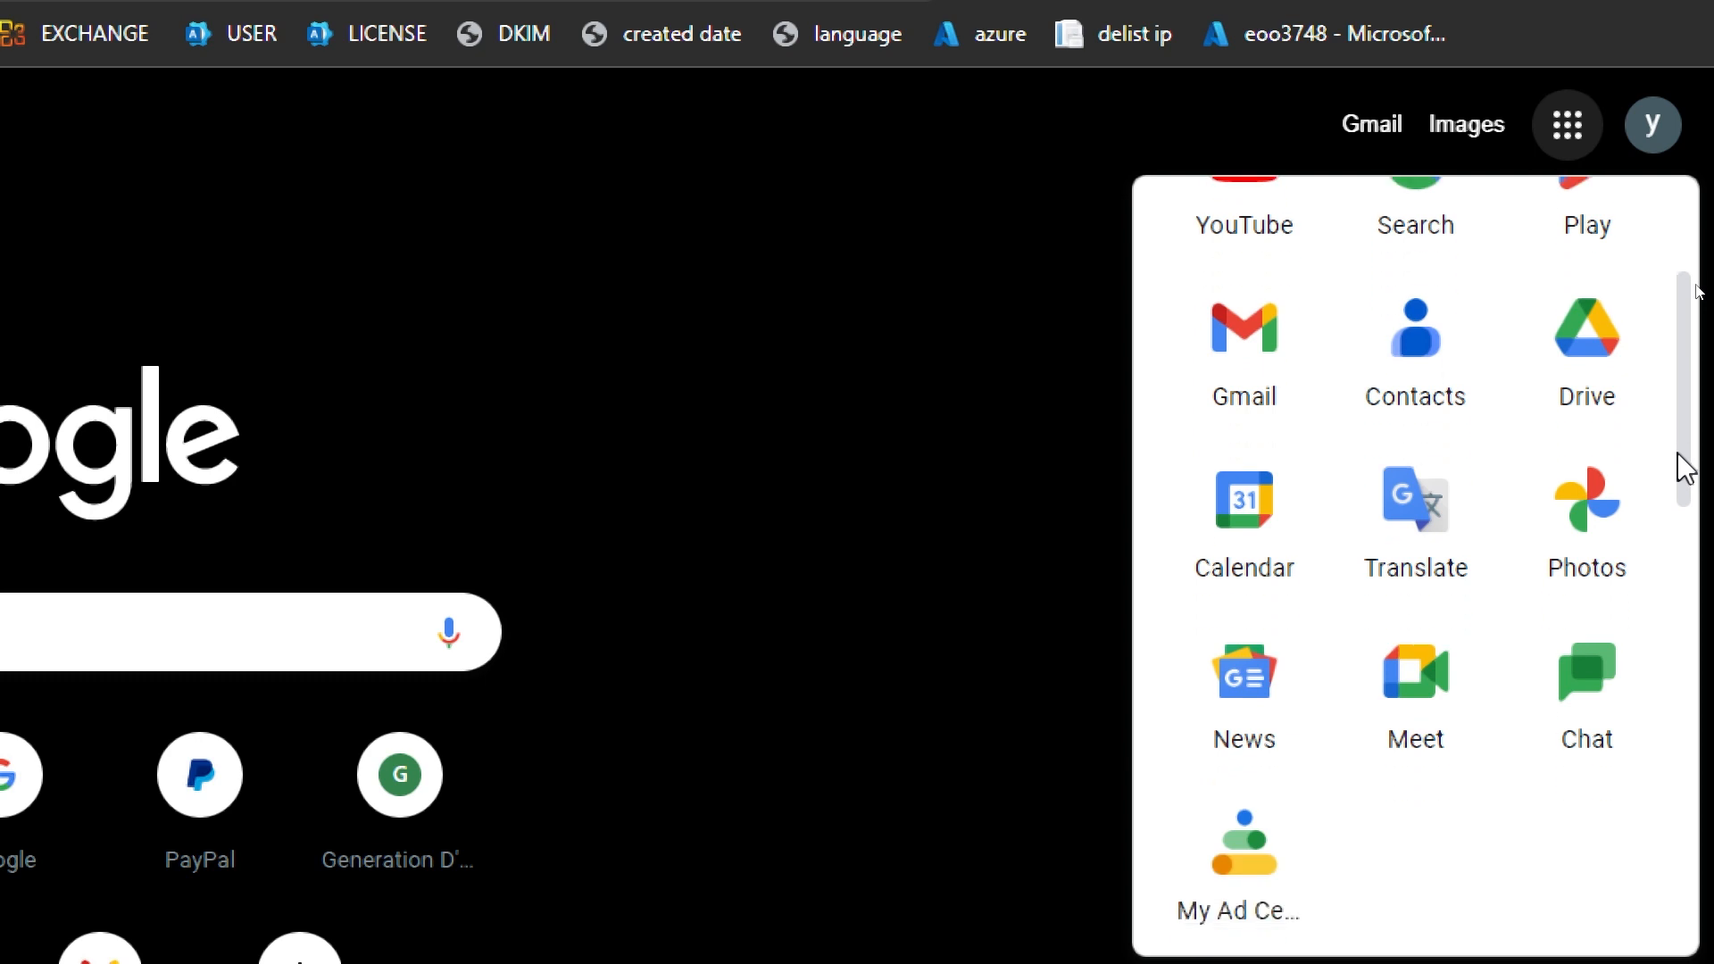
scroll(down, 3)
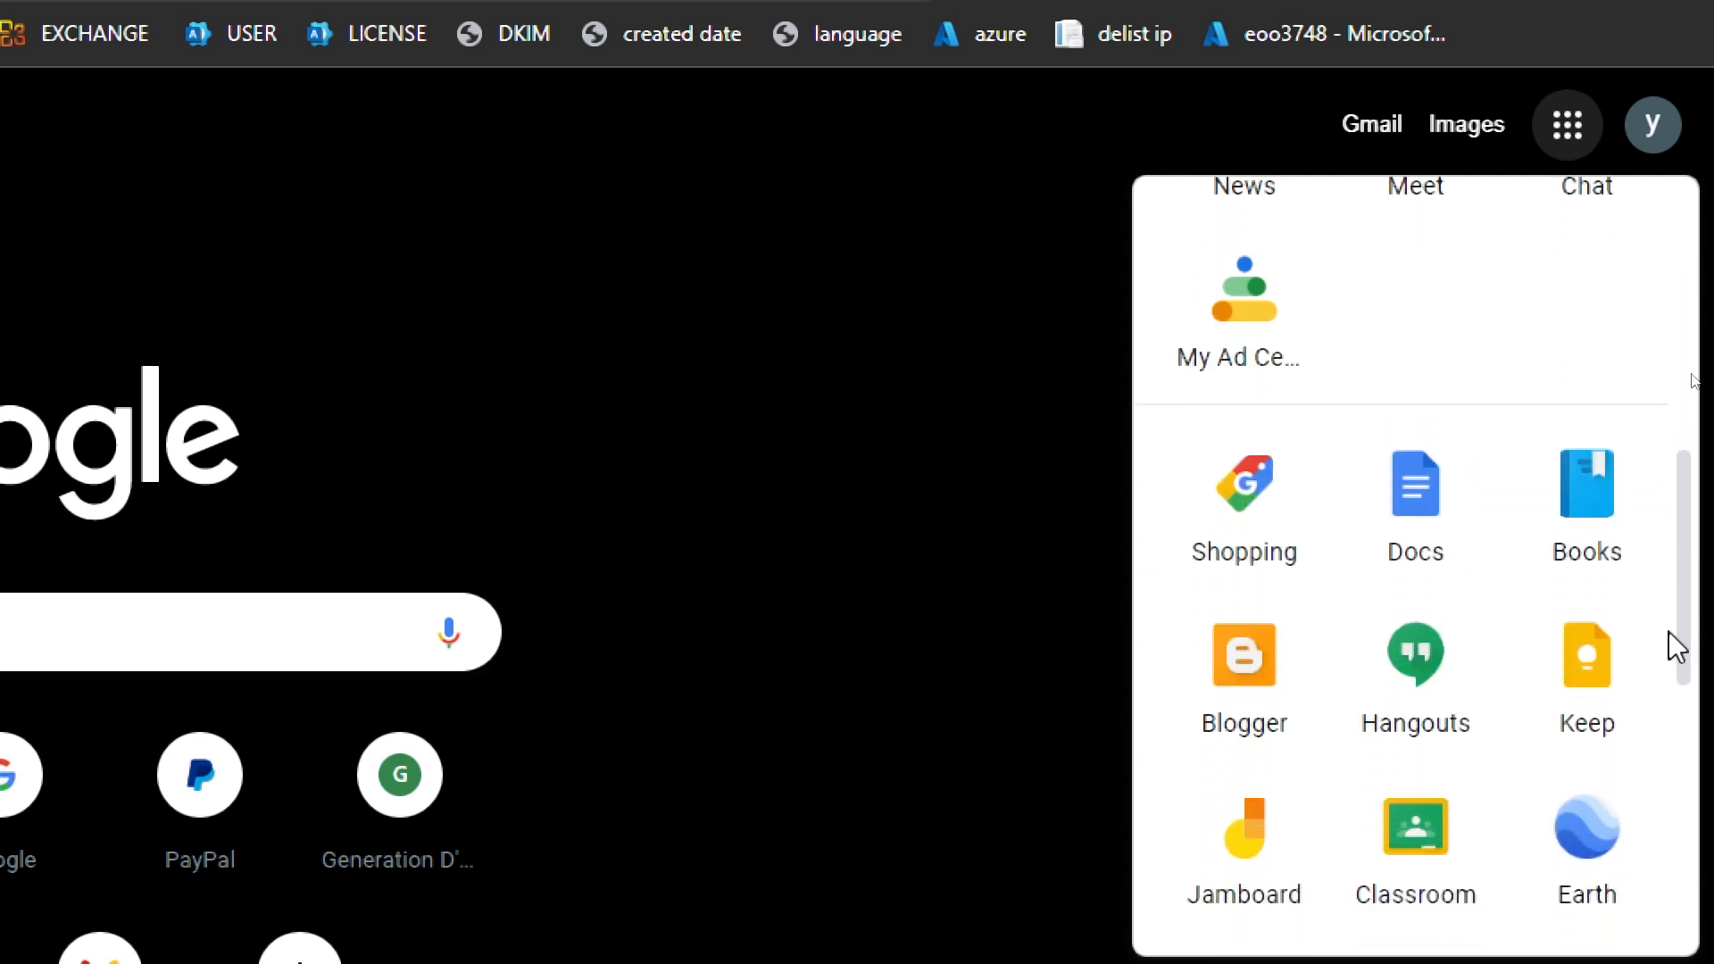
scroll(down, 3)
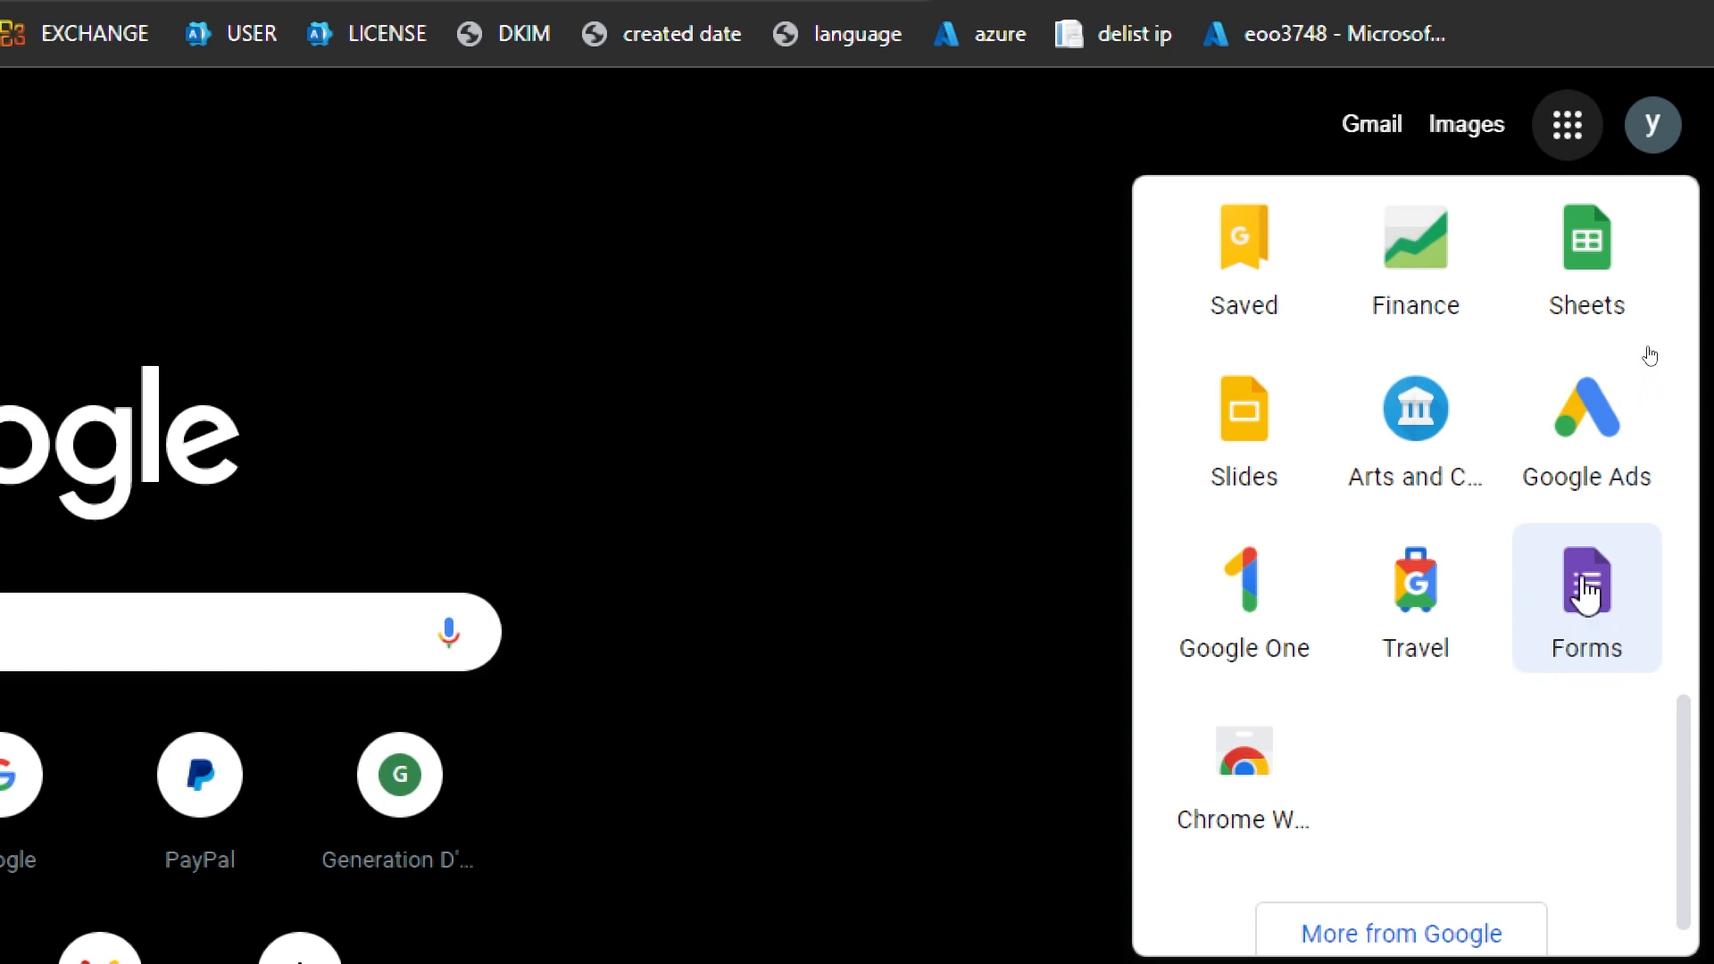
Launch Forms, start a Blank form and dismiss the 'Learn about the new Google Forms' popup.
click(1587, 598)
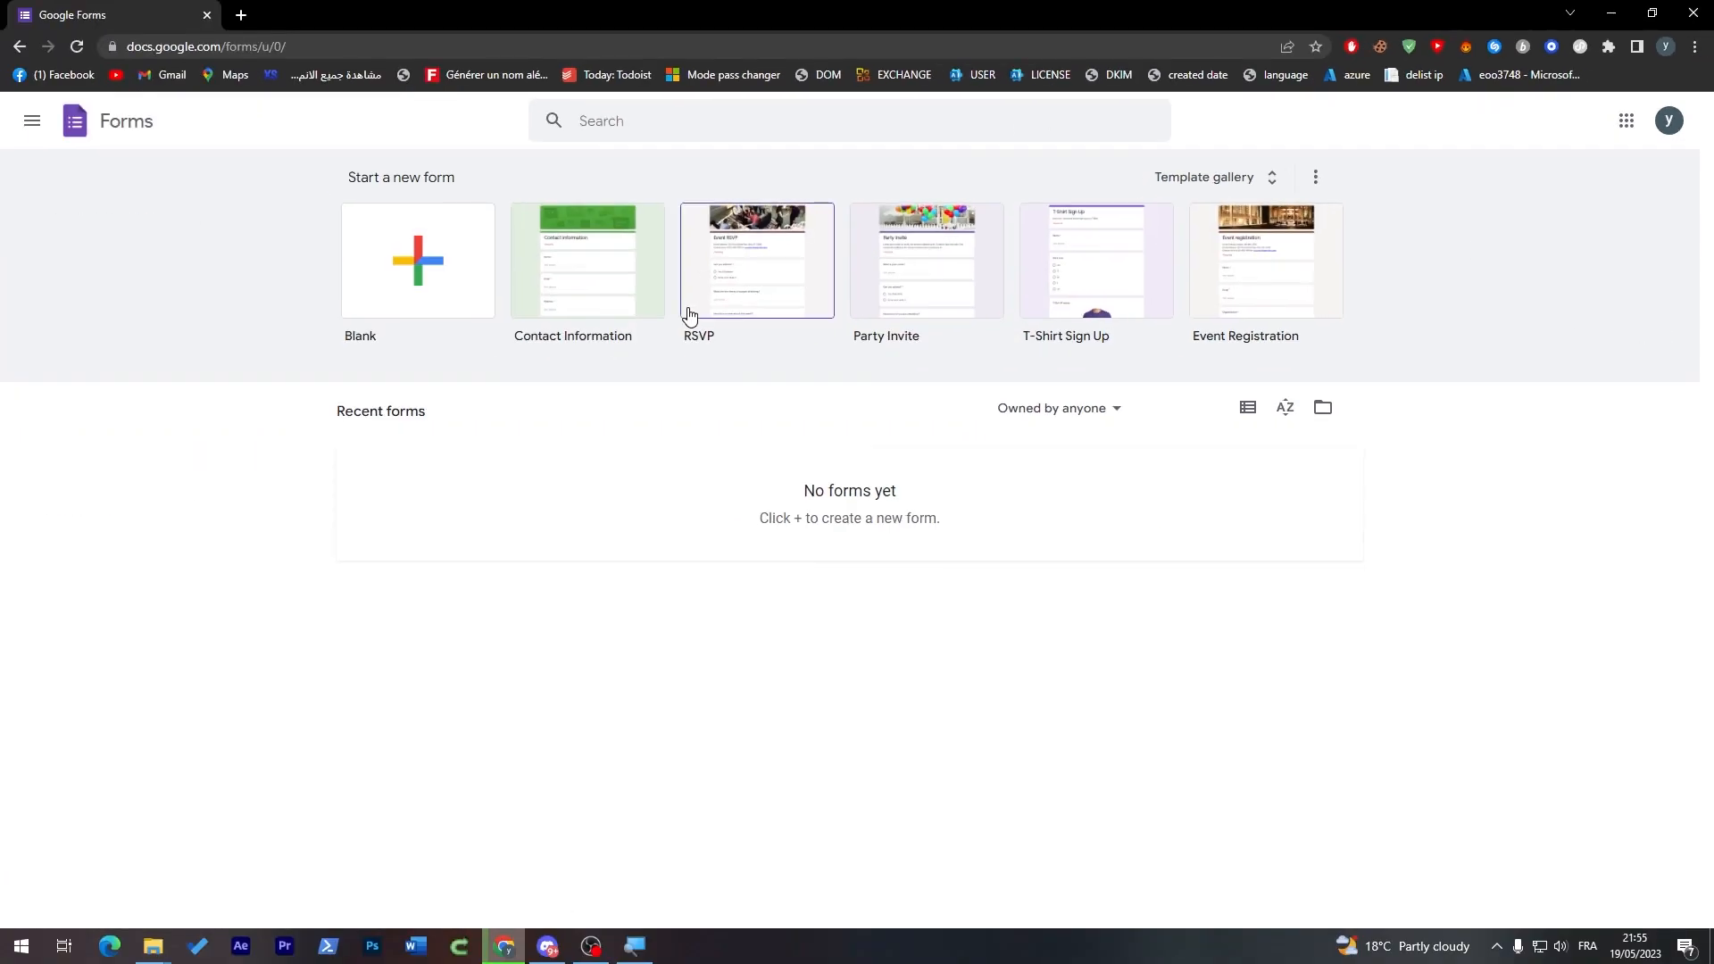
mouse_move(1104, 270)
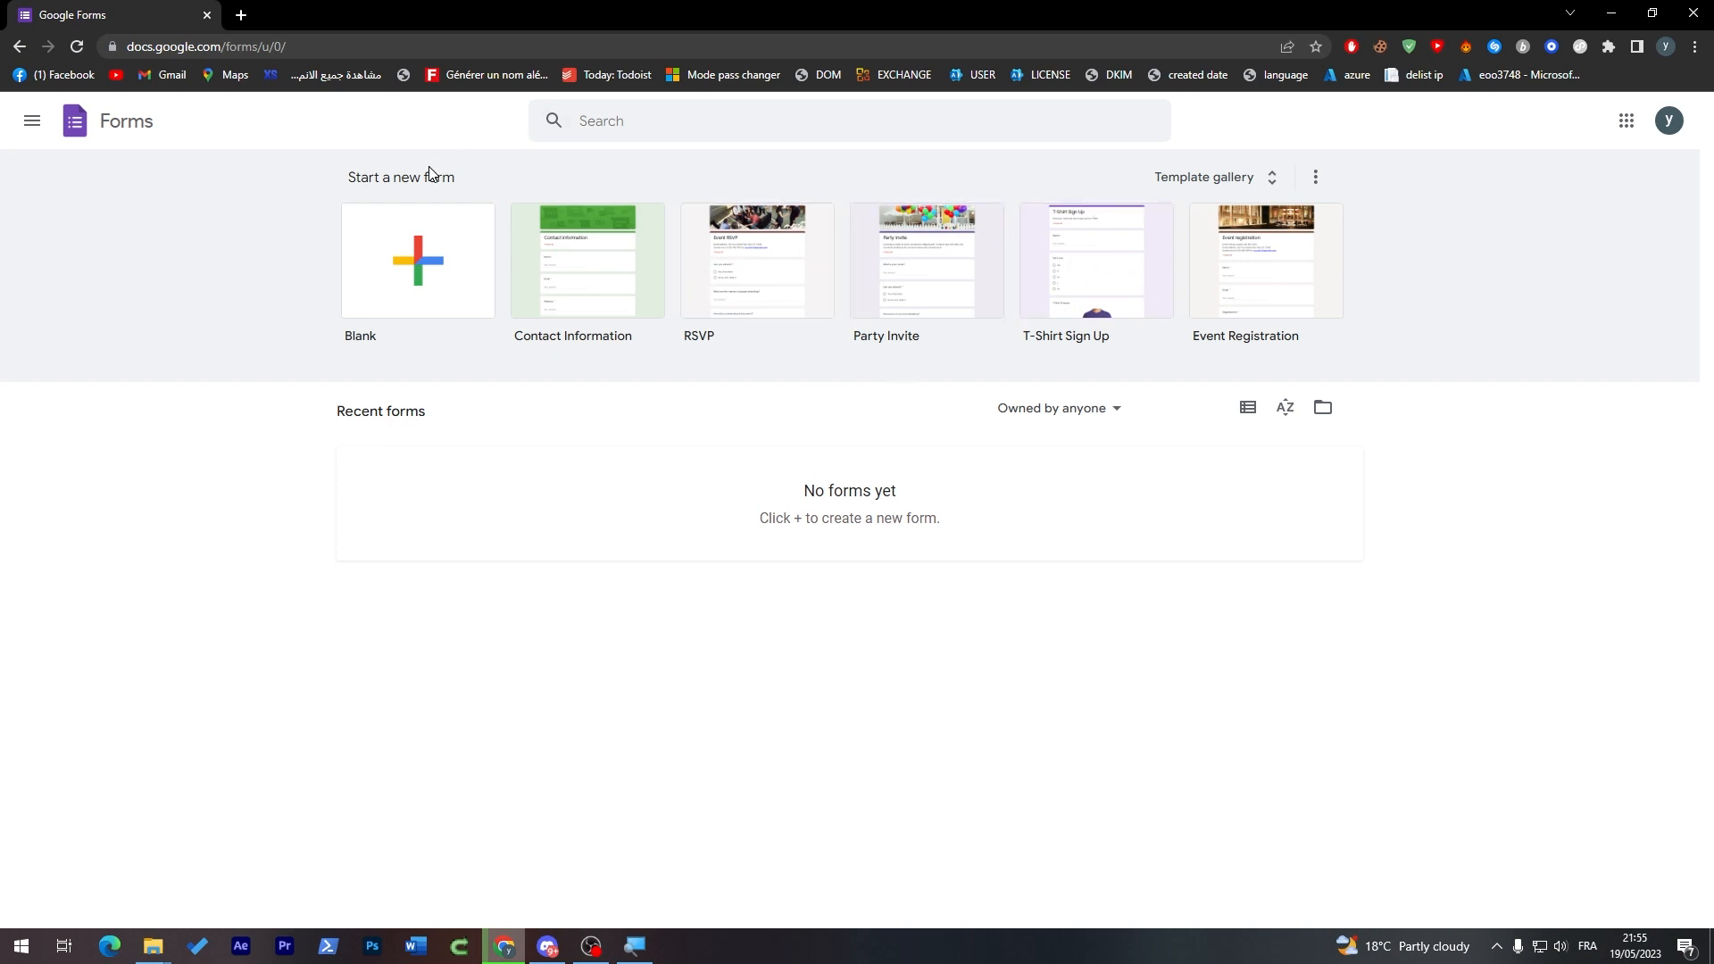
mouse_move(384, 248)
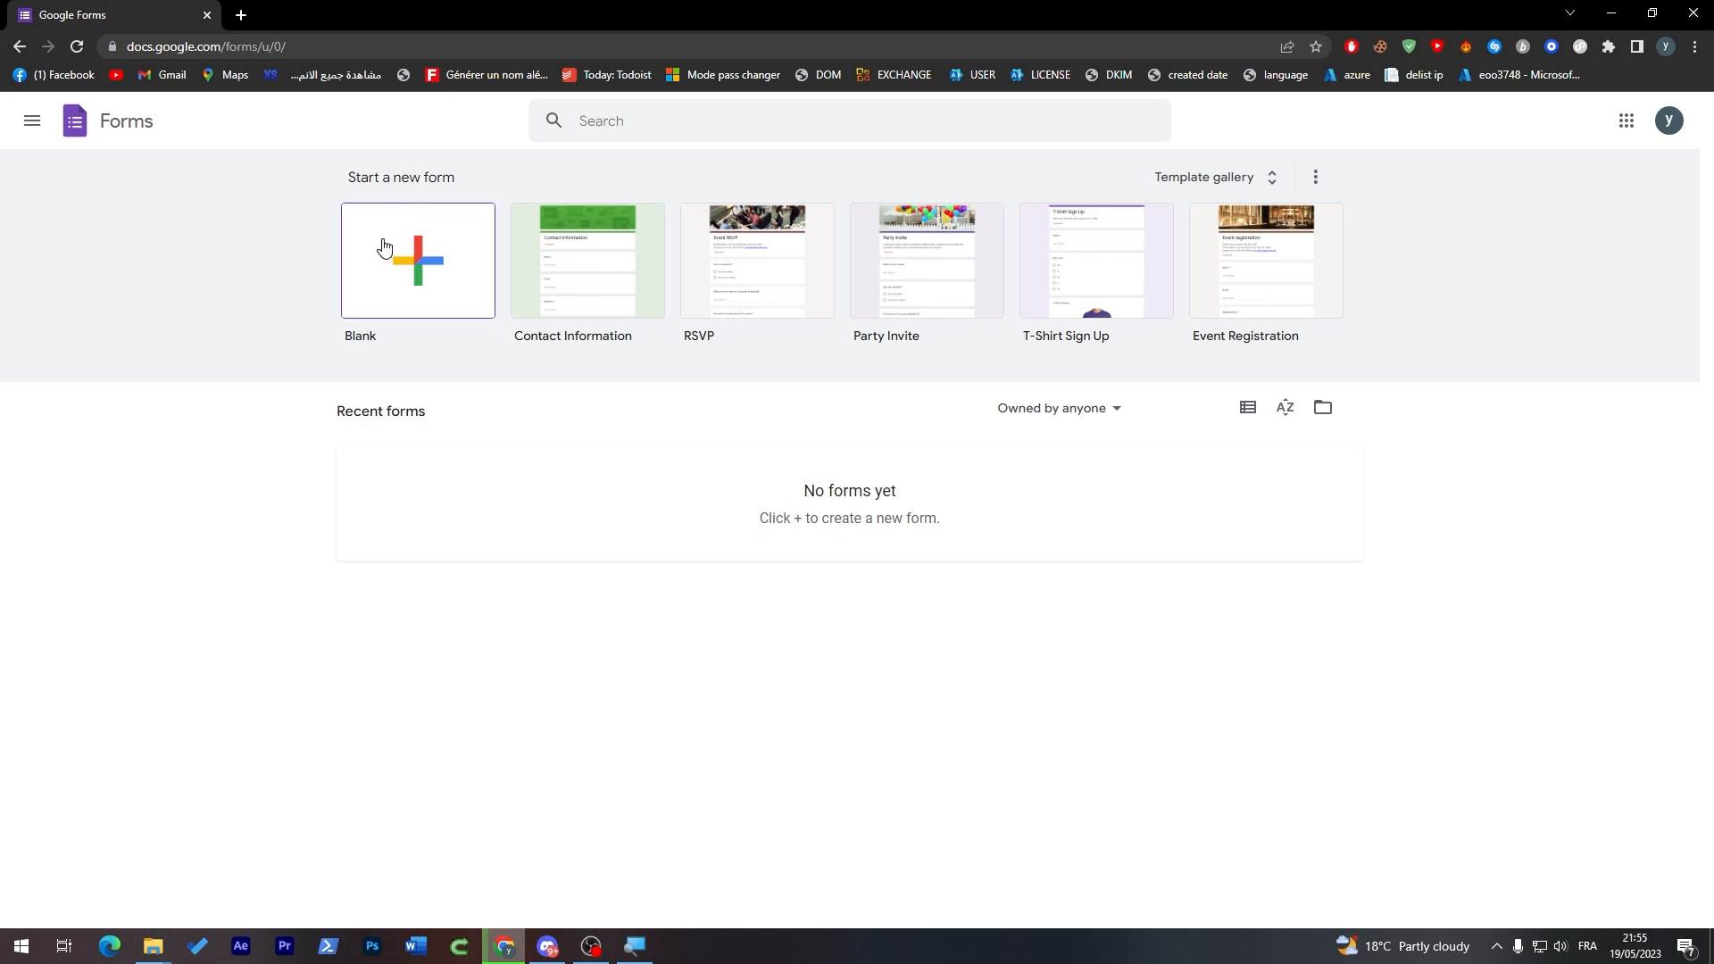
click(418, 260)
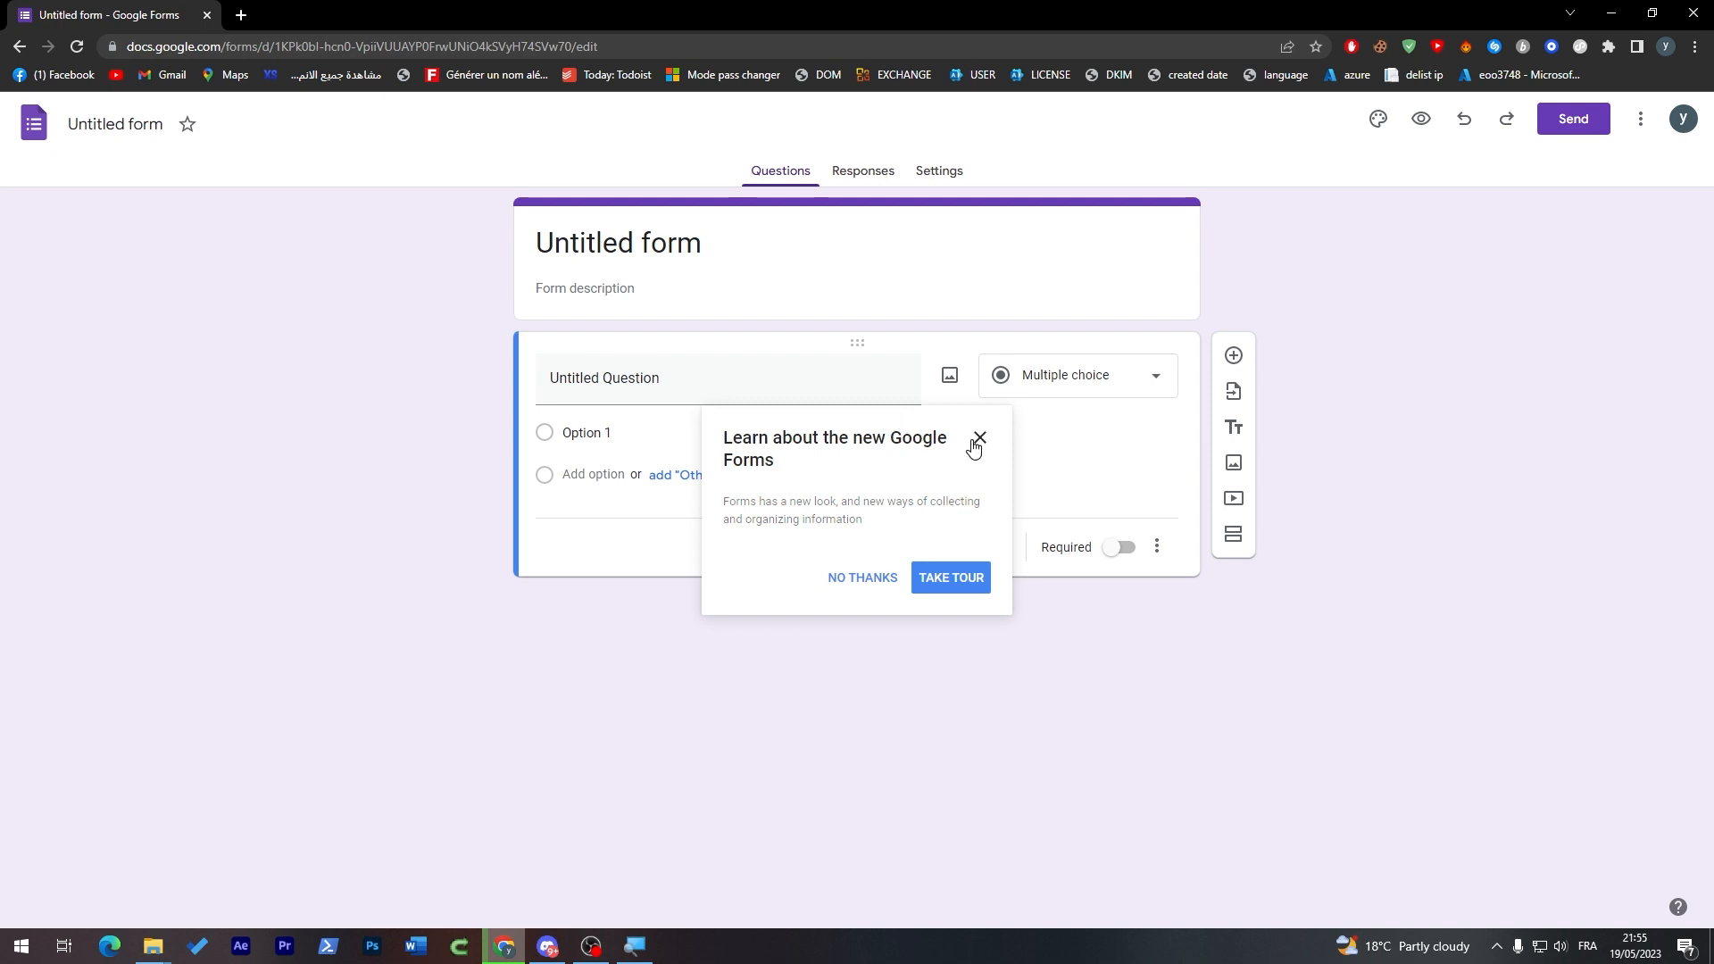
click(979, 438)
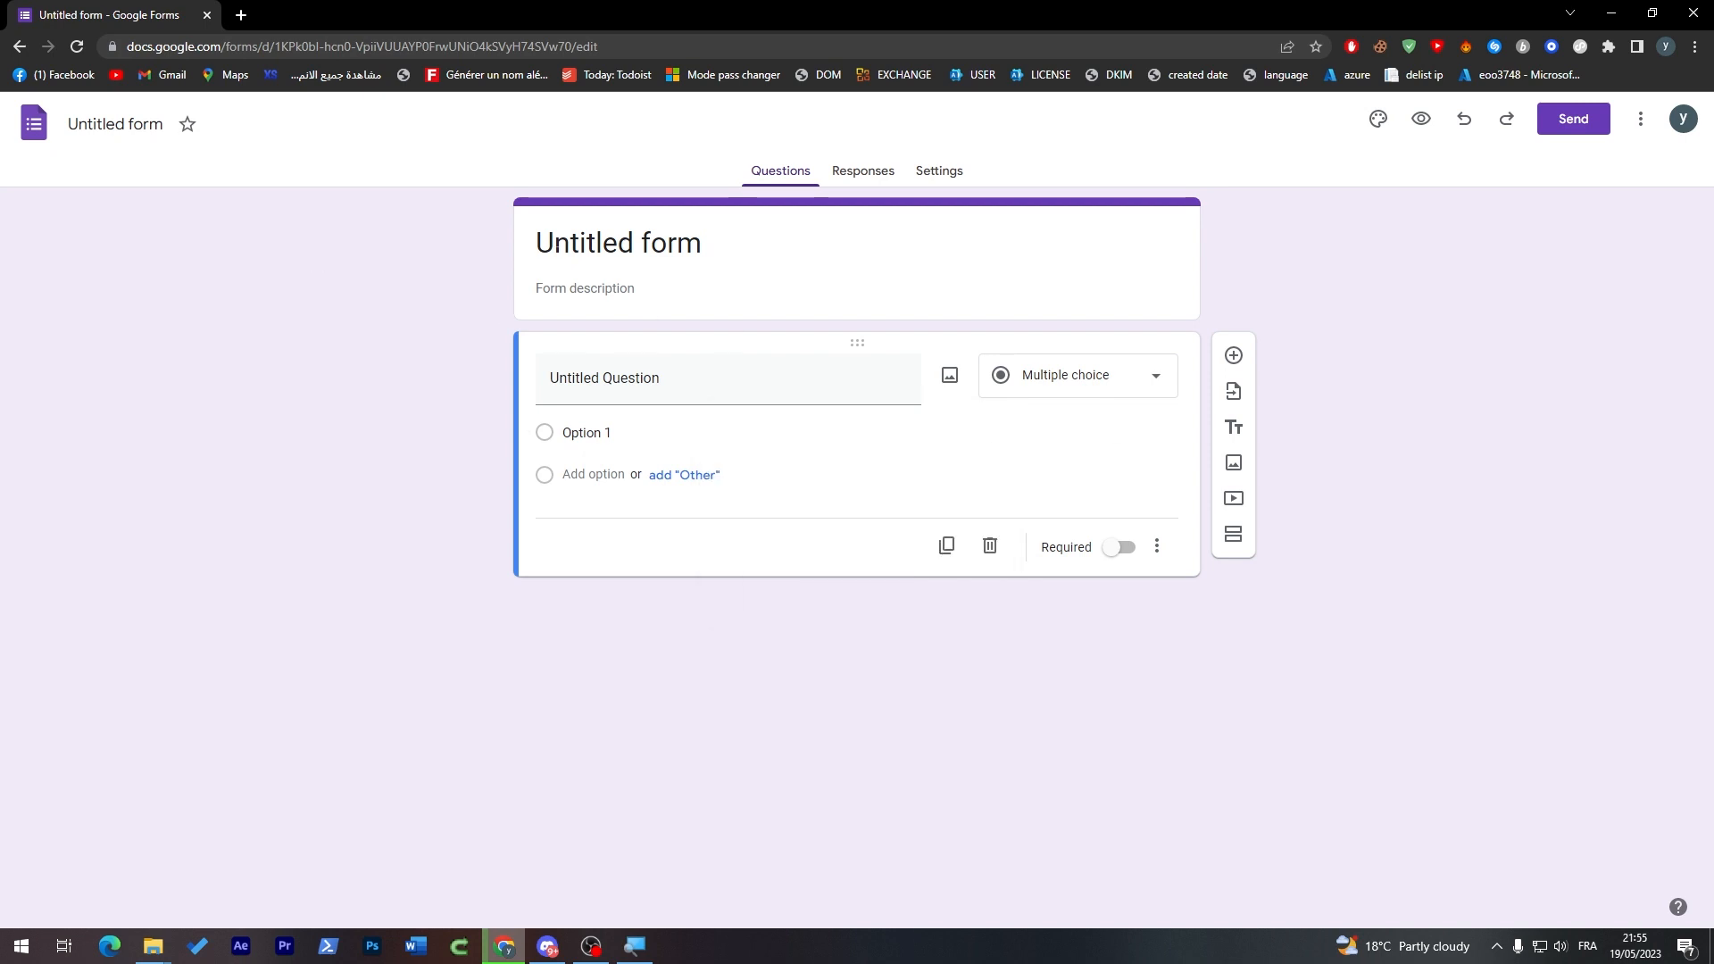
mouse_move(325, 132)
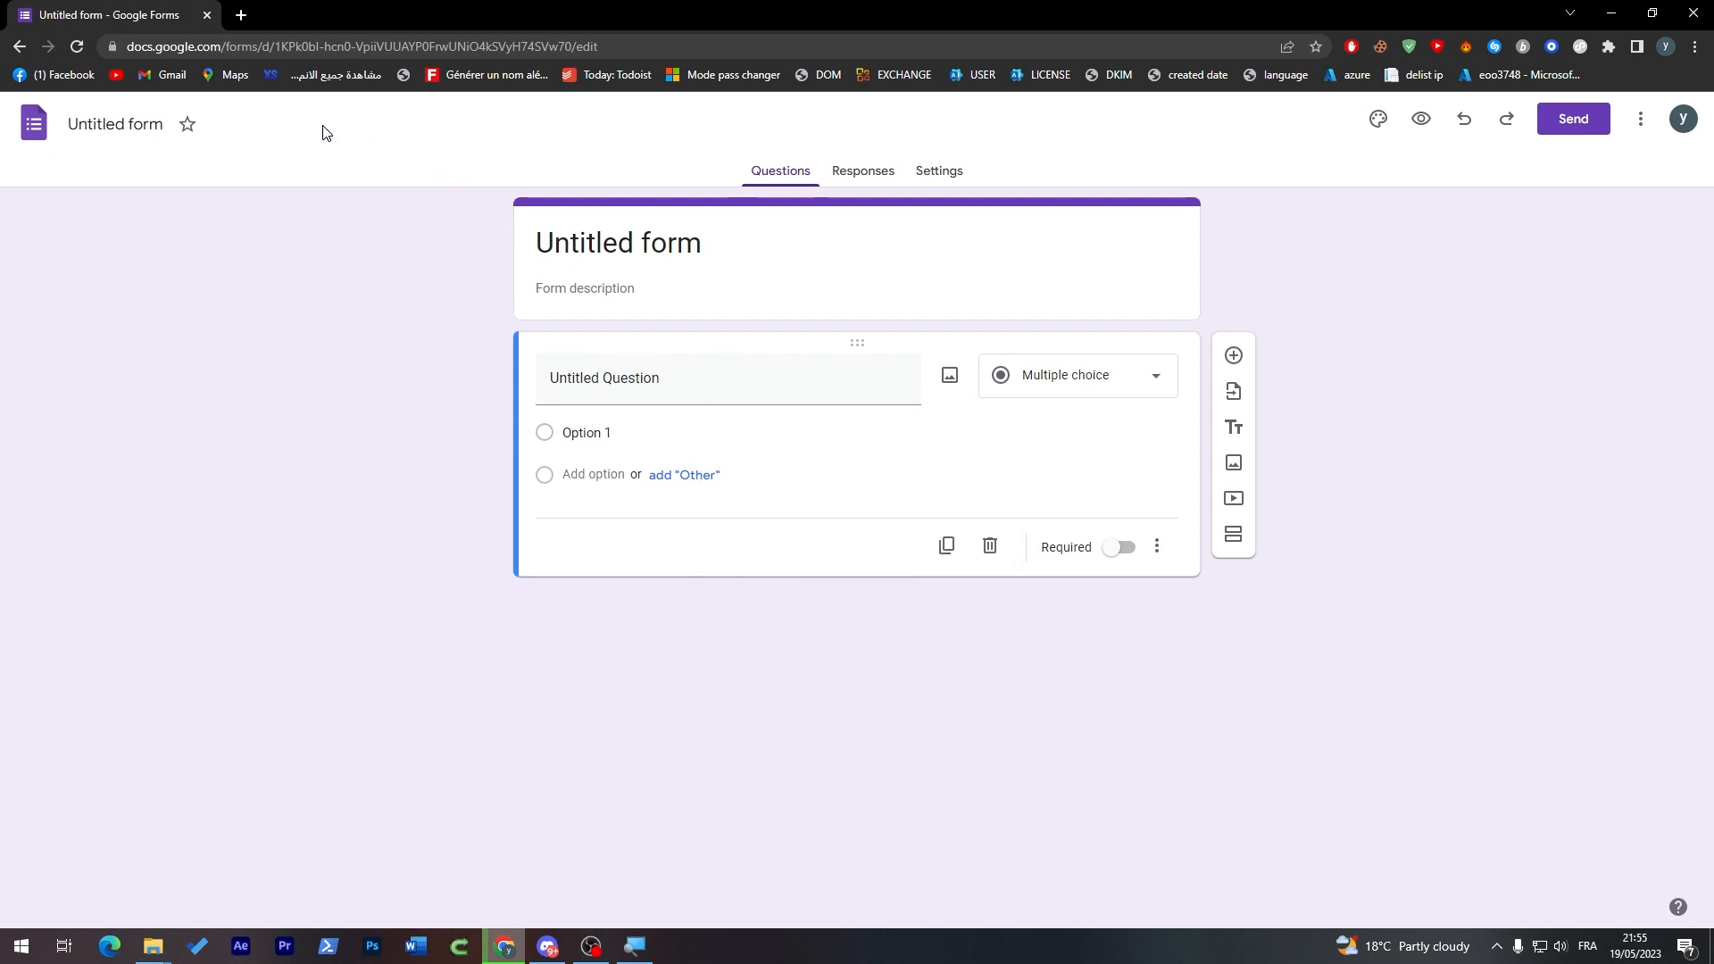
mouse_move(313, 174)
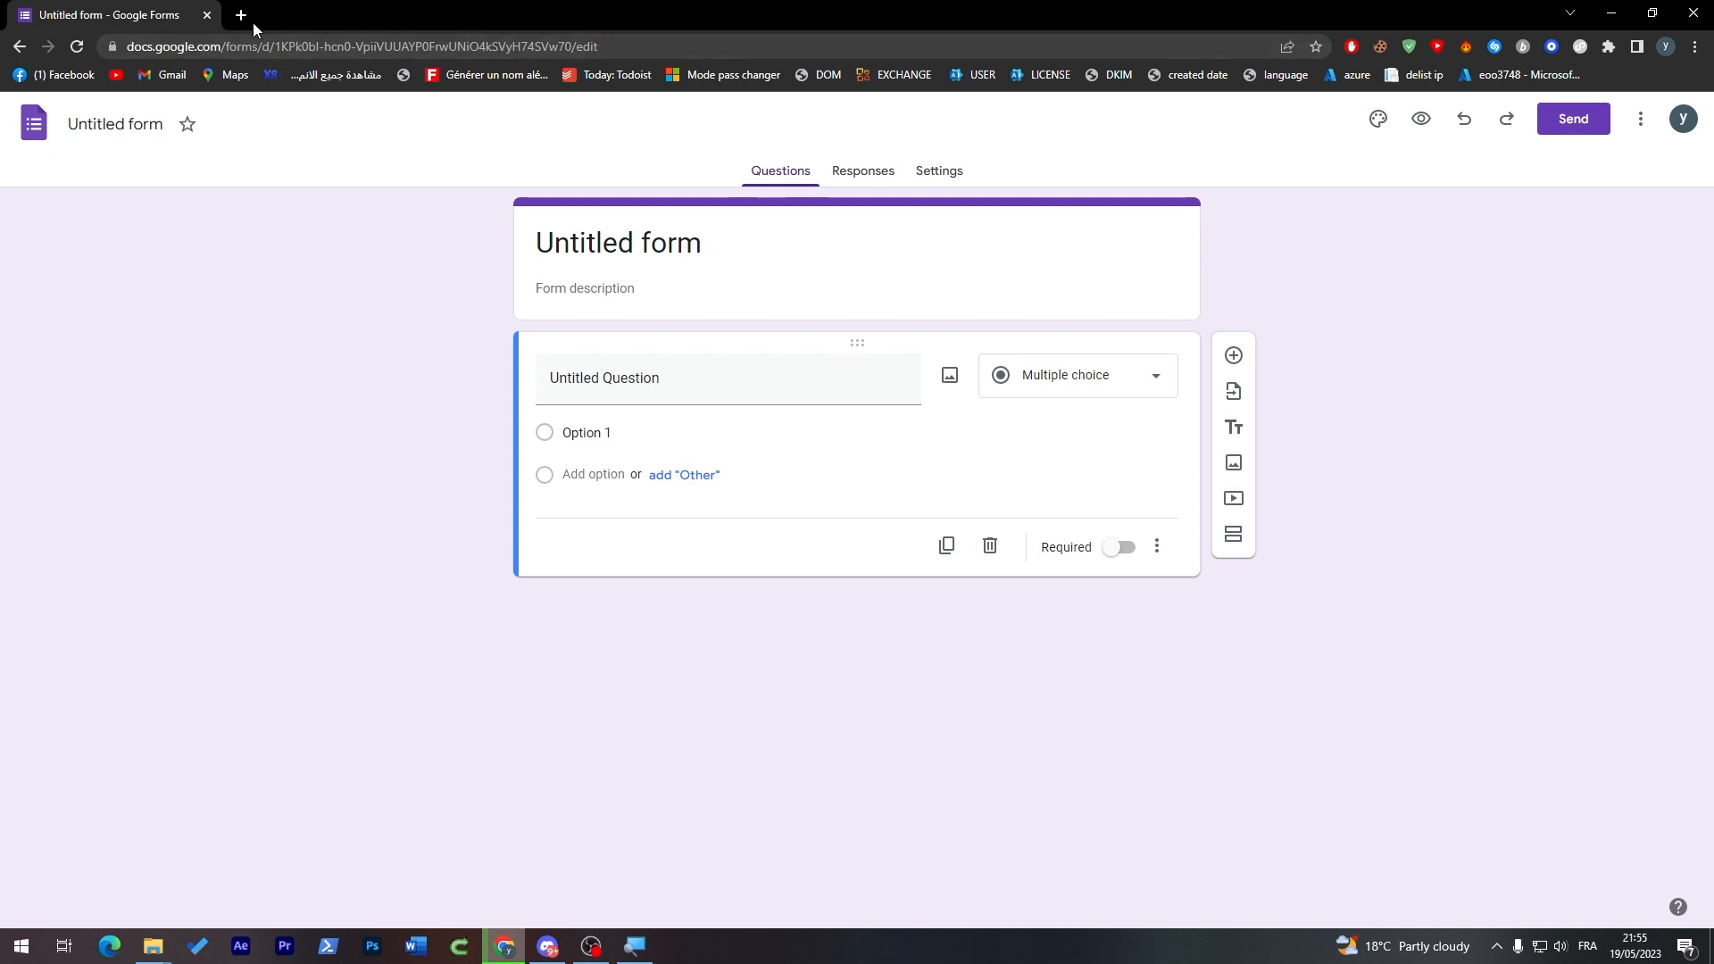
In a new ChatGPT tab, ask for 10 form questions about football.
click(239, 15)
text(give)
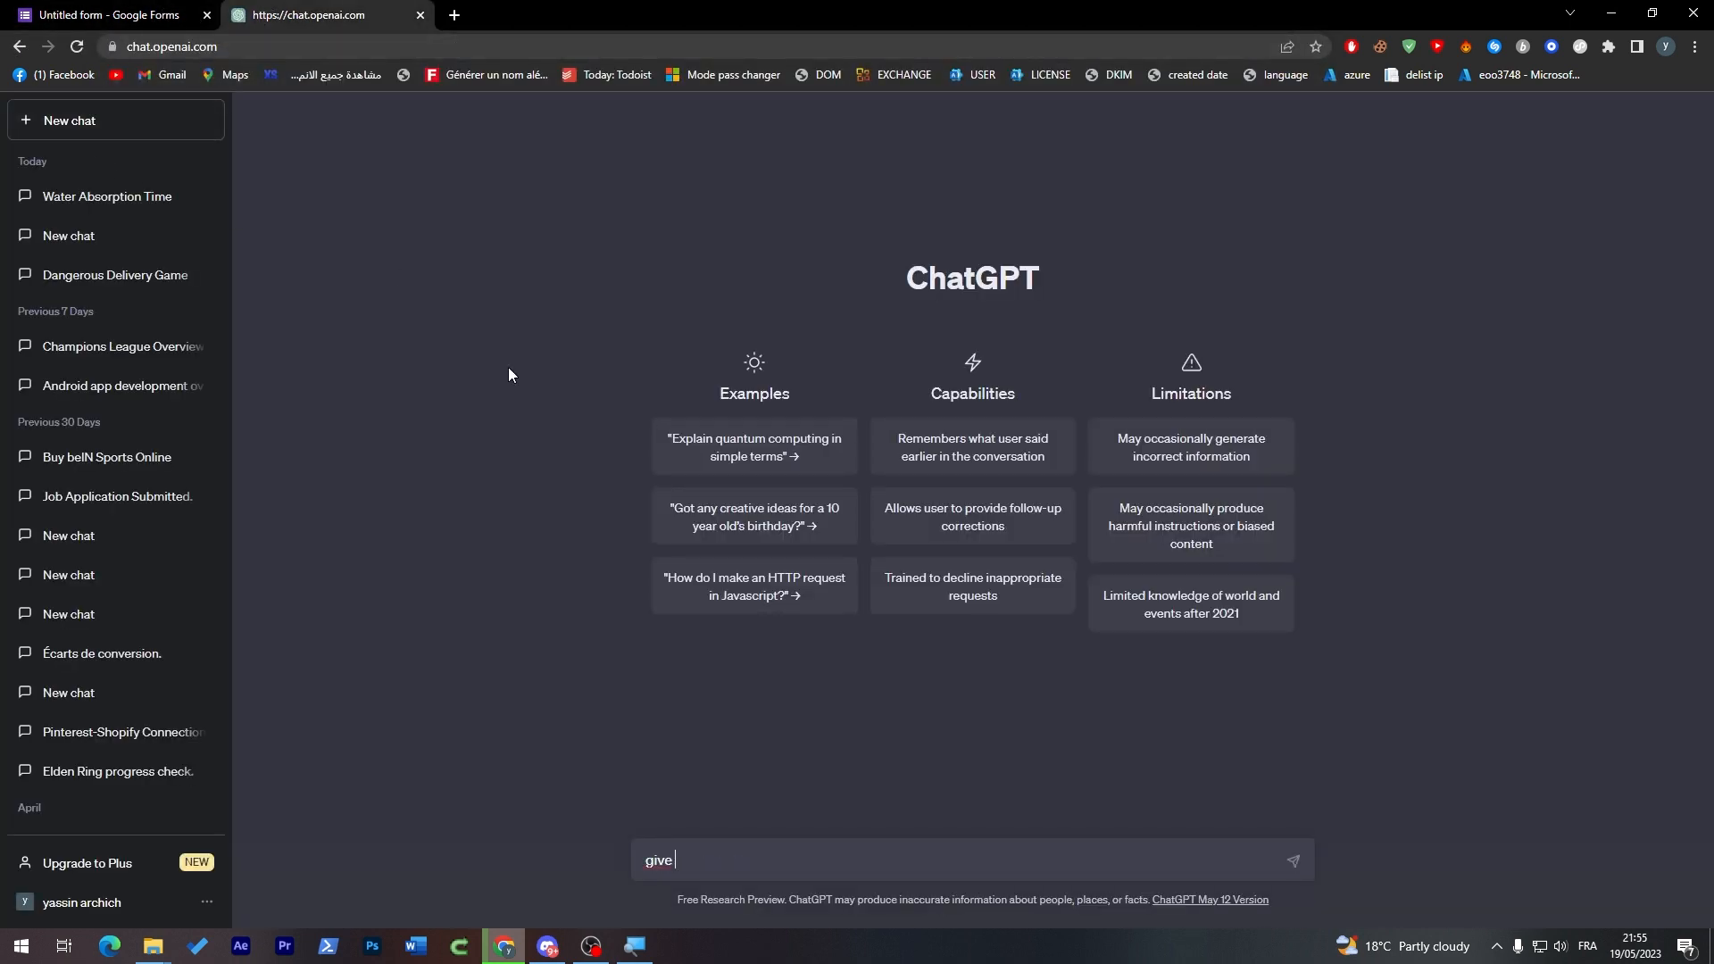
text(me form)
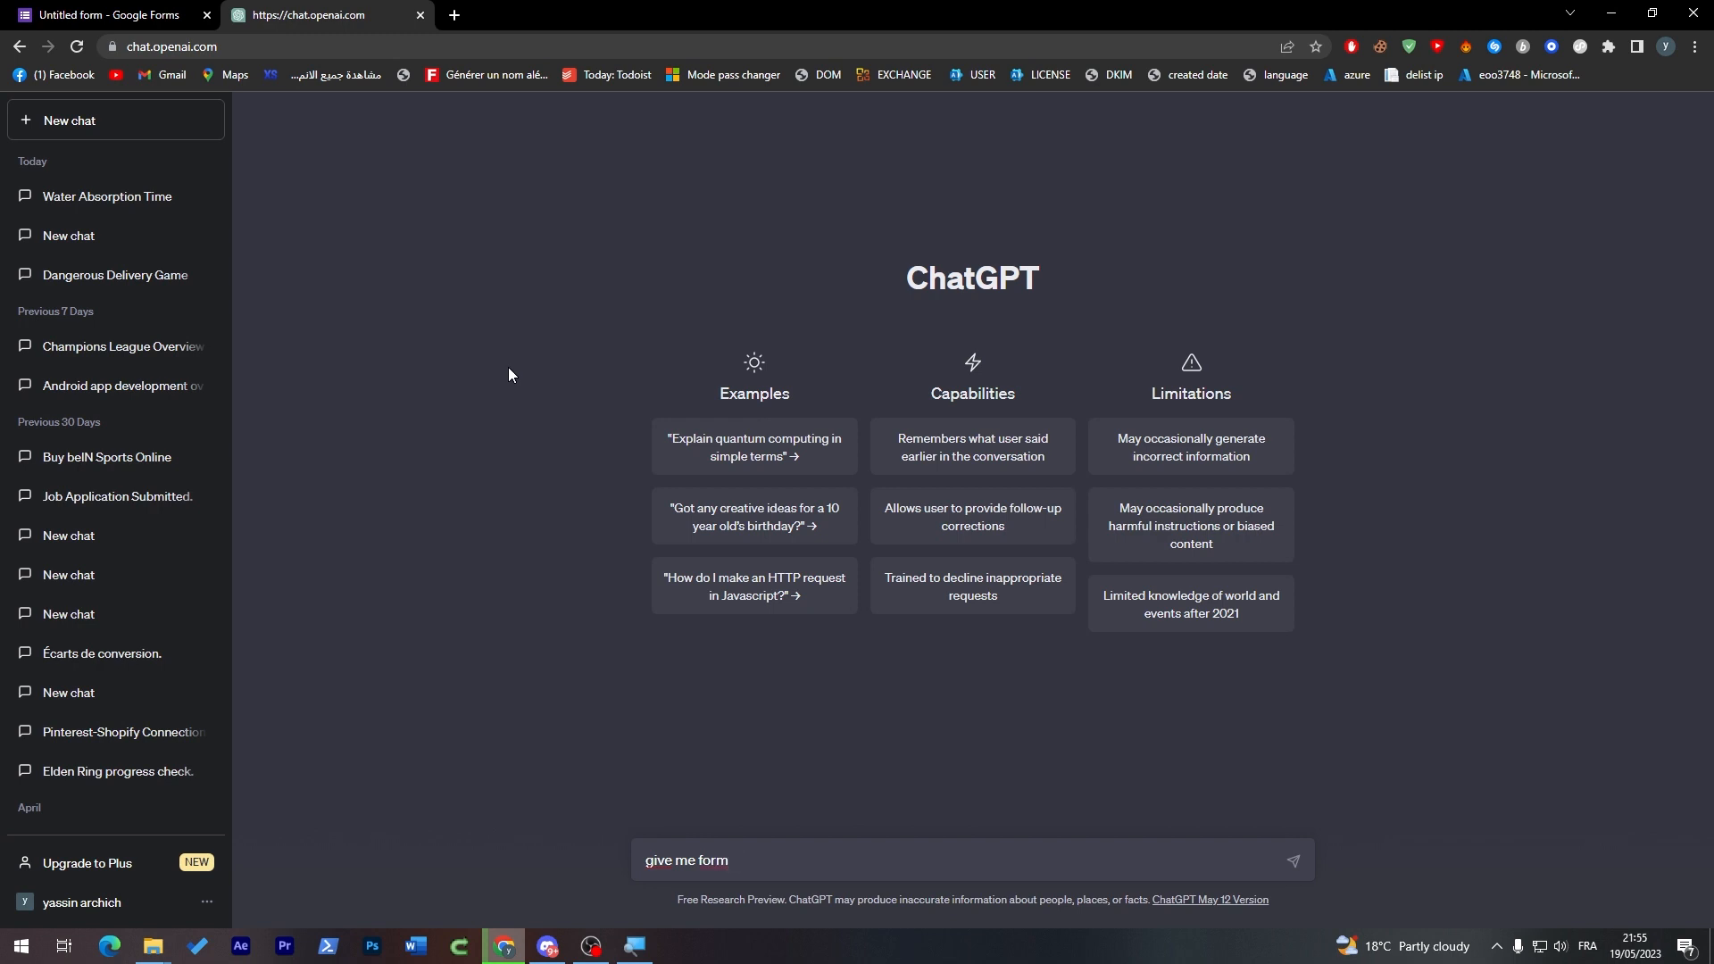
text(questions about)
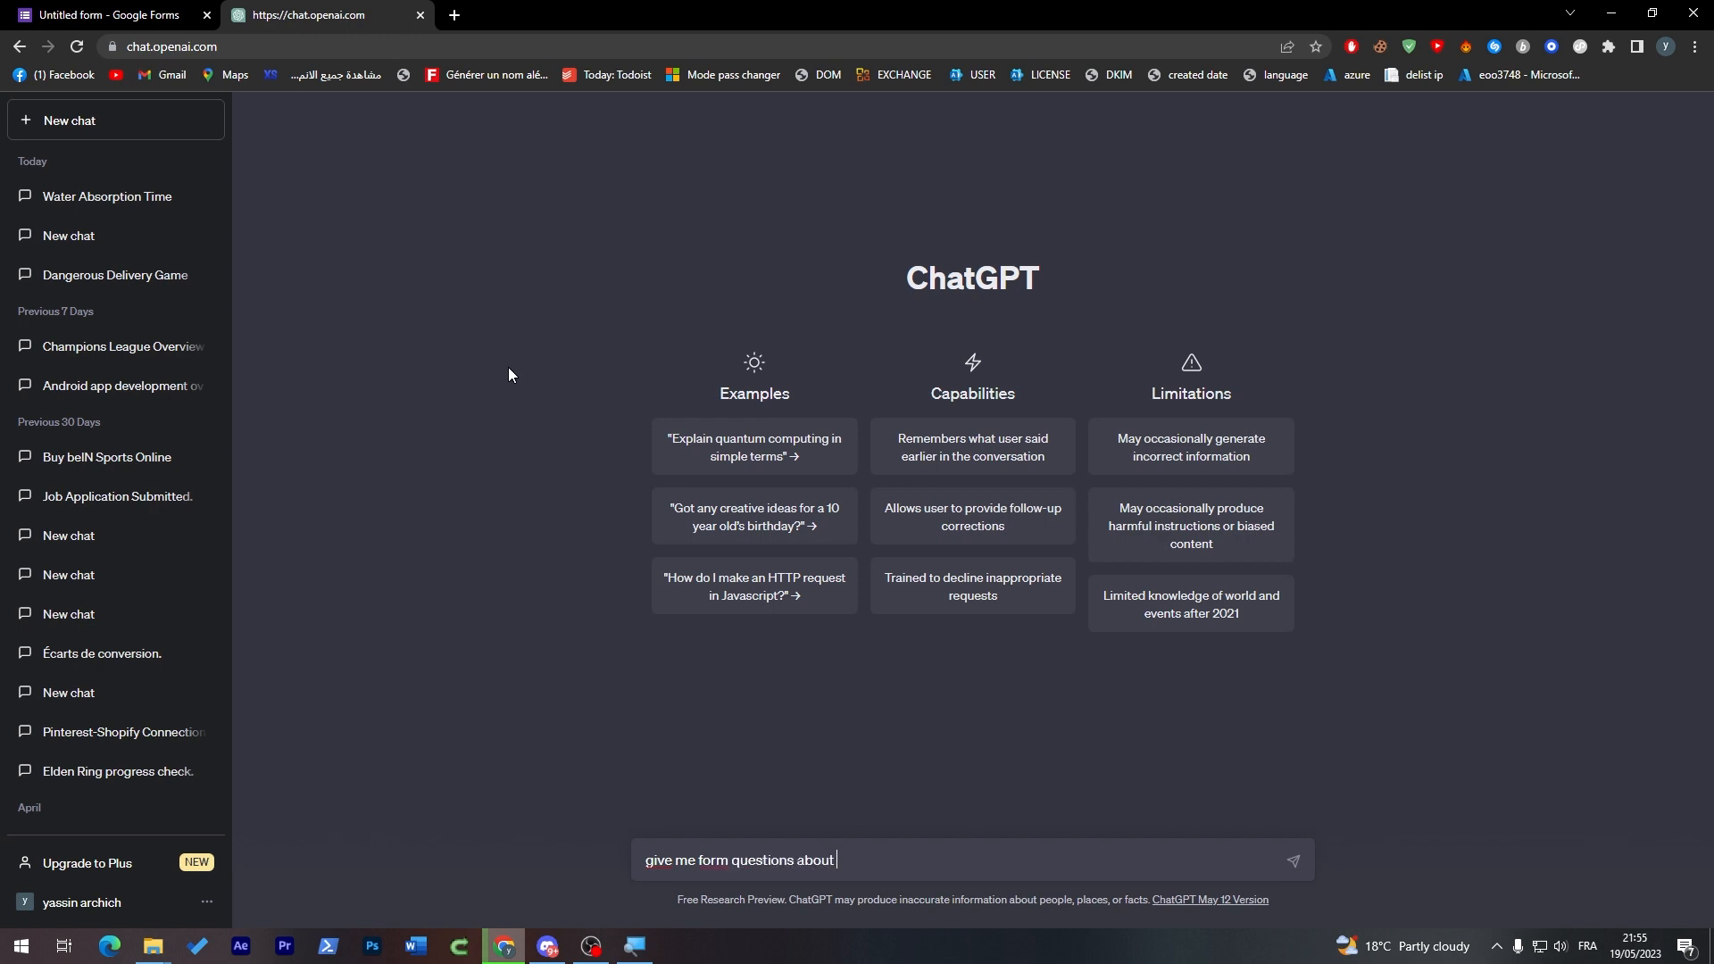
text(football)
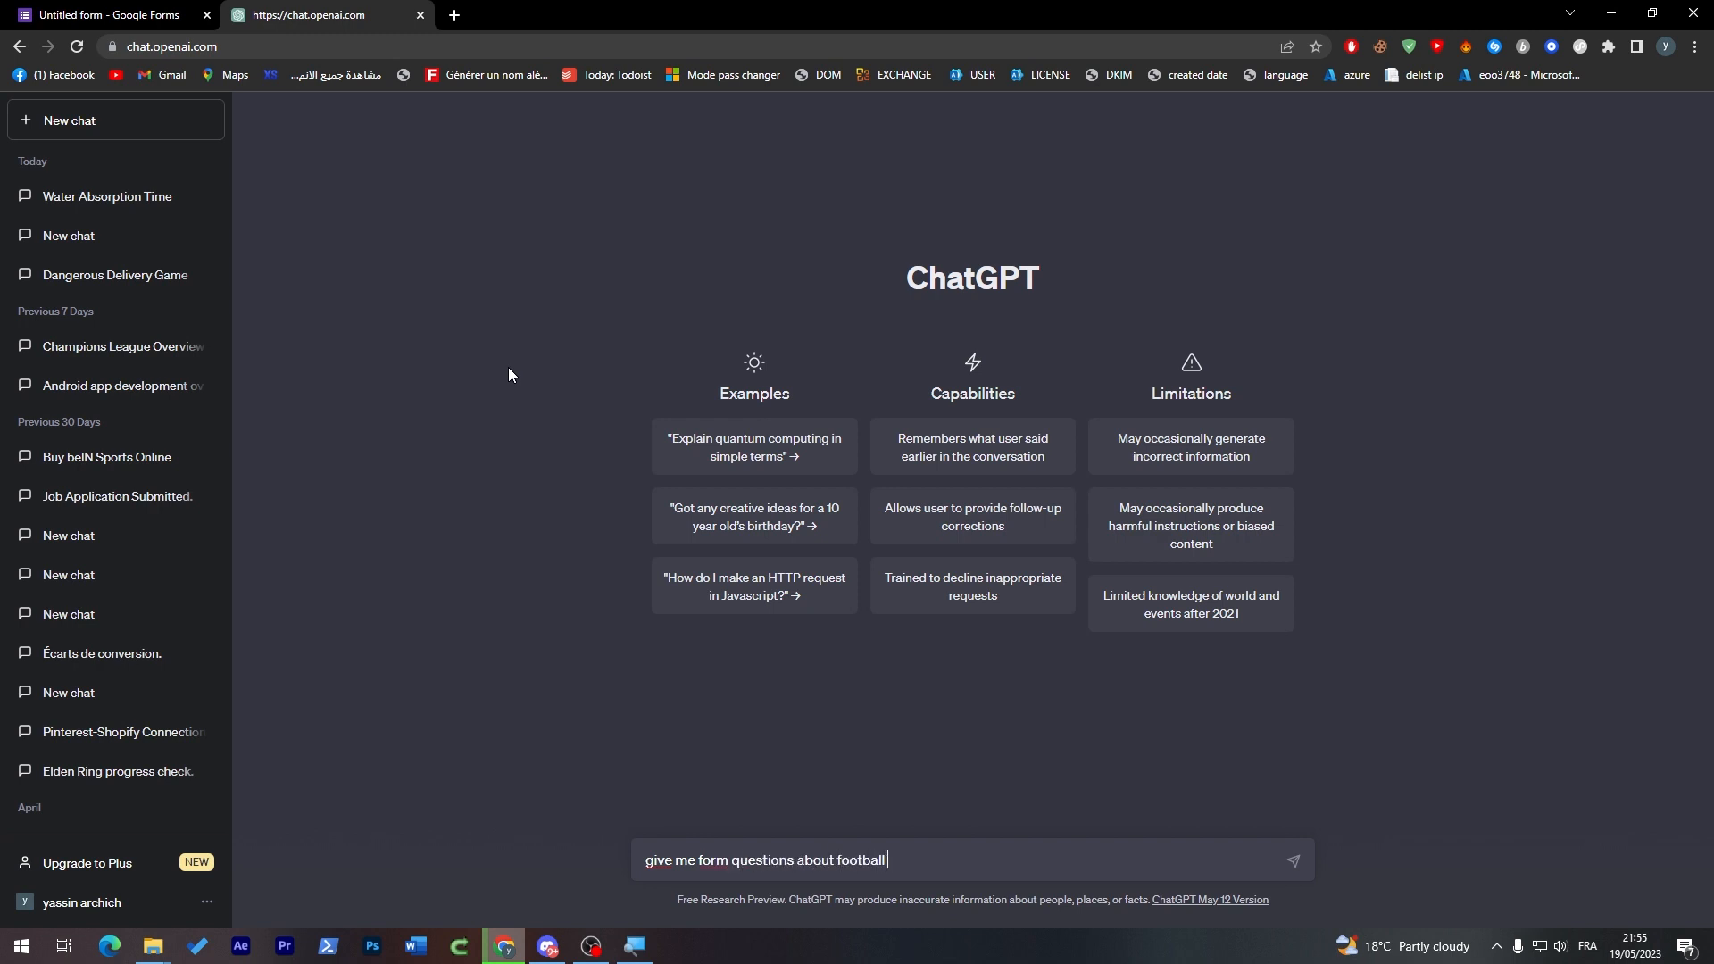
text(i want)
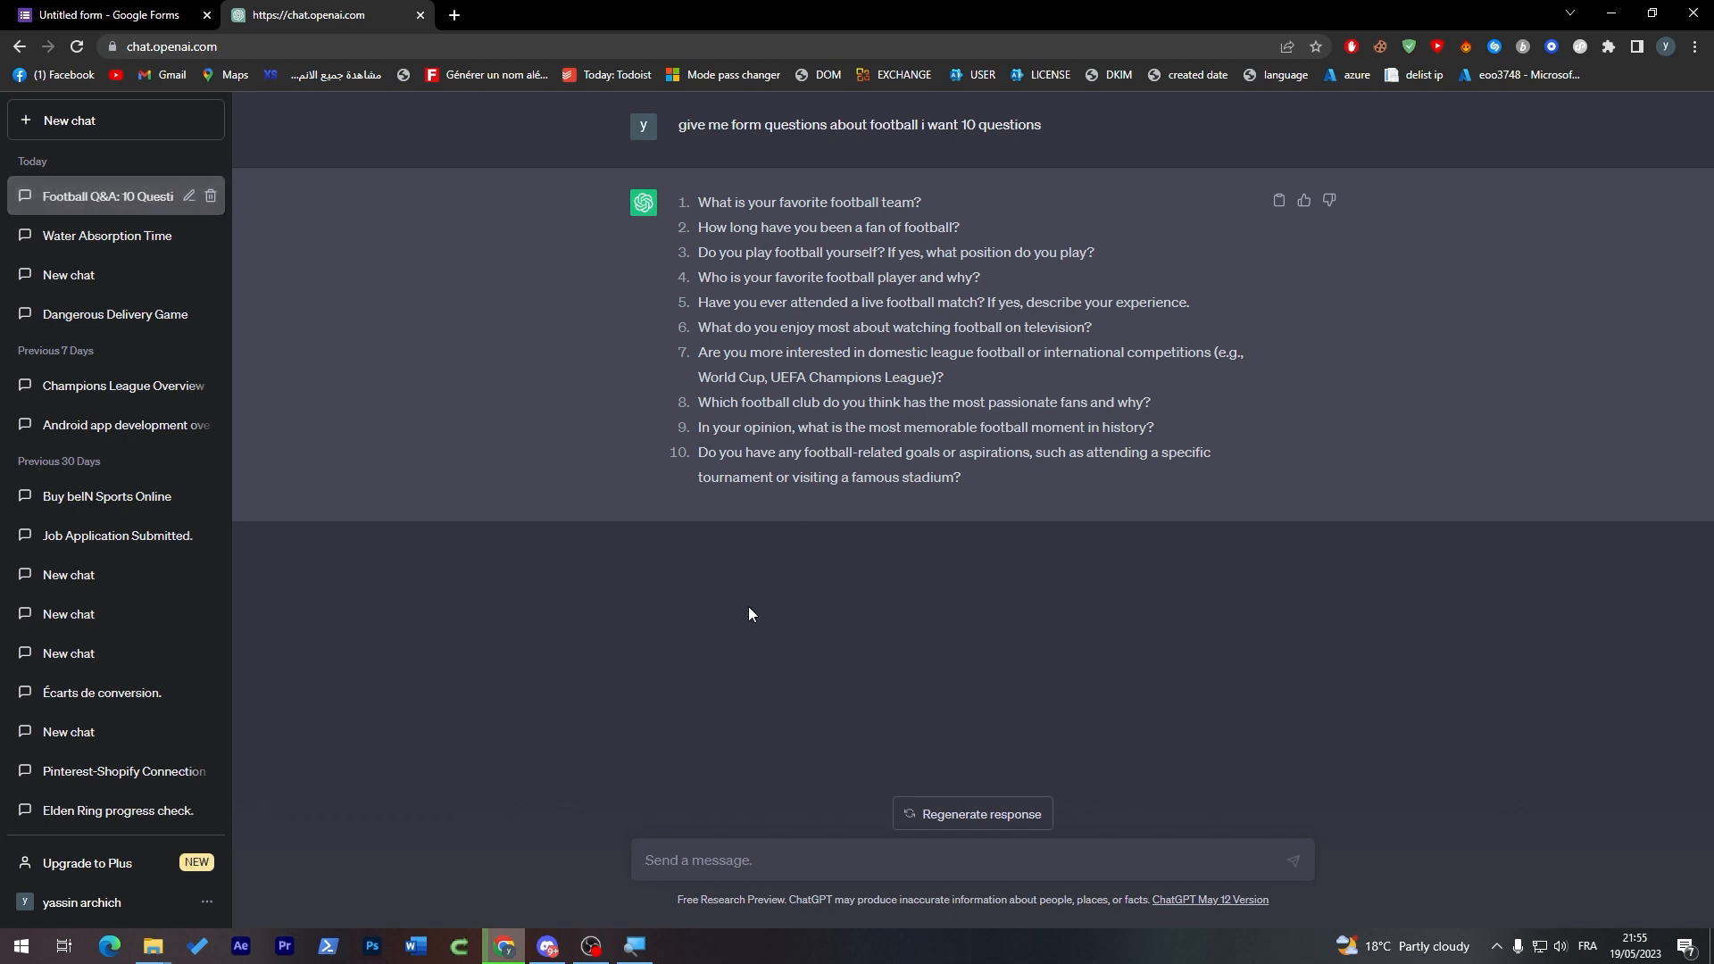
Ask ChatGPT to give options for the questions and scroll through the generated answers.
text(give u)
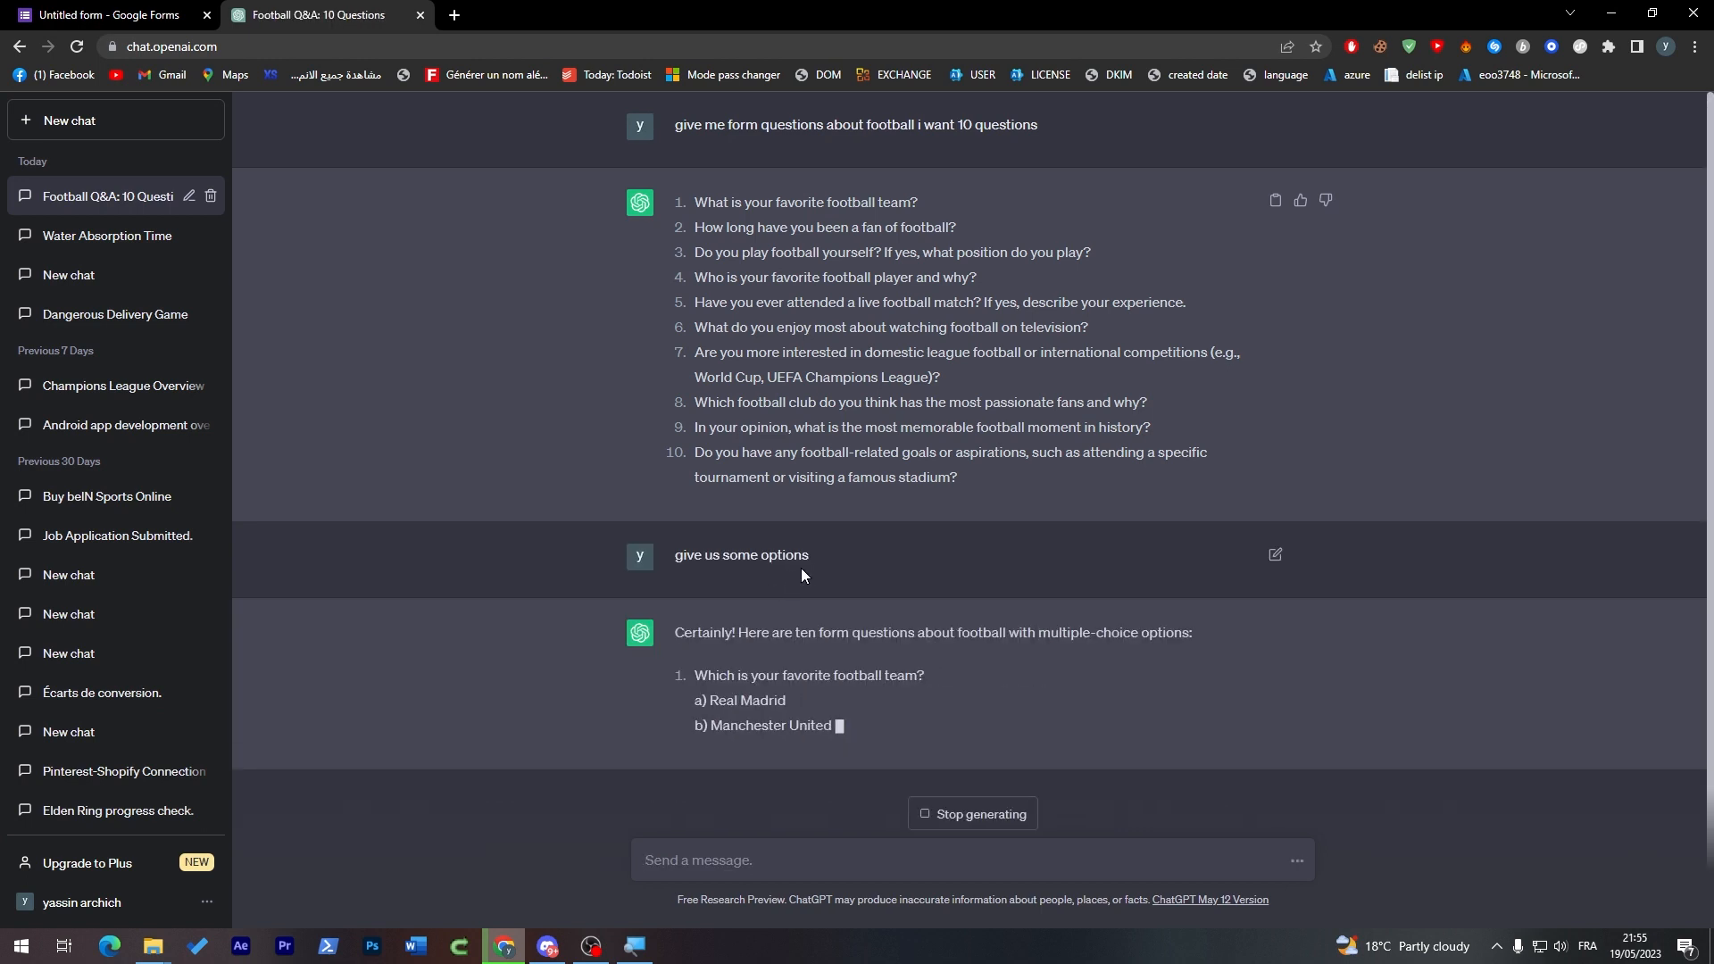
scroll(down, 3)
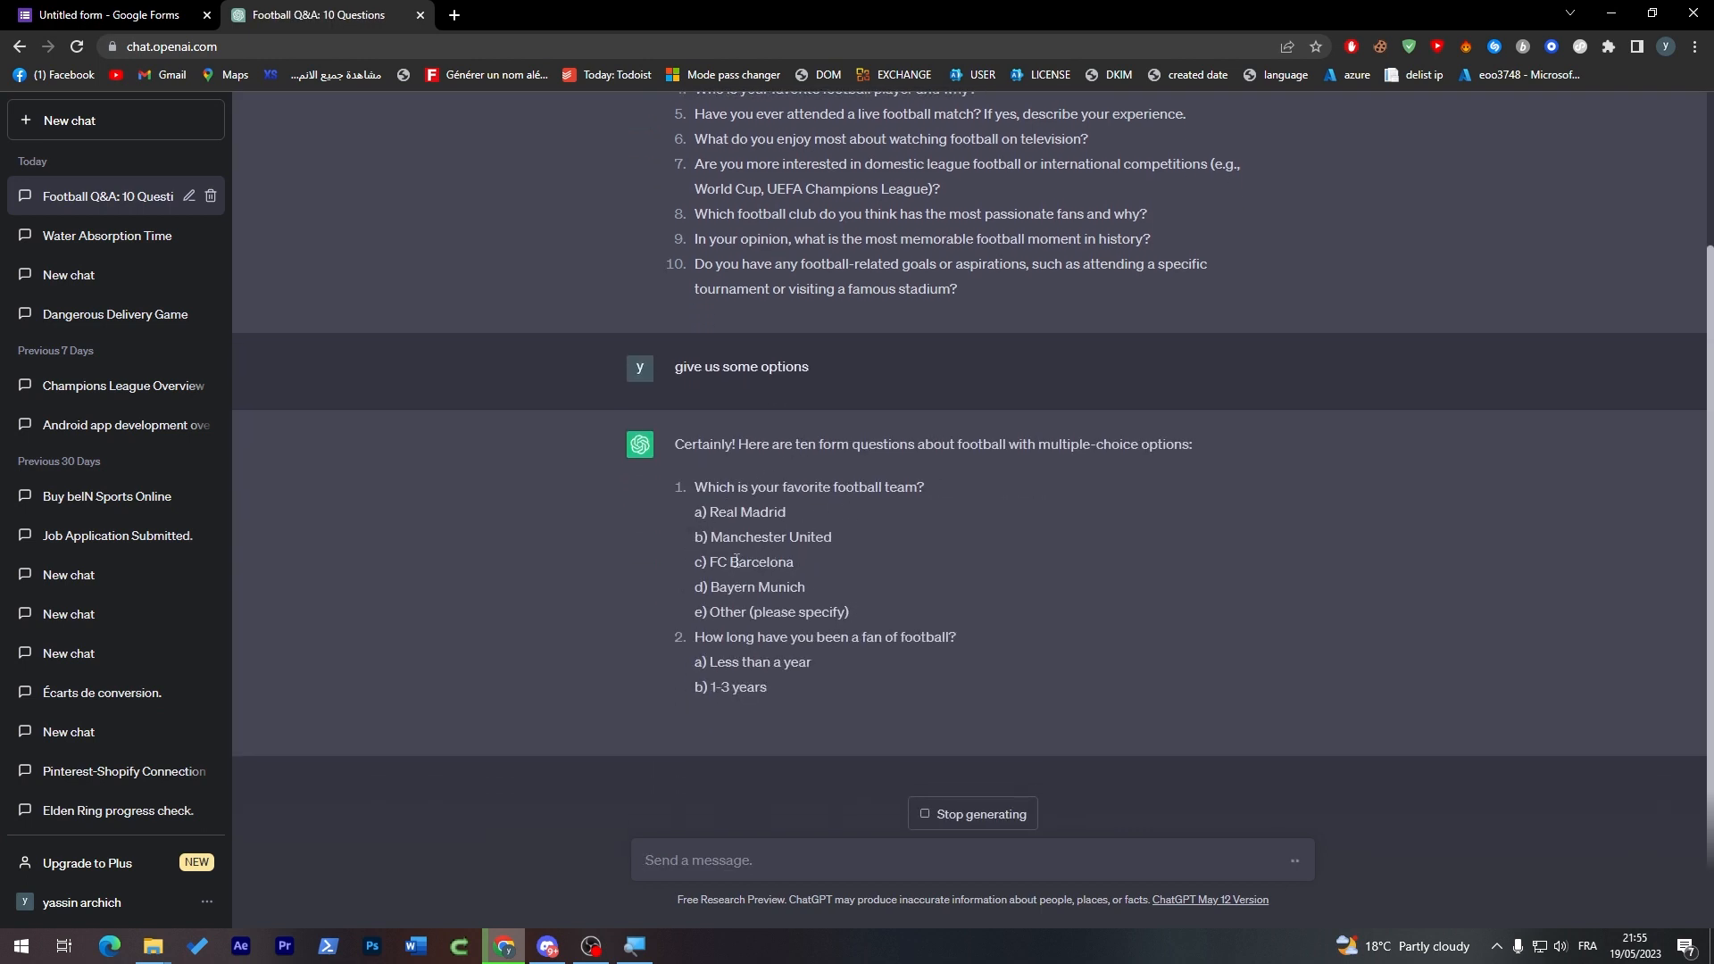
scroll(down, 3)
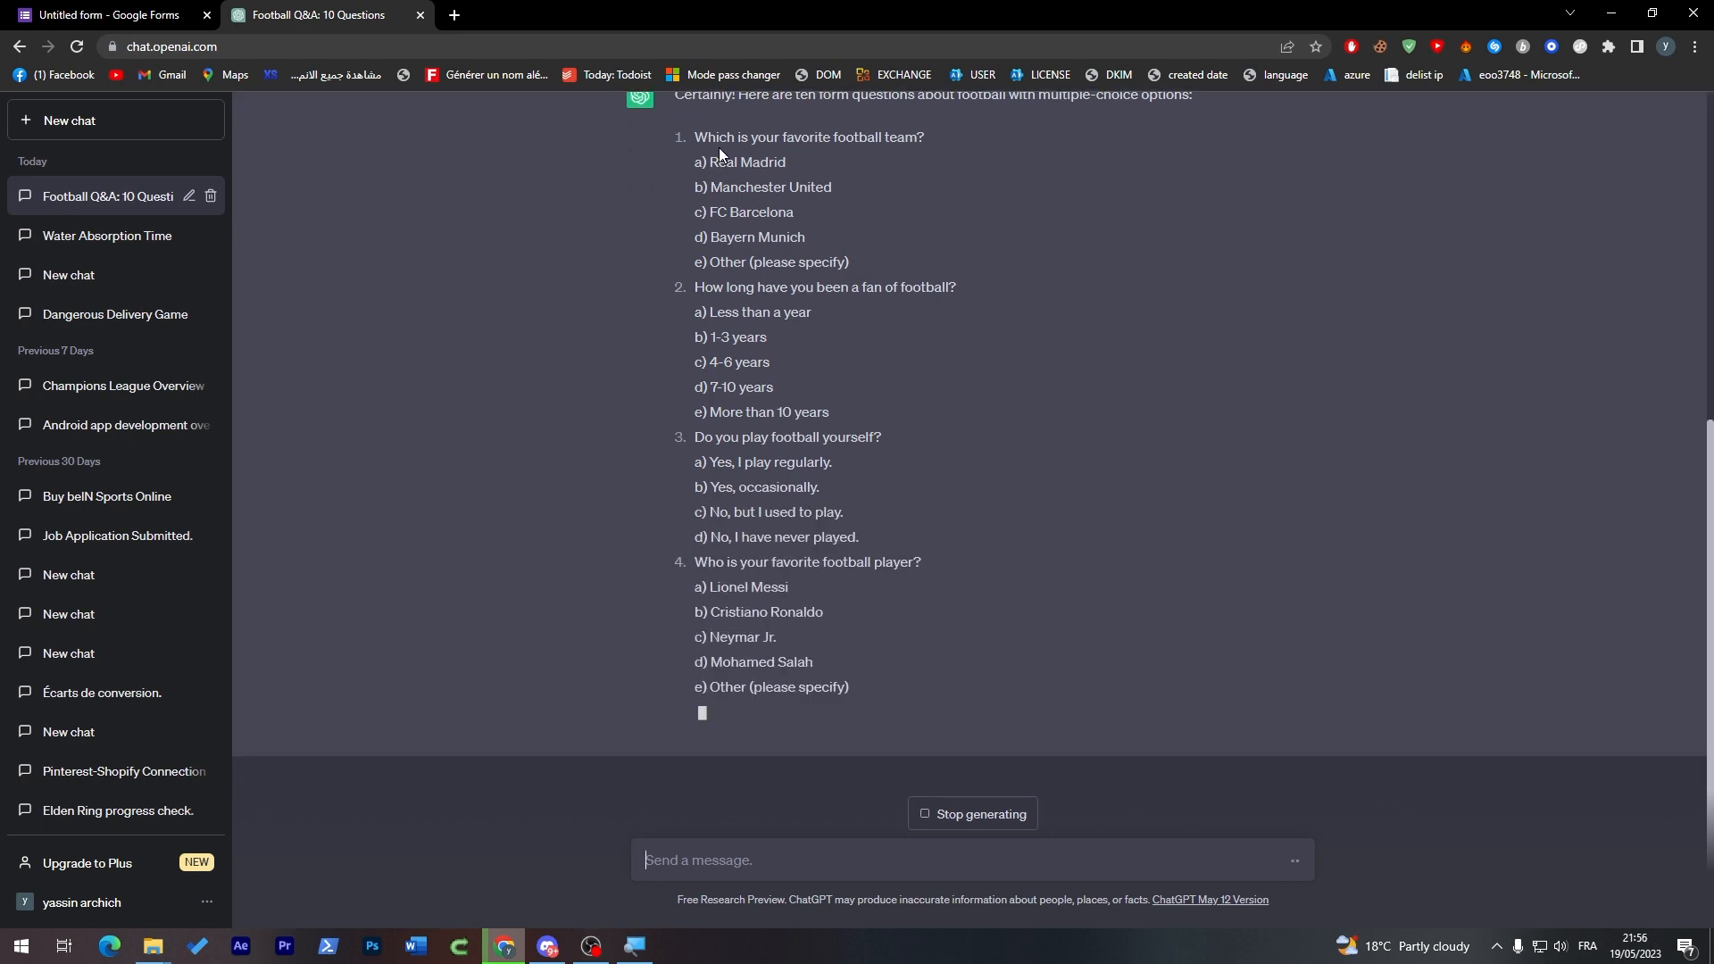
scroll(down, 3)
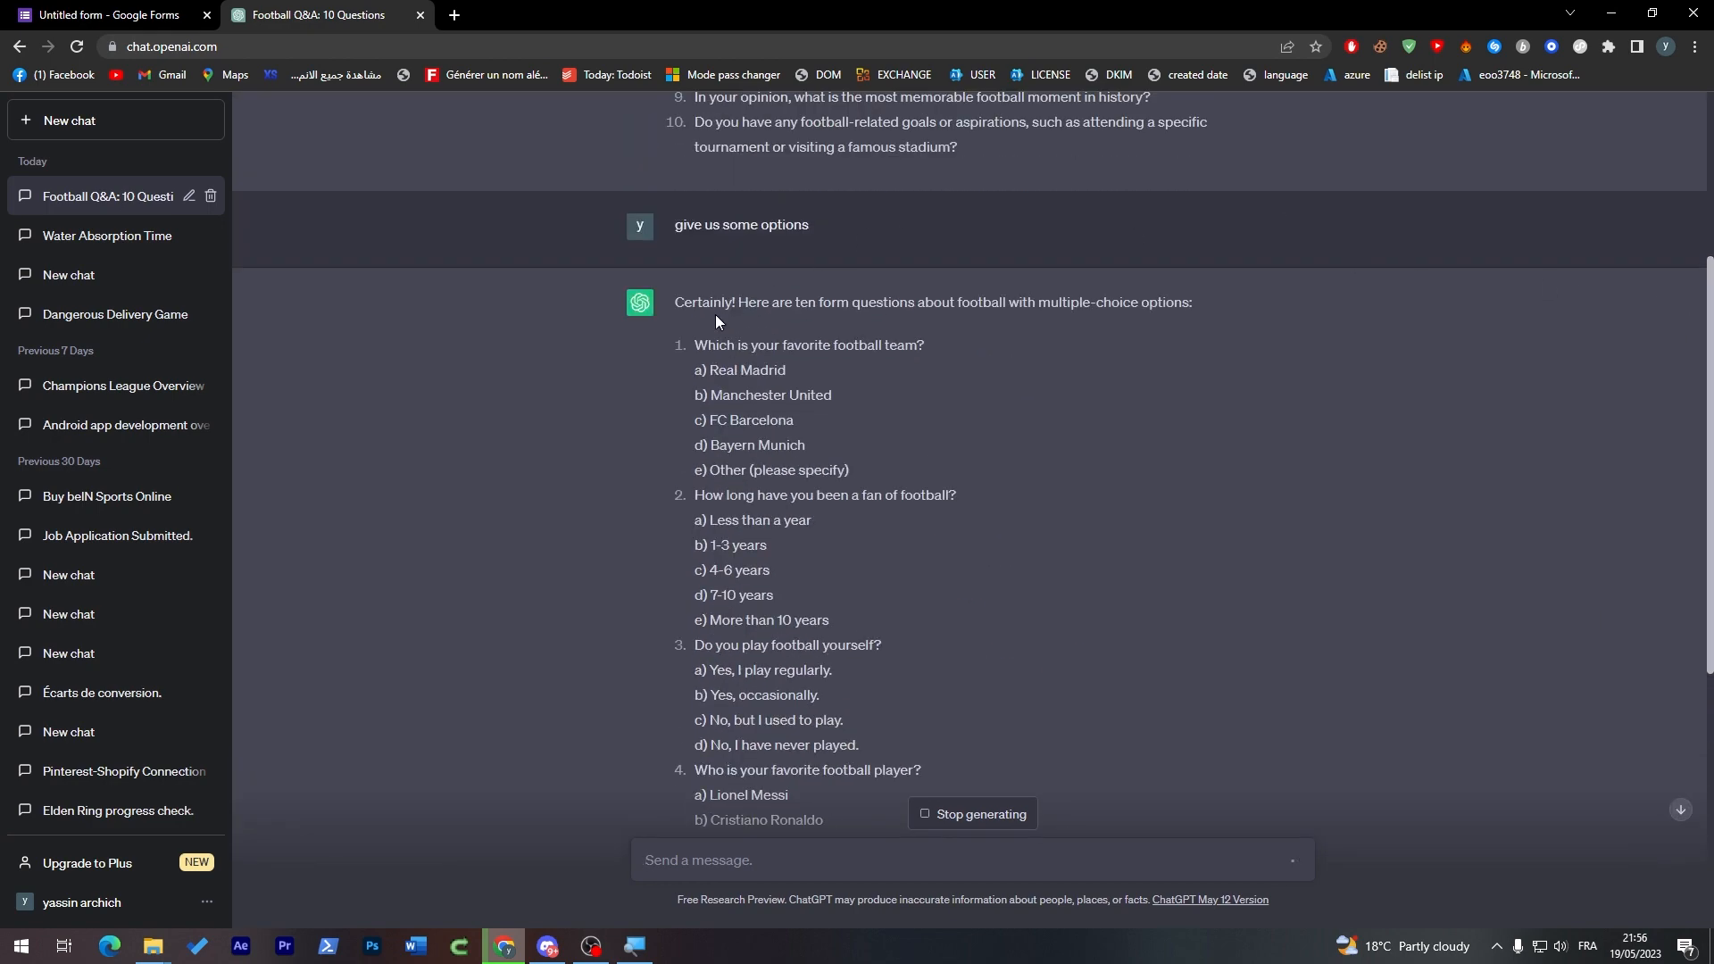
Word the first question 'Which is your favorite football team?' and set its type to Checkboxes.
click(103, 14)
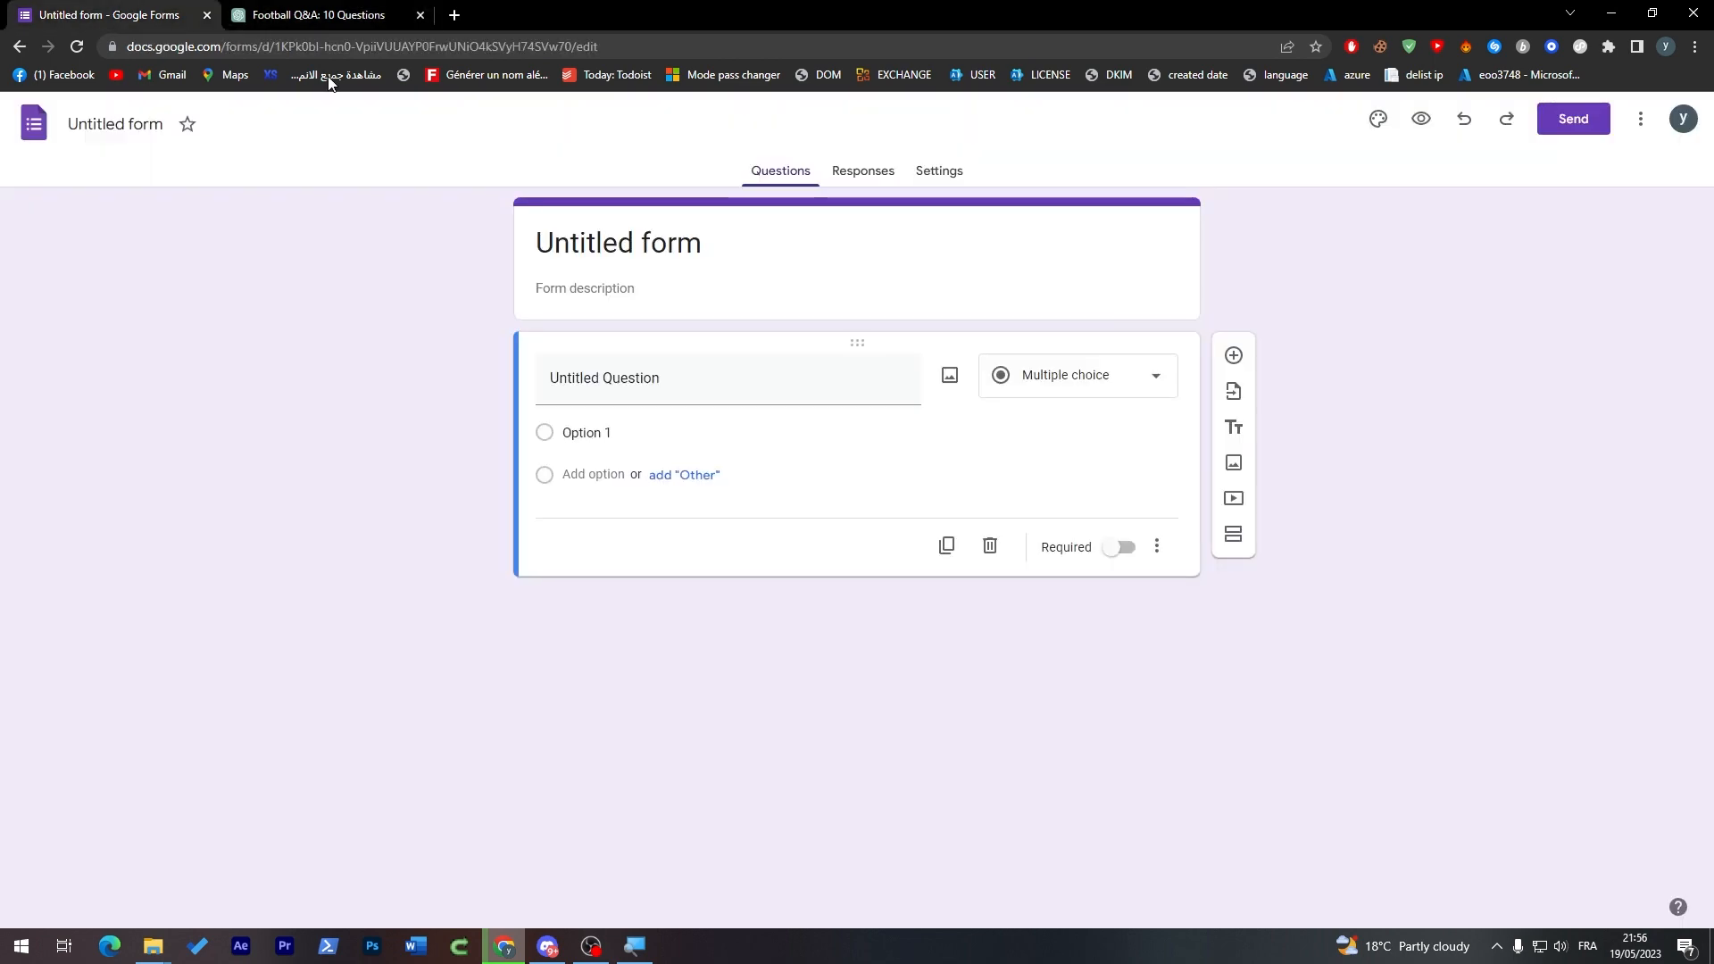
click(604, 377)
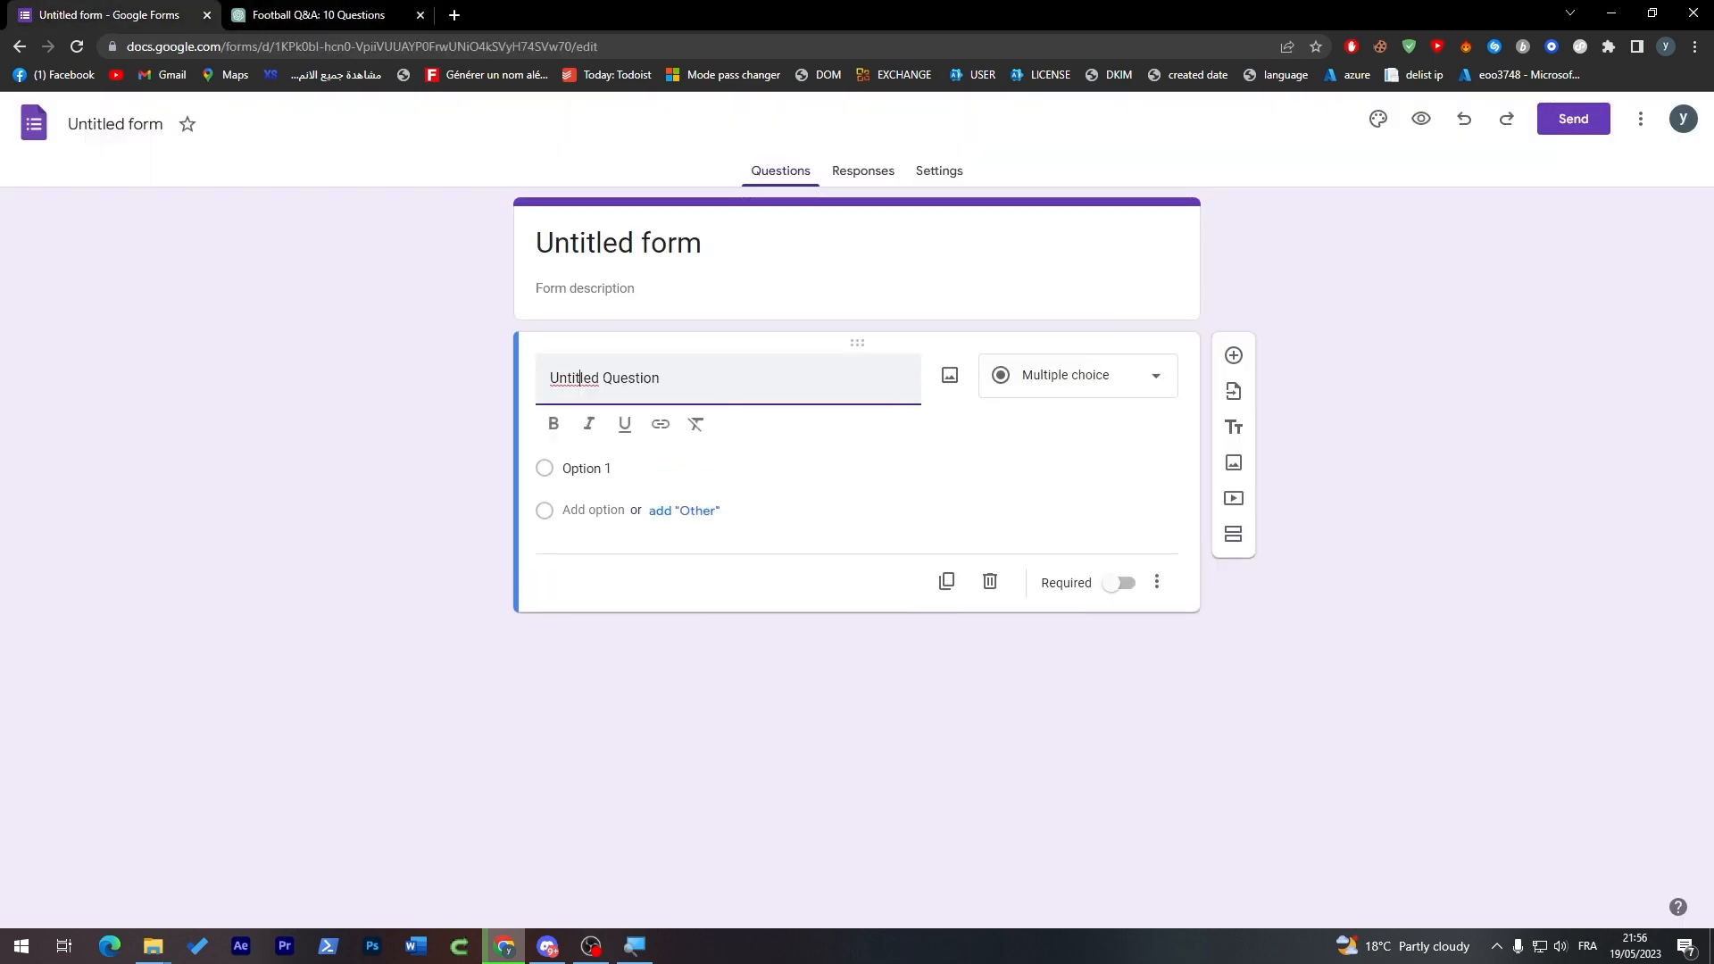
text(Which is your favorite football team?)
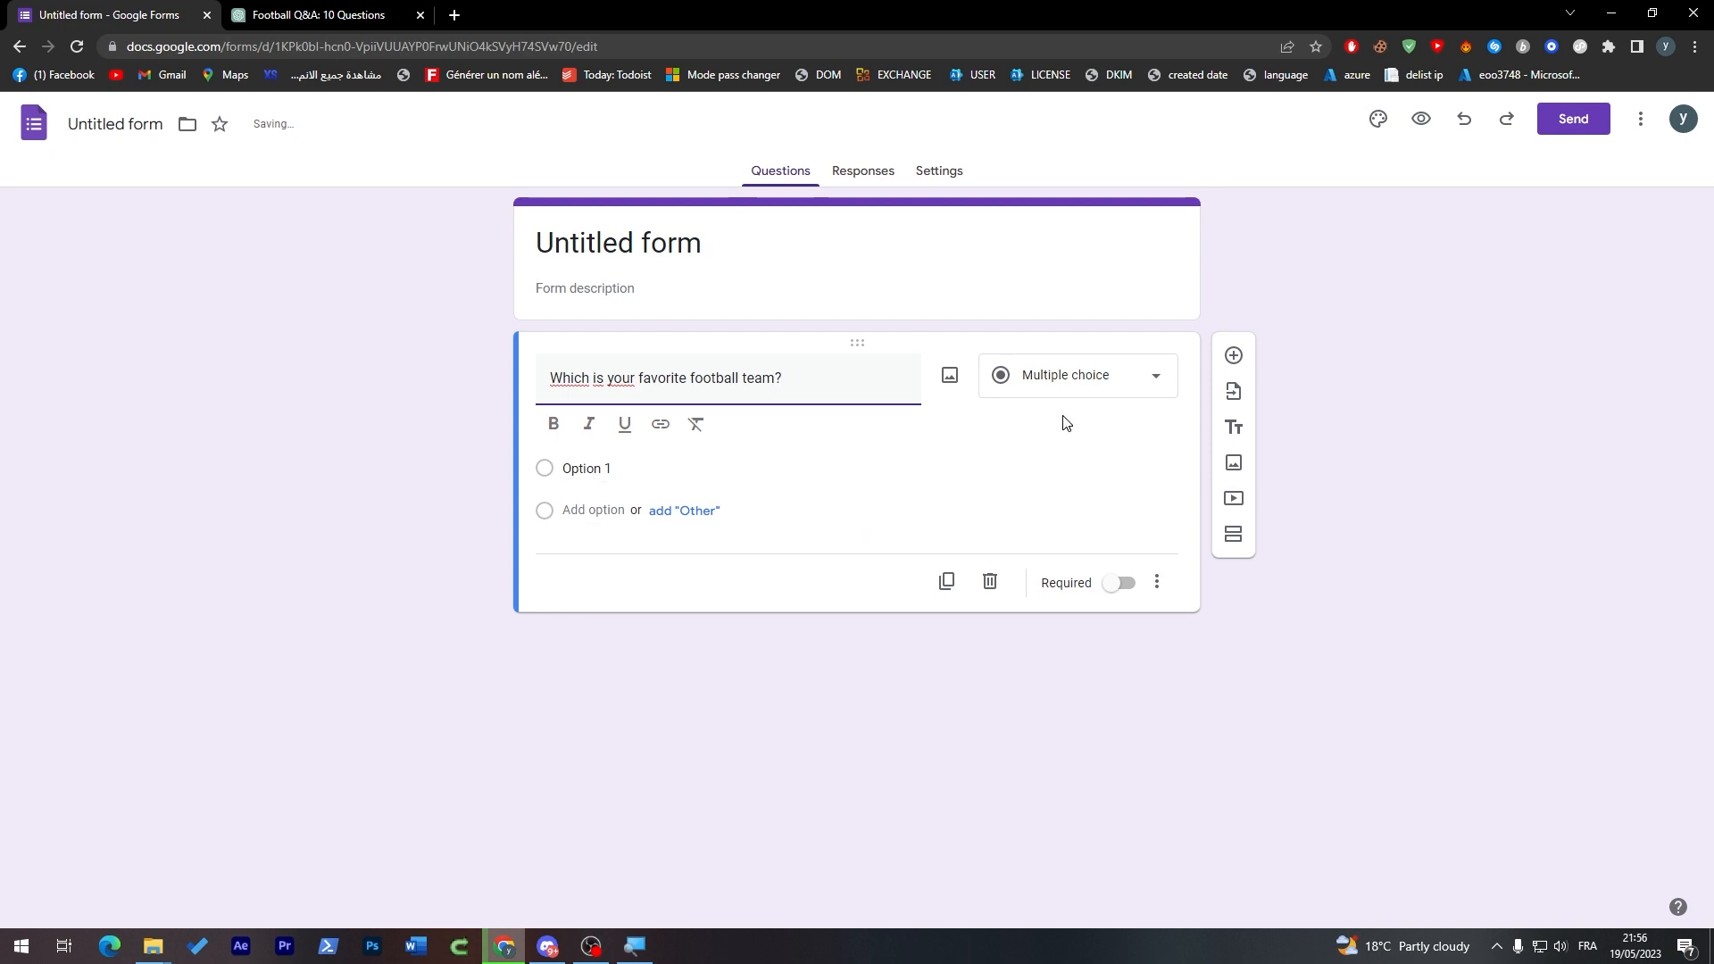
click(1075, 375)
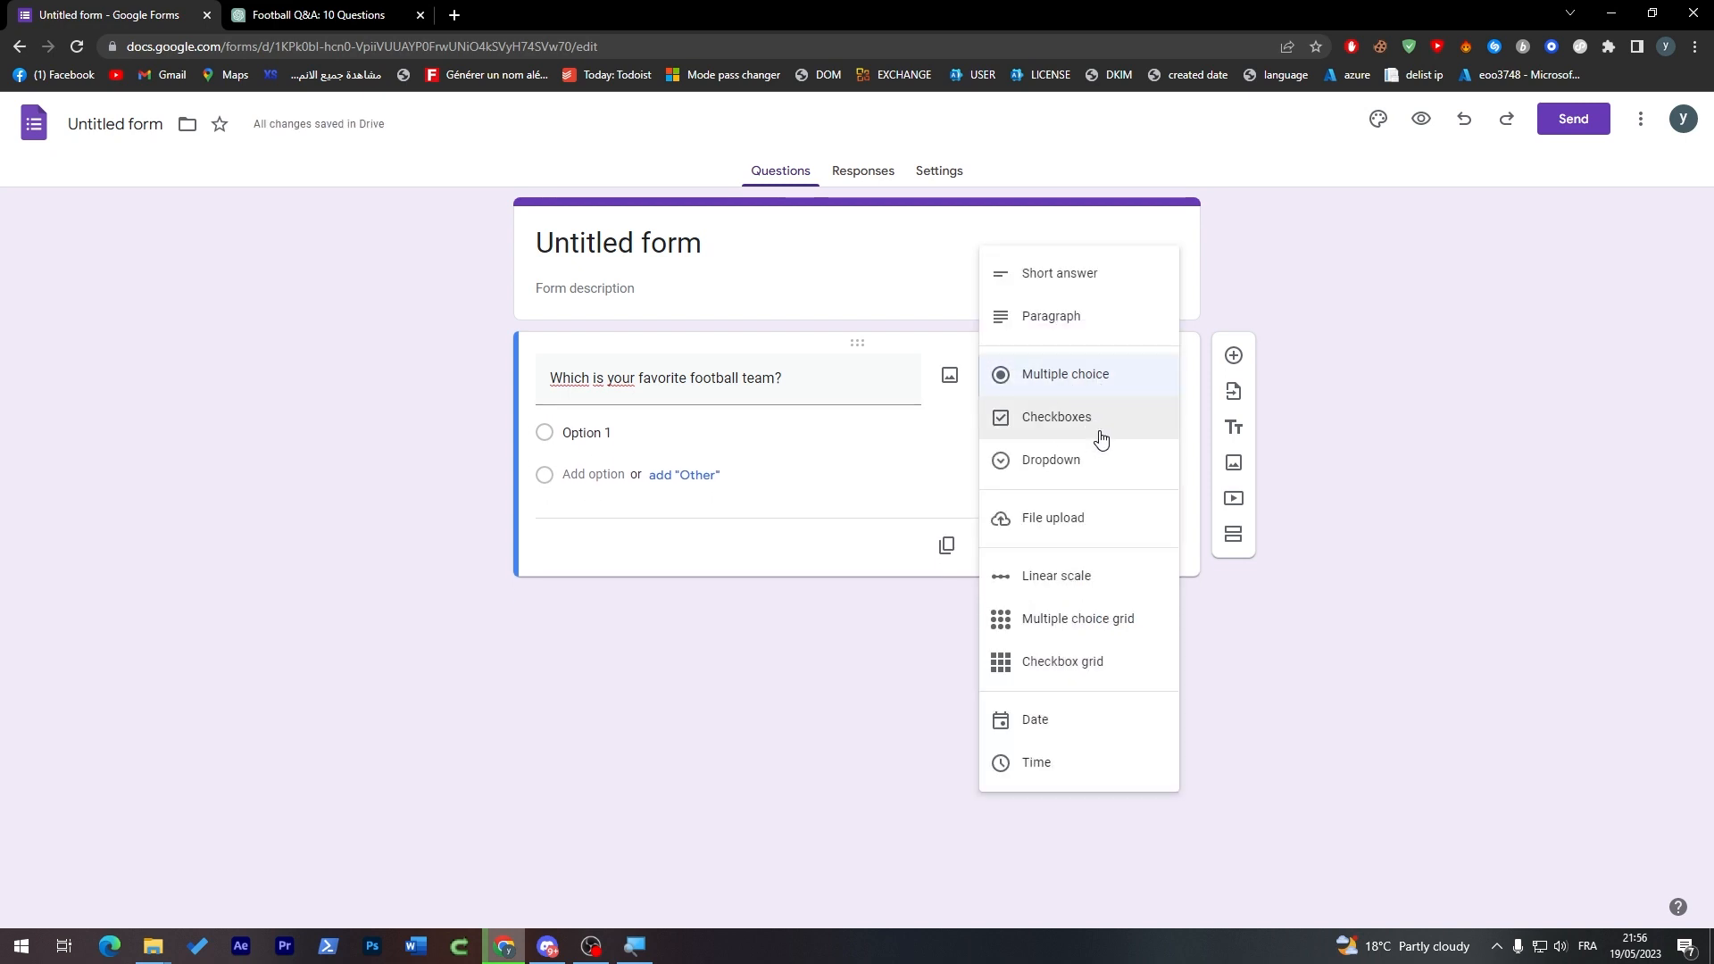
mouse_move(1066, 528)
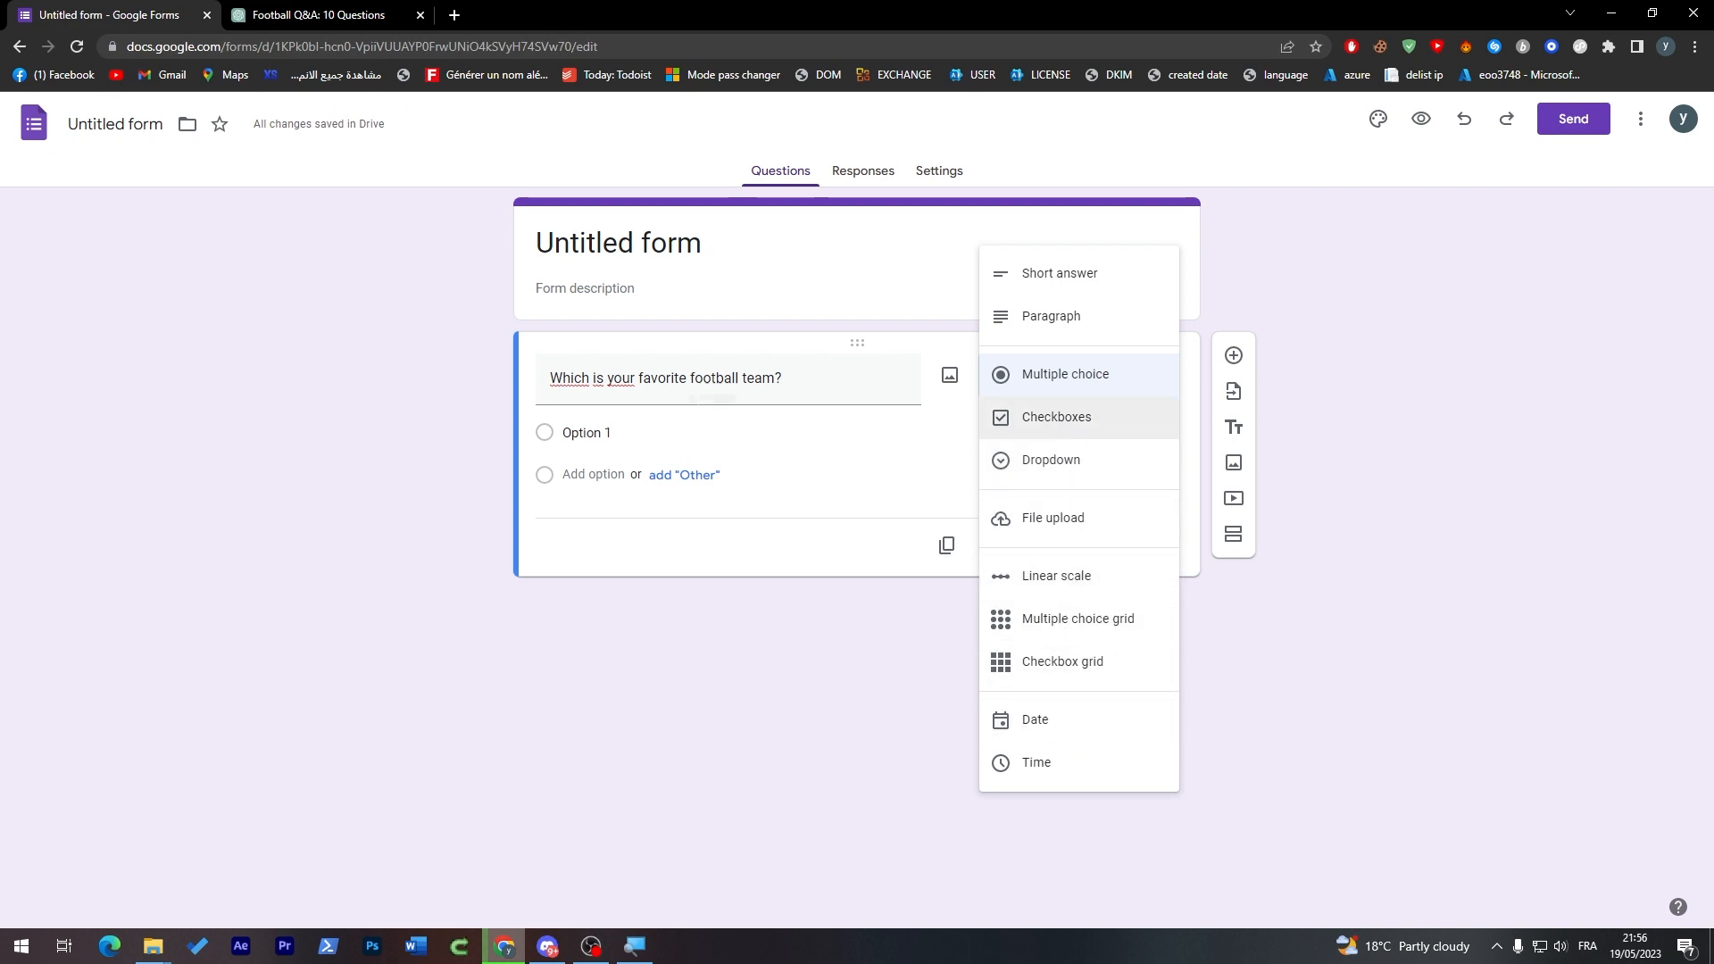
mouse_move(1035, 424)
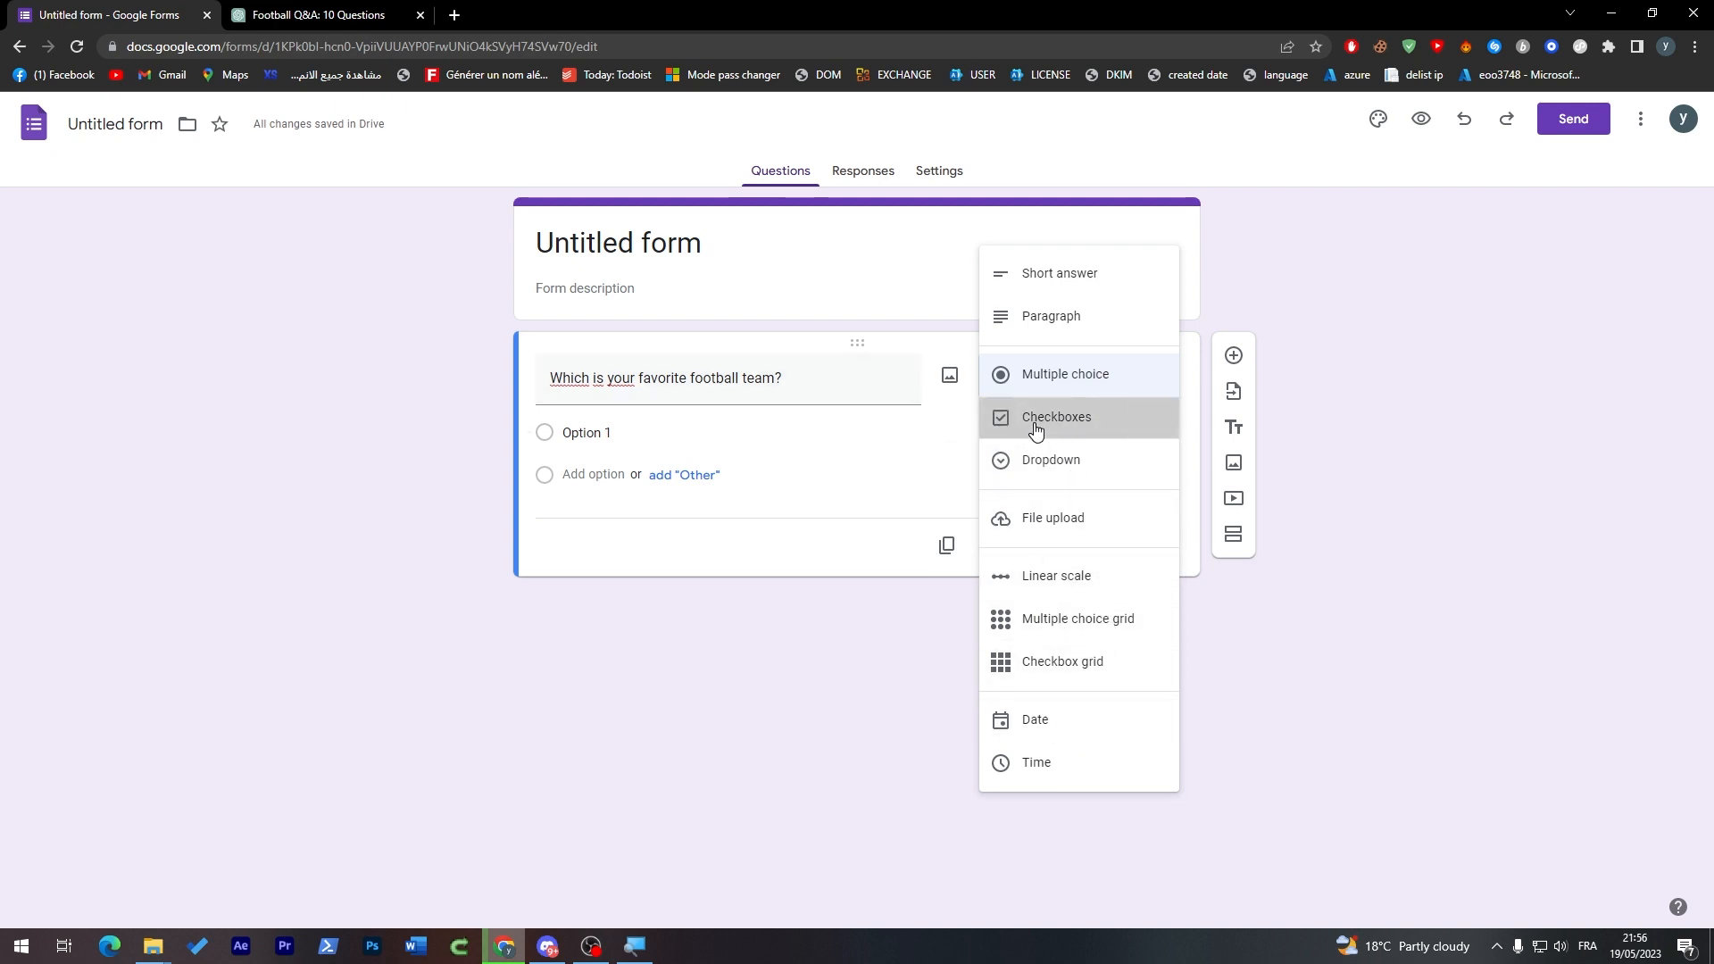
click(1057, 417)
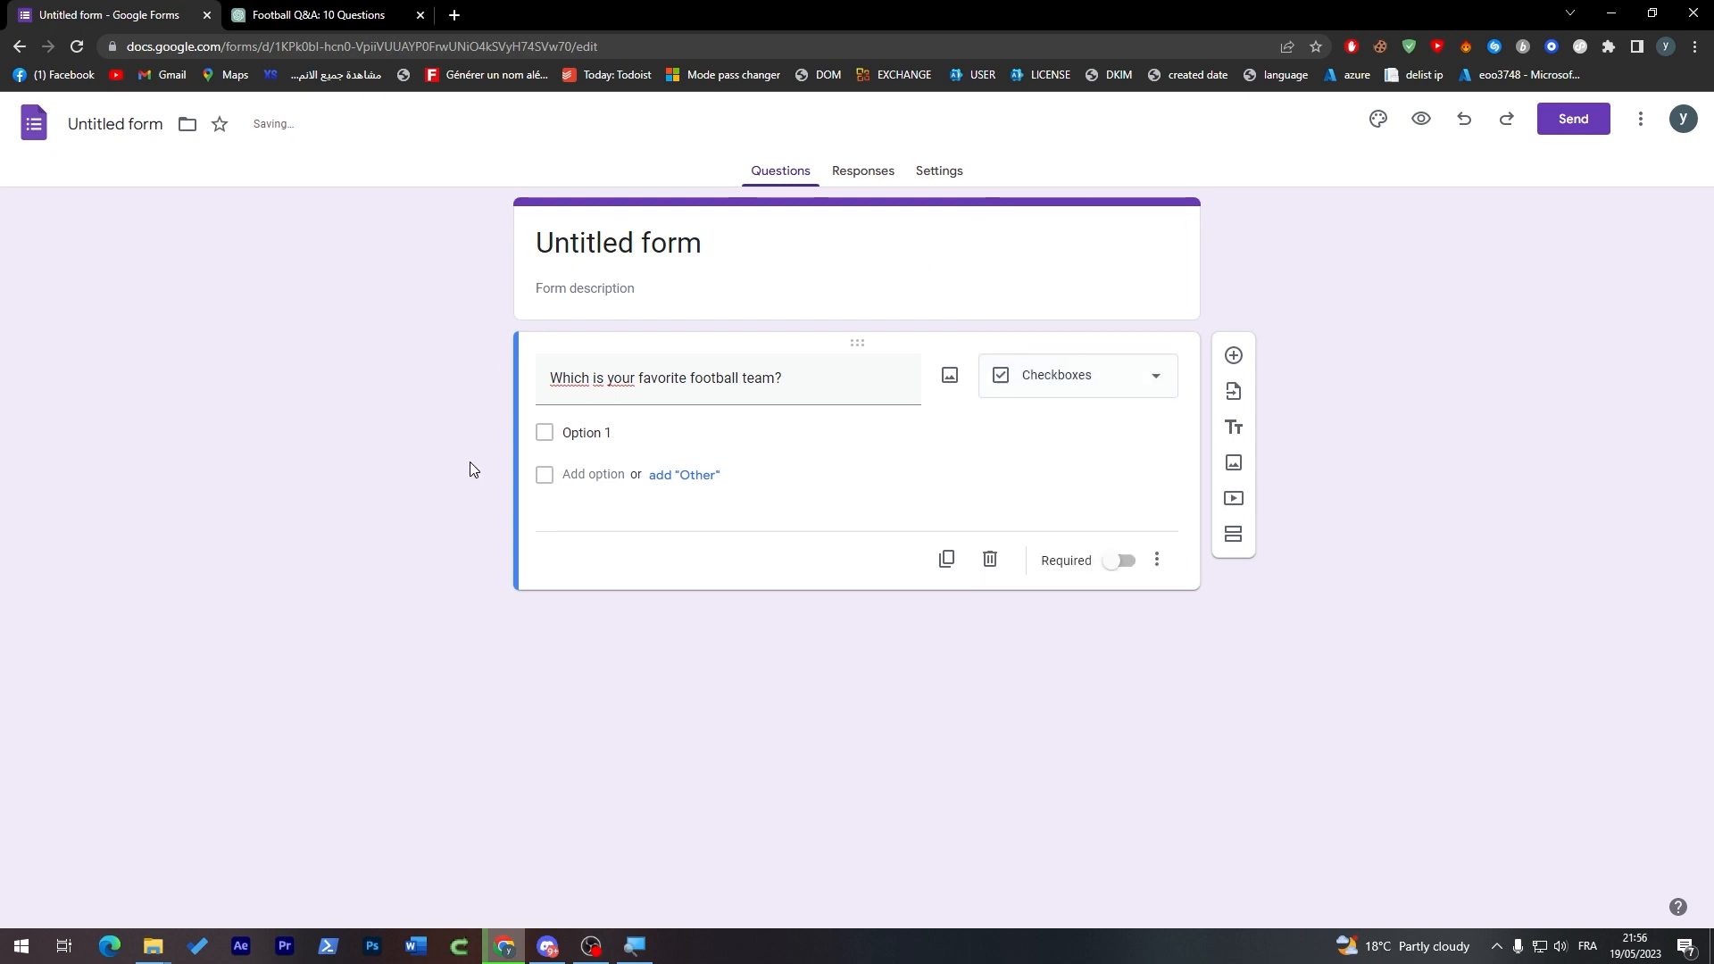
Fill options a) Real Madrid, b) FC Barcelona, c) Manchester City from ChatGPT, replacing United with City.
click(316, 15)
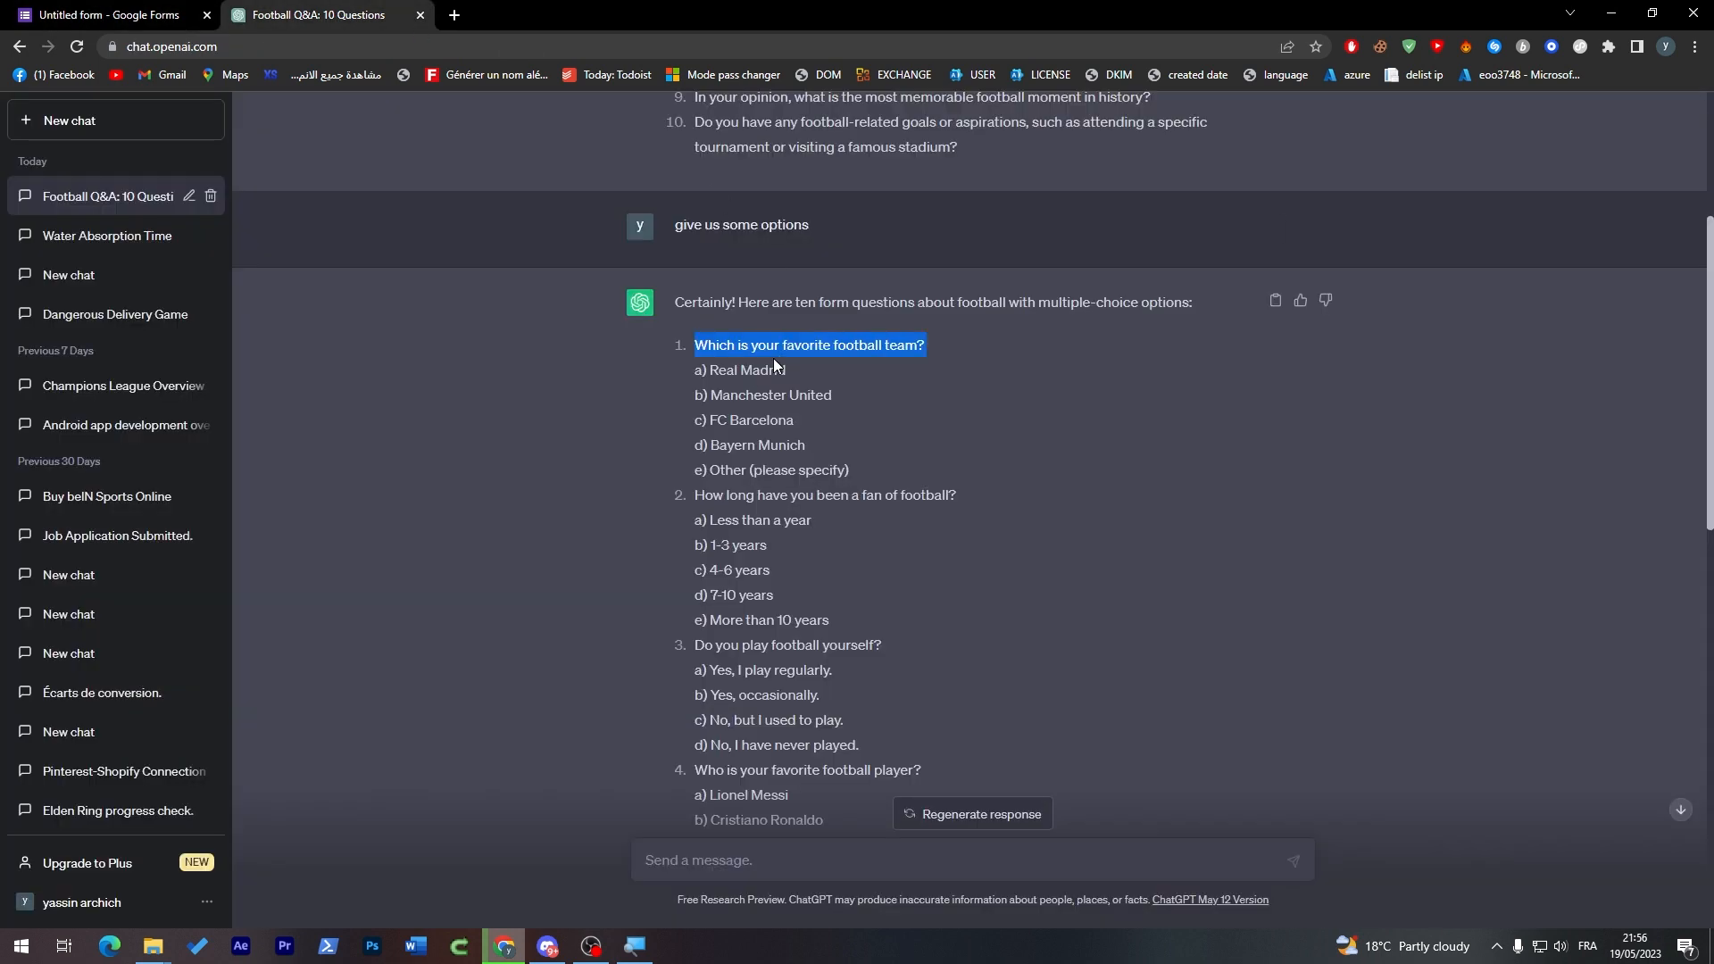
click(106, 14)
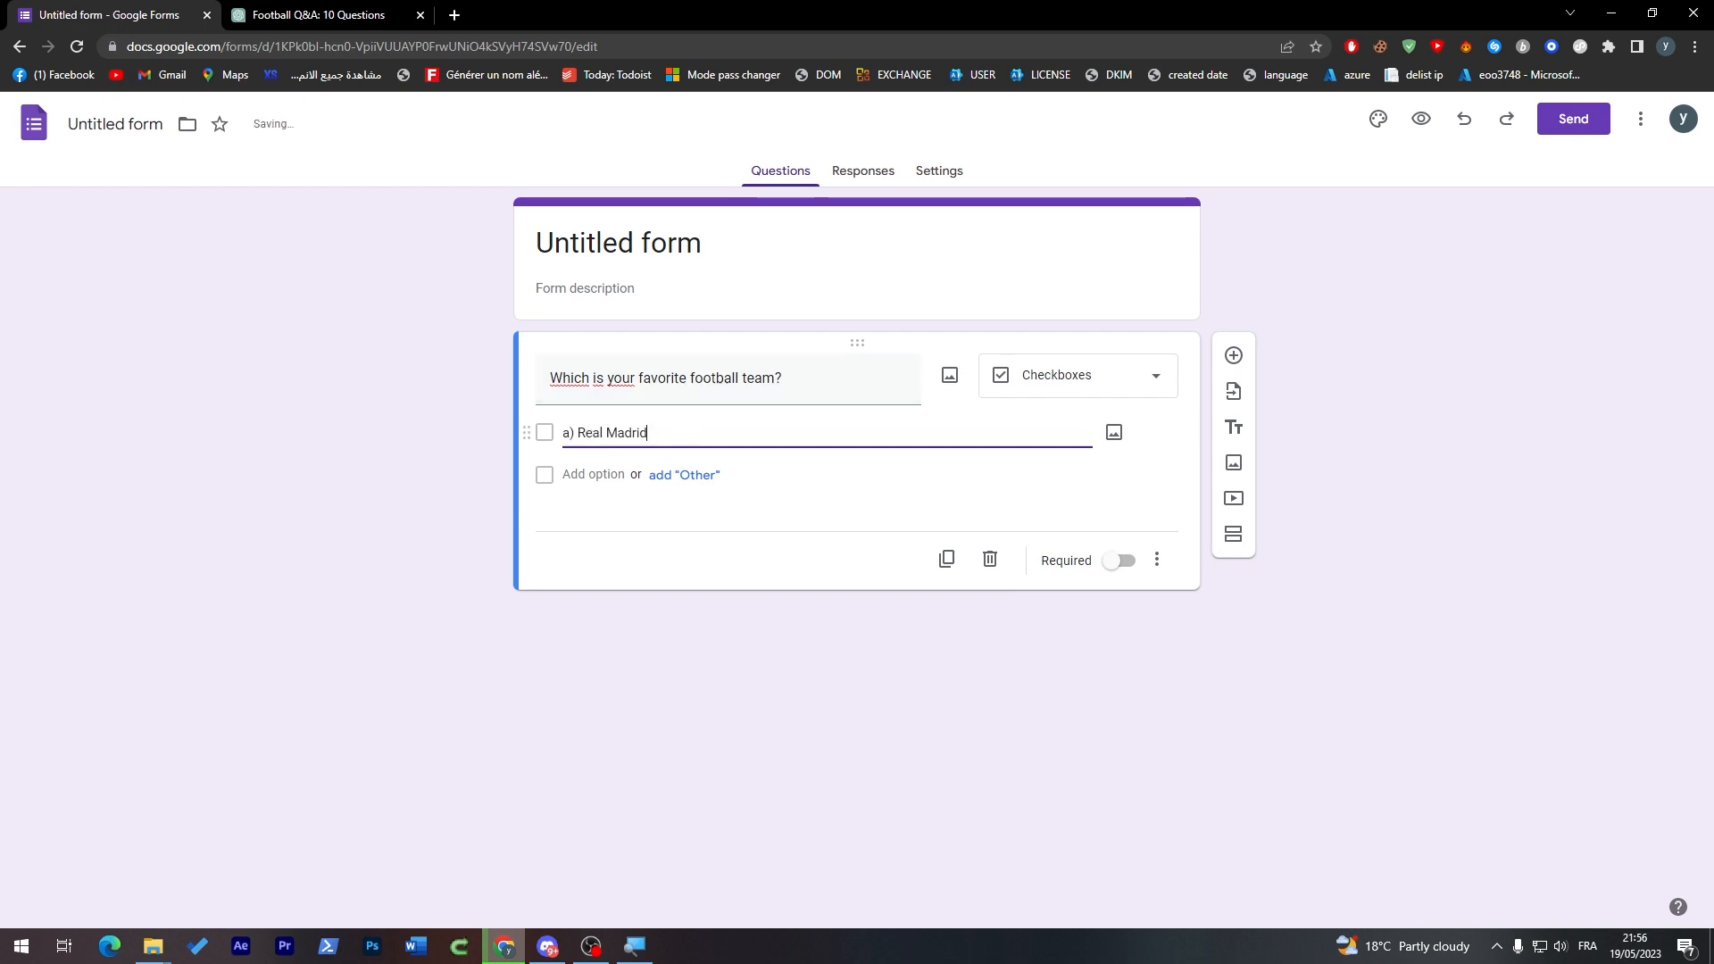
click(593, 473)
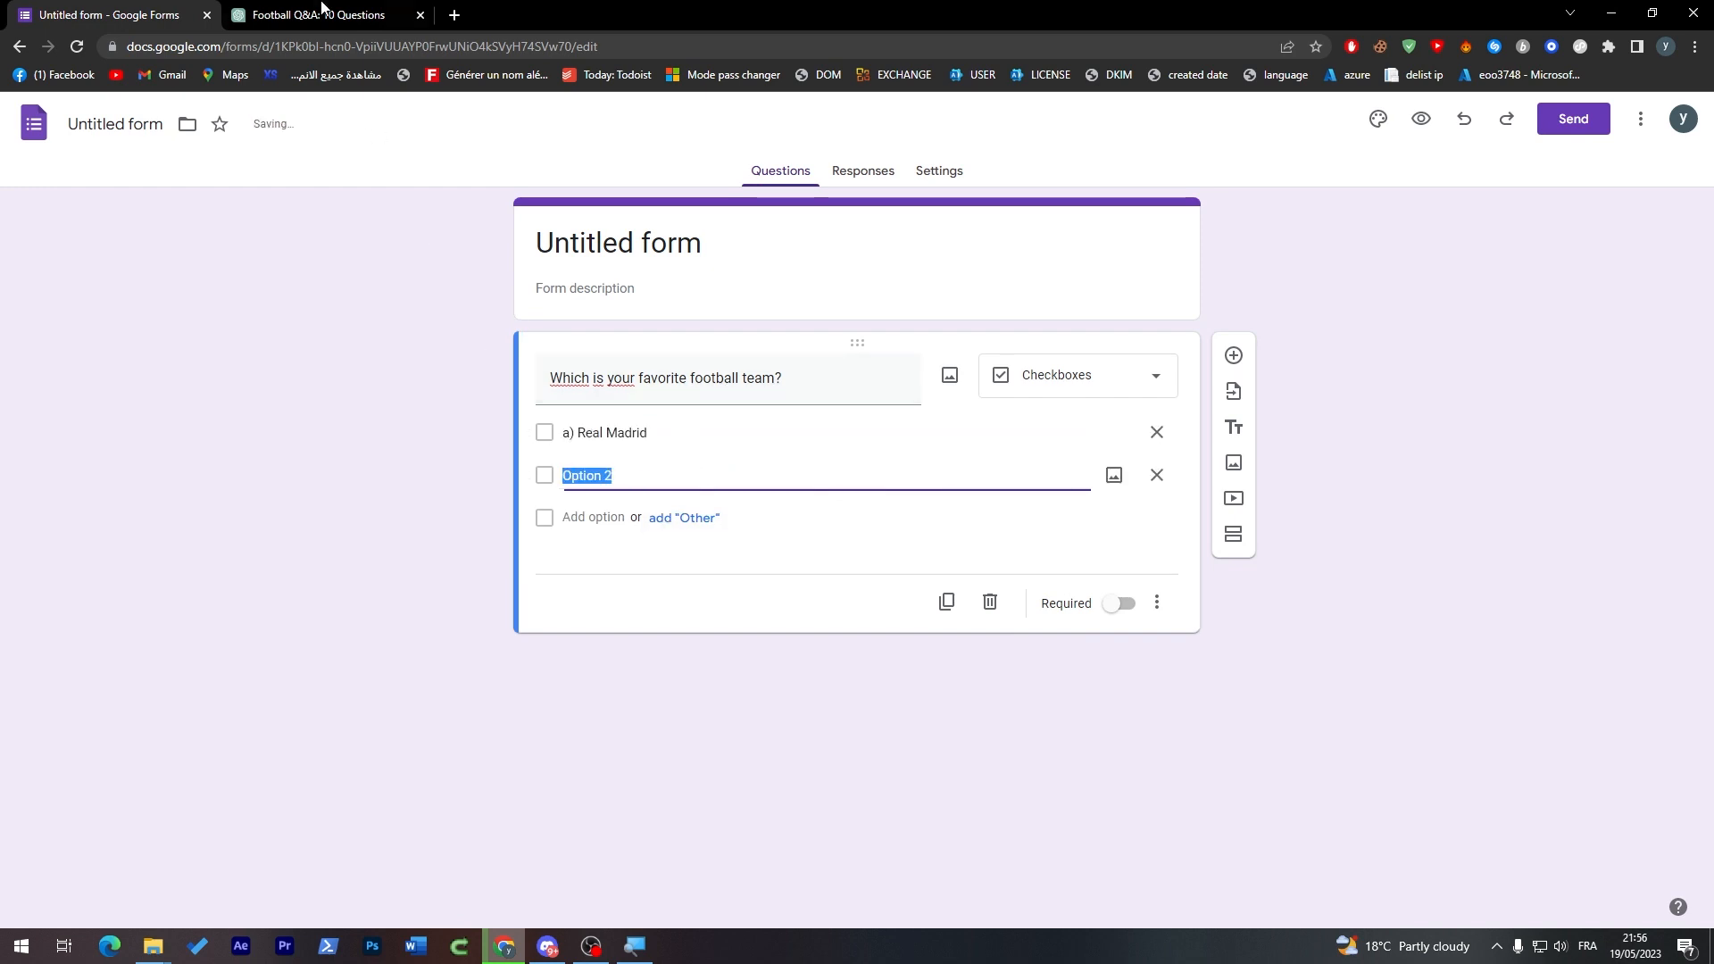
click(317, 15)
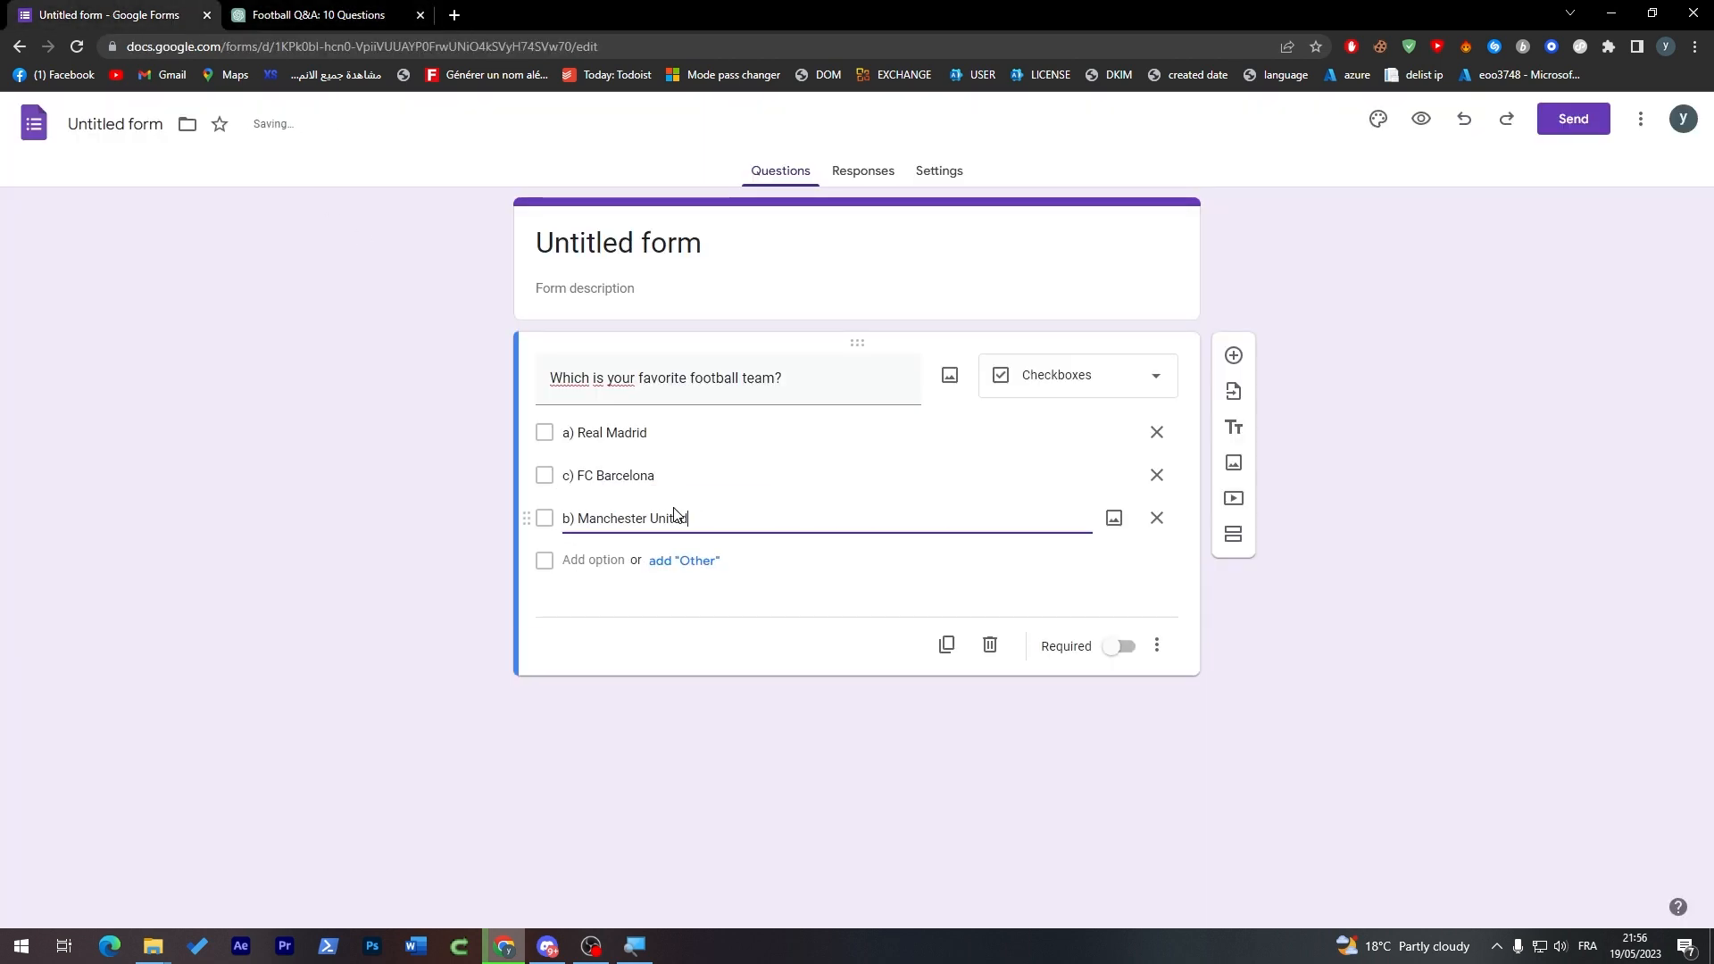
double_click(667, 518)
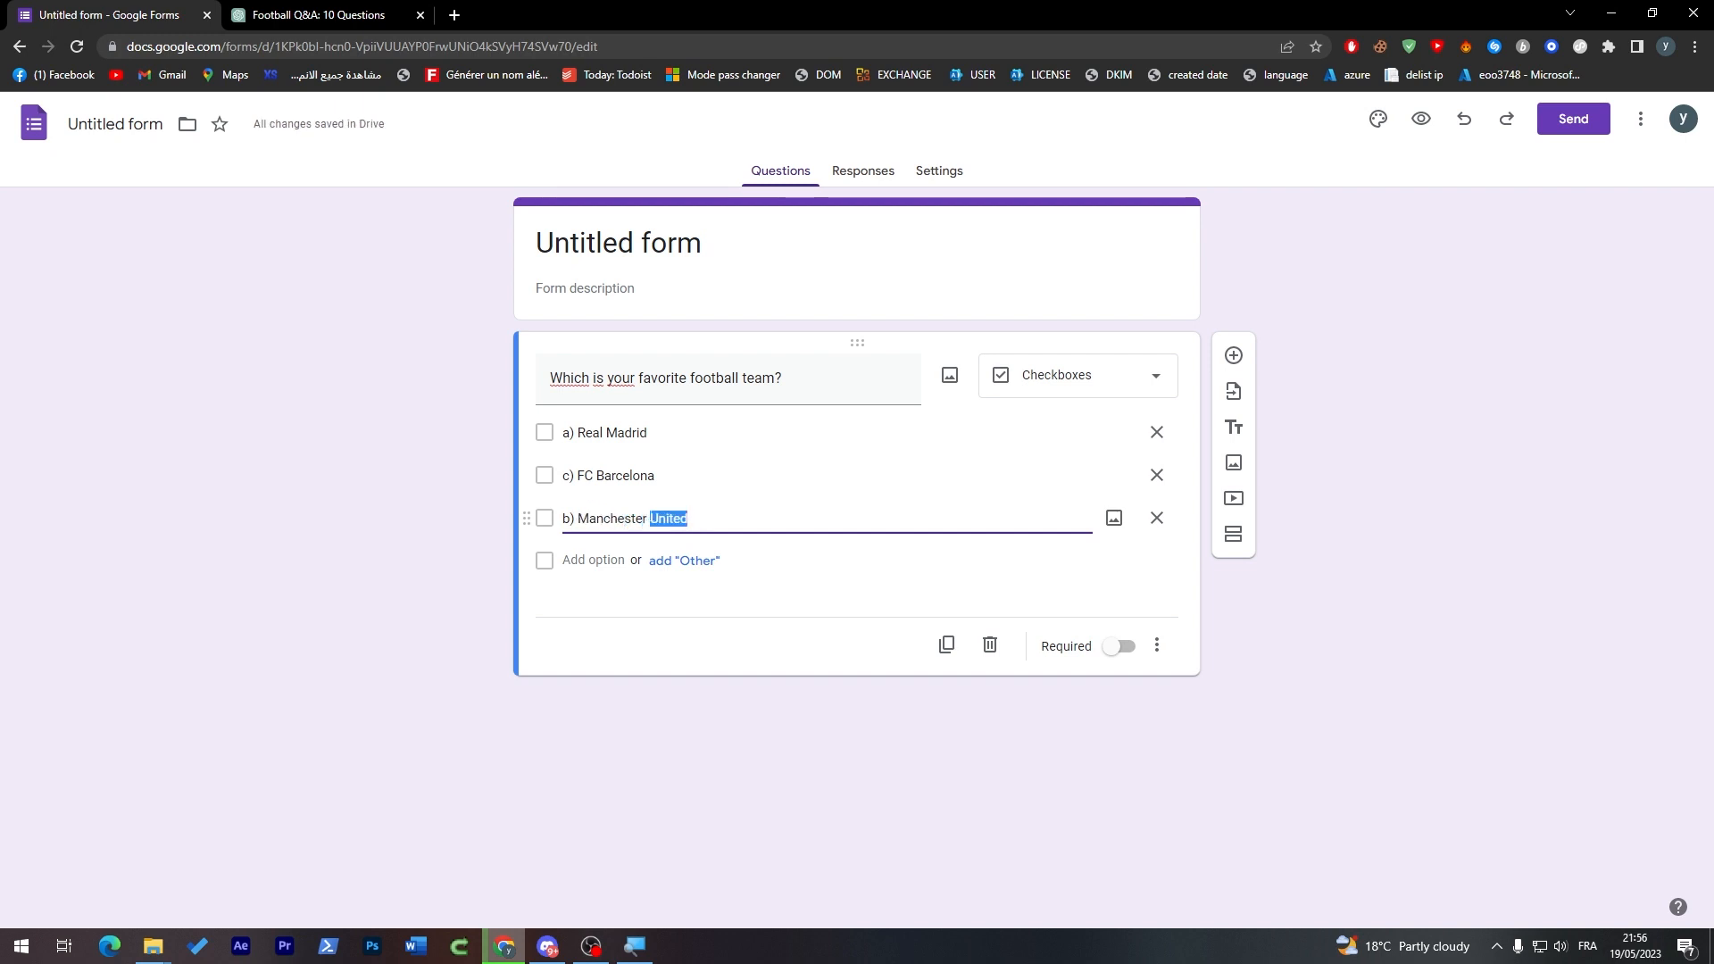
text(City)
click(826, 476)
text(d)
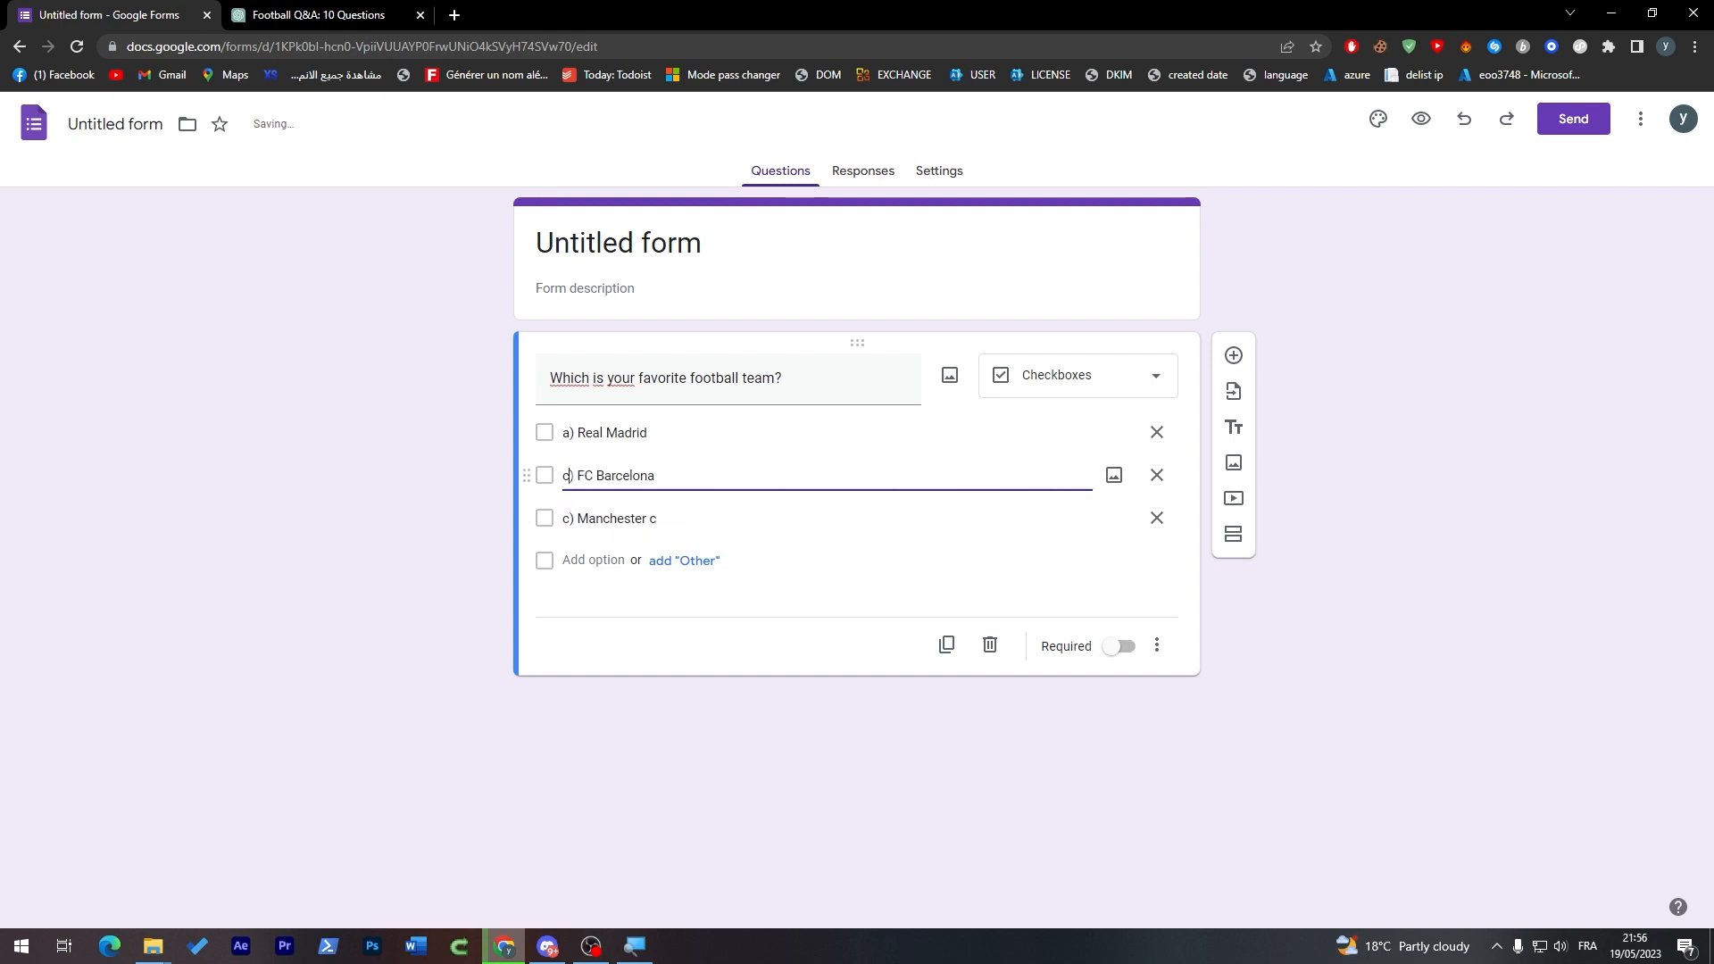
text(B)
click(828, 519)
text(Ci)
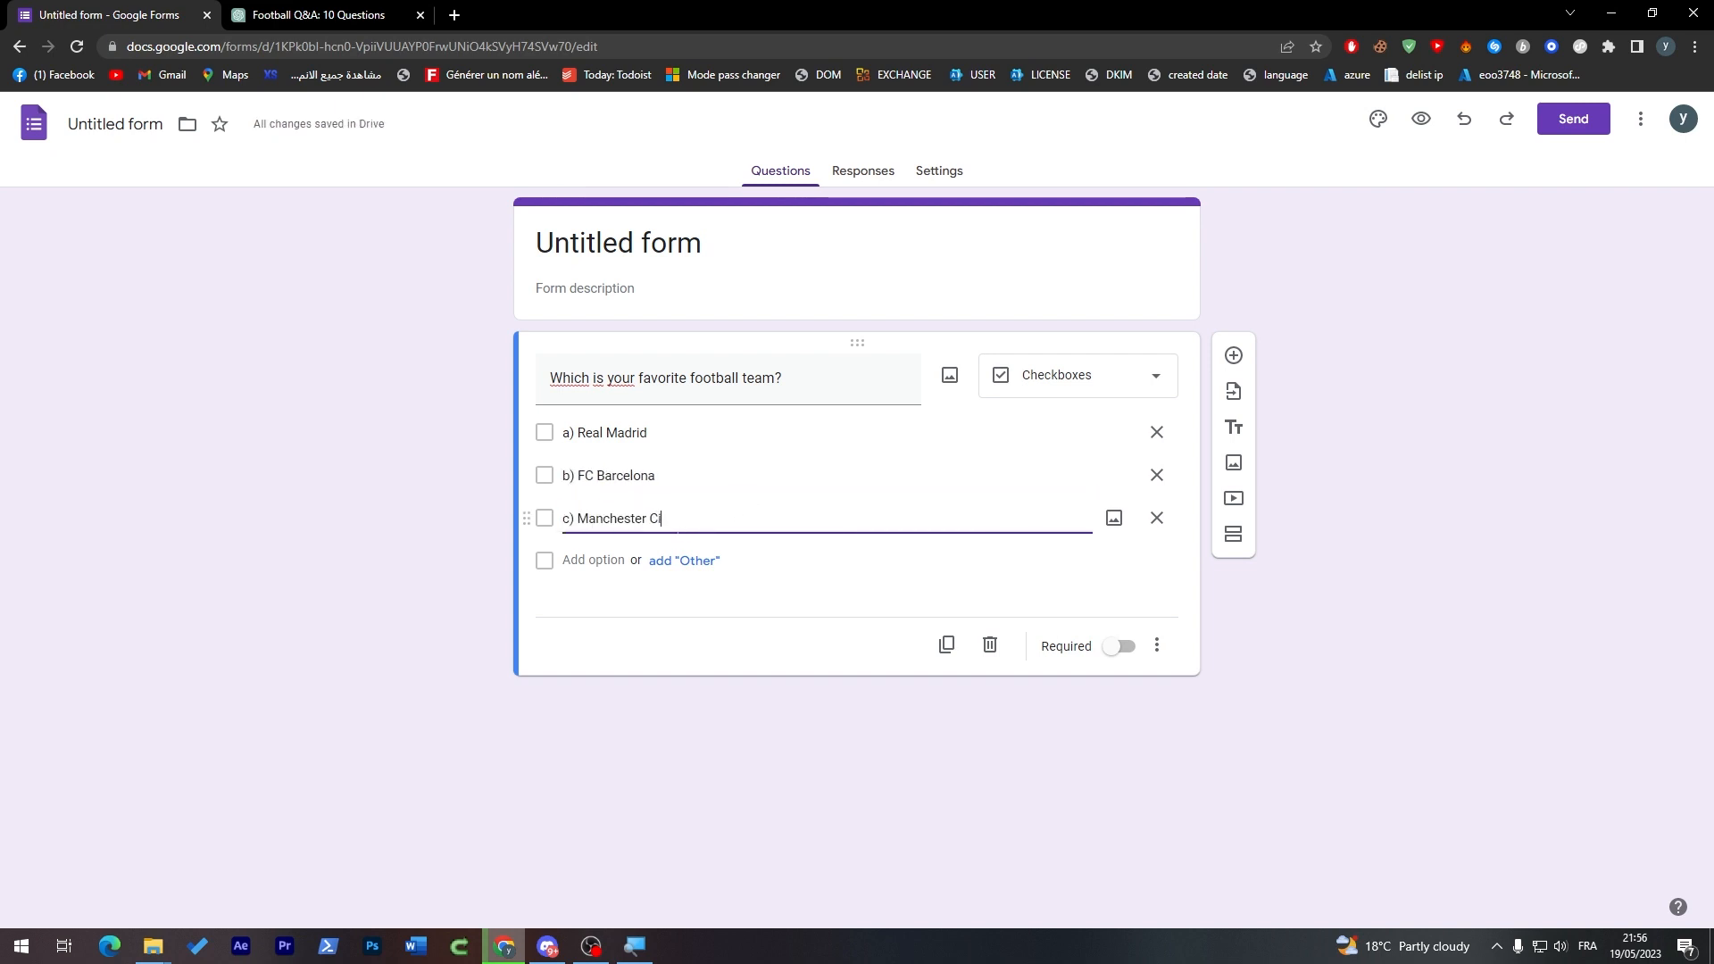
text(ty)
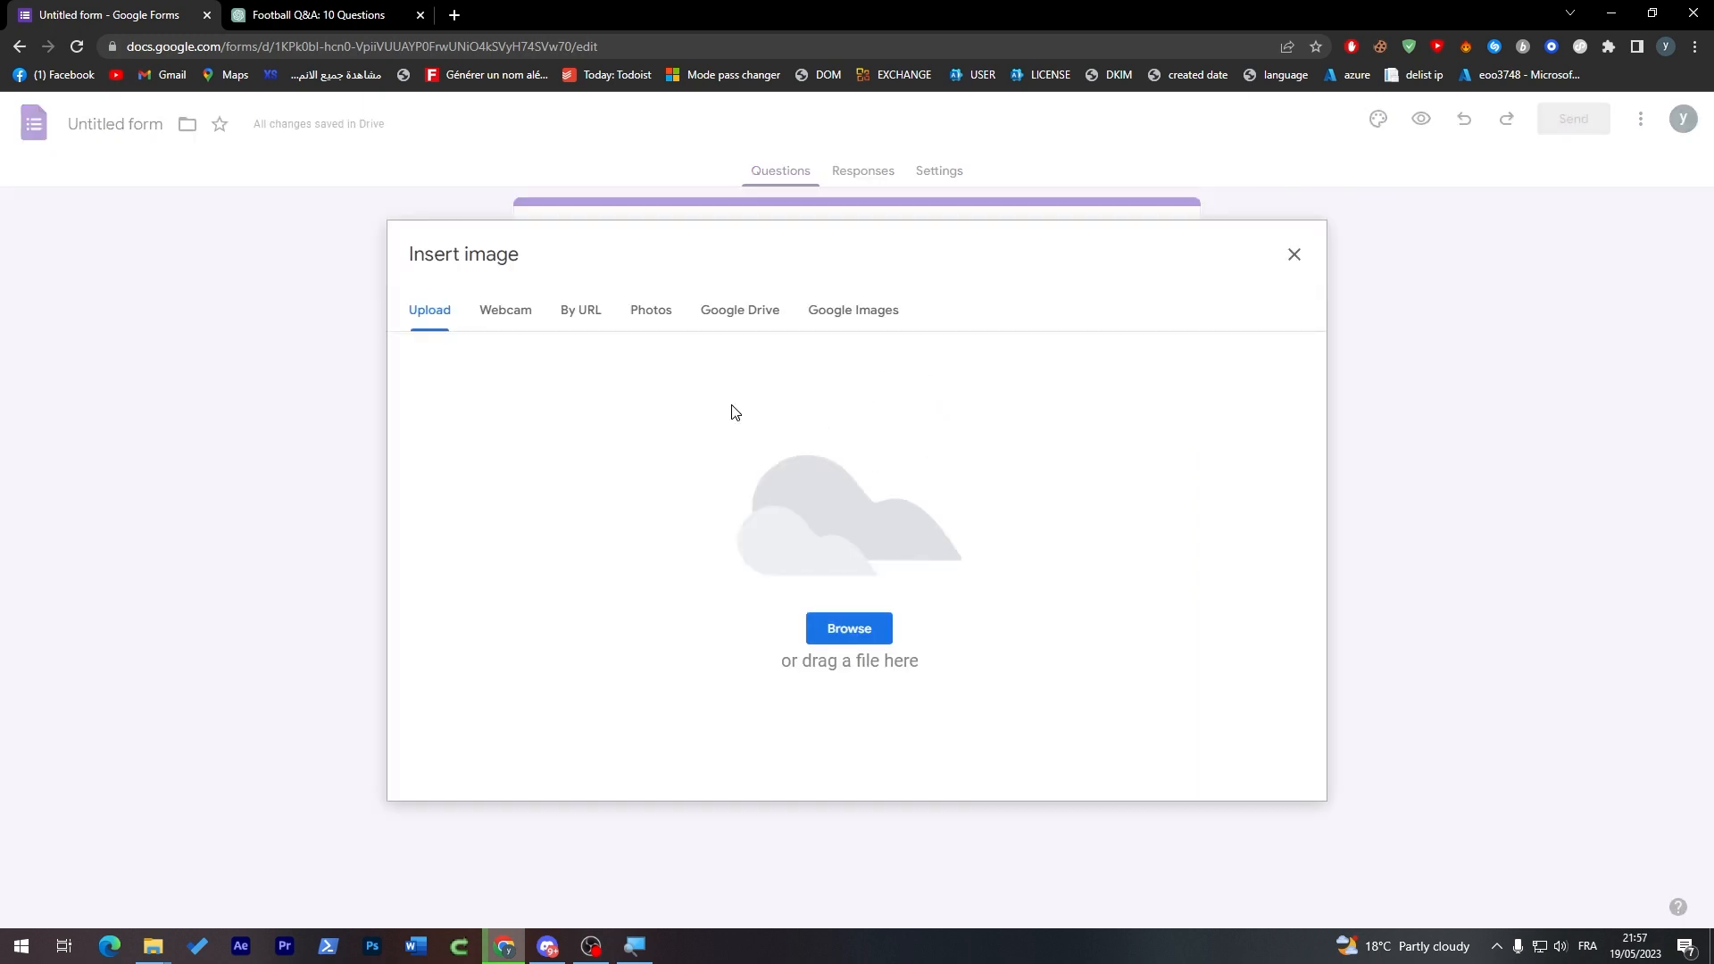
Close the Insert image dialog and turn on Required for the favorite team question.
click(1294, 254)
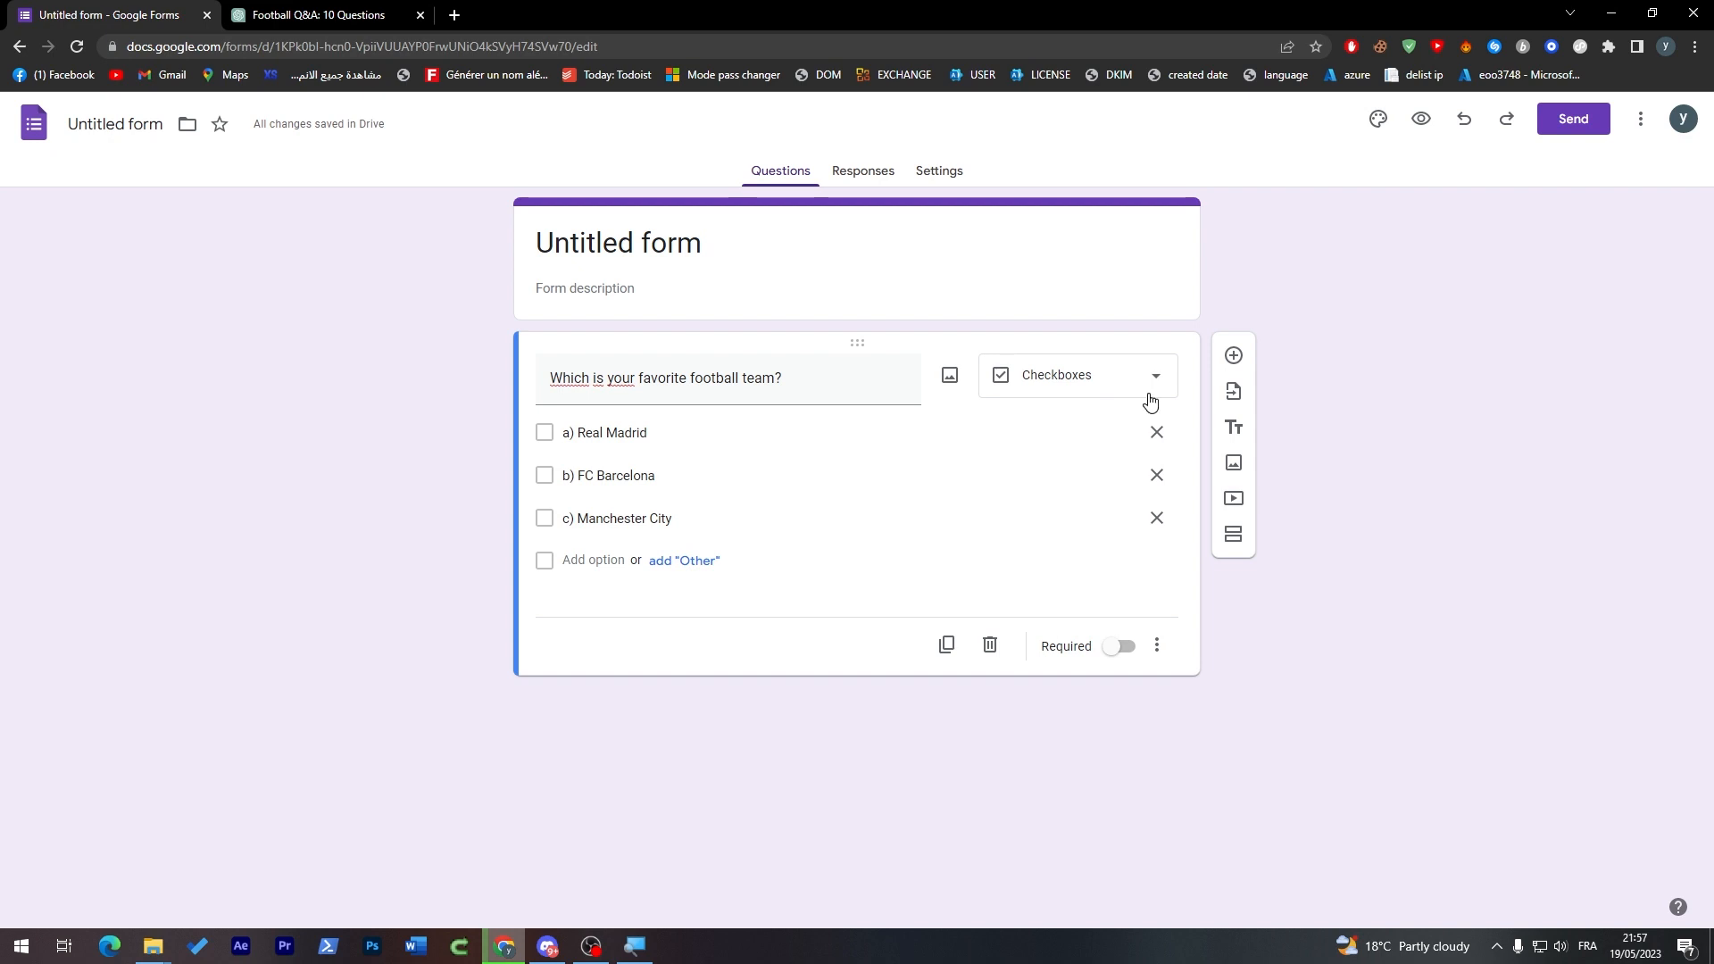
mouse_move(1233, 391)
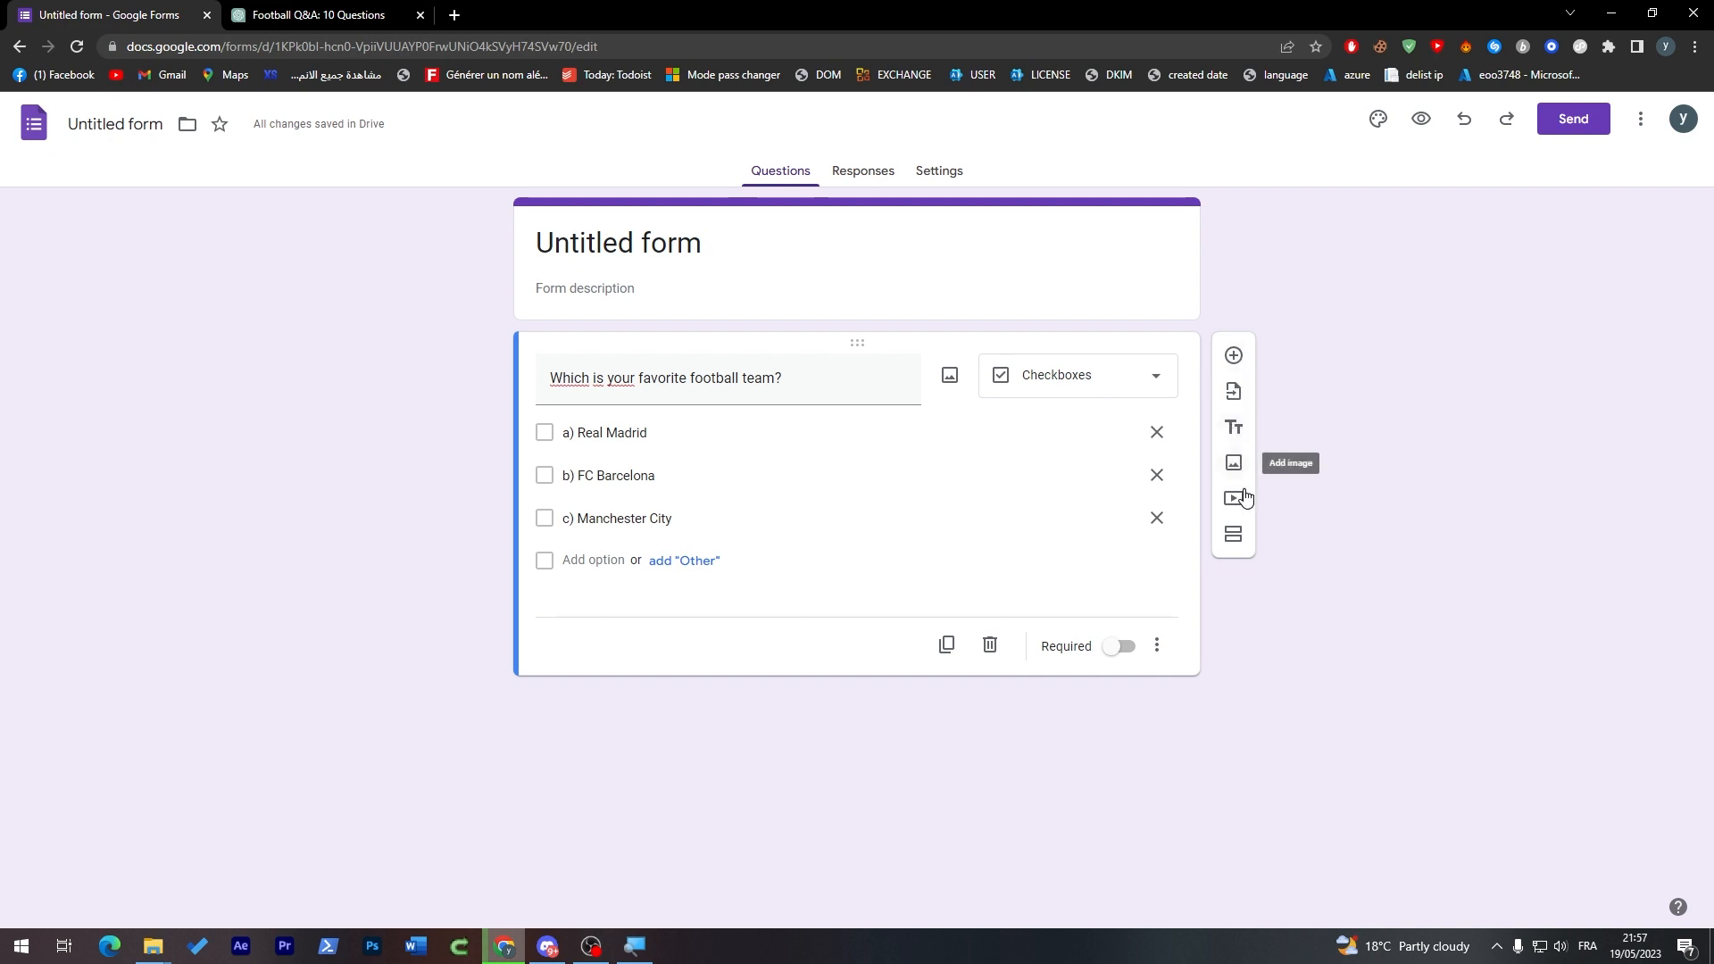
mouse_move(1241, 362)
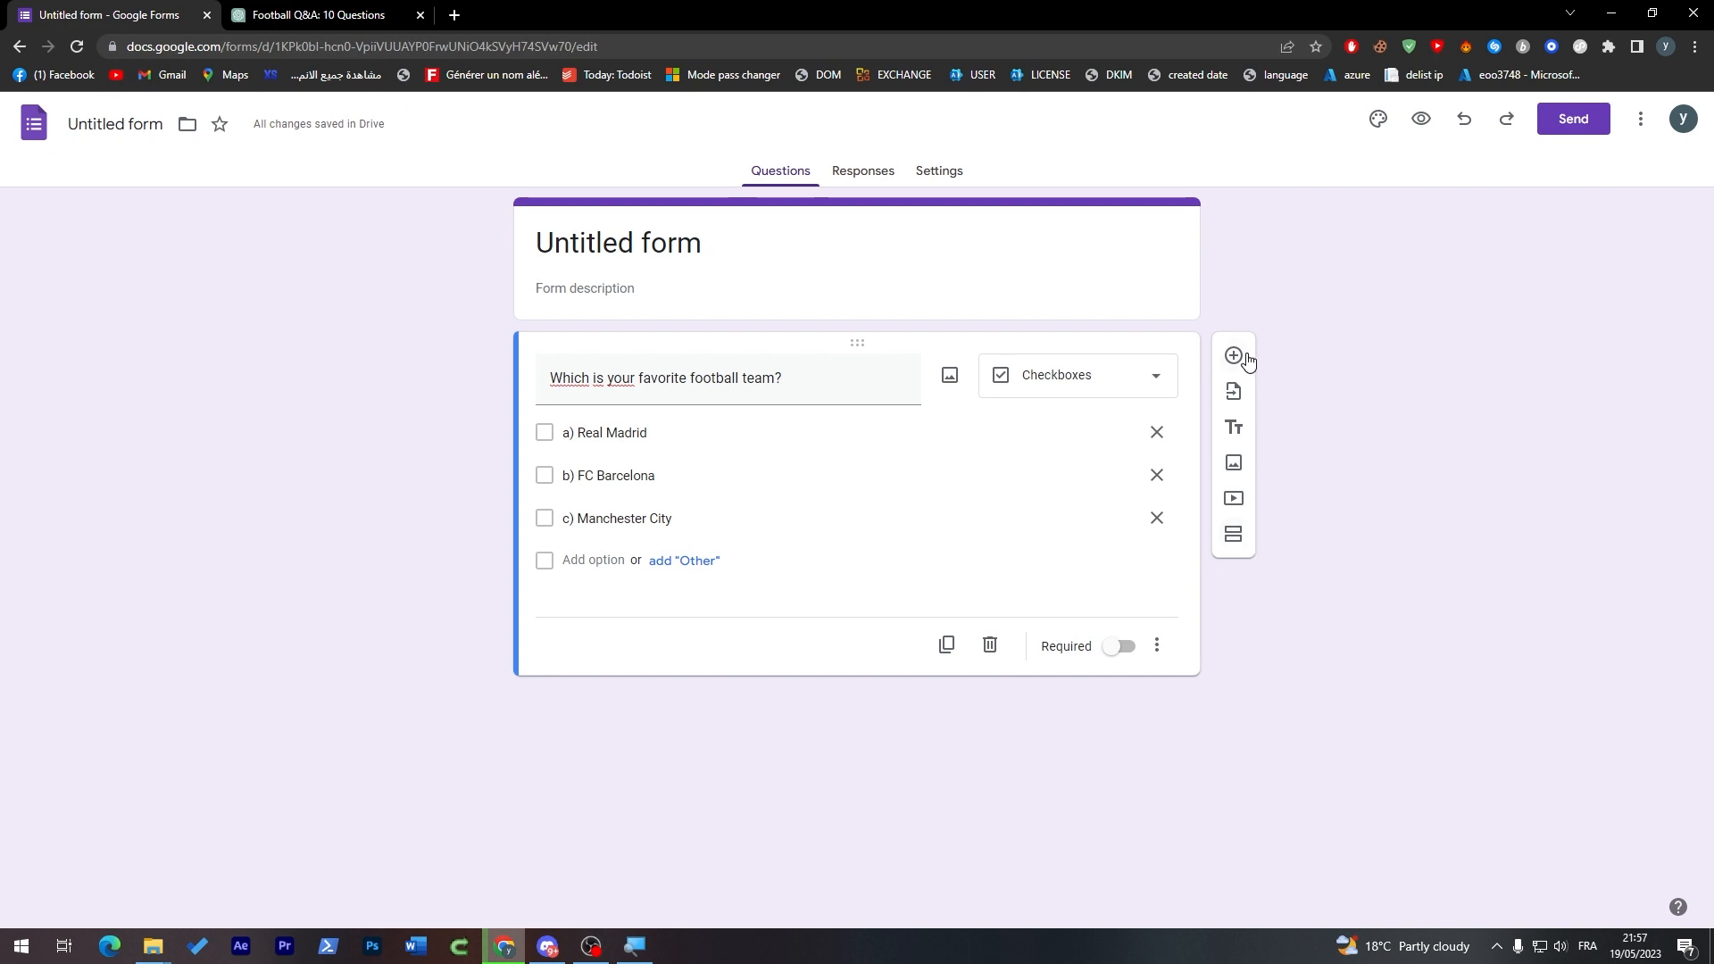
mouse_move(1098, 717)
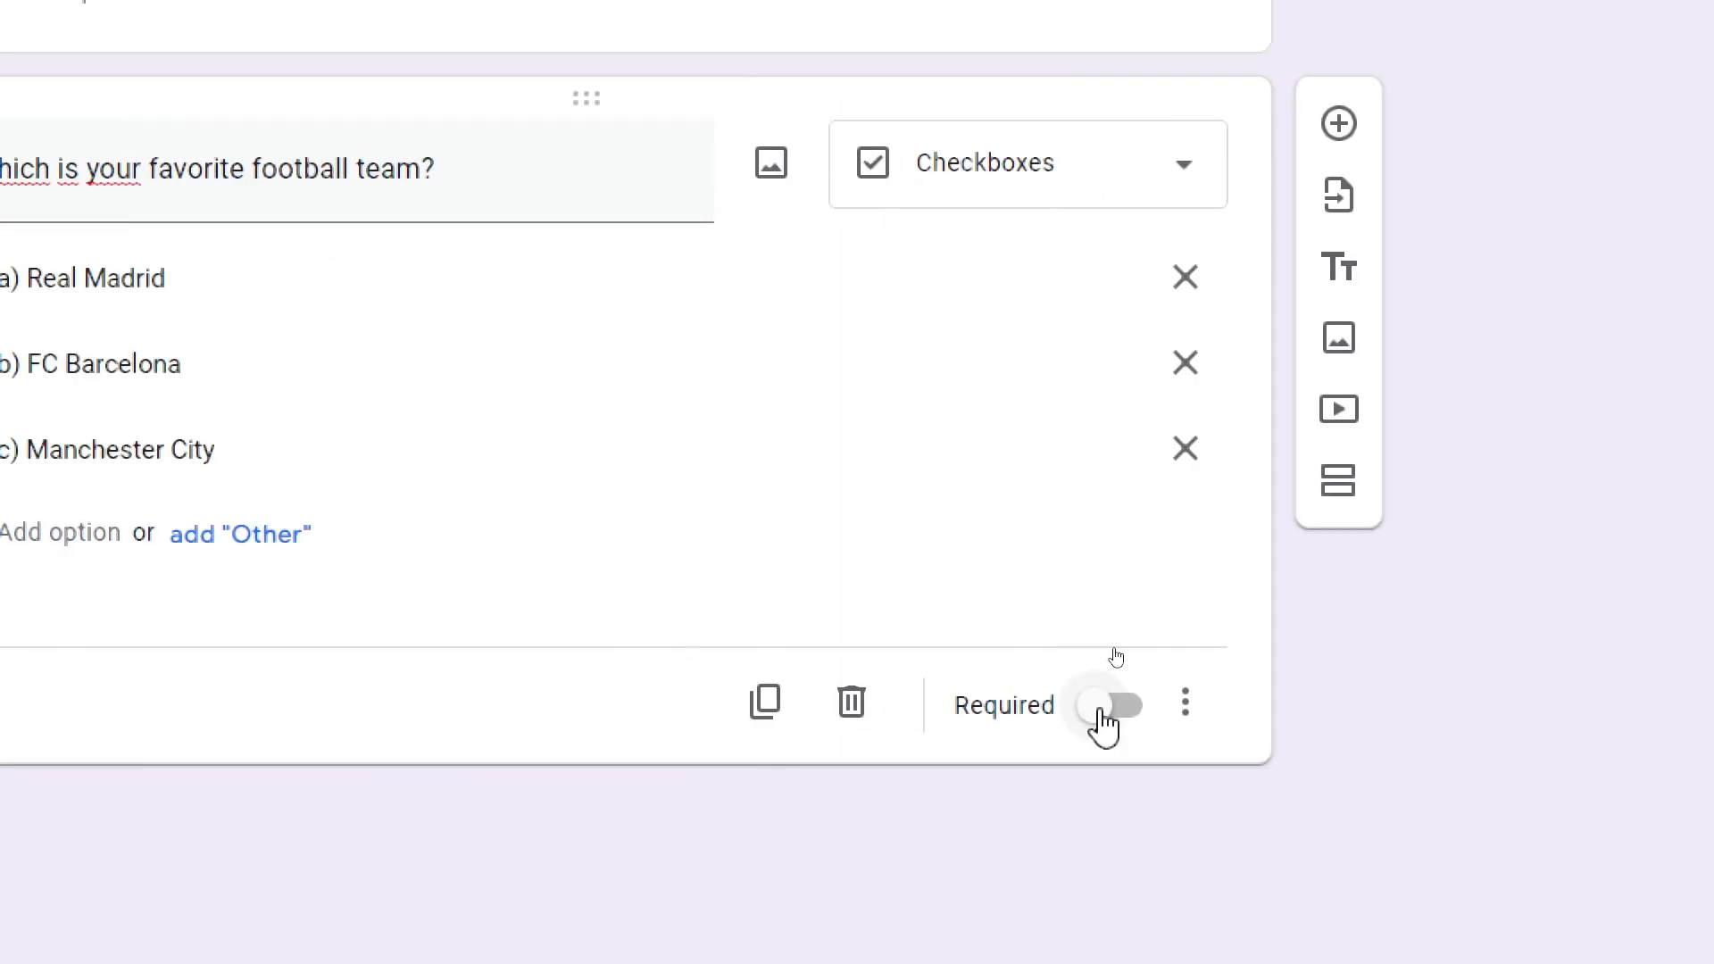
click(1113, 704)
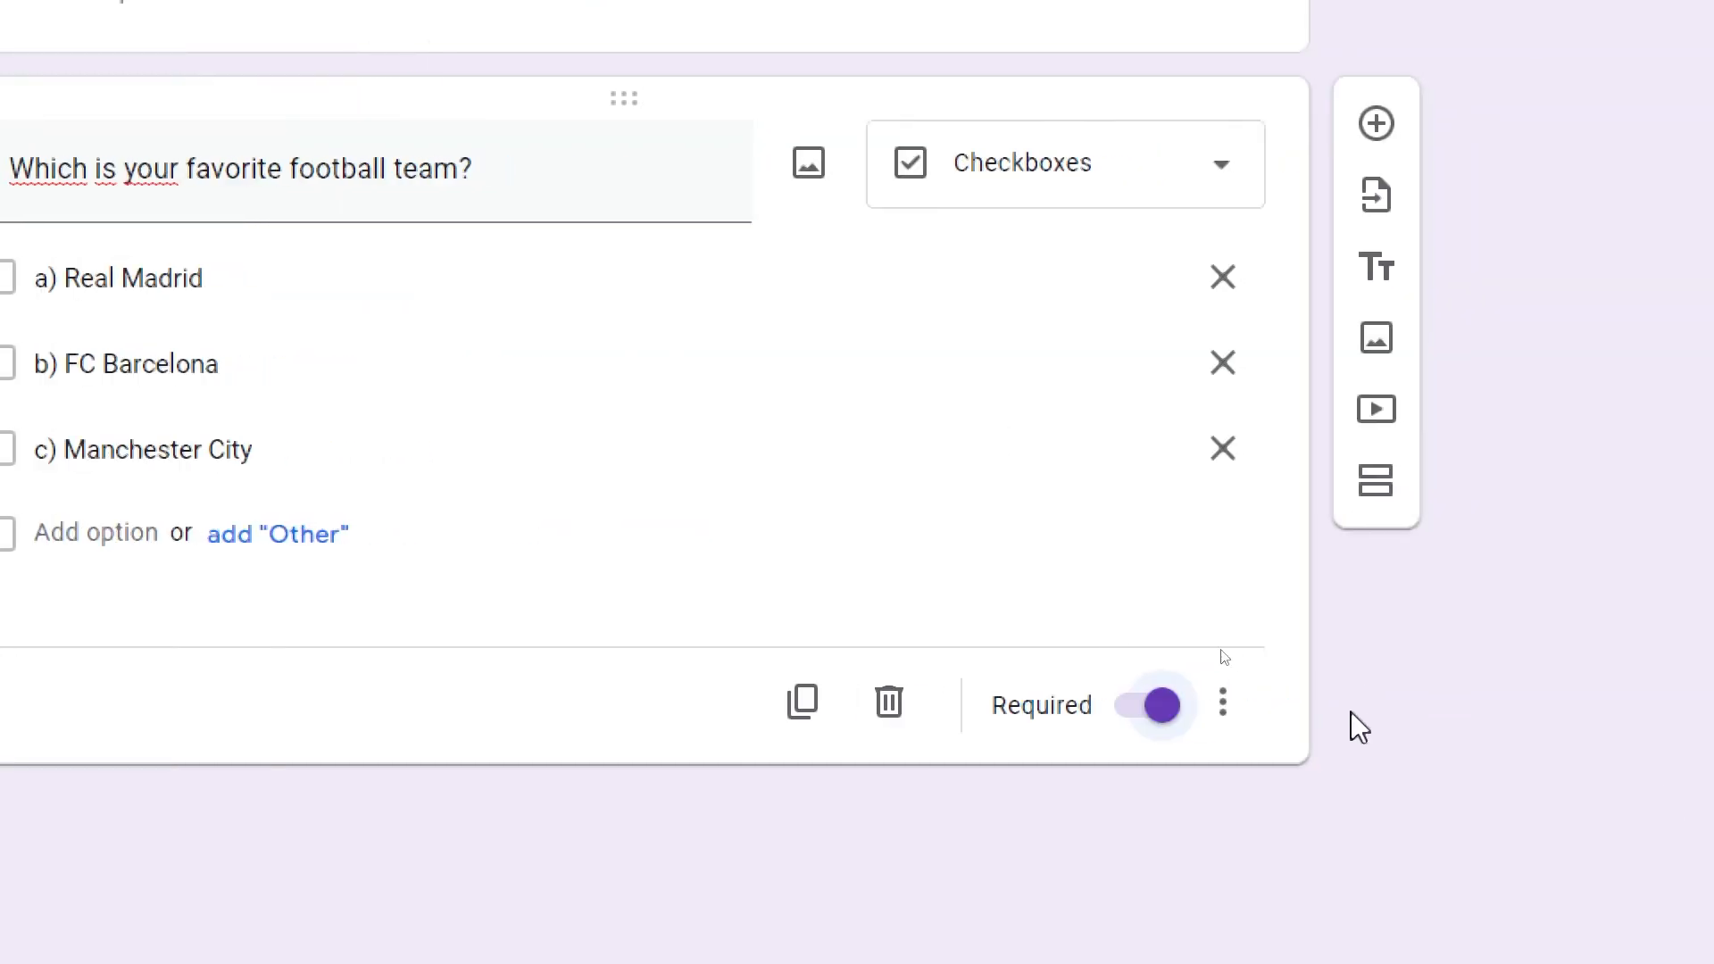
click(1222, 703)
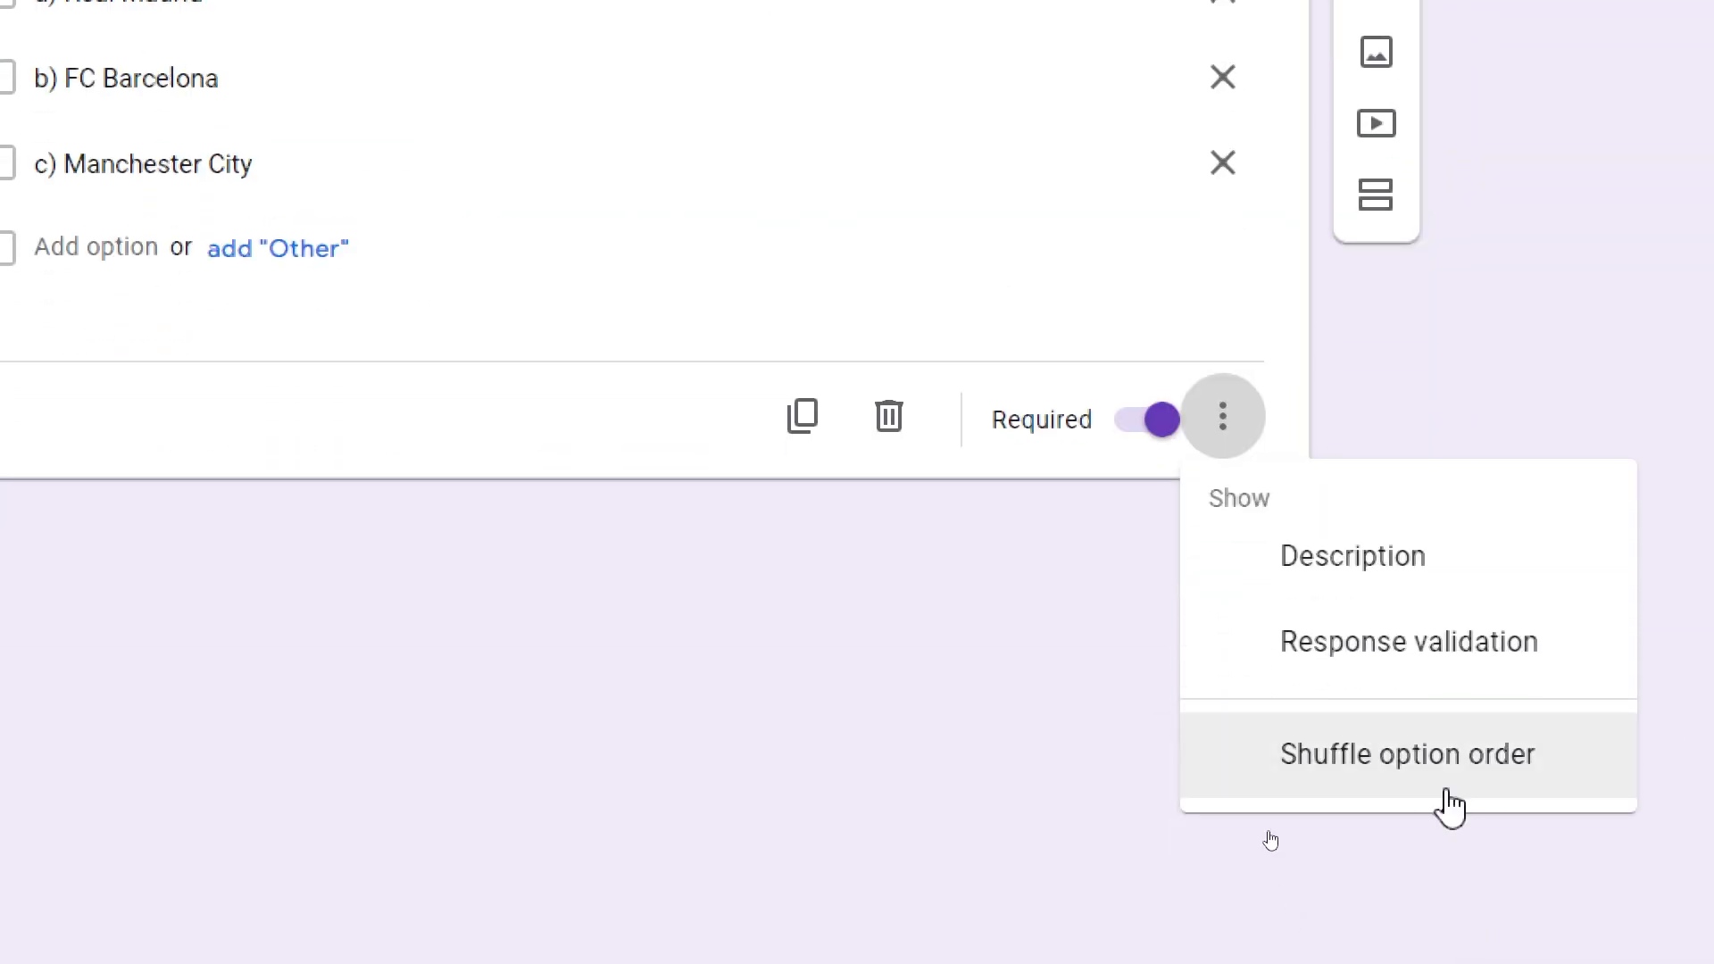
click(1407, 754)
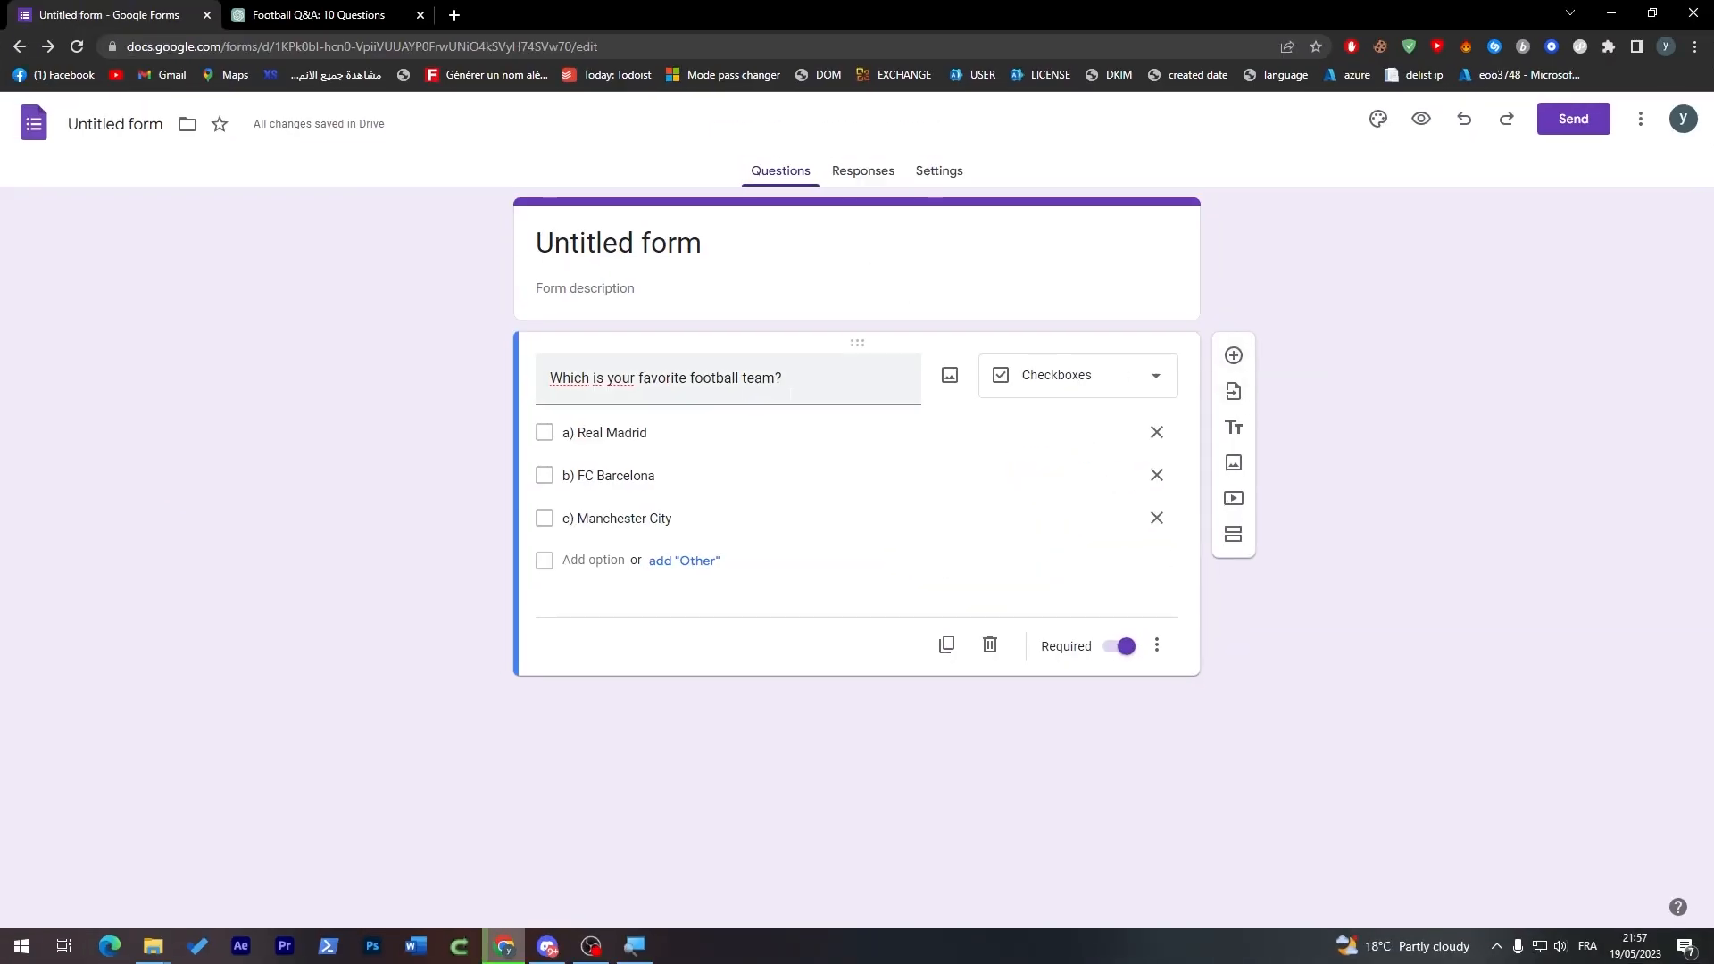
Add 'How long have you been a fan of football?' as a required Date question, then a blank third question.
click(1233, 355)
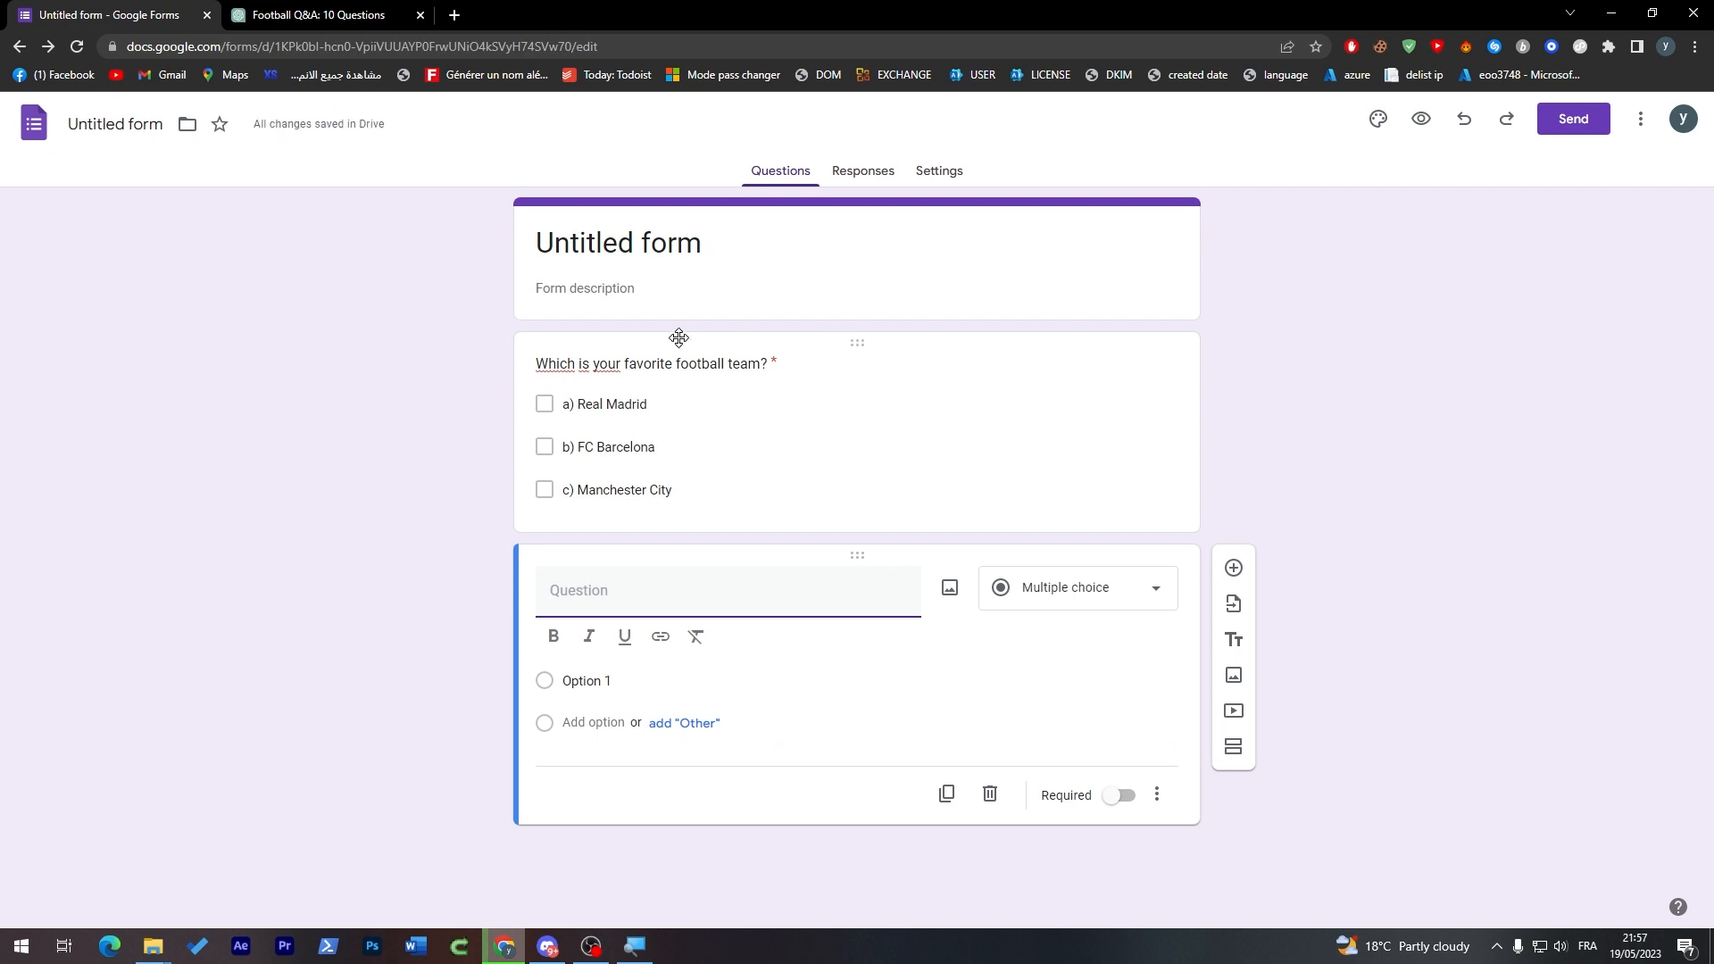
click(317, 15)
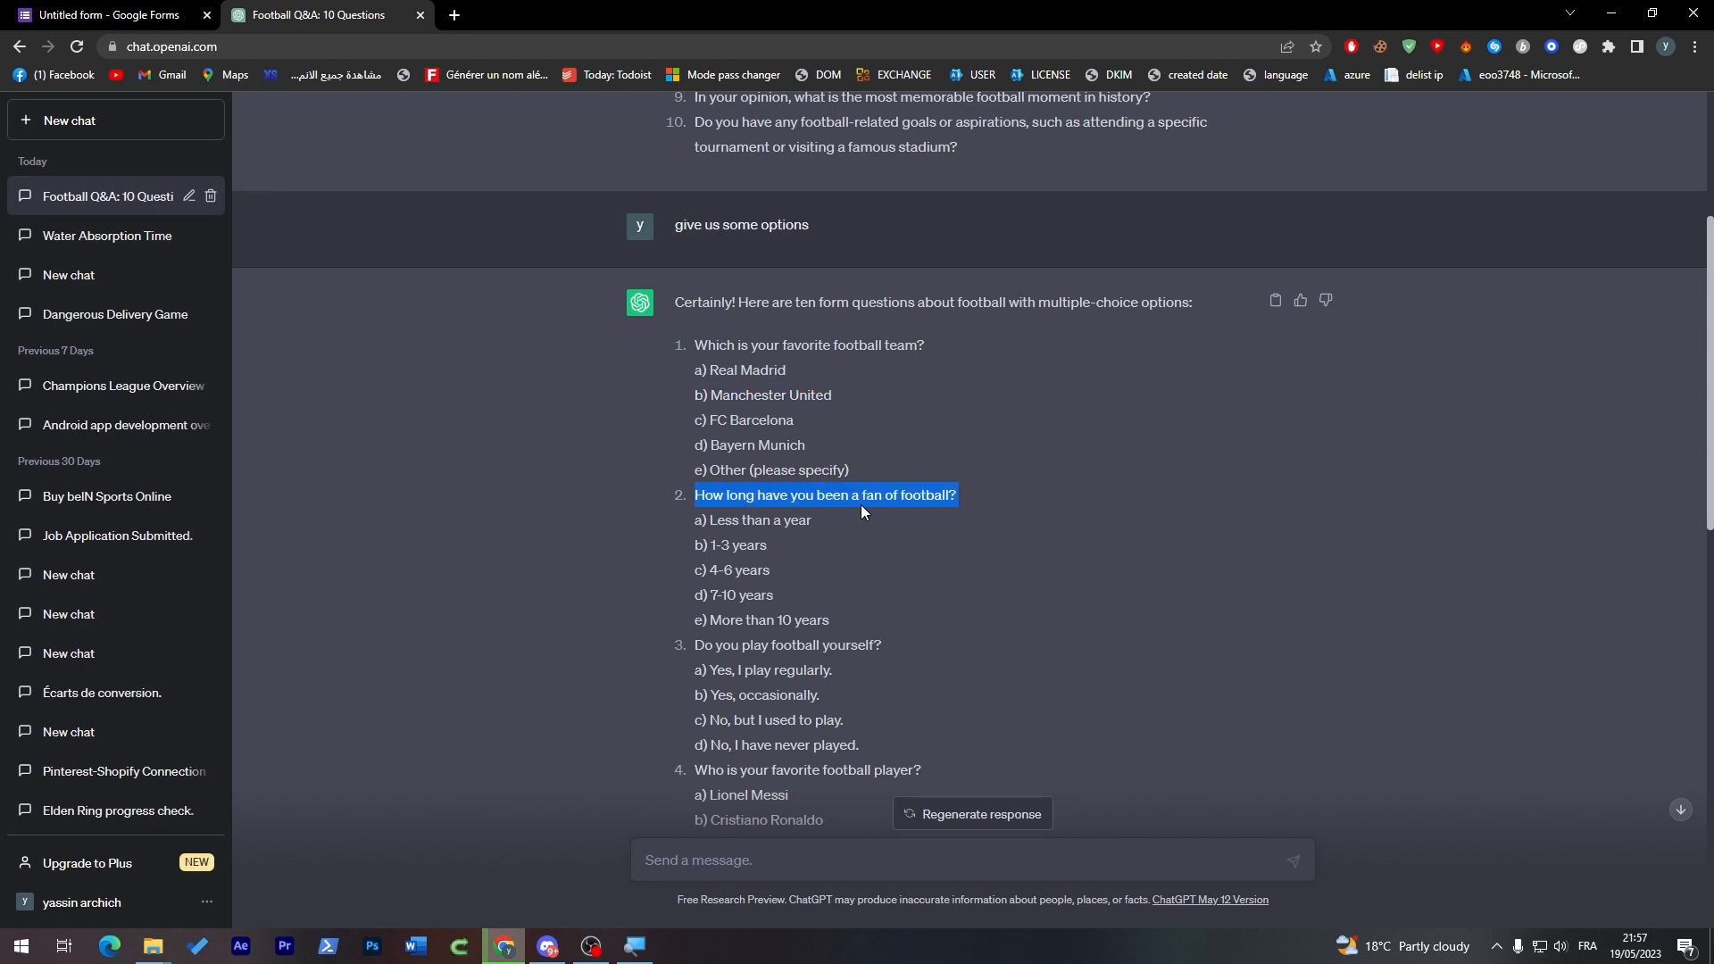
click(103, 15)
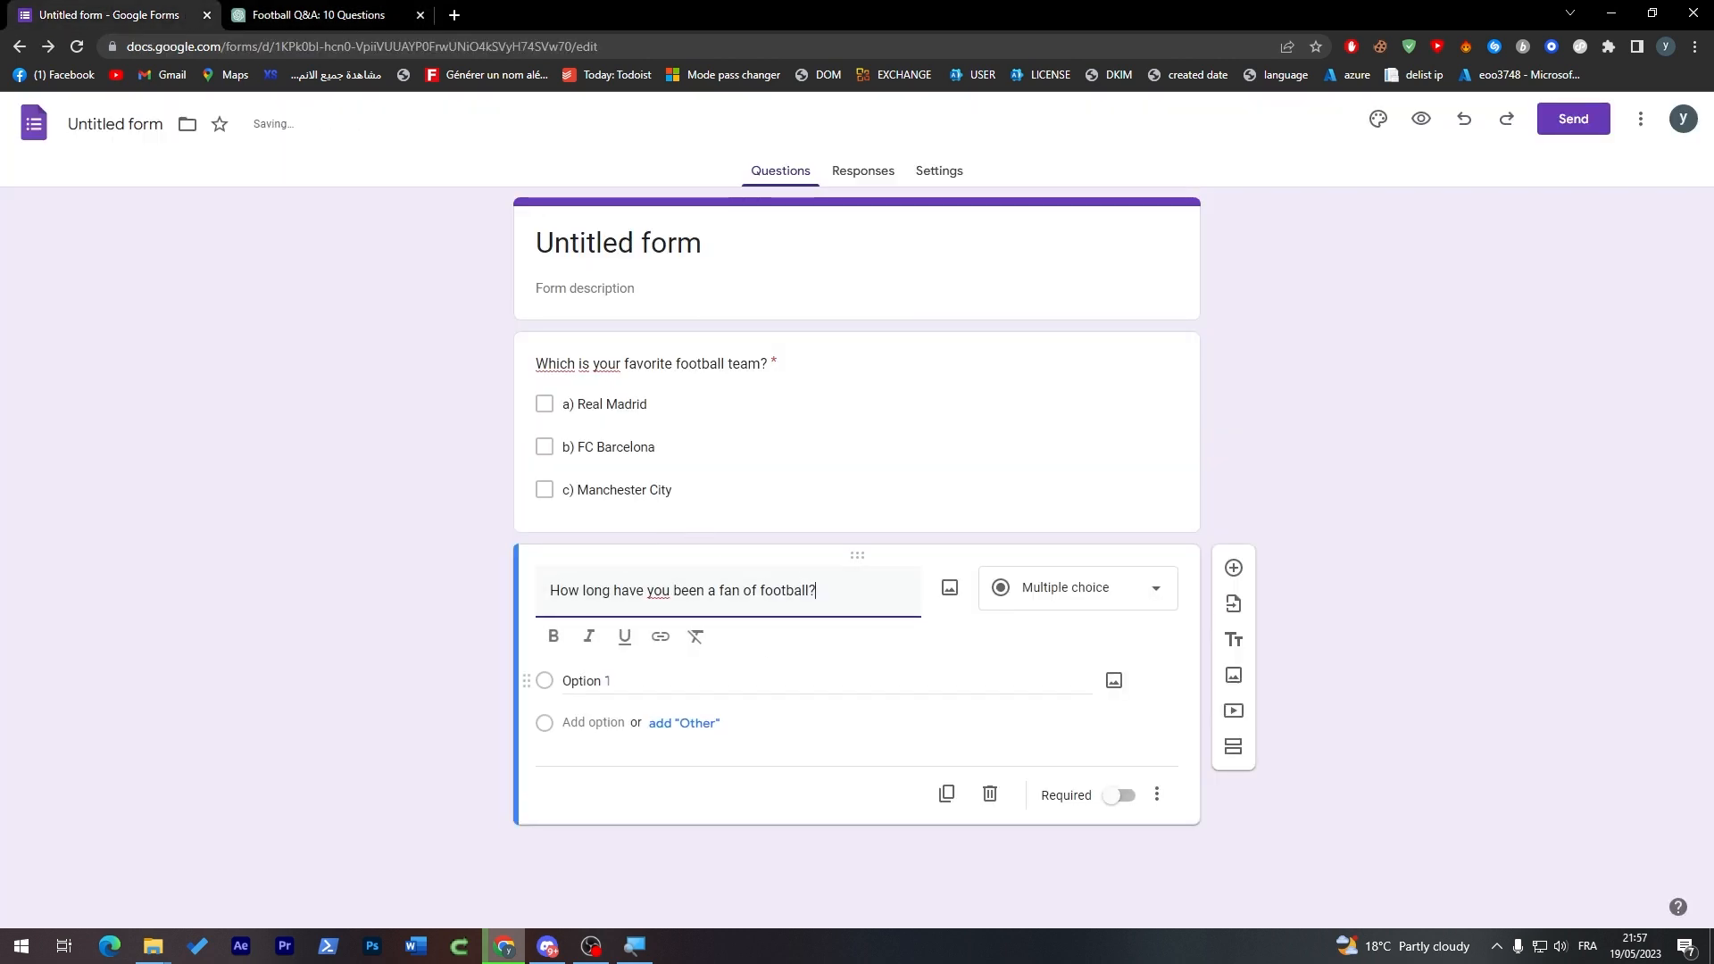
click(317, 15)
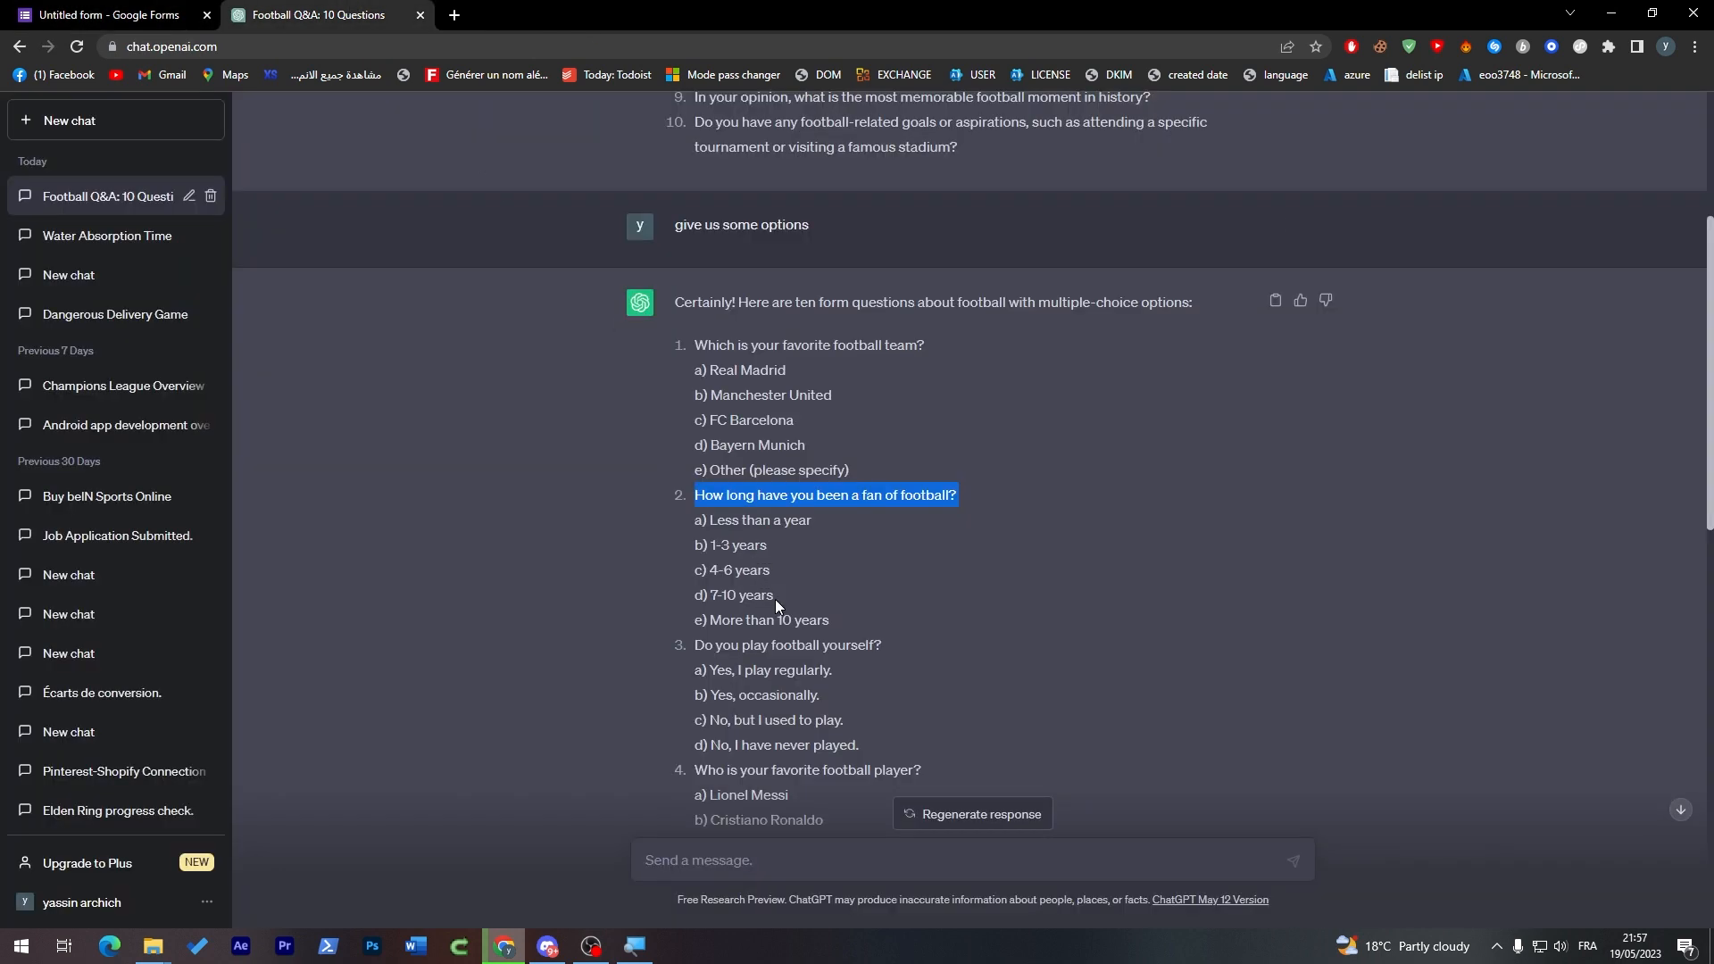
click(104, 14)
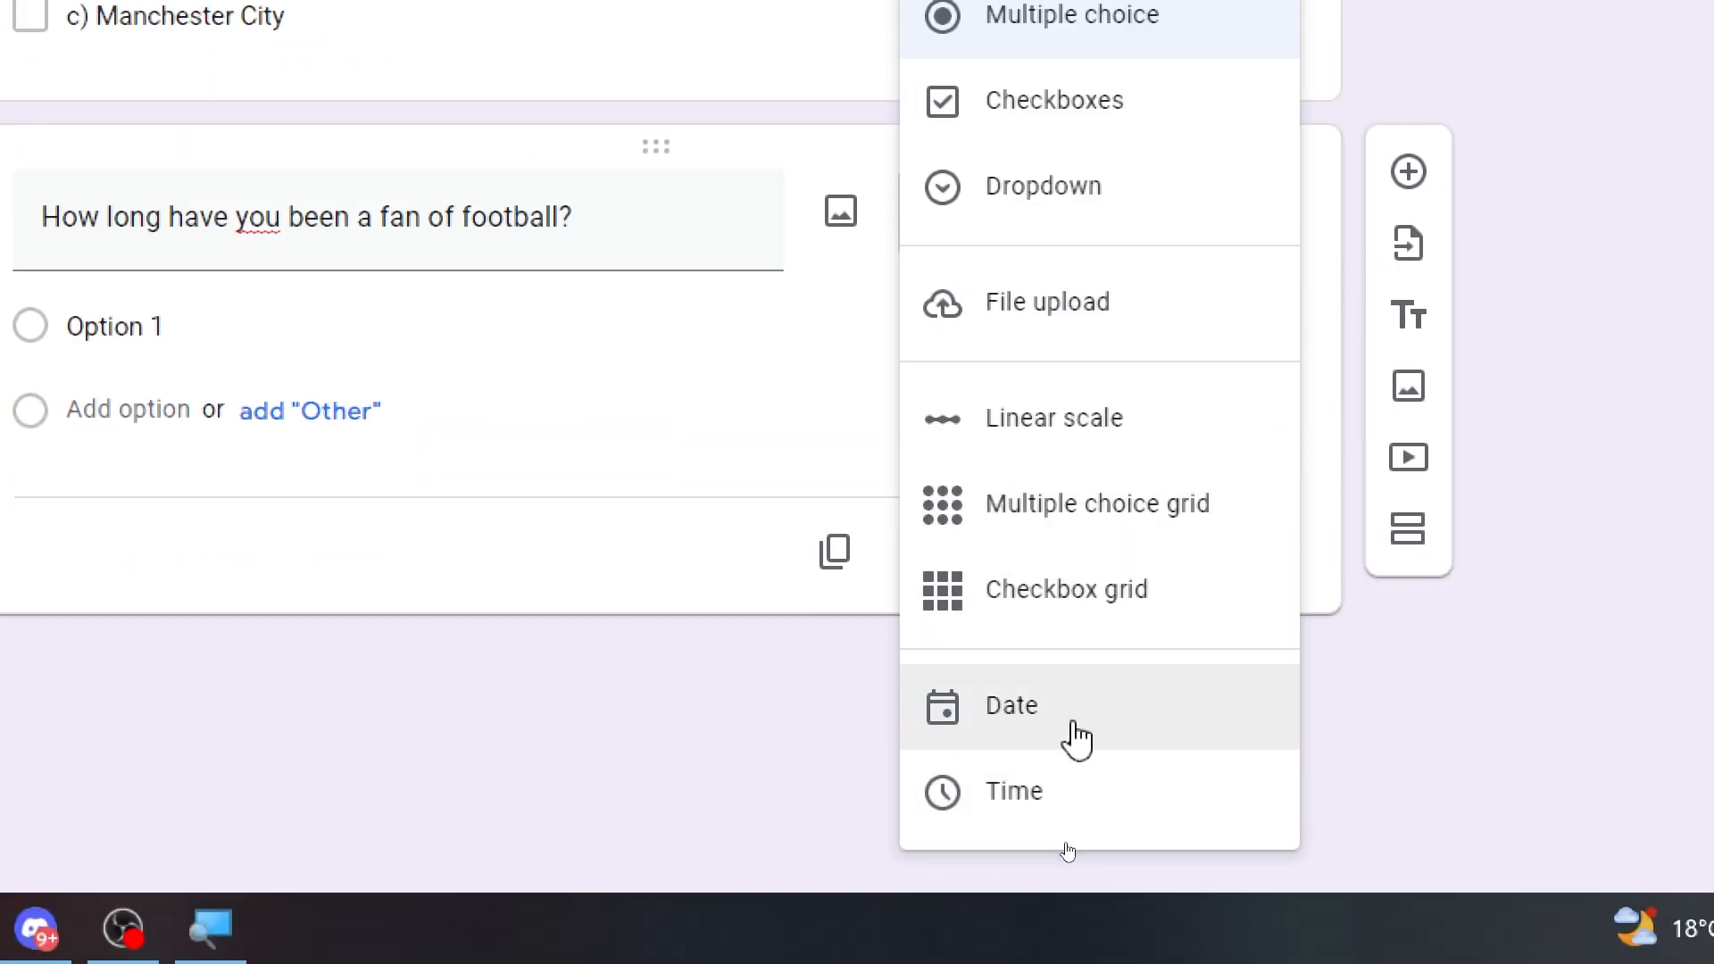
click(1009, 706)
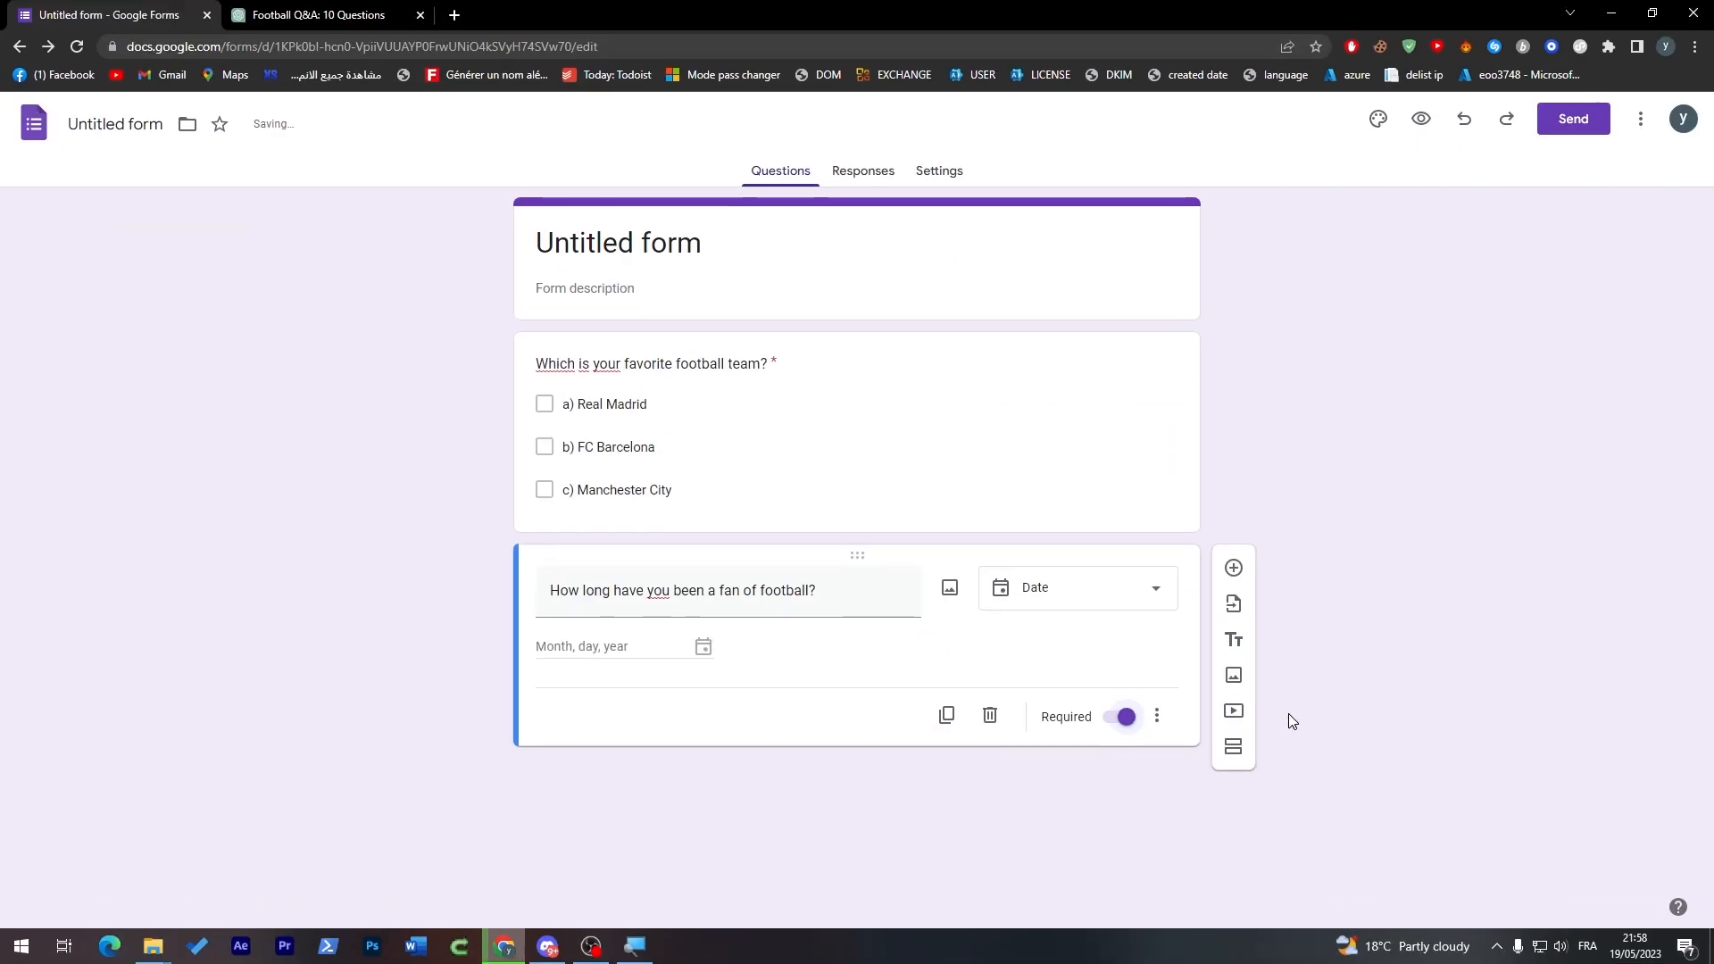
click(1233, 568)
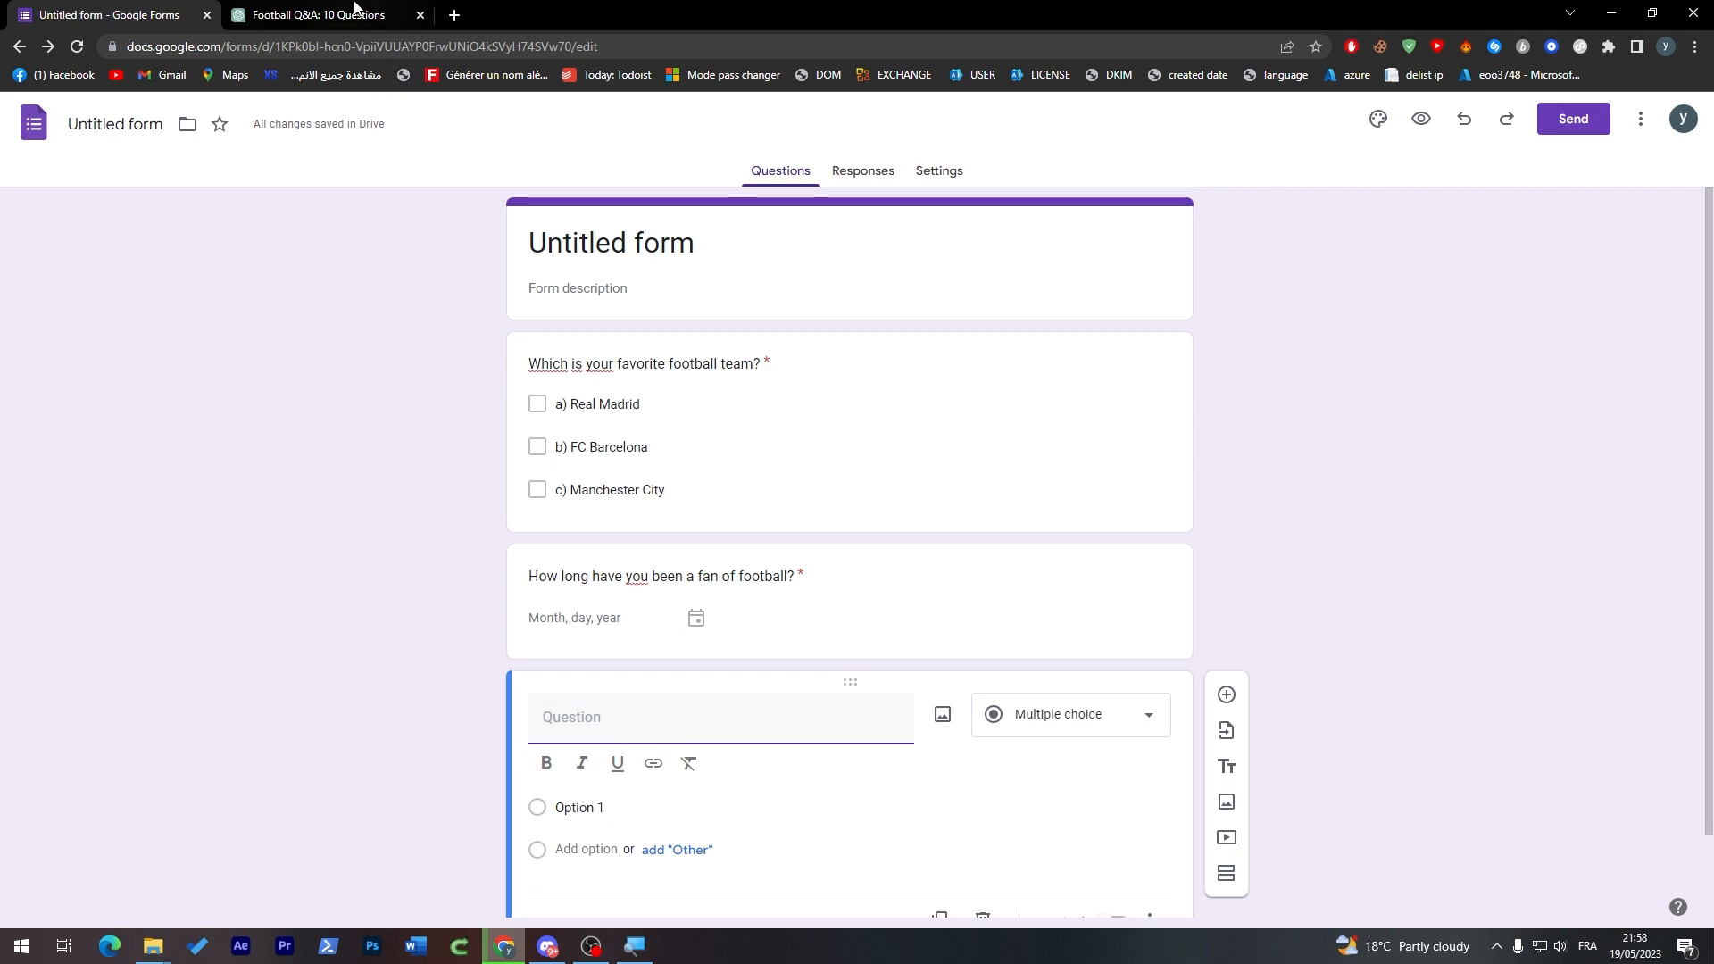
Enter 'Do you play football yourself?' with a No option, make it required, and add a fourth question.
click(323, 14)
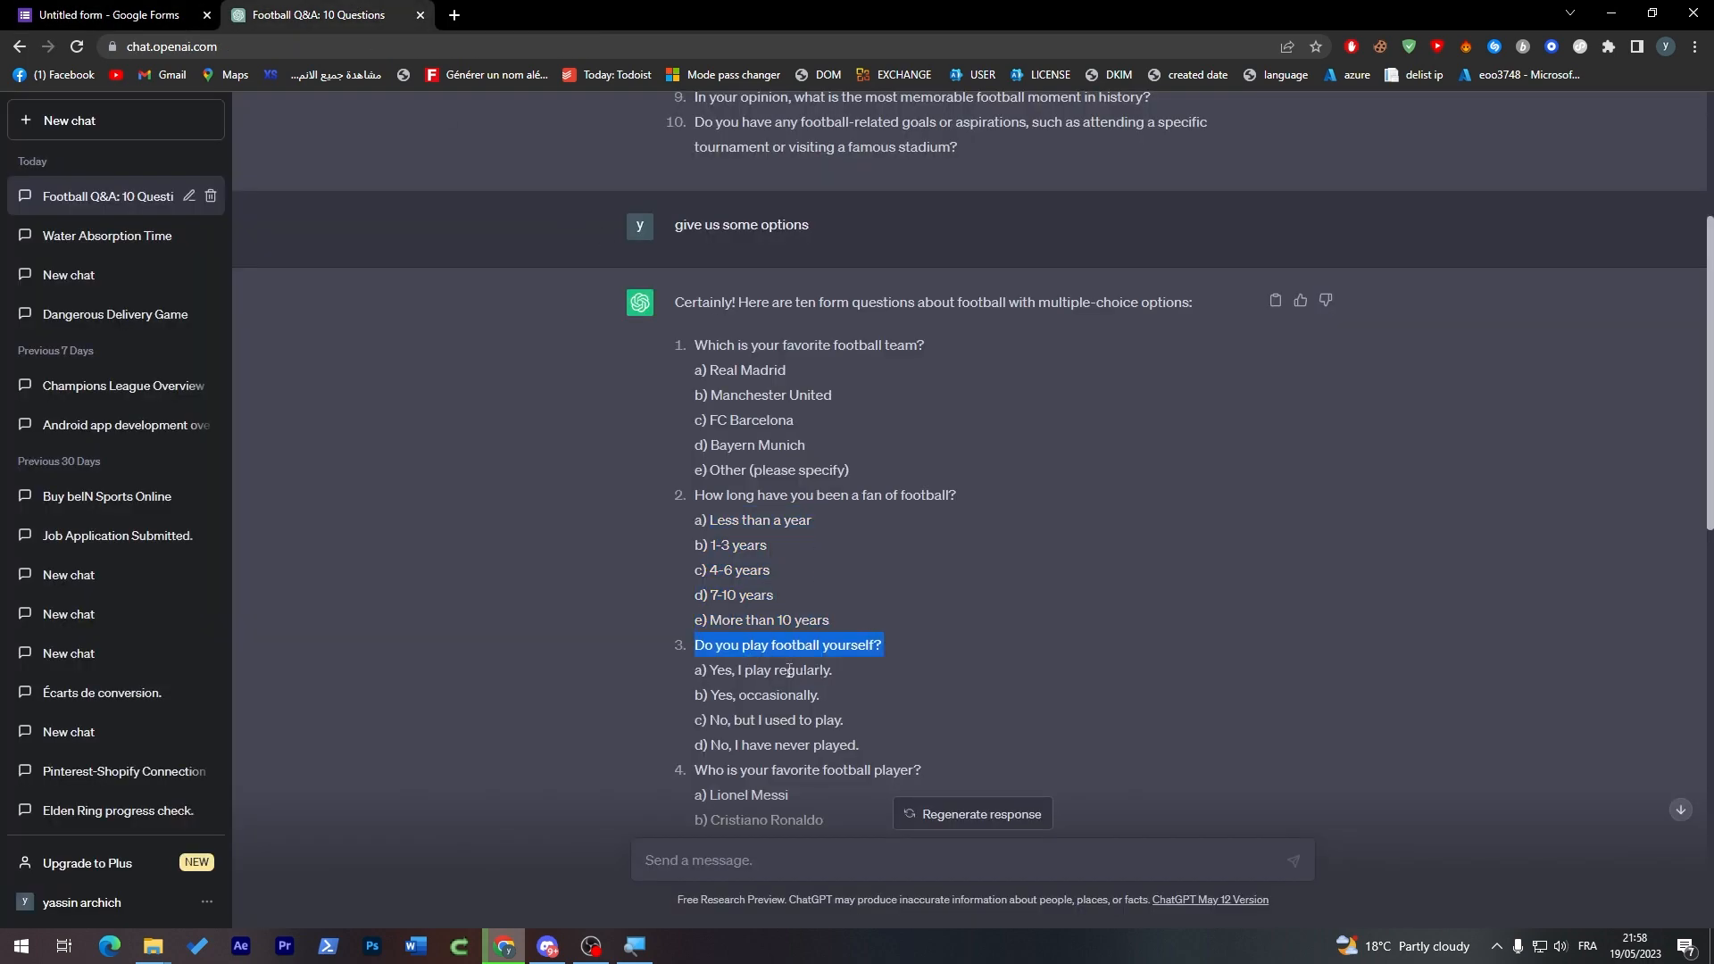
click(103, 14)
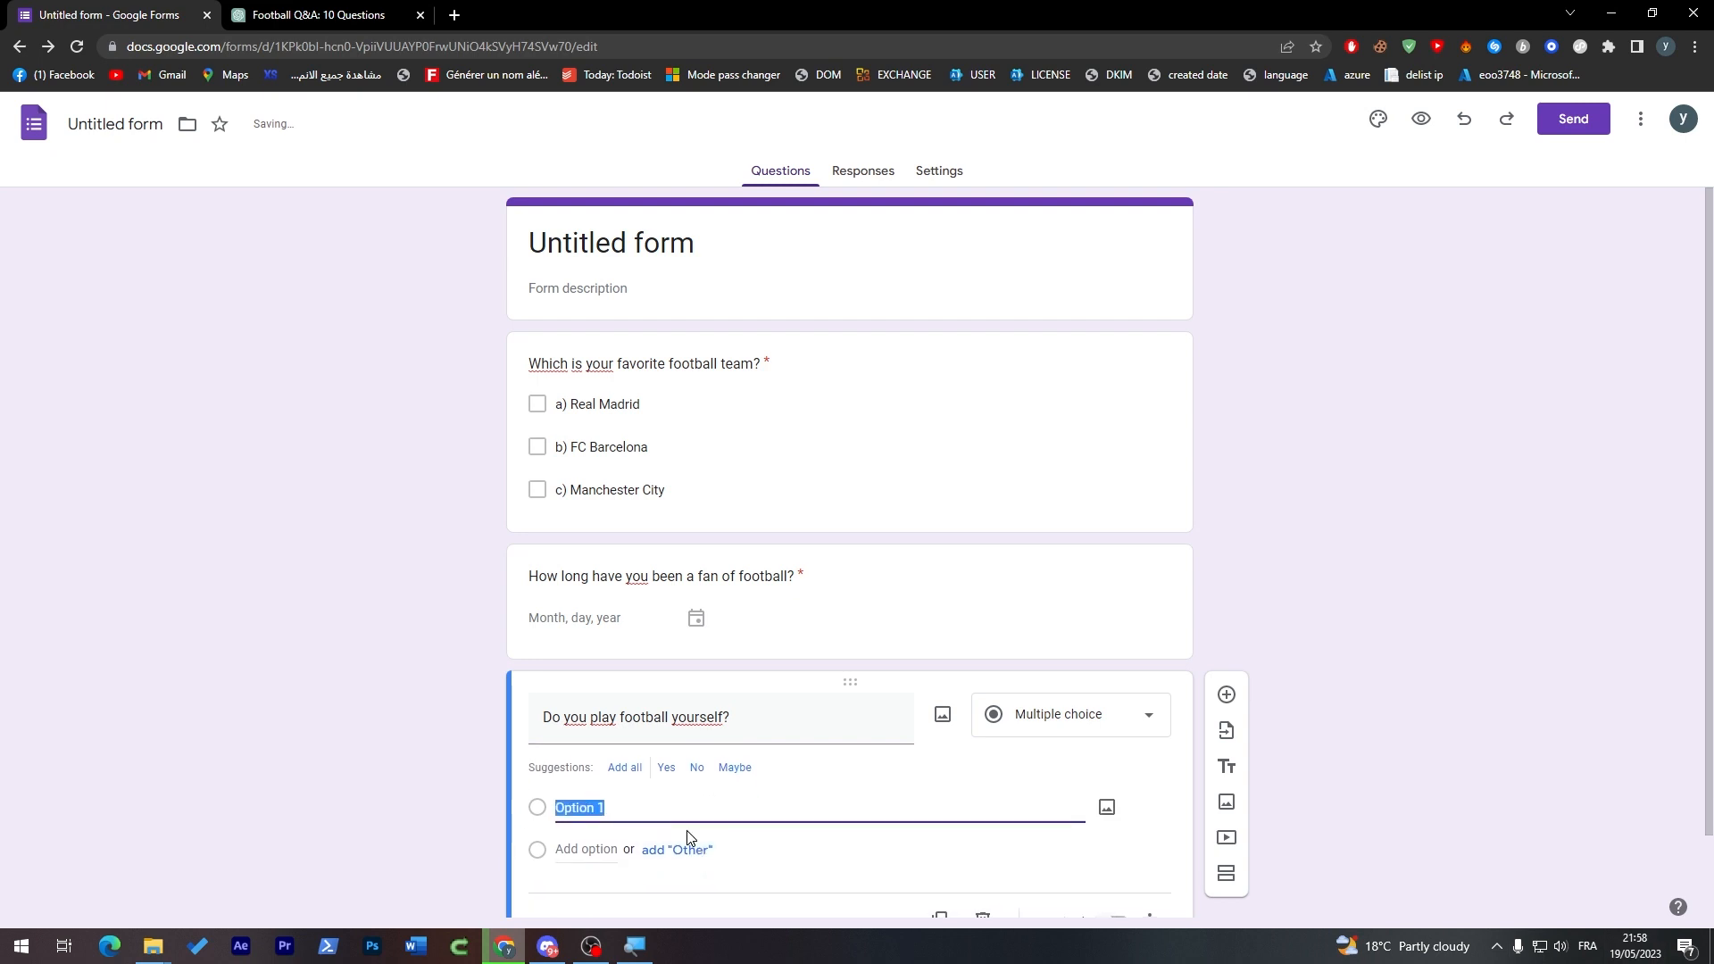
click(584, 848)
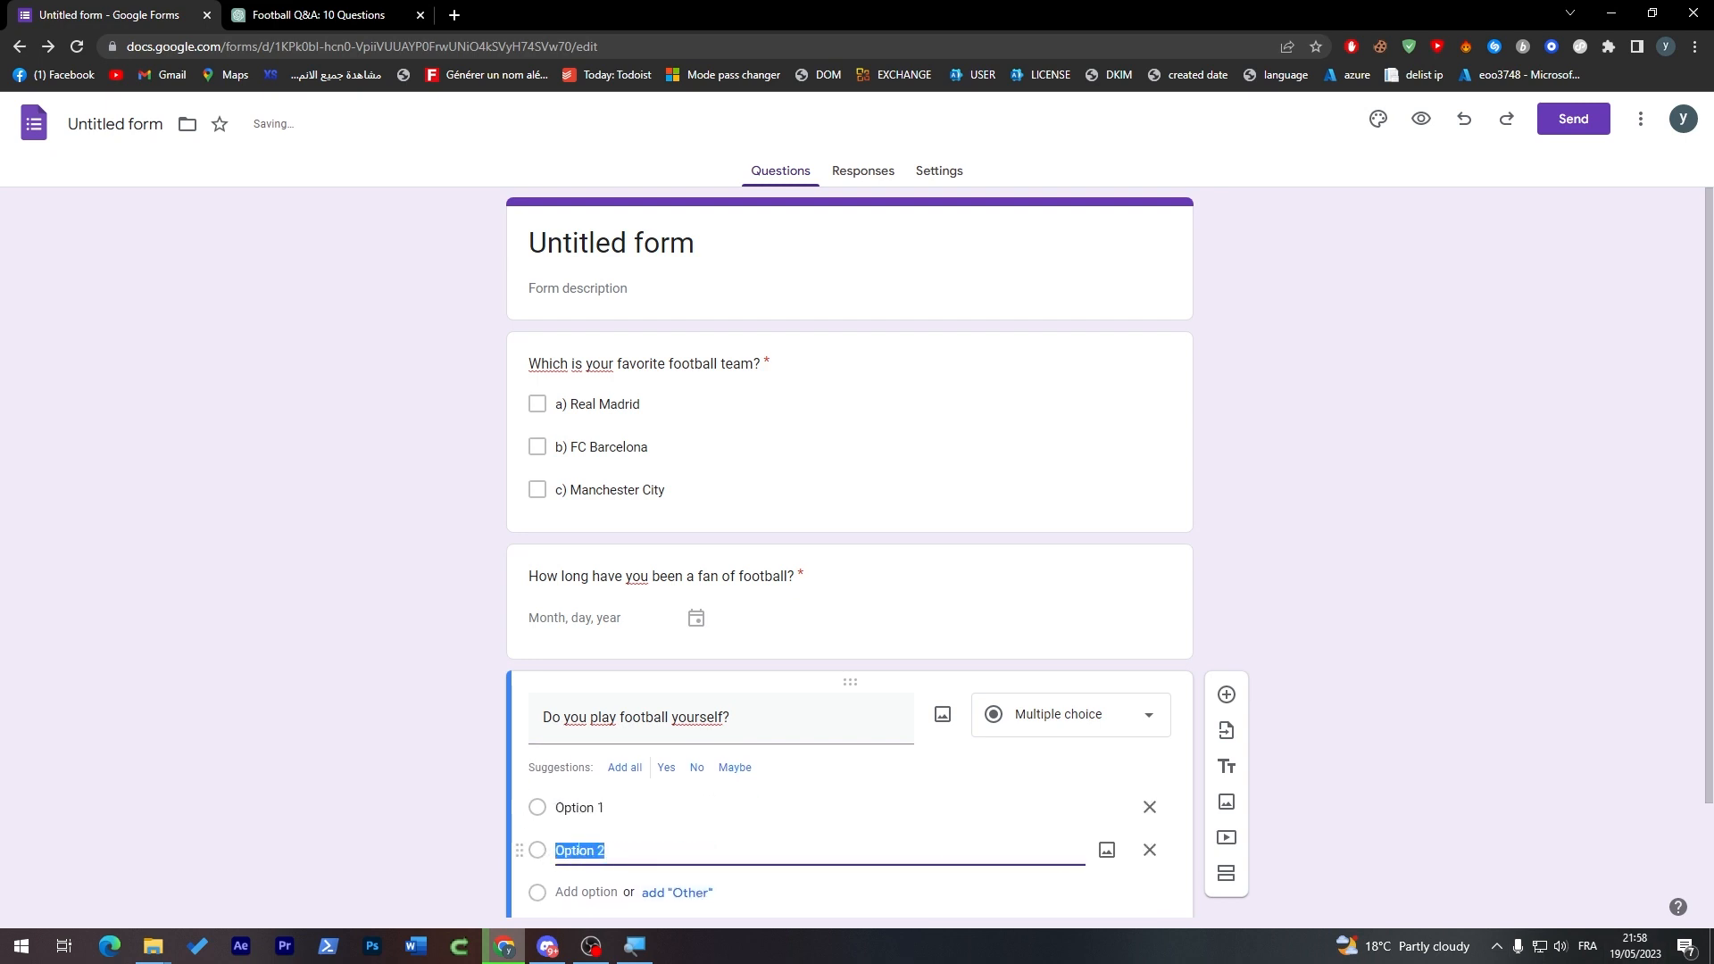
text(No)
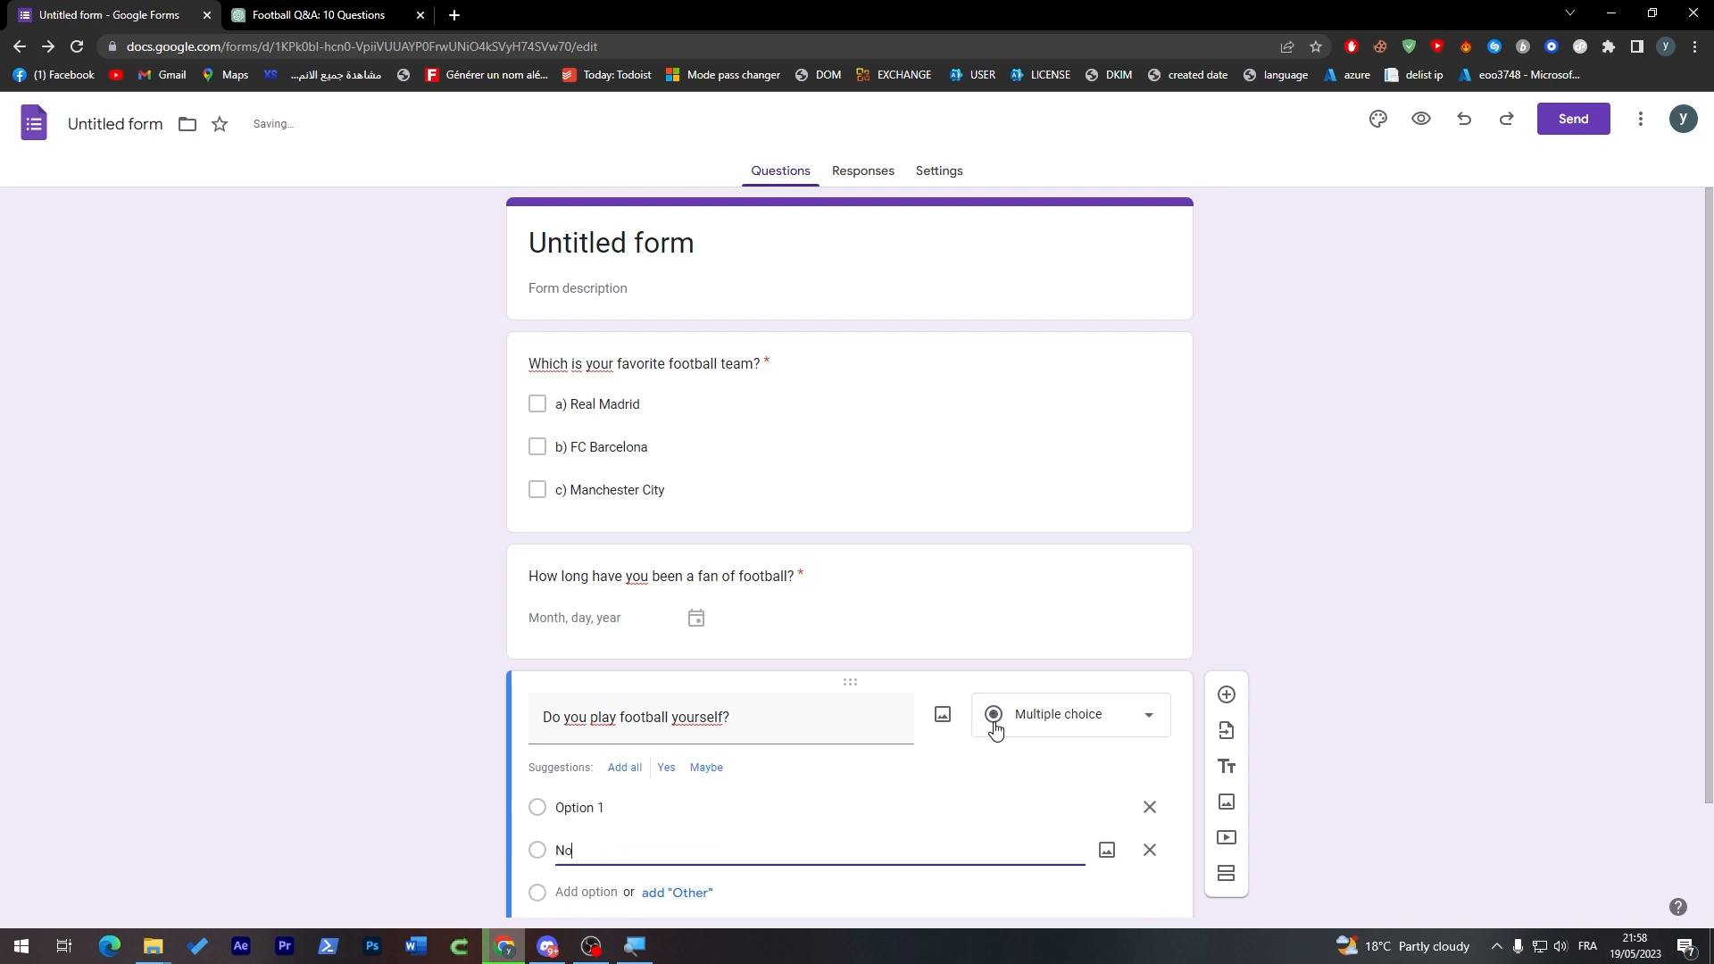
click(1070, 714)
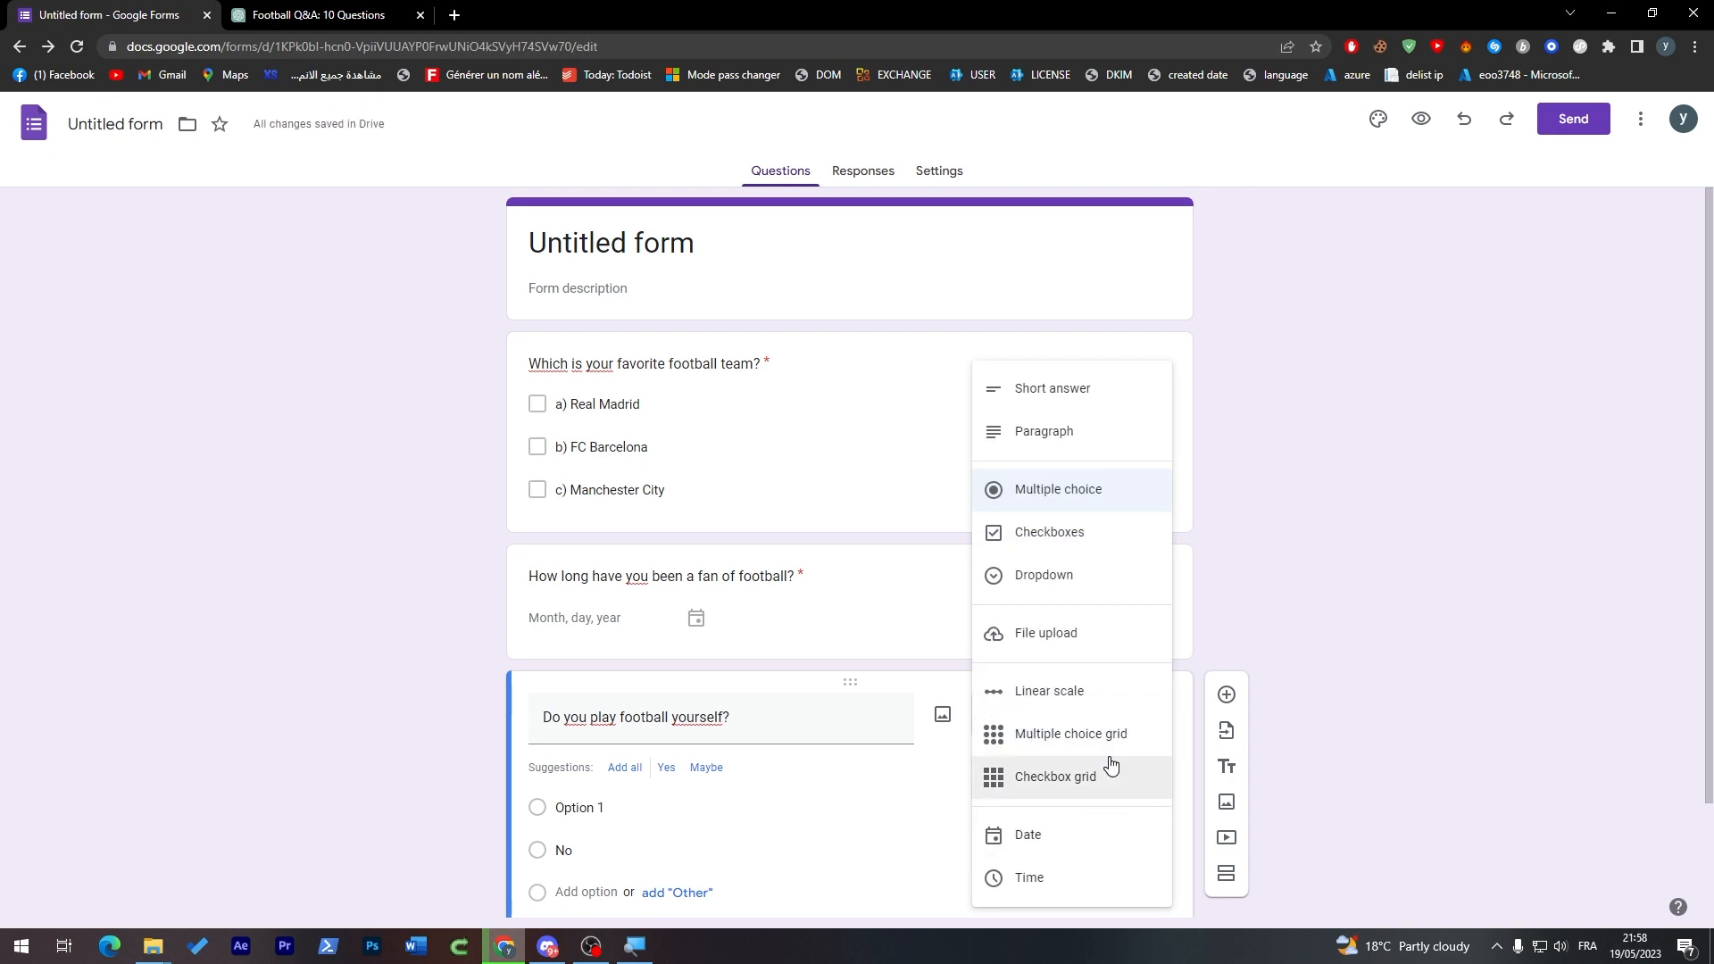
mouse_move(1418, 718)
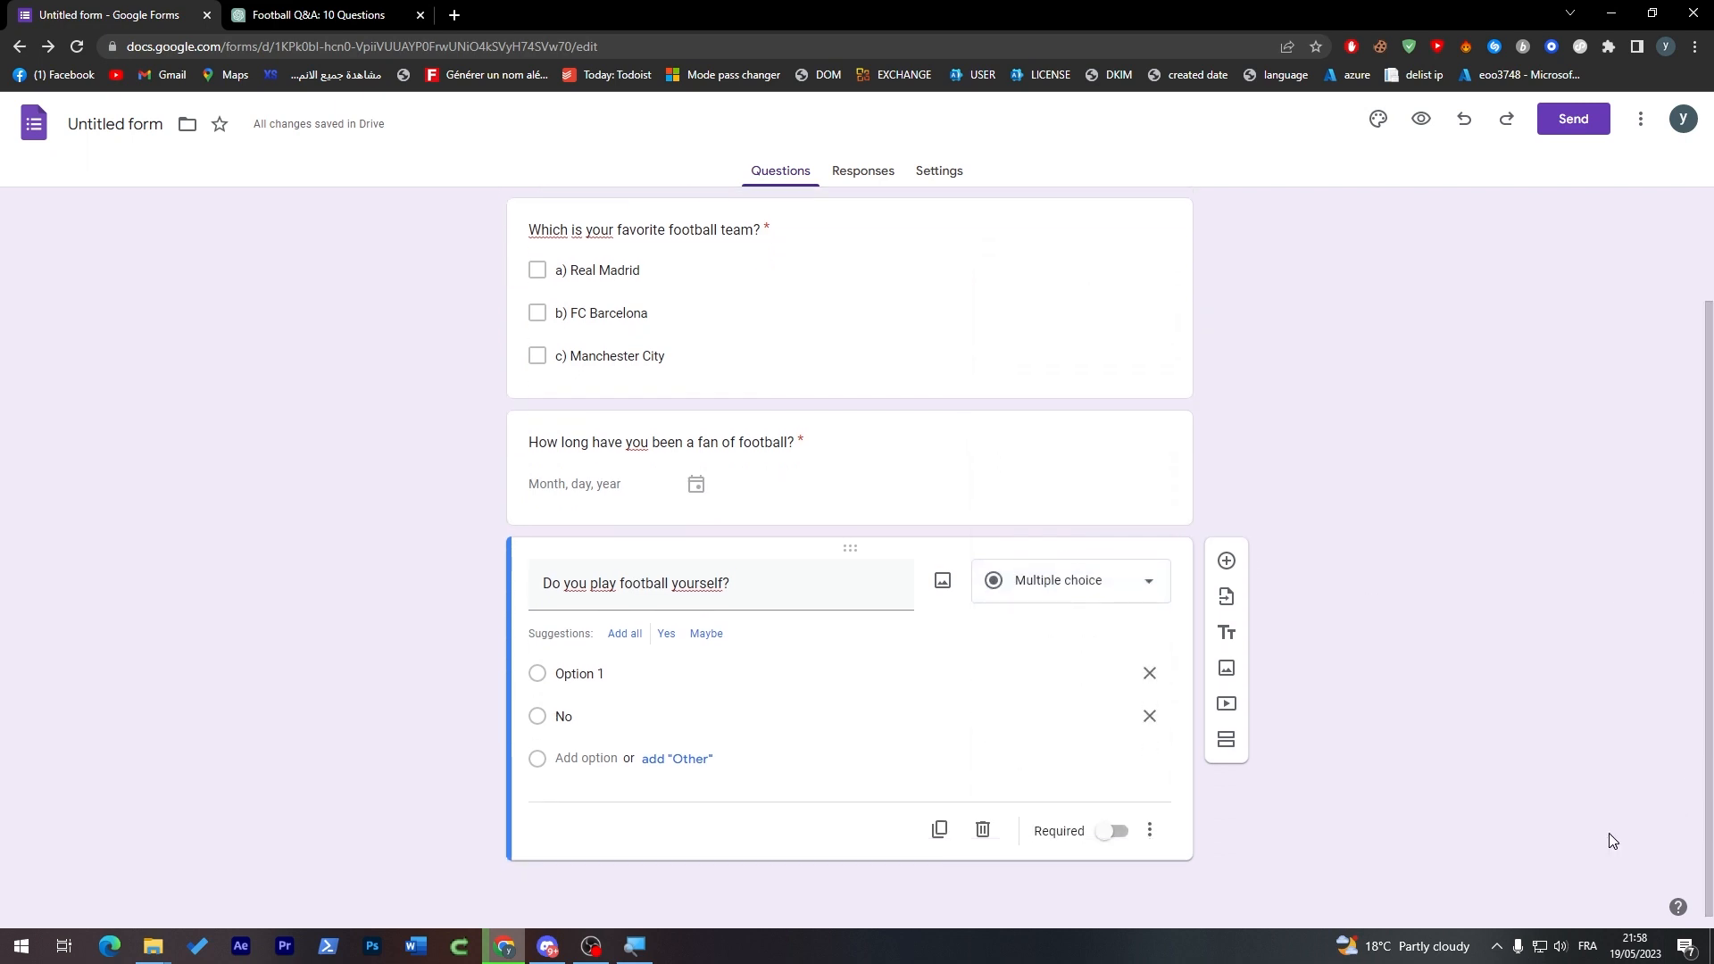
click(1114, 832)
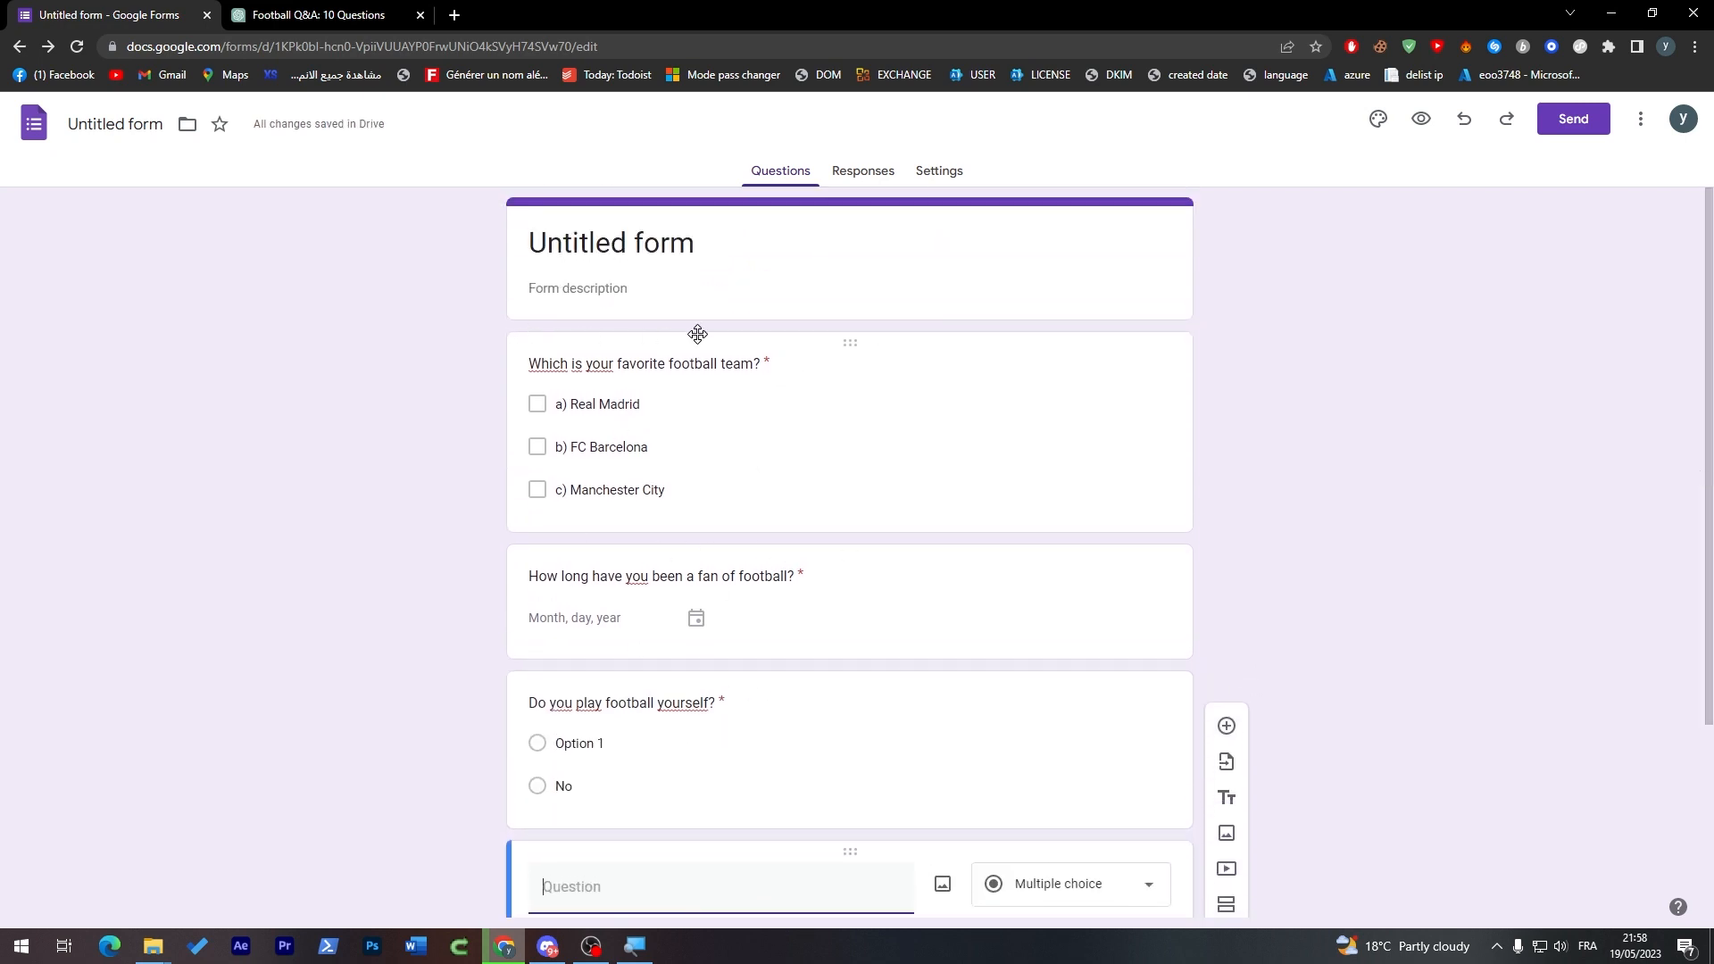
click(644, 363)
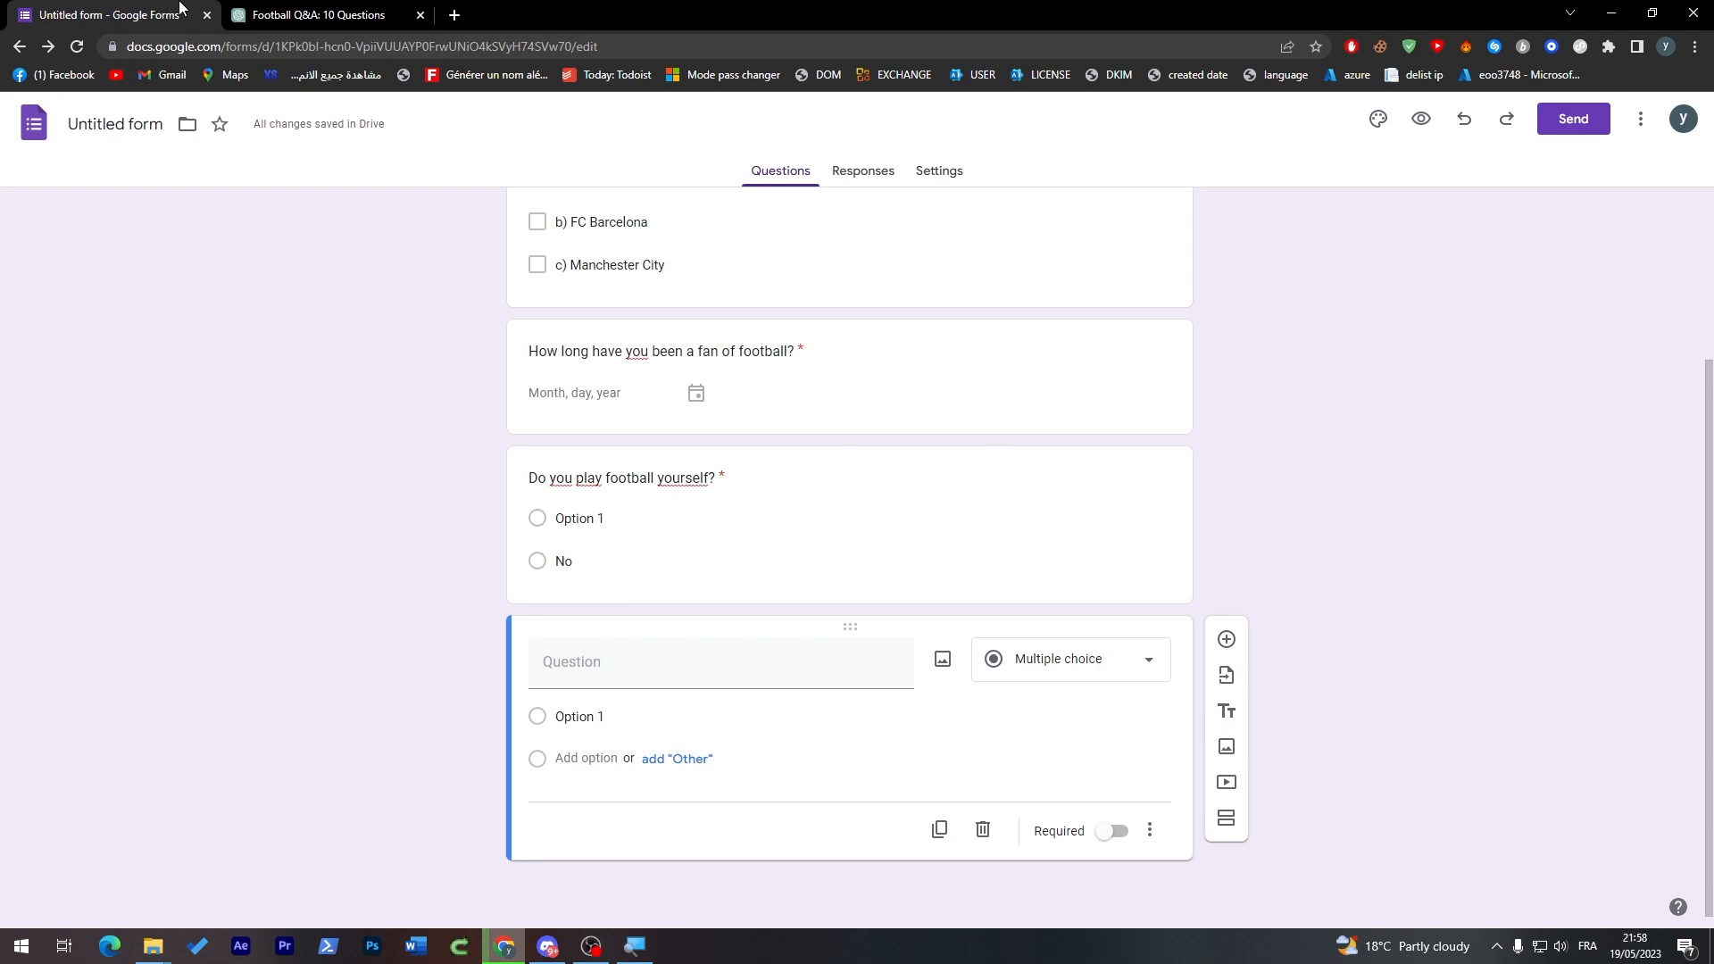
Paste 'Who is your favorite football player?' from ChatGPT and start its answer options.
click(317, 14)
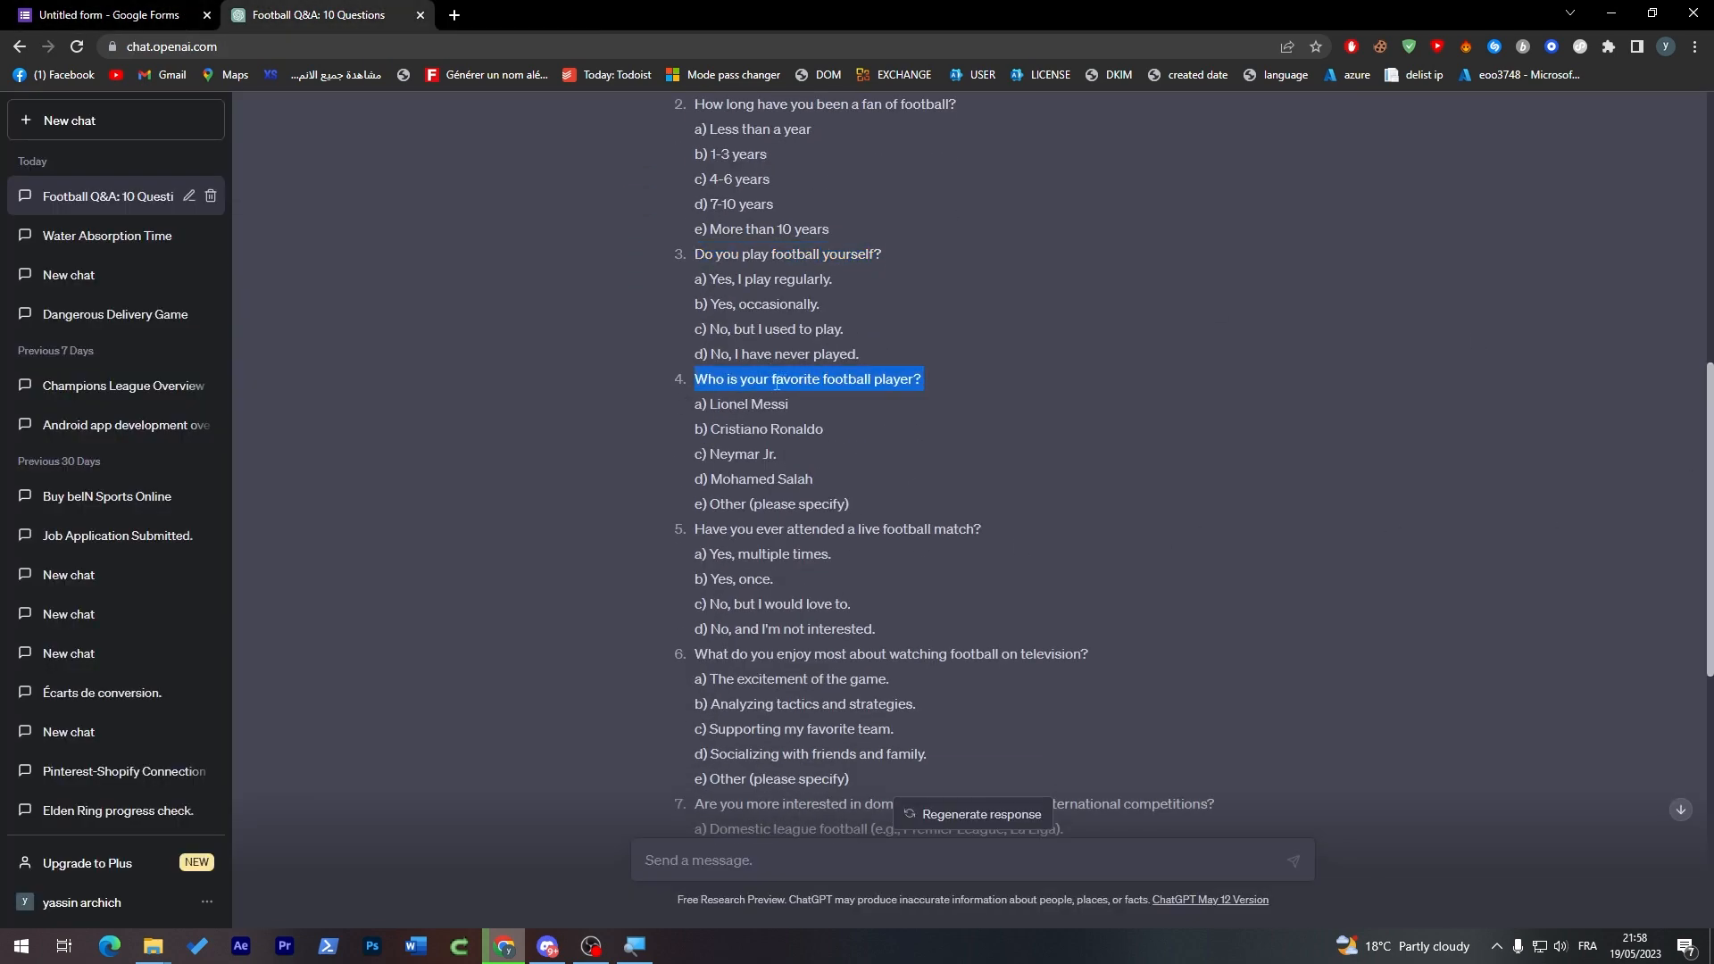
click(104, 14)
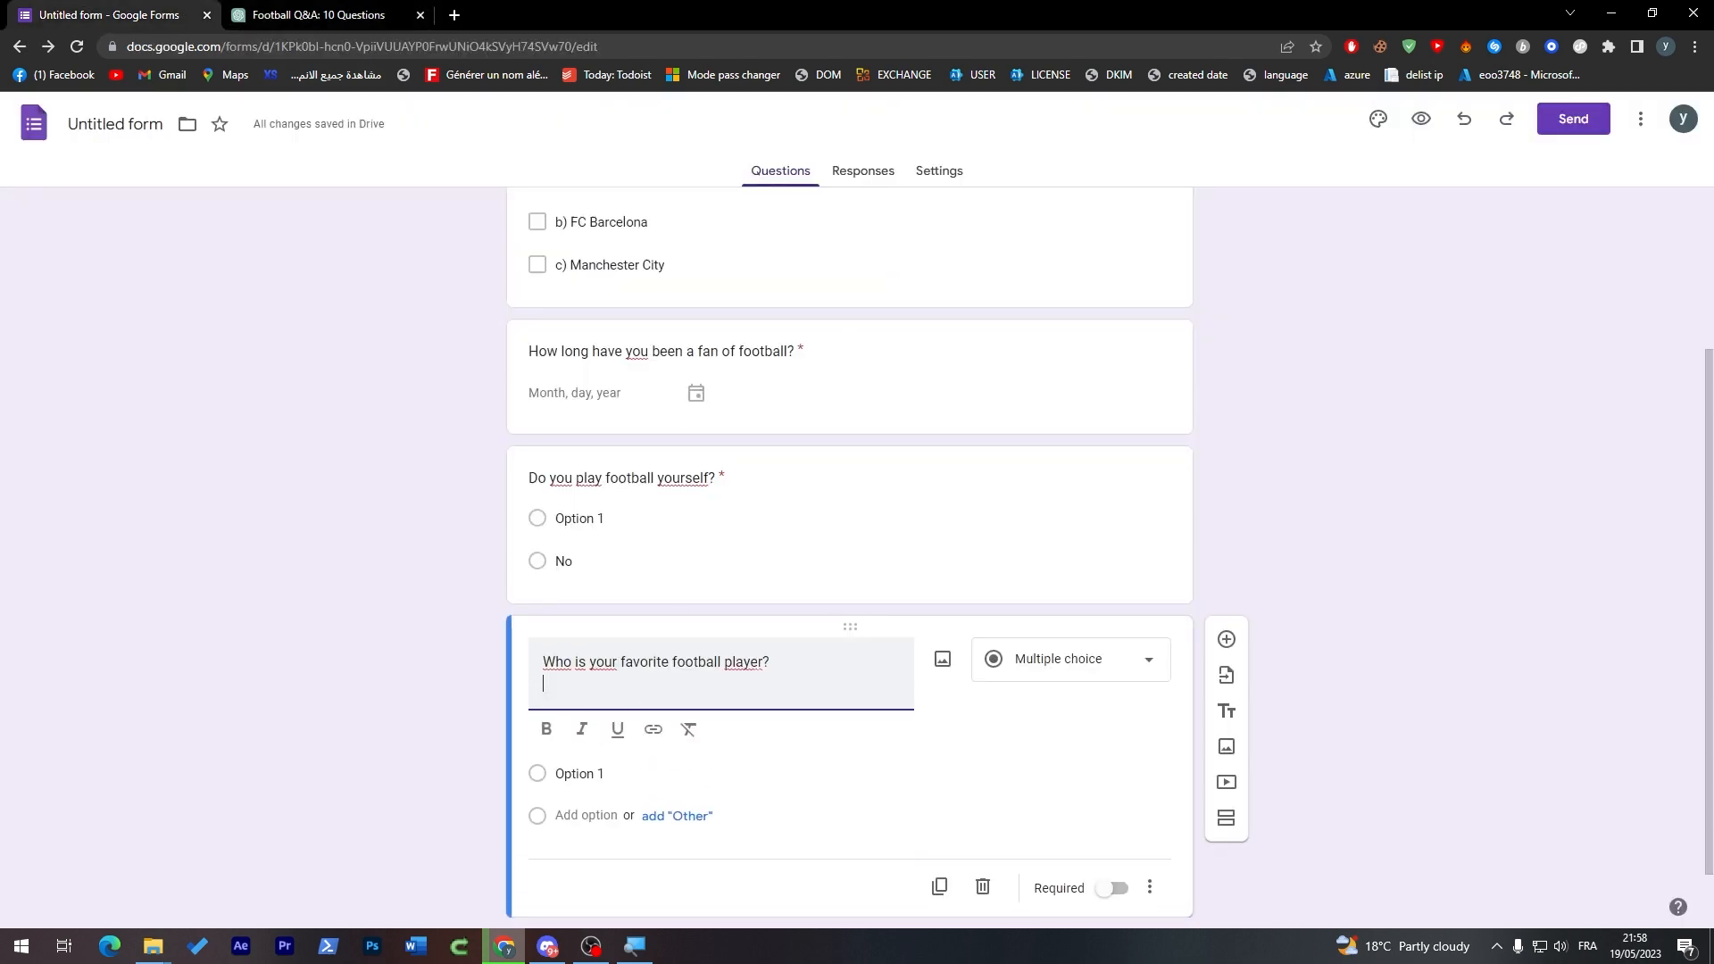
click(316, 15)
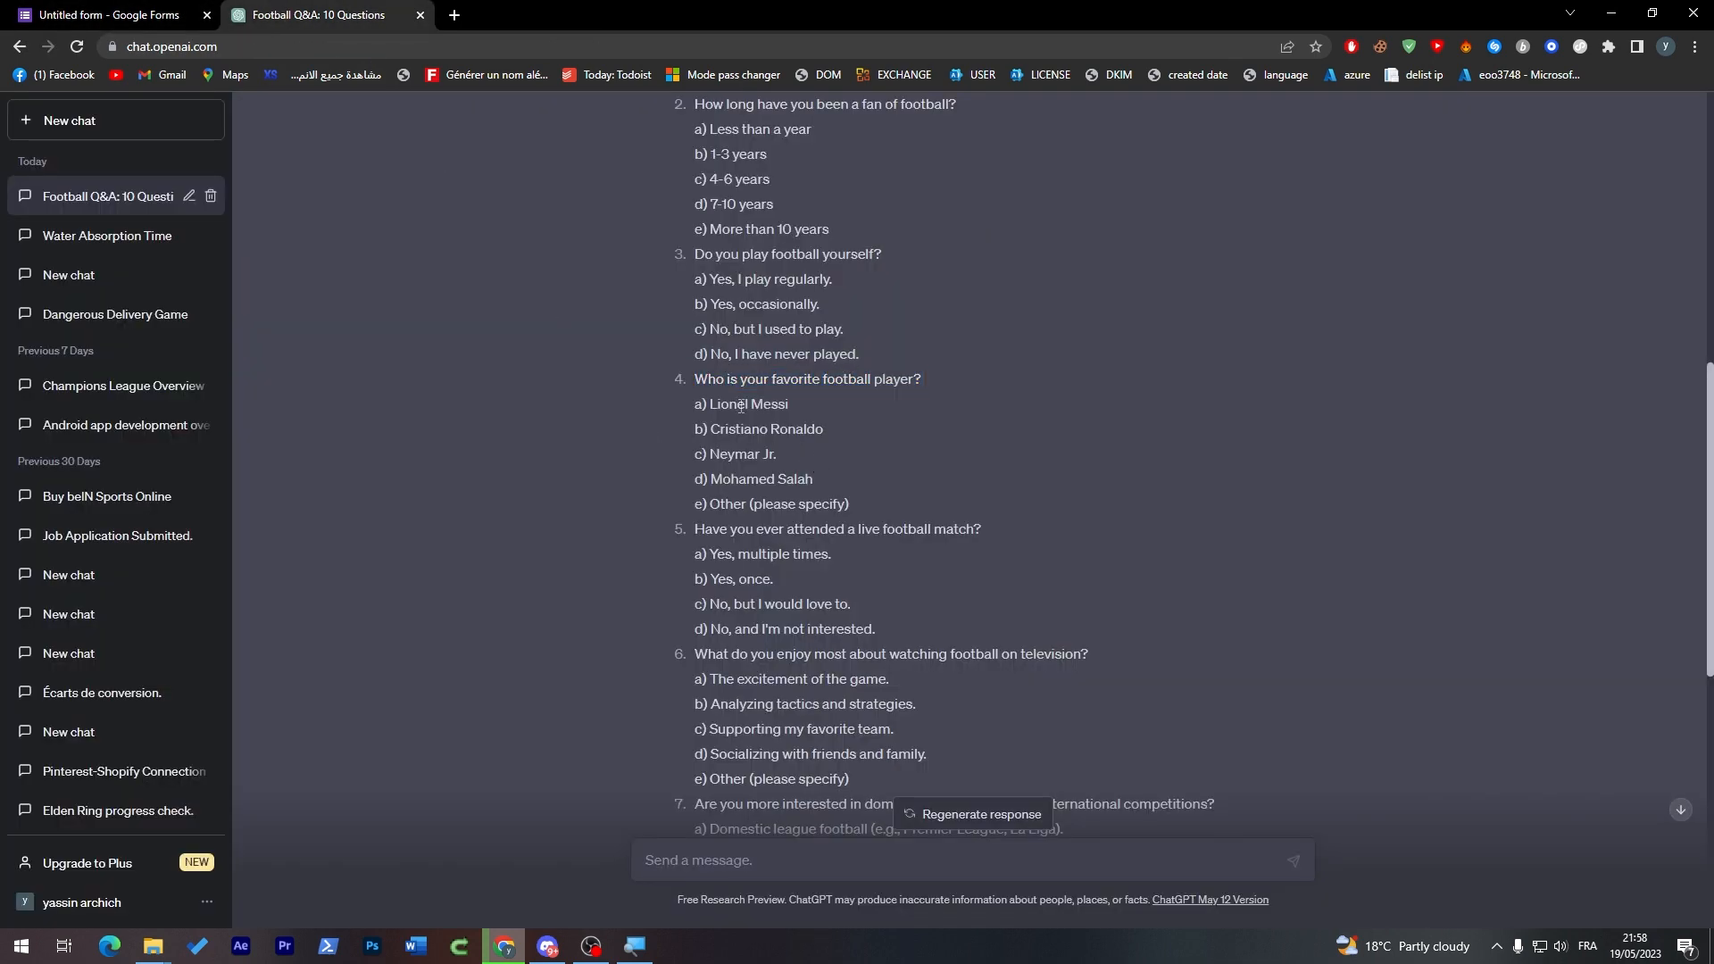
click(109, 14)
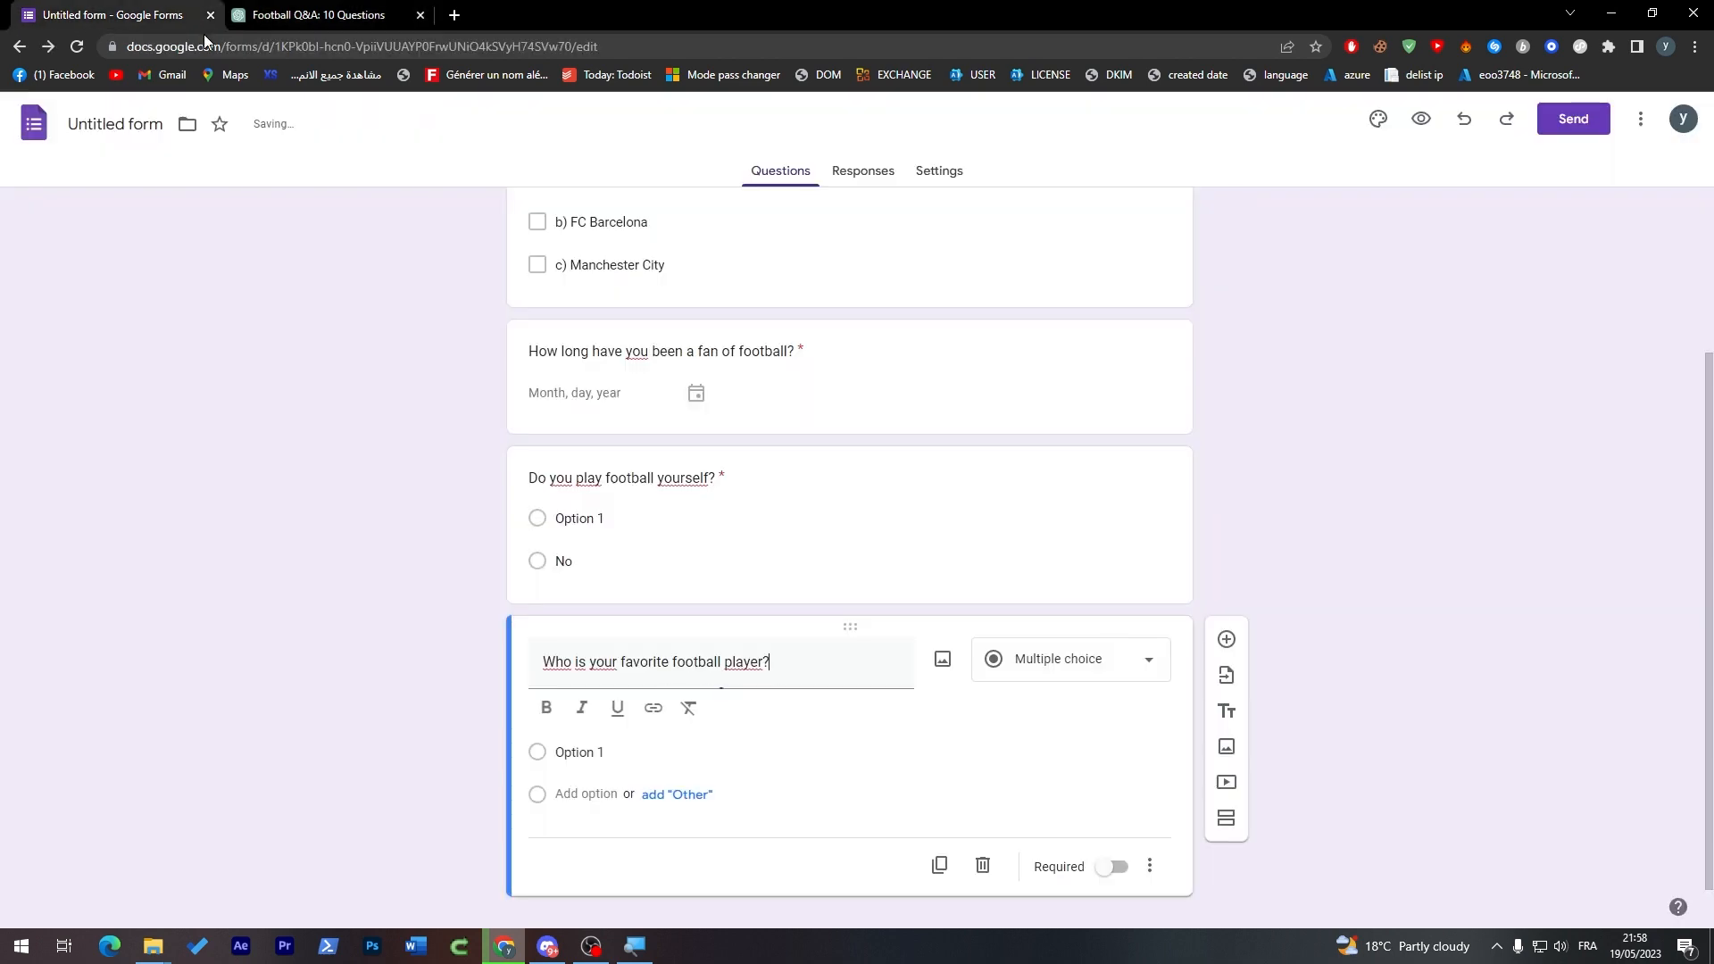
click(317, 14)
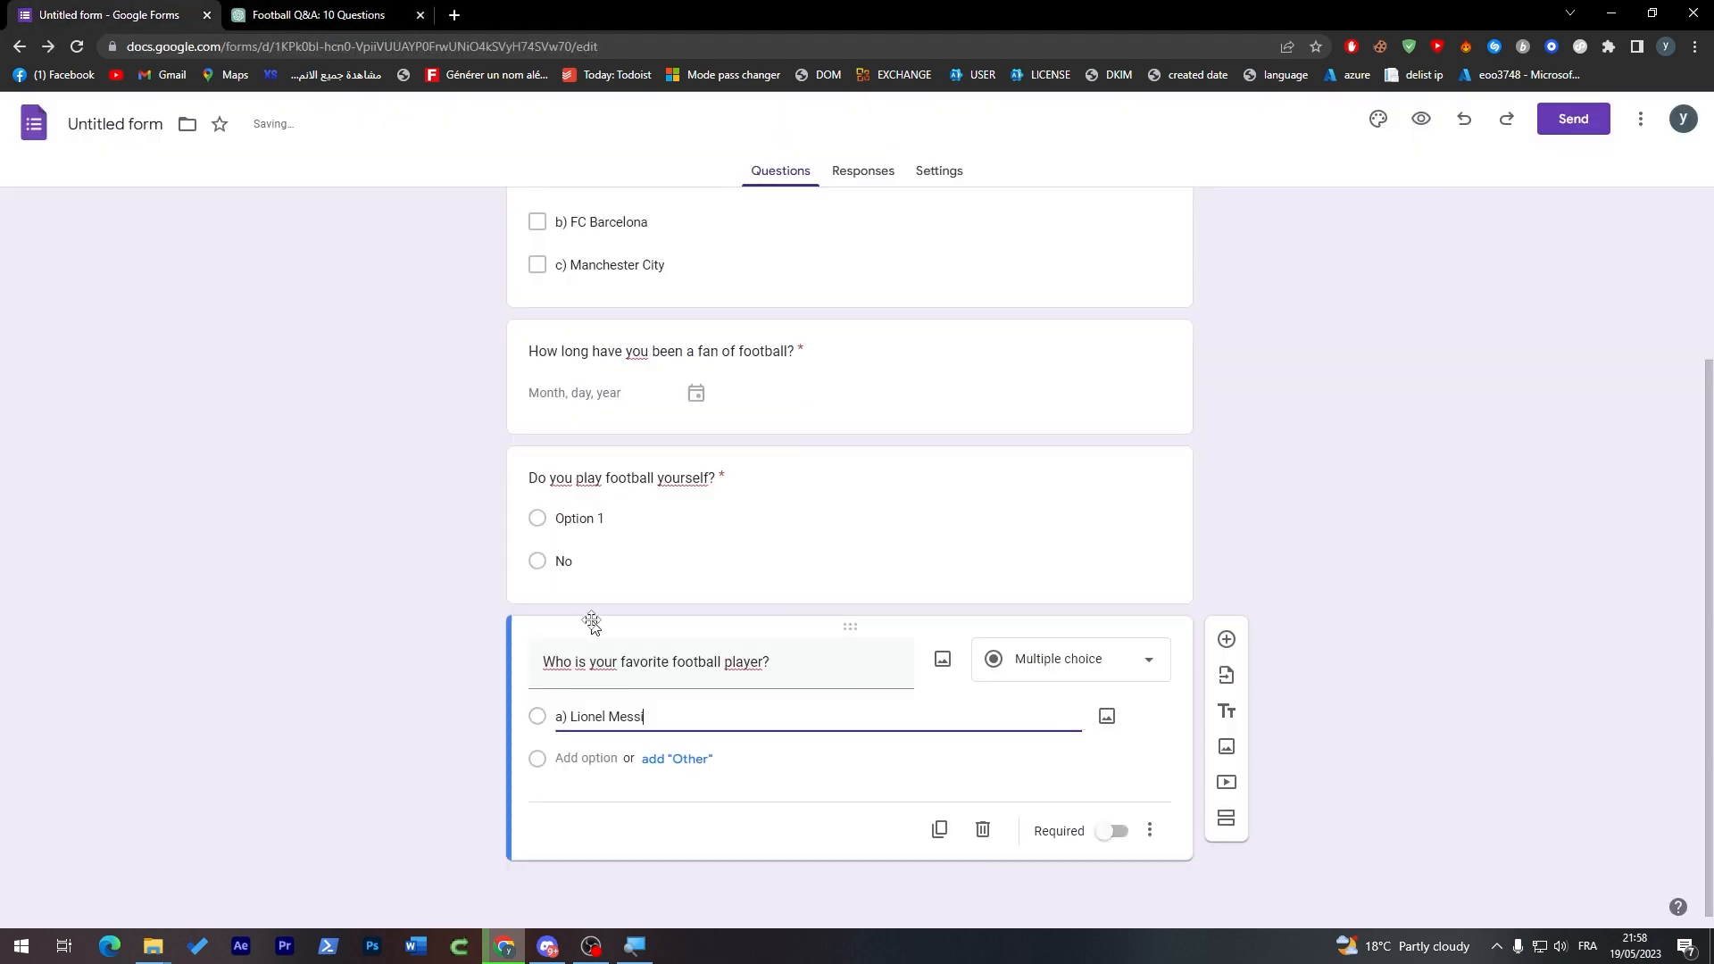
click(317, 15)
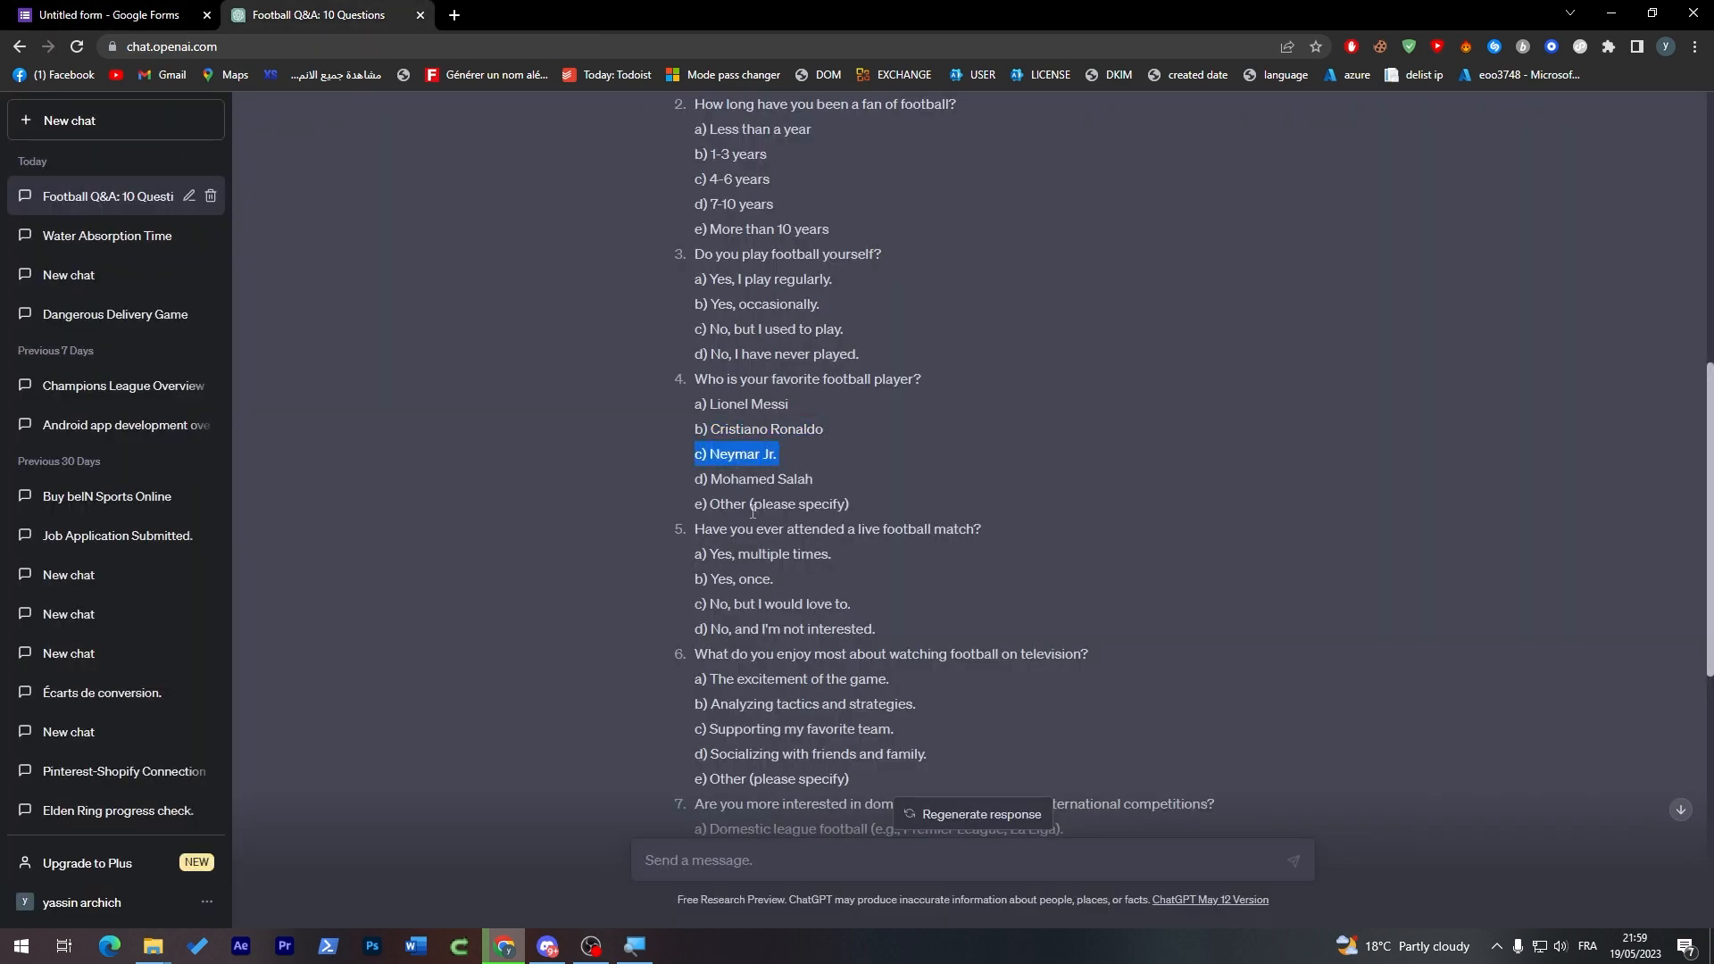
click(103, 16)
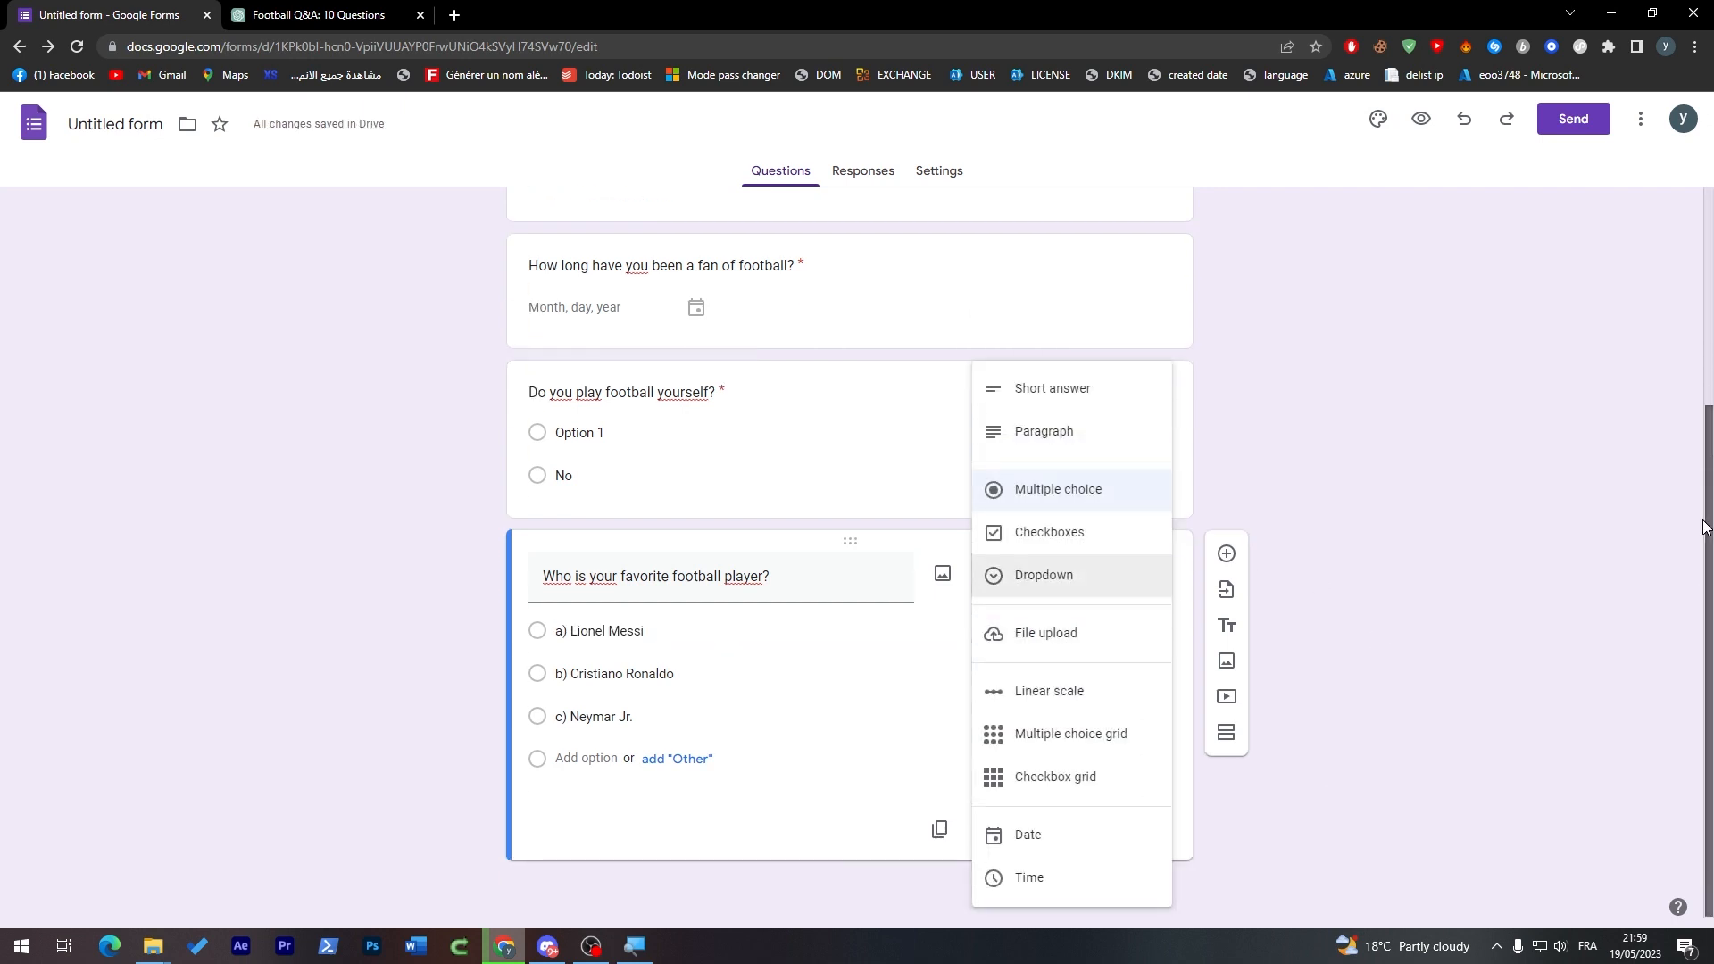
Make the player question a Dropdown listing Lionel Messi, Cristiano Ronaldo and c) Neymar Jr.
click(1047, 690)
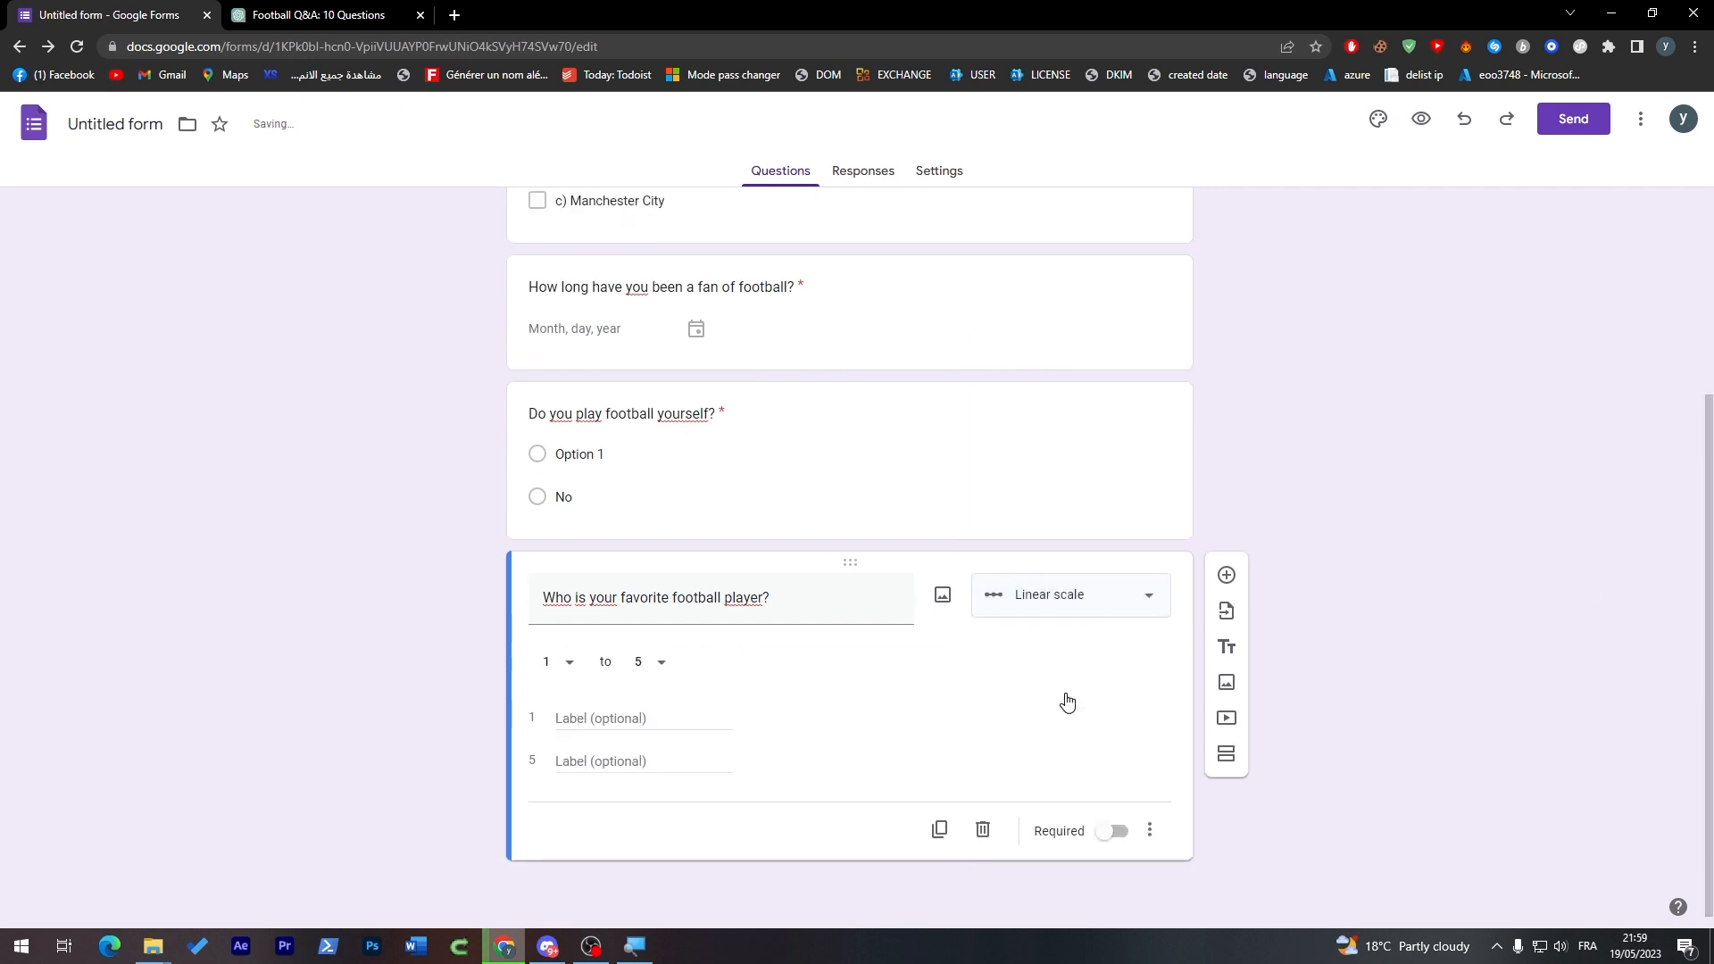
click(1068, 594)
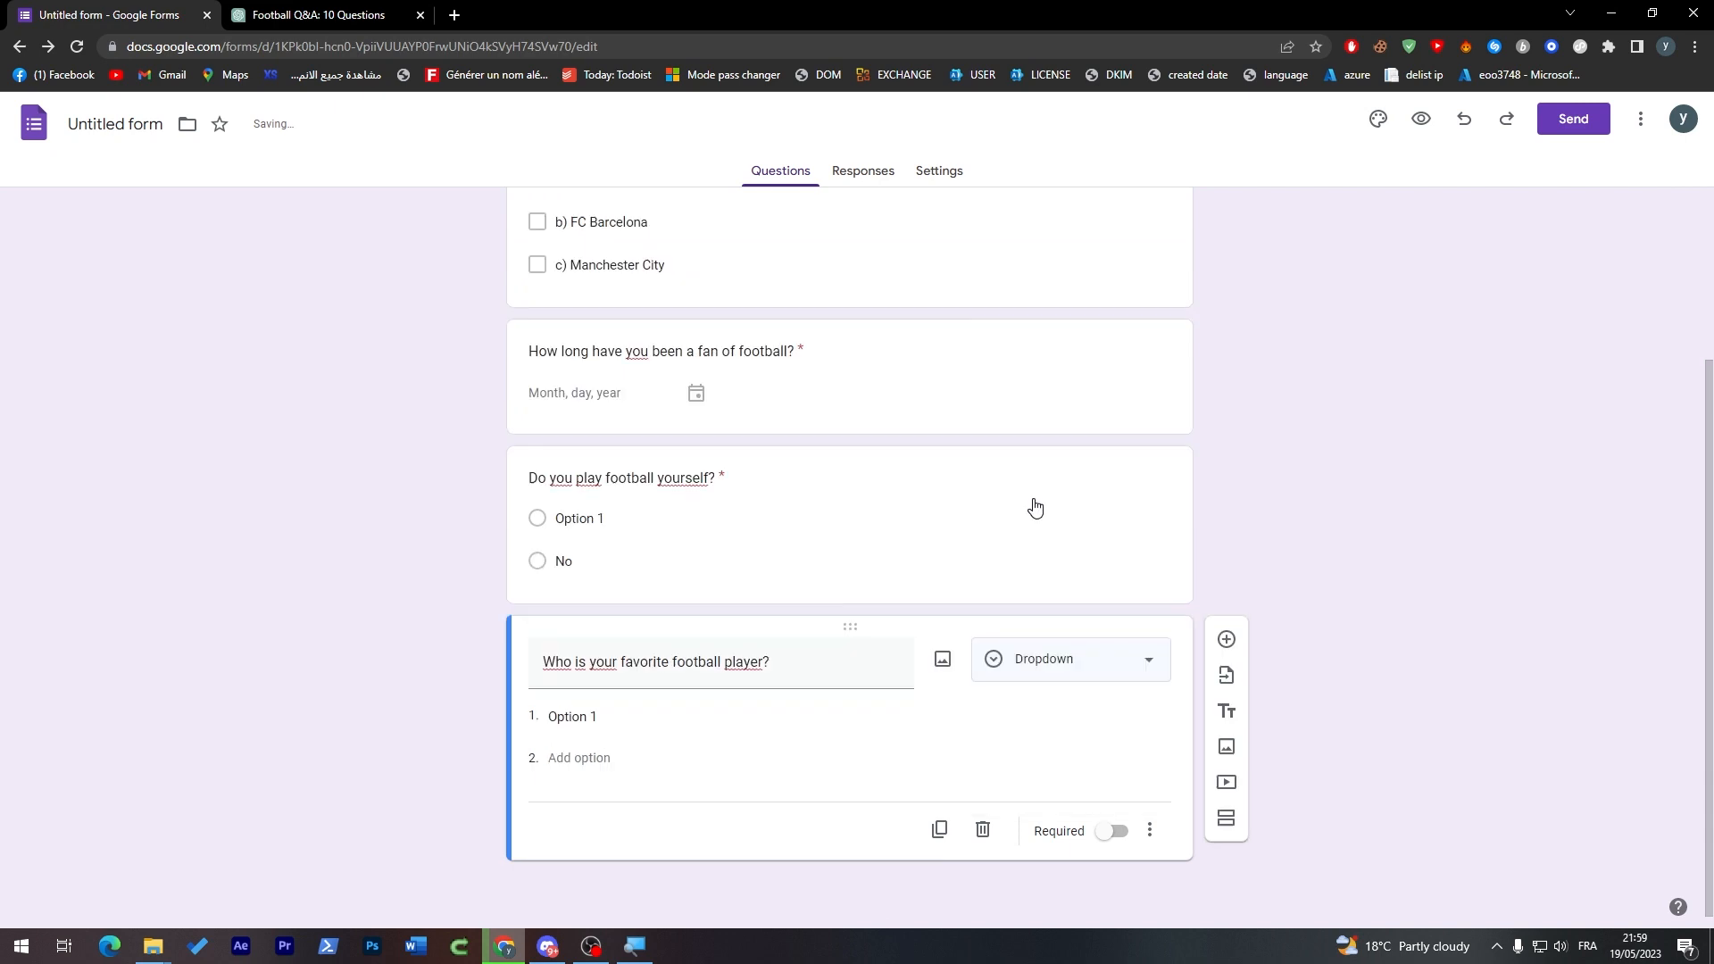
text(c) Neymar Jr)
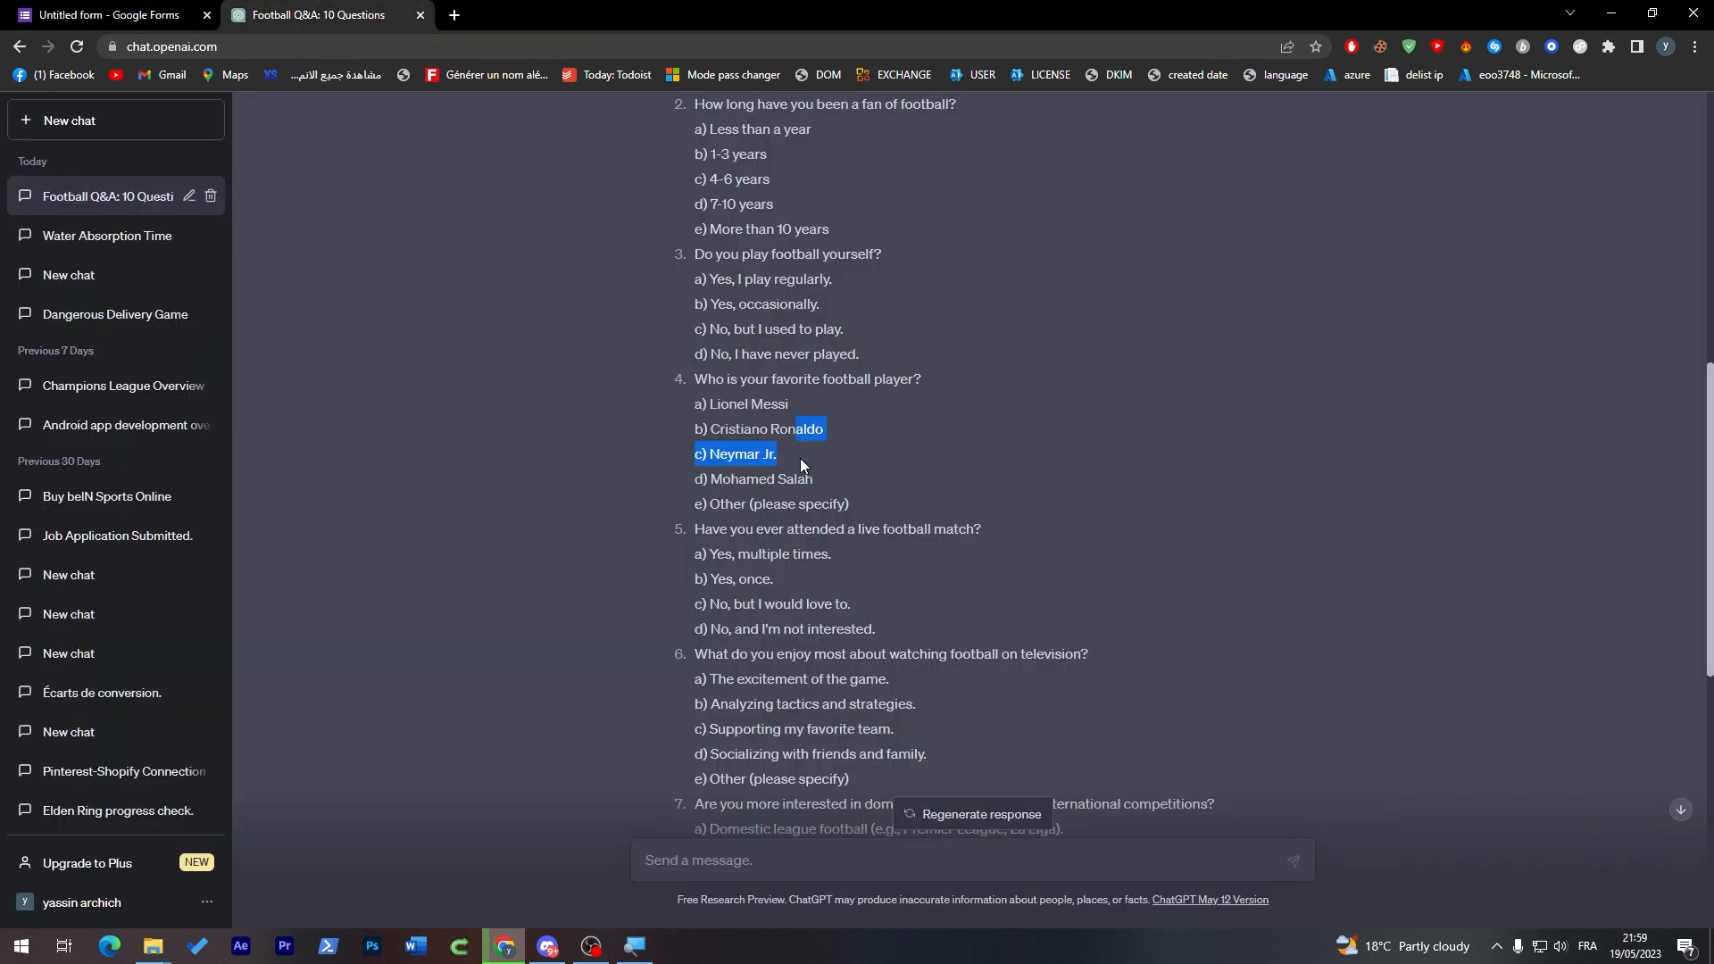
drag(798, 454, 710, 404)
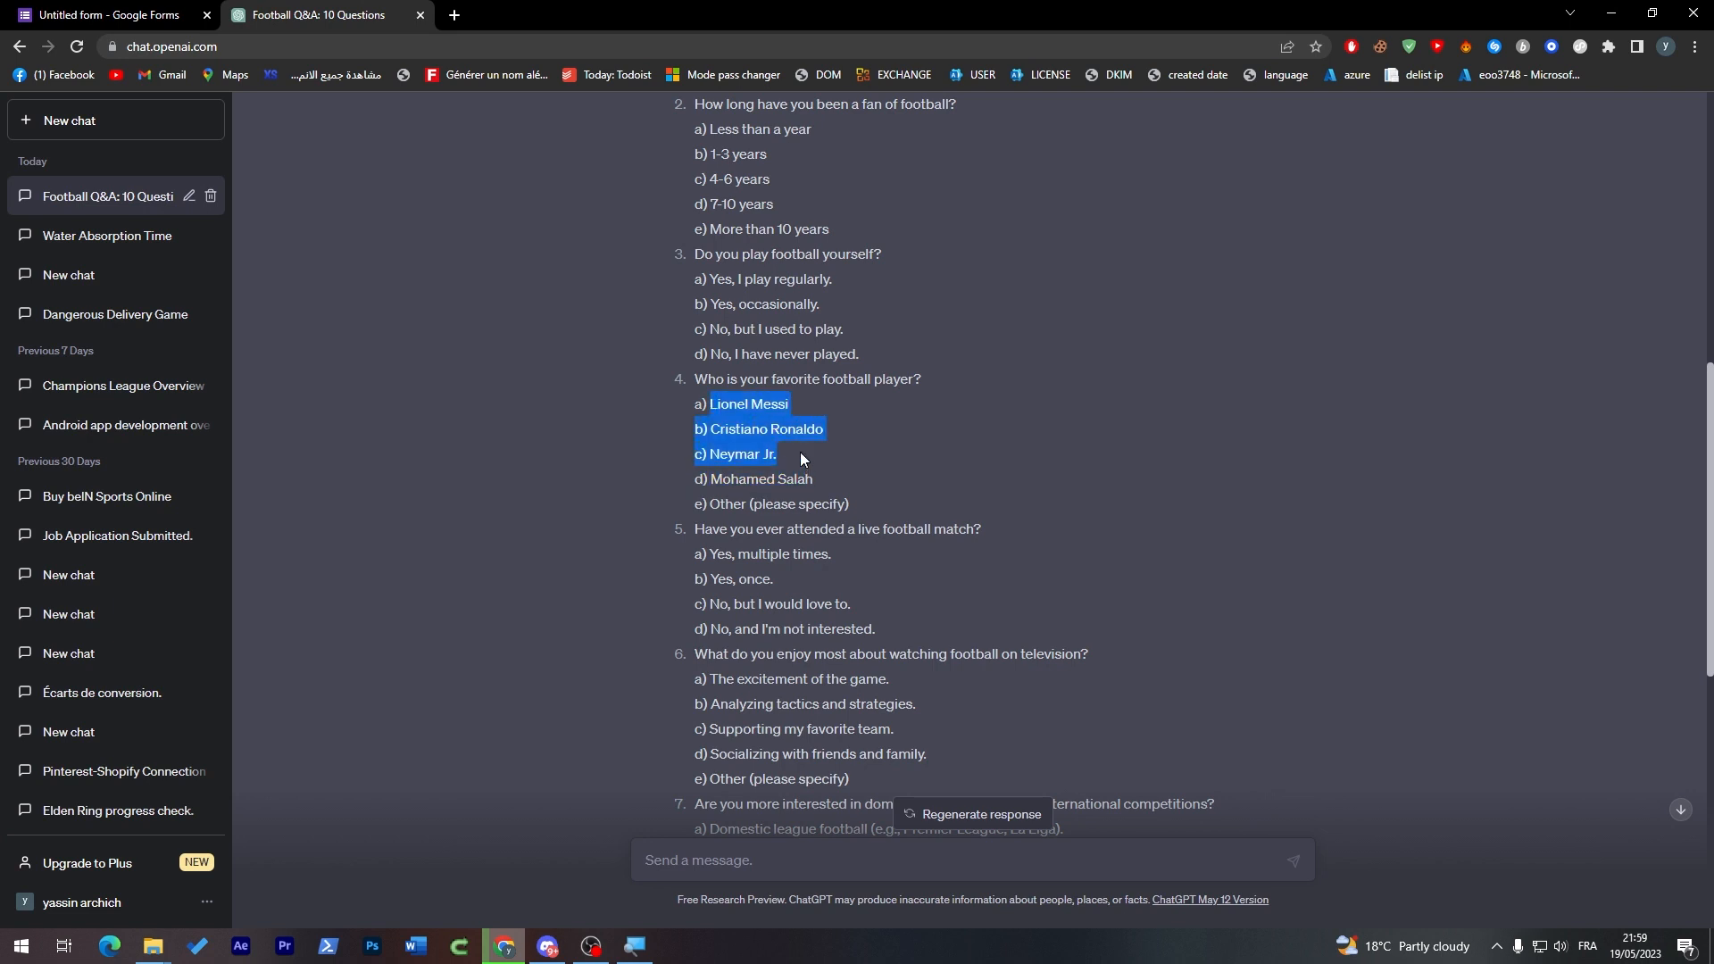
click(103, 14)
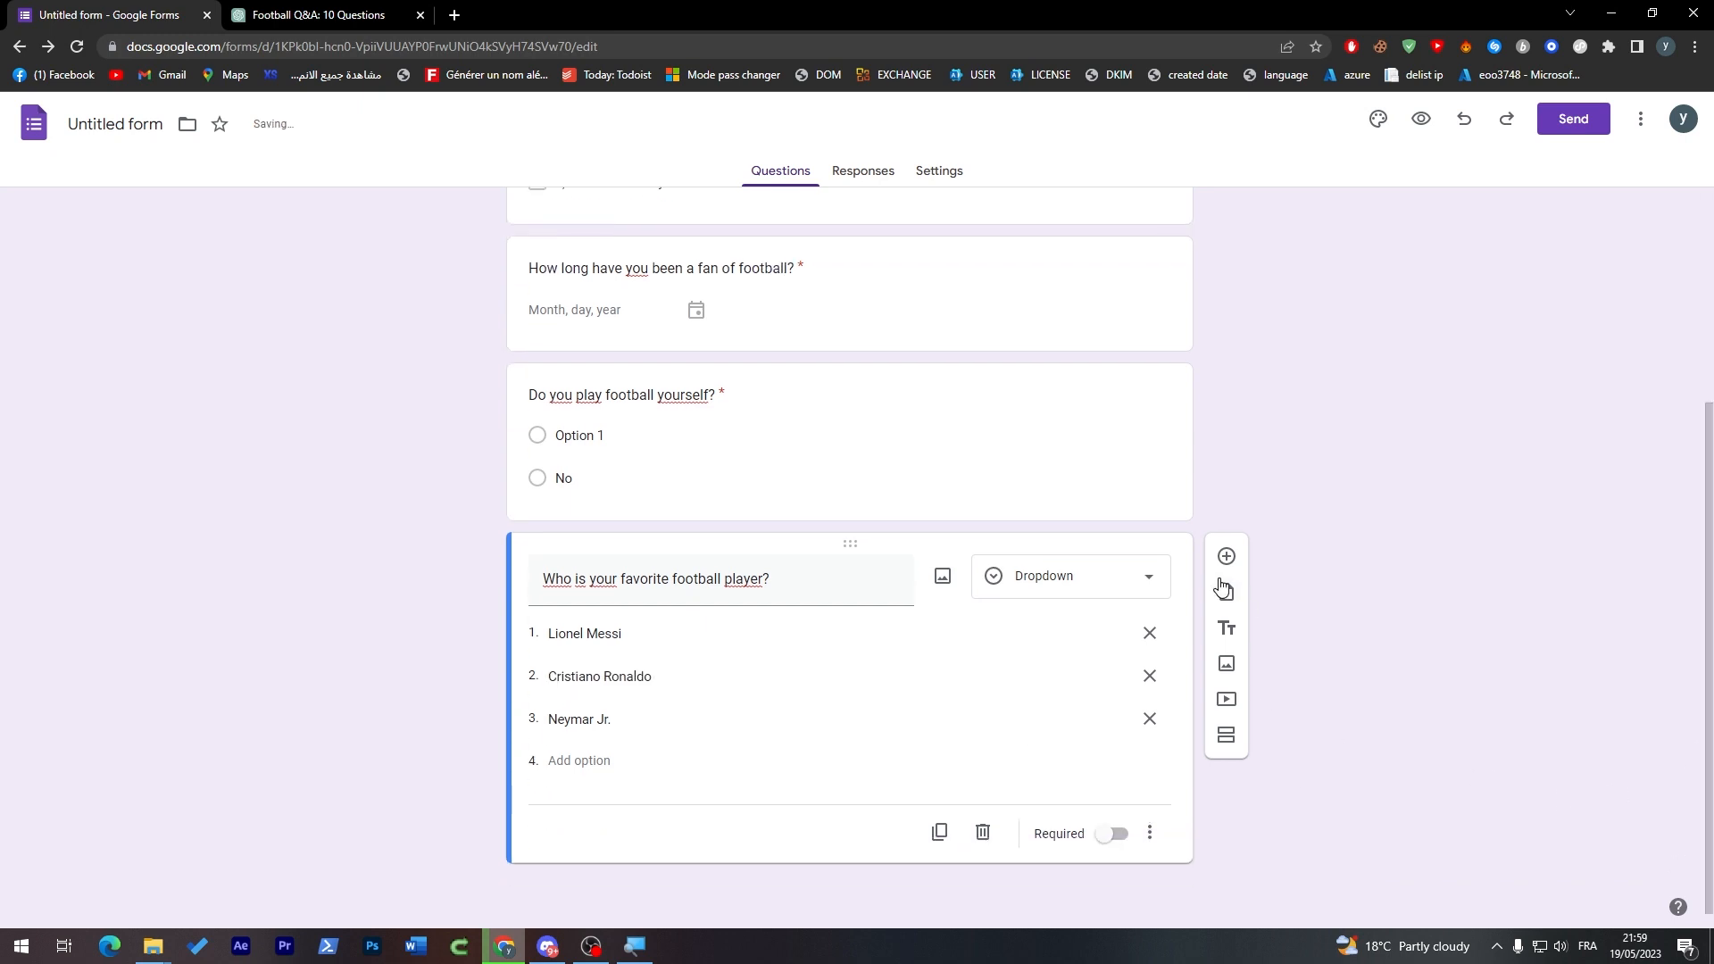
Add a blank fifth question and confirm the player question stays a Dropdown.
click(1224, 556)
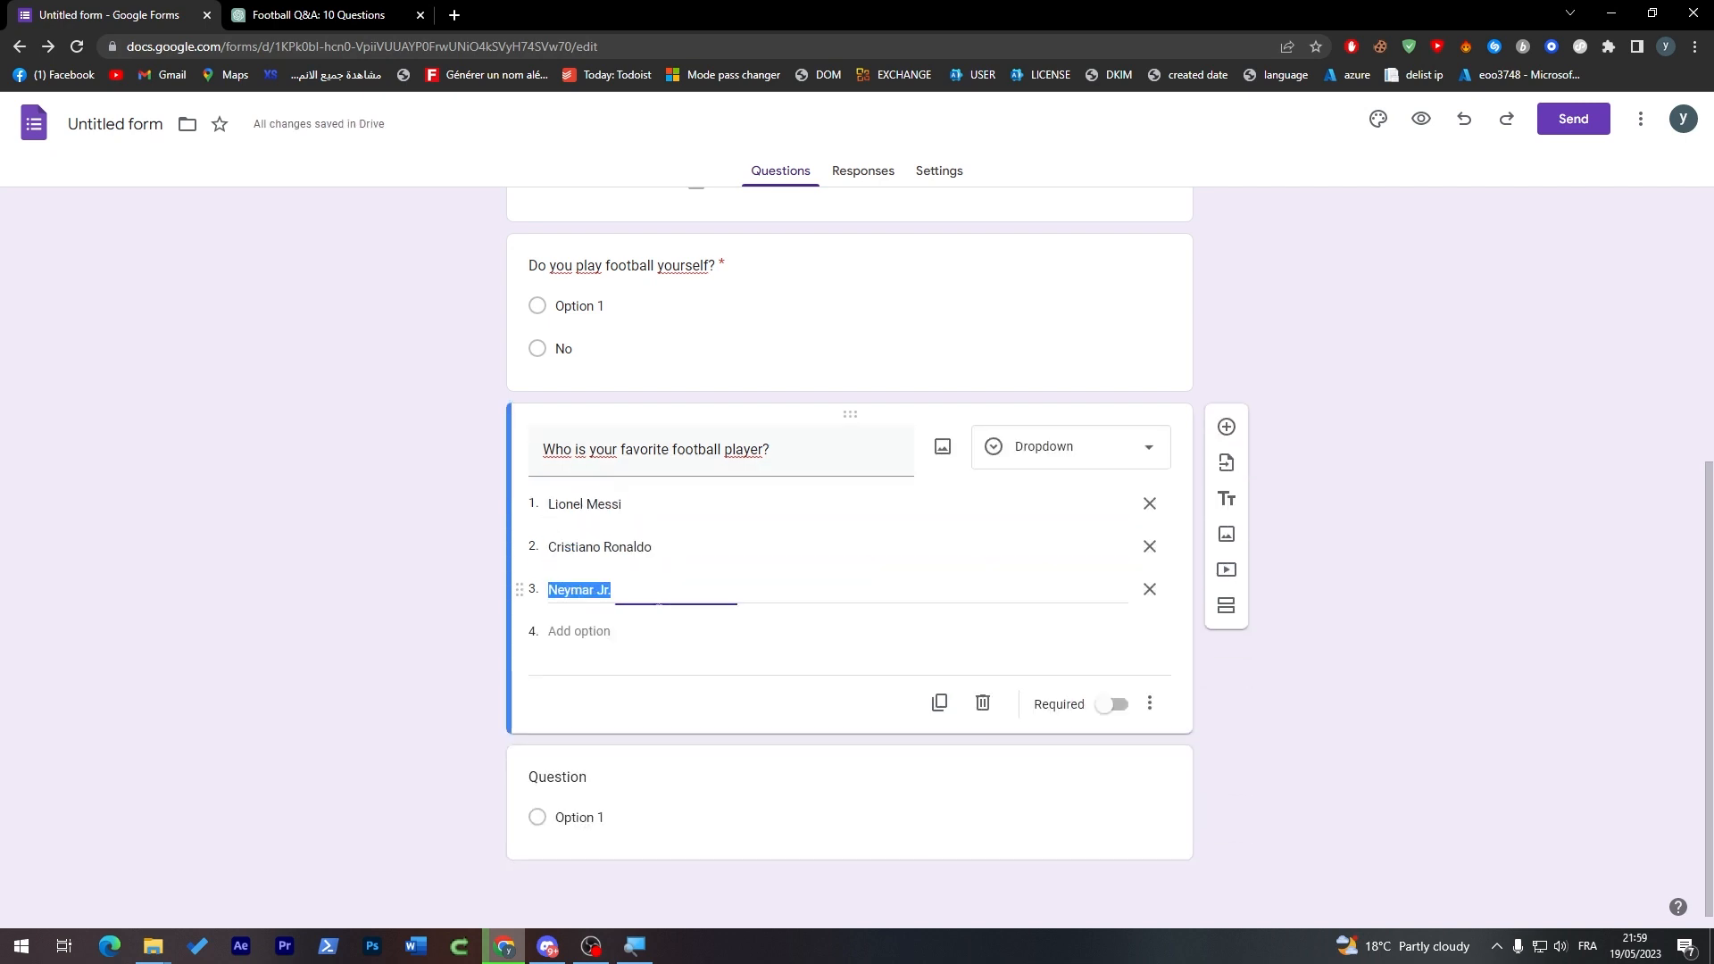
click(1070, 446)
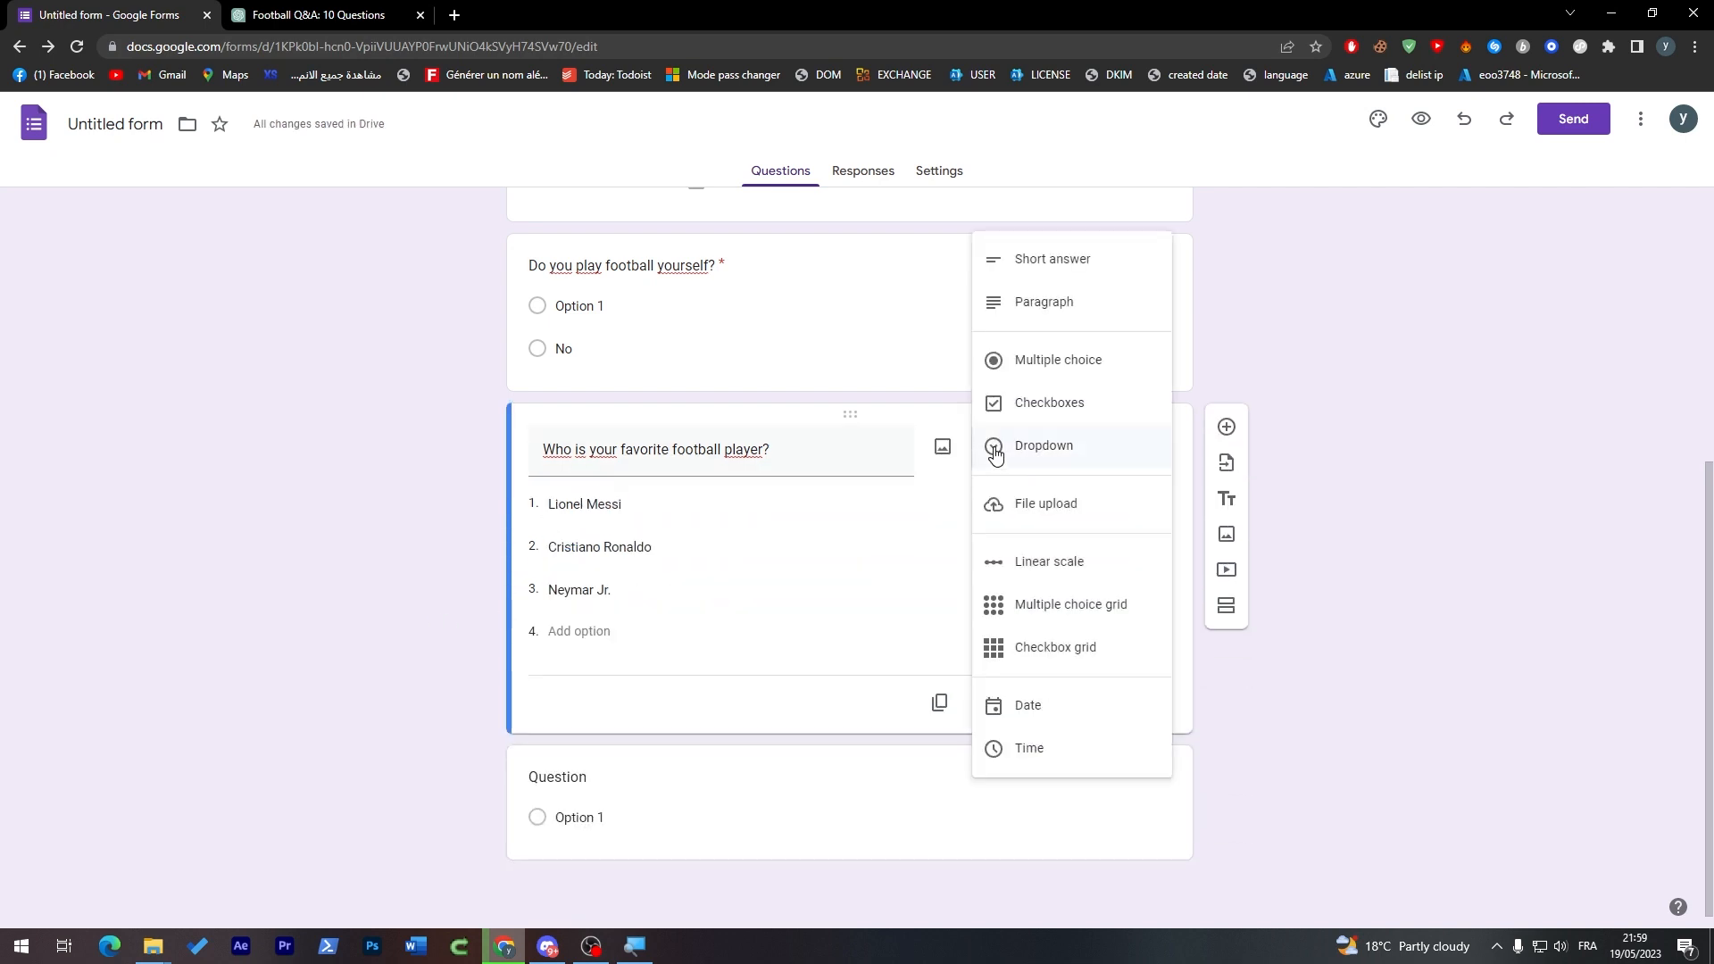
click(1043, 445)
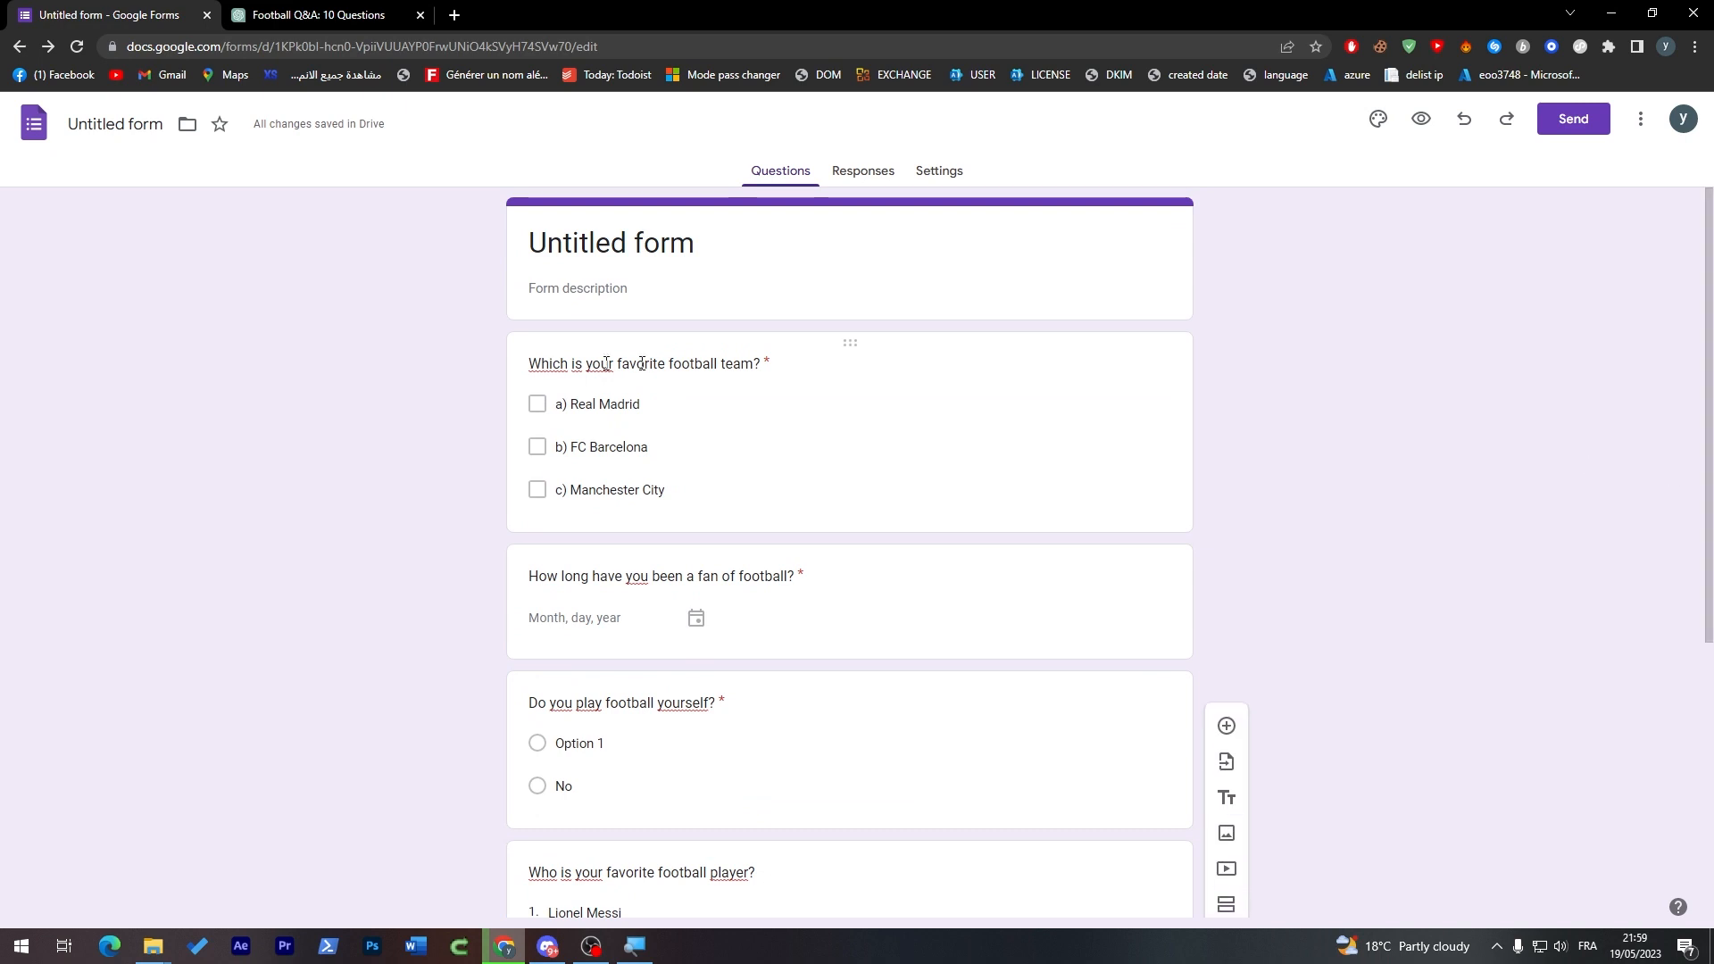
Title the form 'Football Fans form' and describe it as 'A quick Form For football fans'.
click(610, 242)
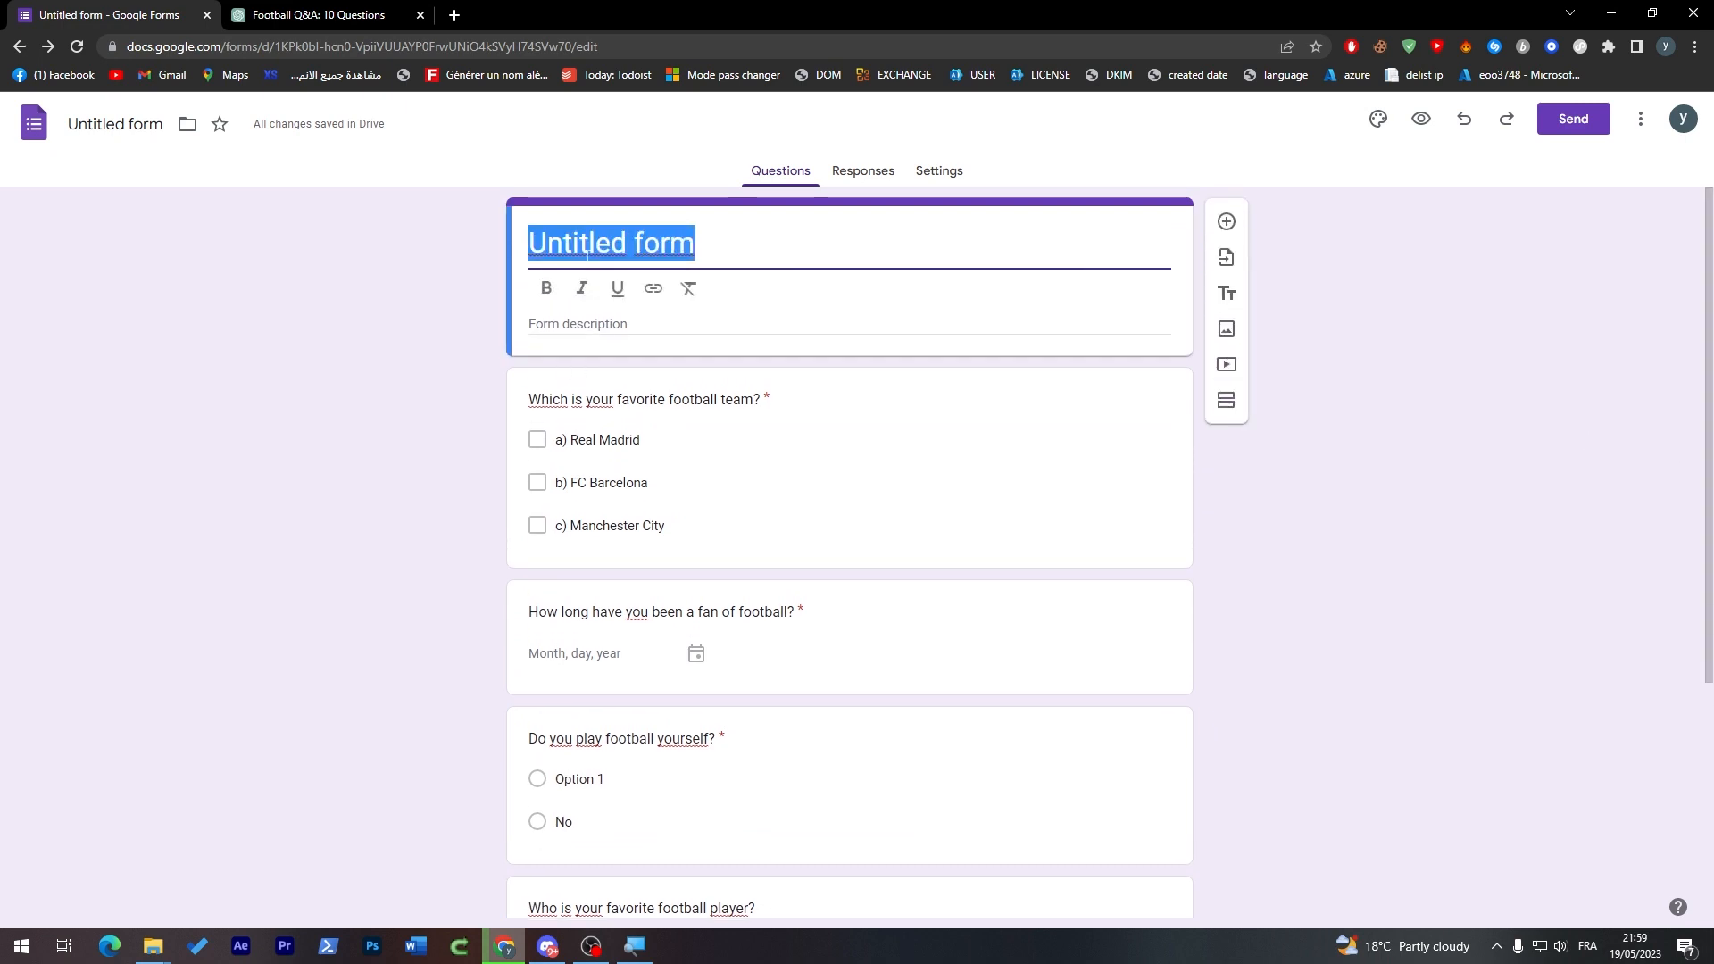
text(FOOTBALL FO)
click(850, 323)
text(A quick Form)
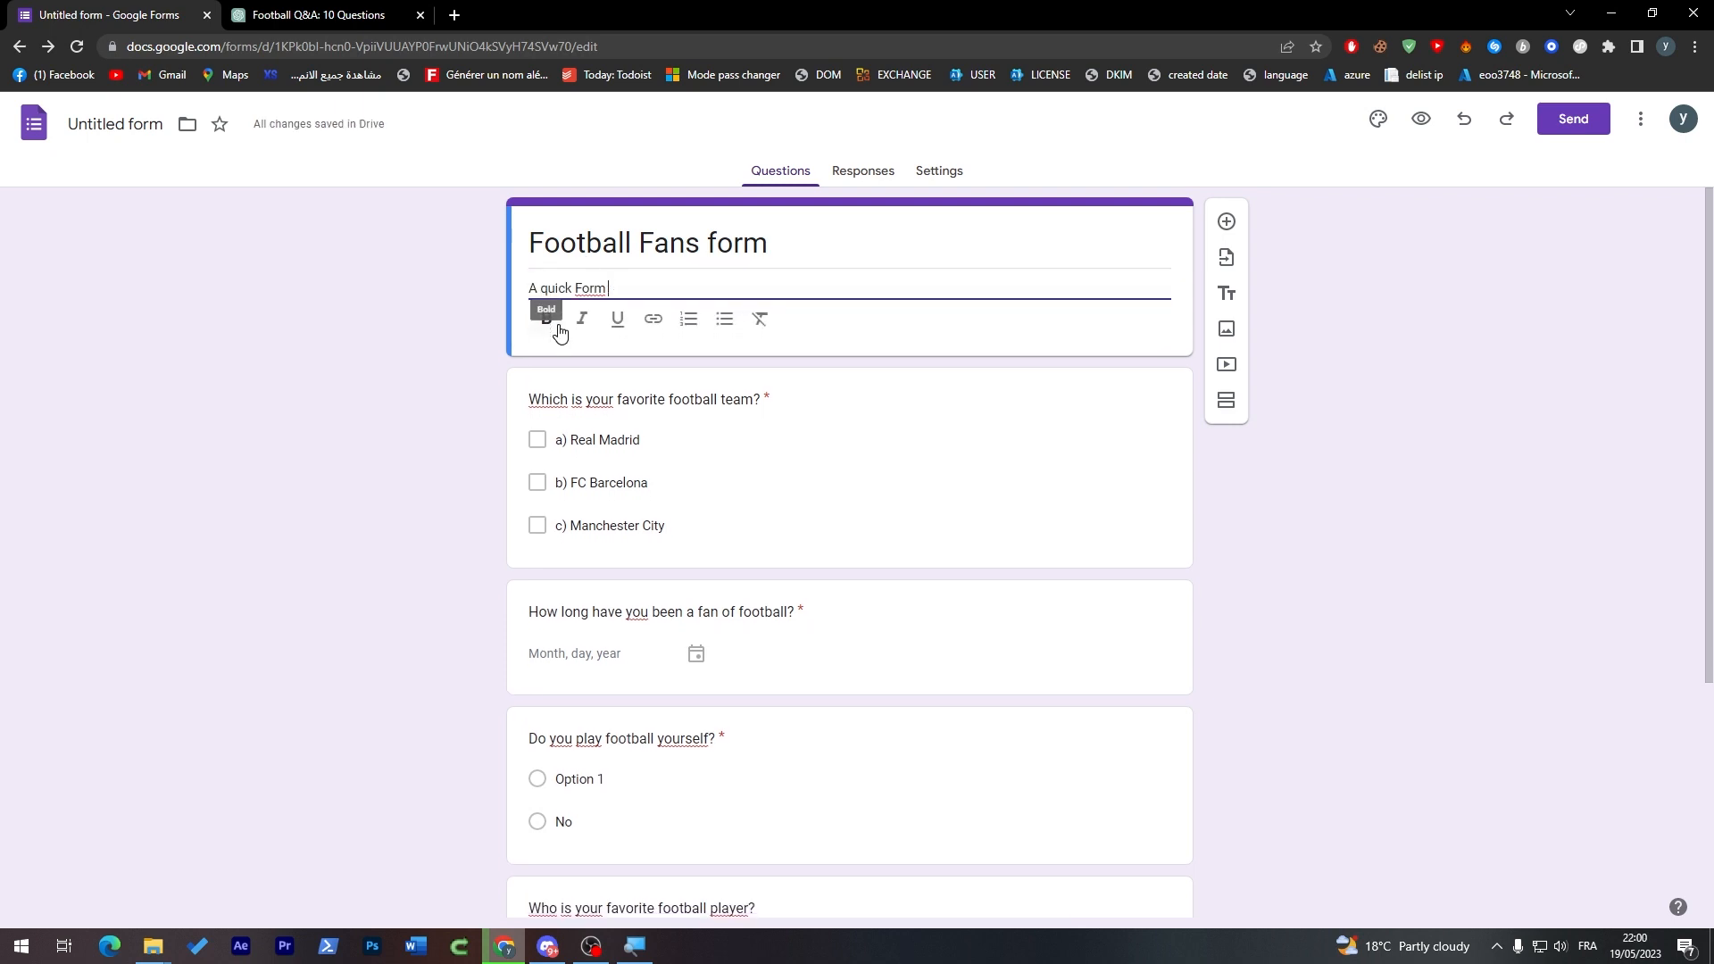
text(For football)
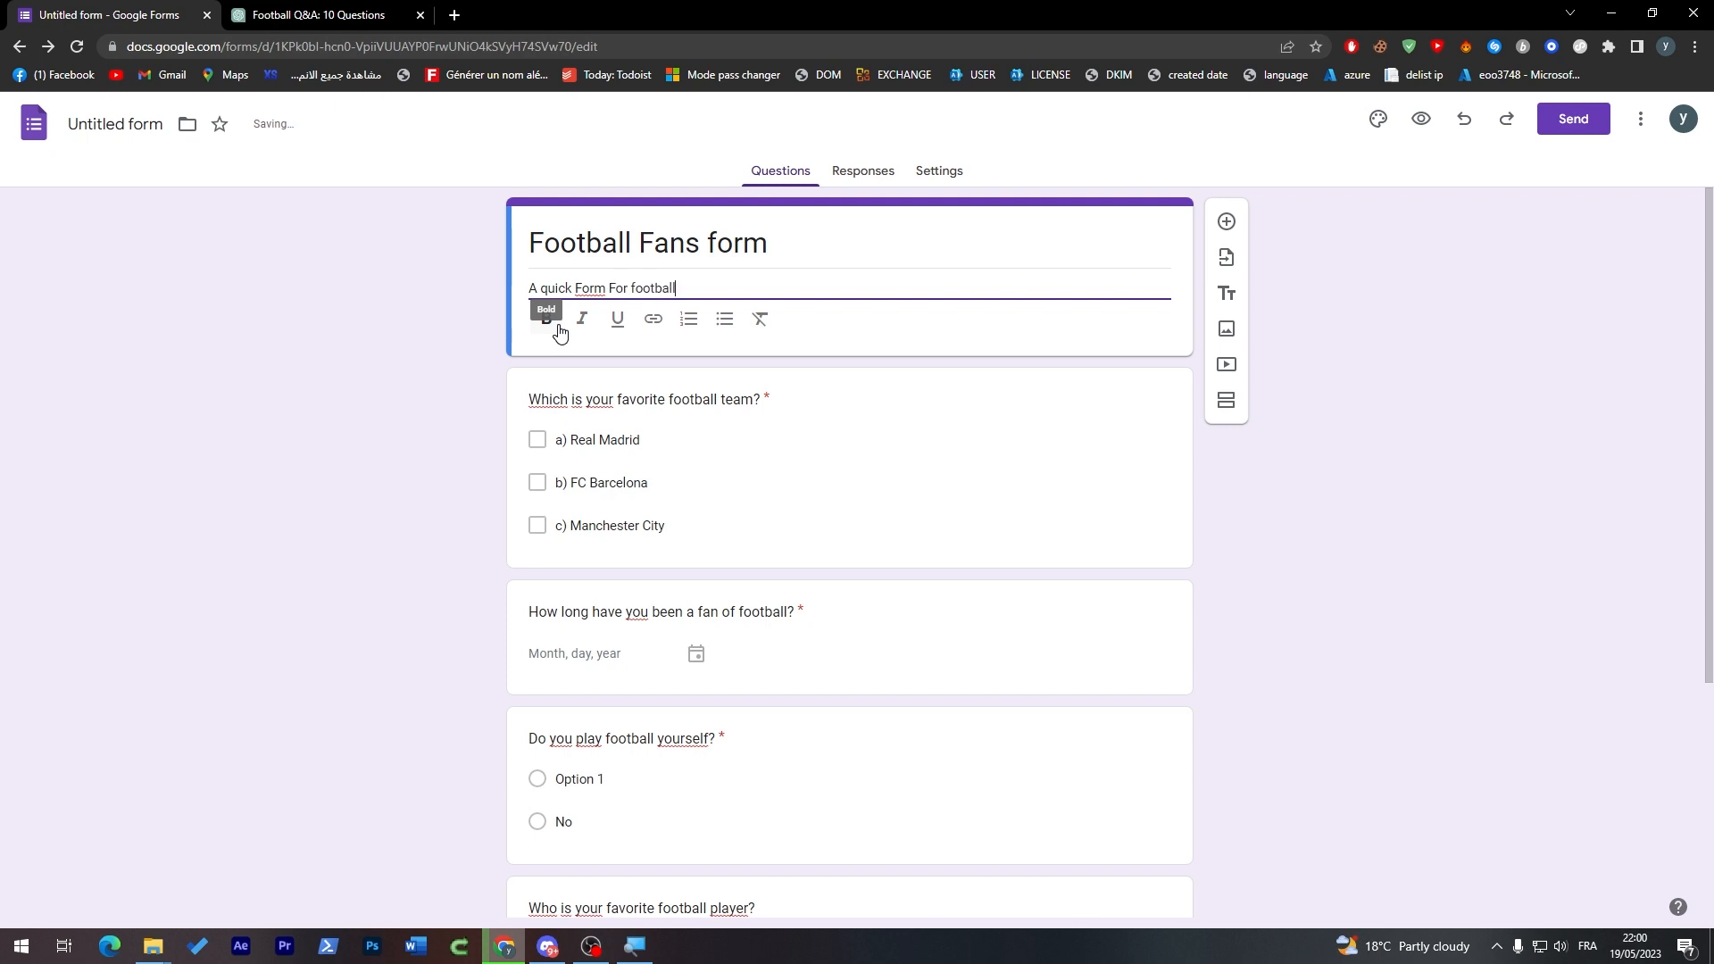
text(fans)
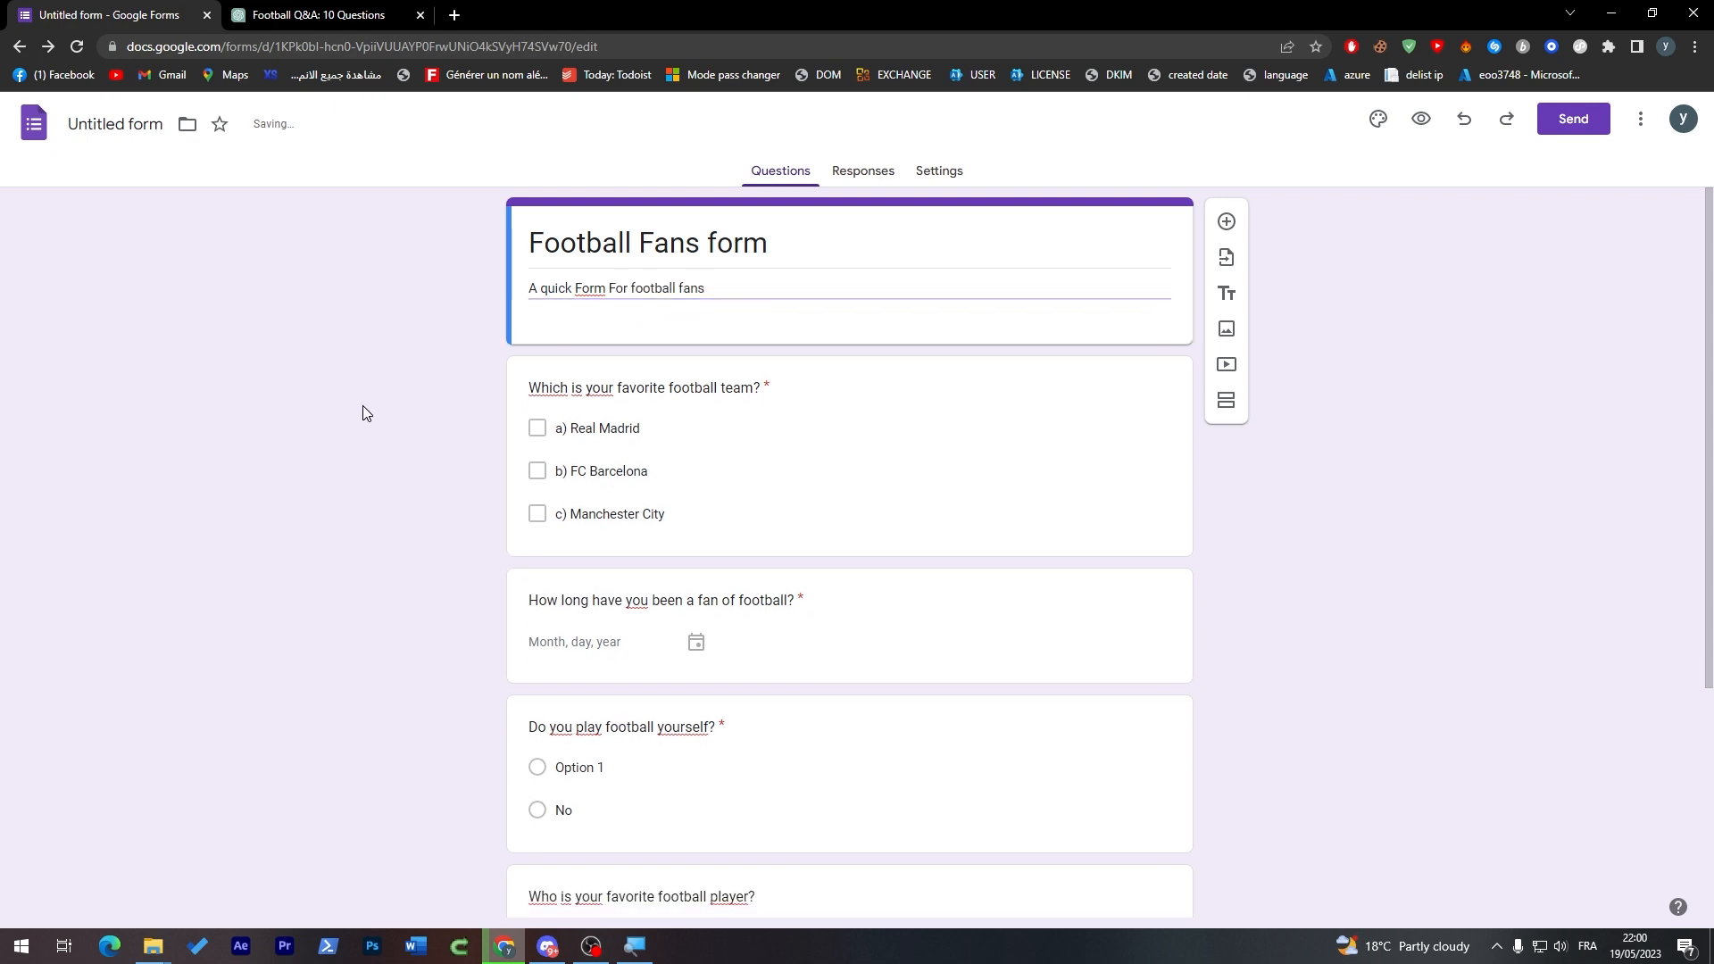
scroll(down, 3)
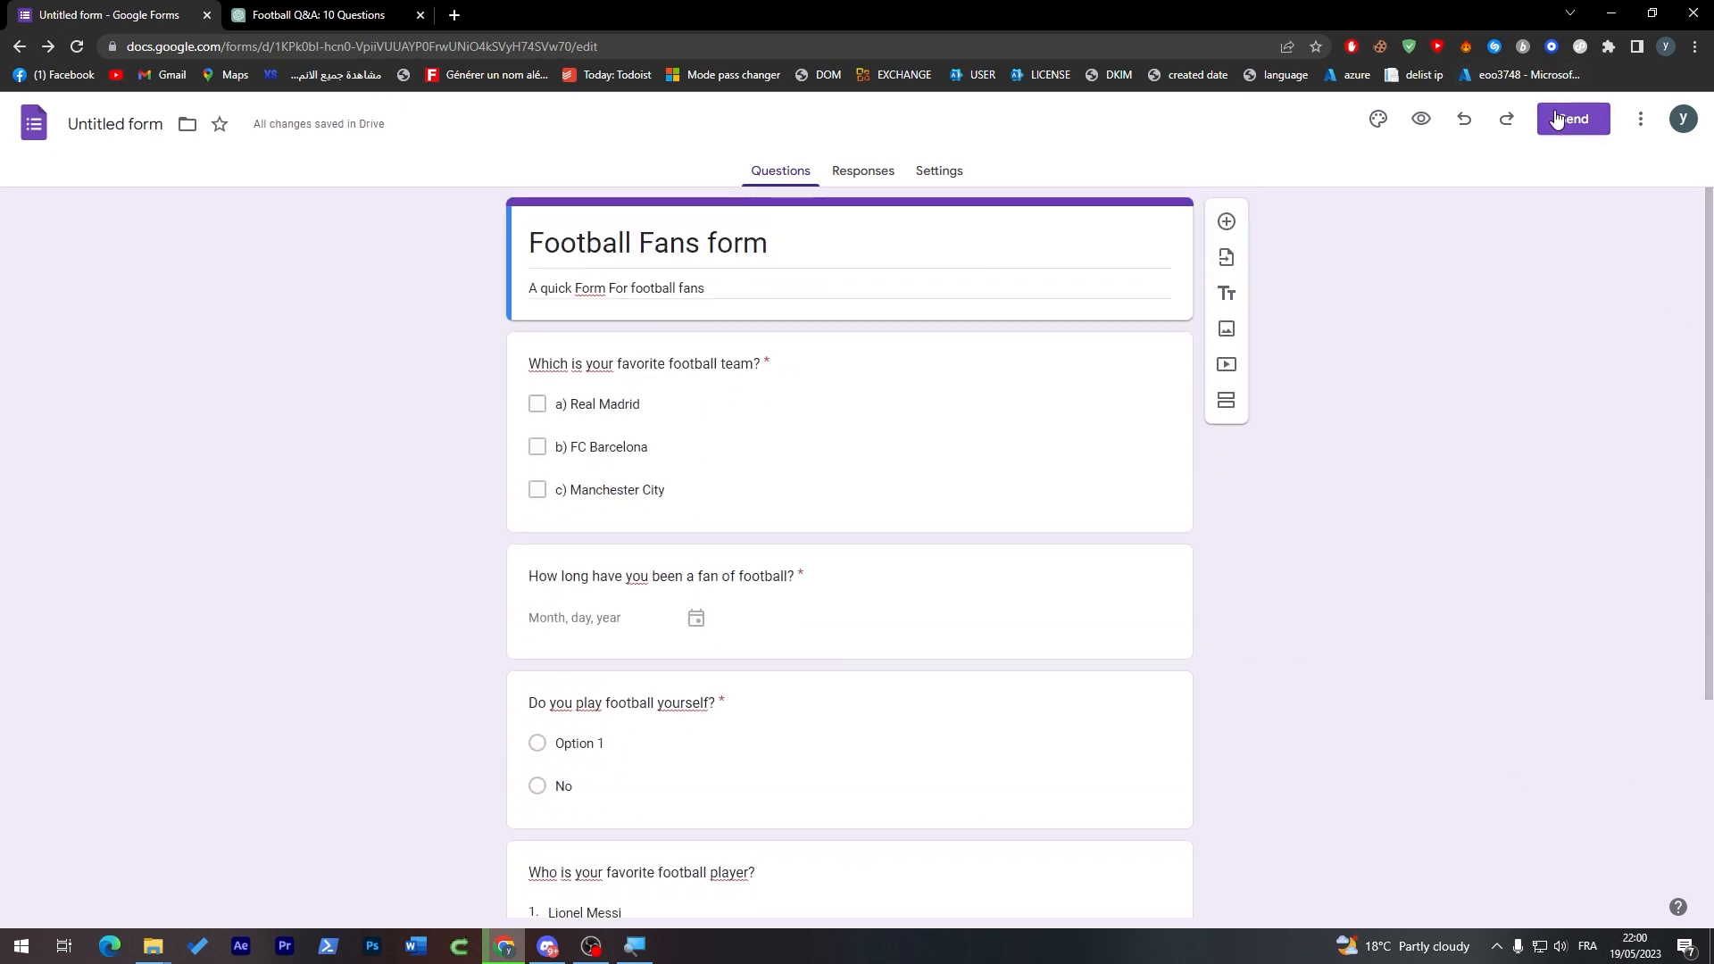
Copy the Football Fans form's share link and load it in a new browser tab.
click(1572, 117)
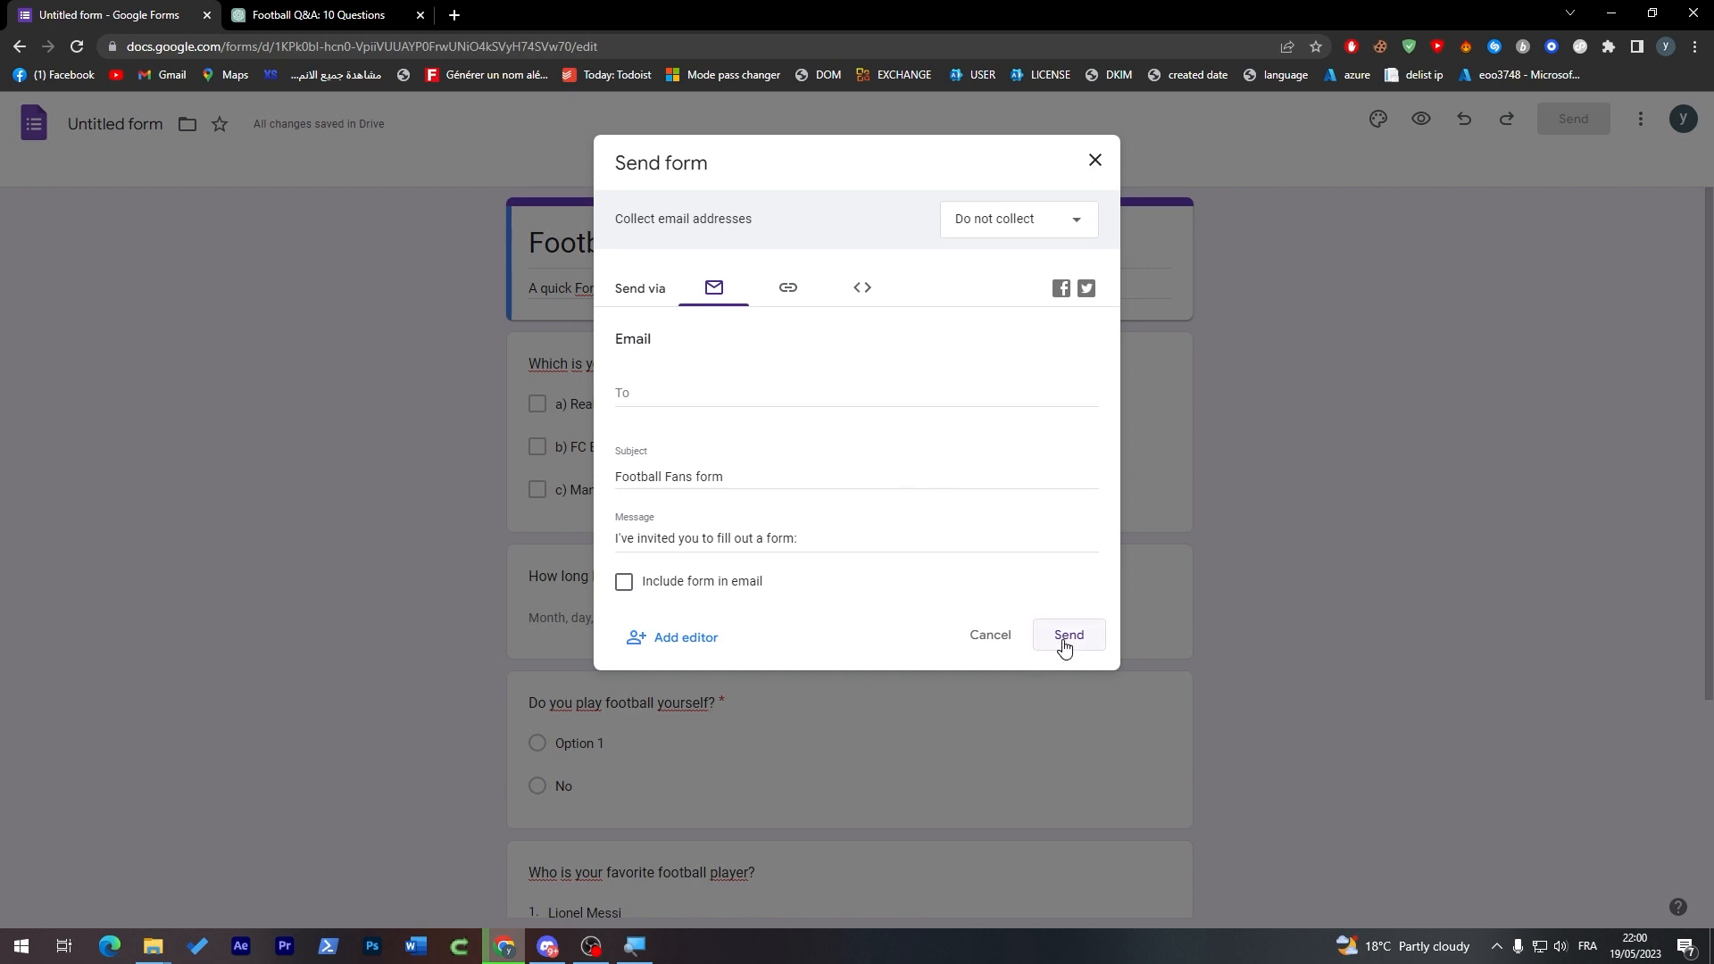
click(1017, 218)
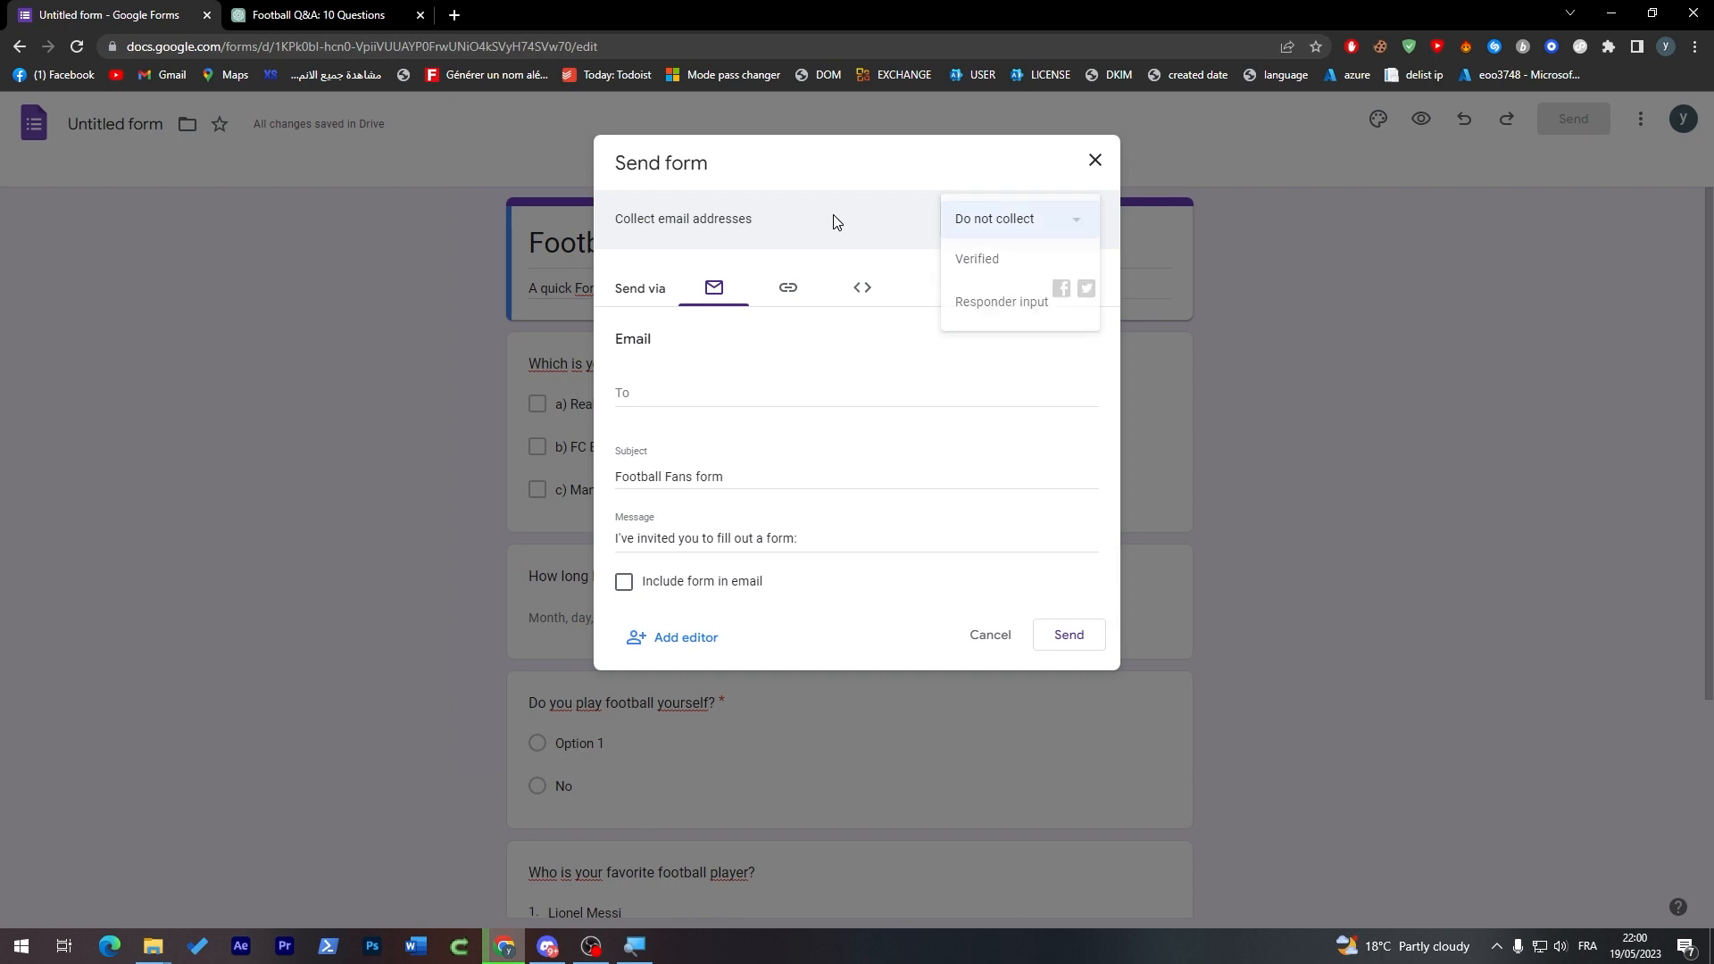
click(1067, 635)
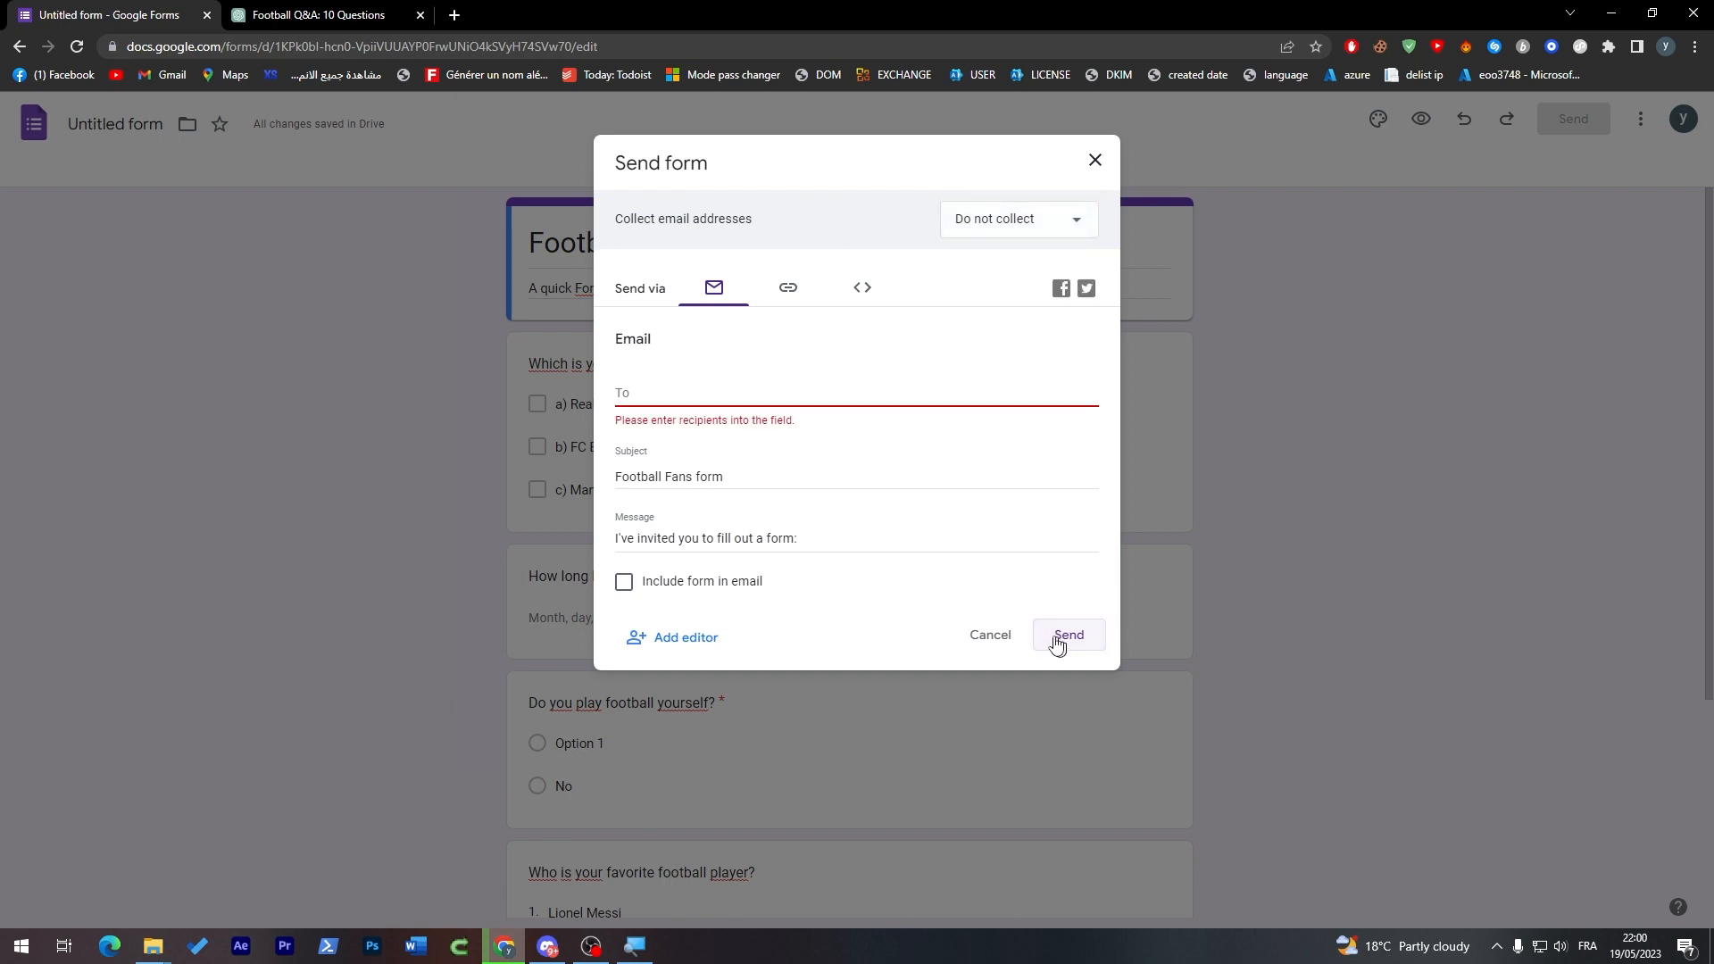
mouse_move(727, 331)
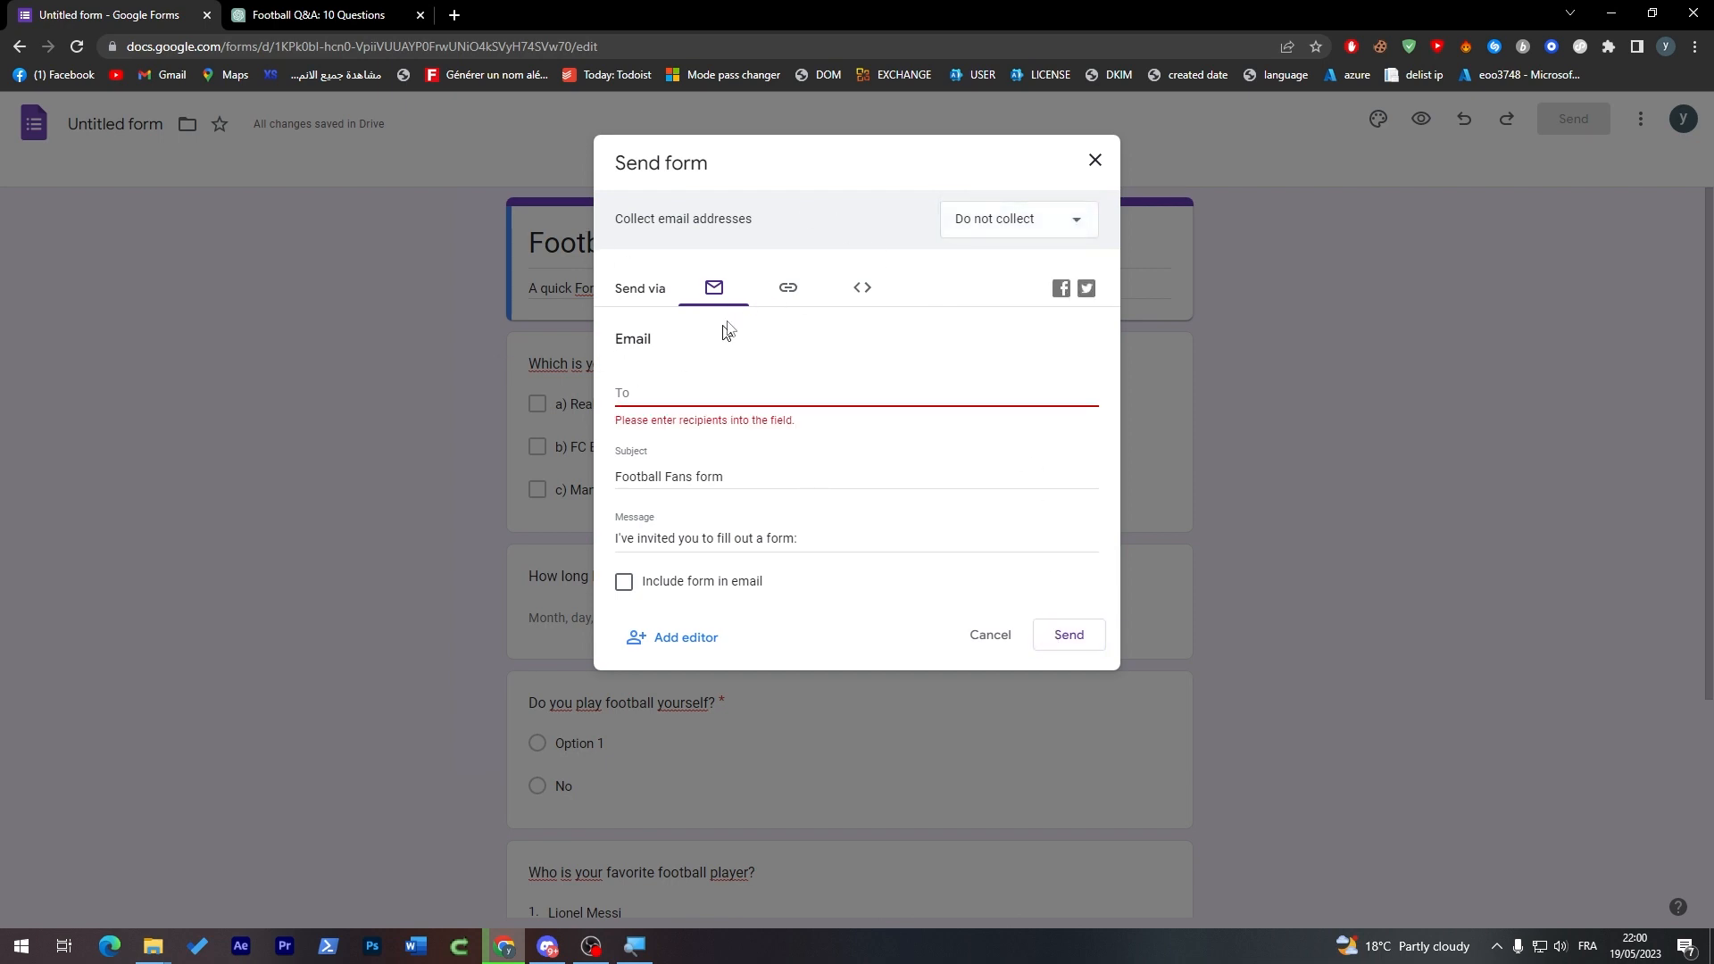
click(788, 287)
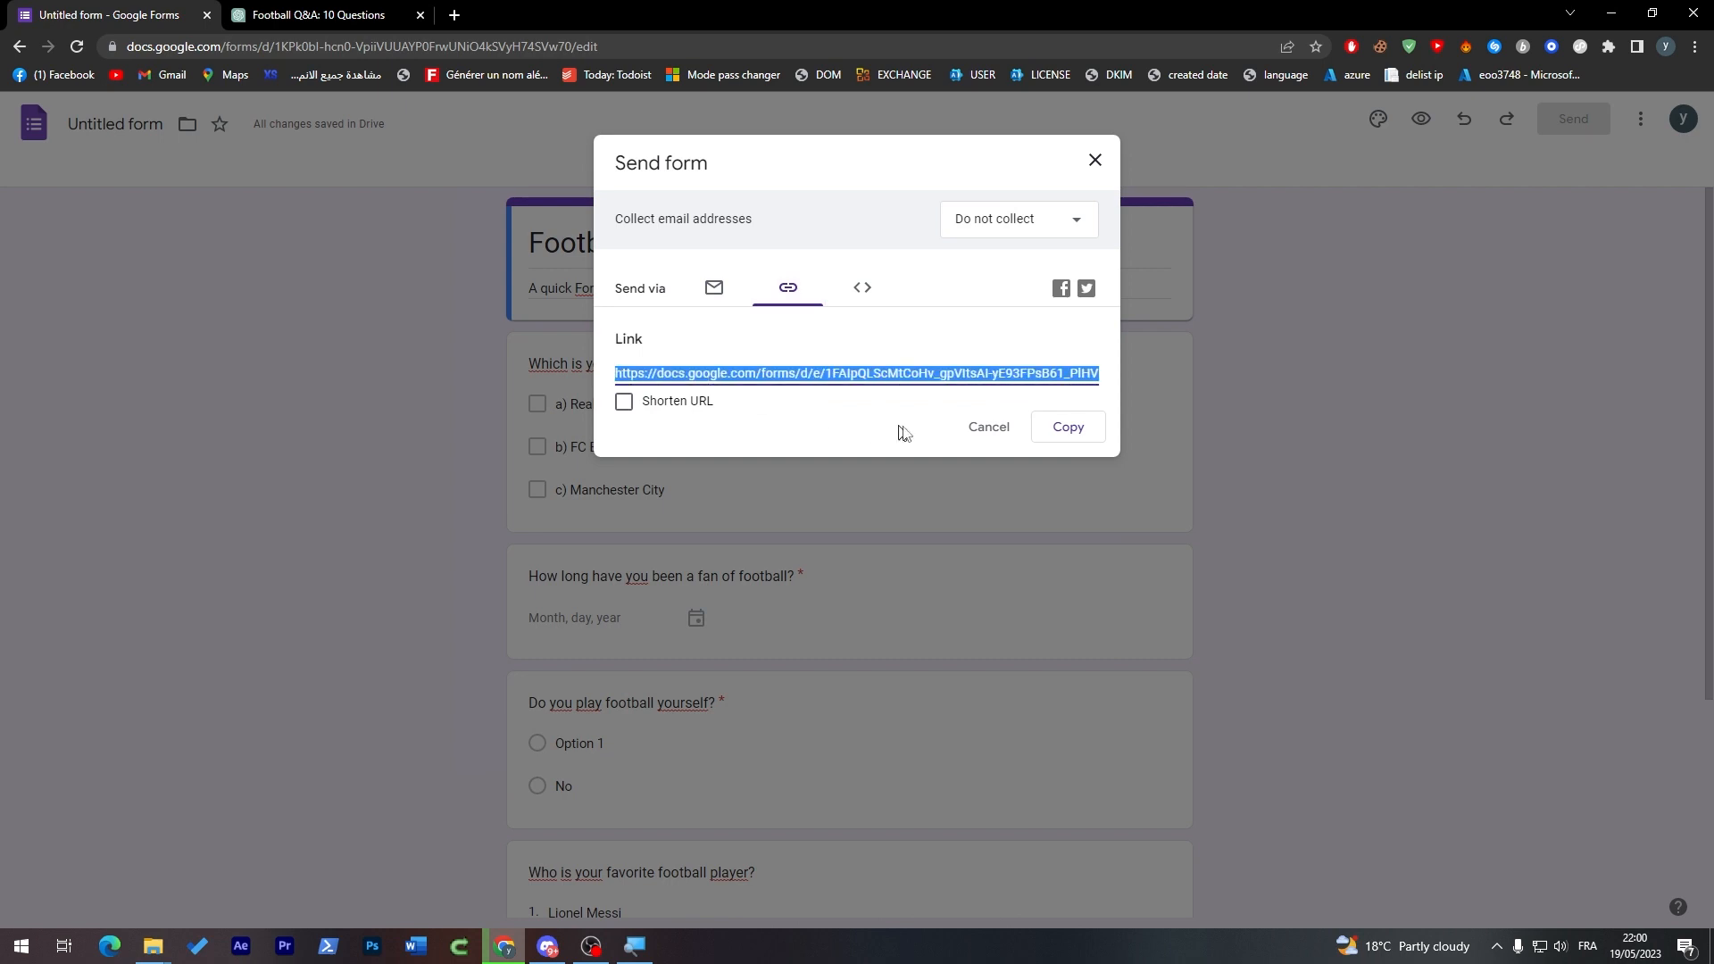
click(666, 14)
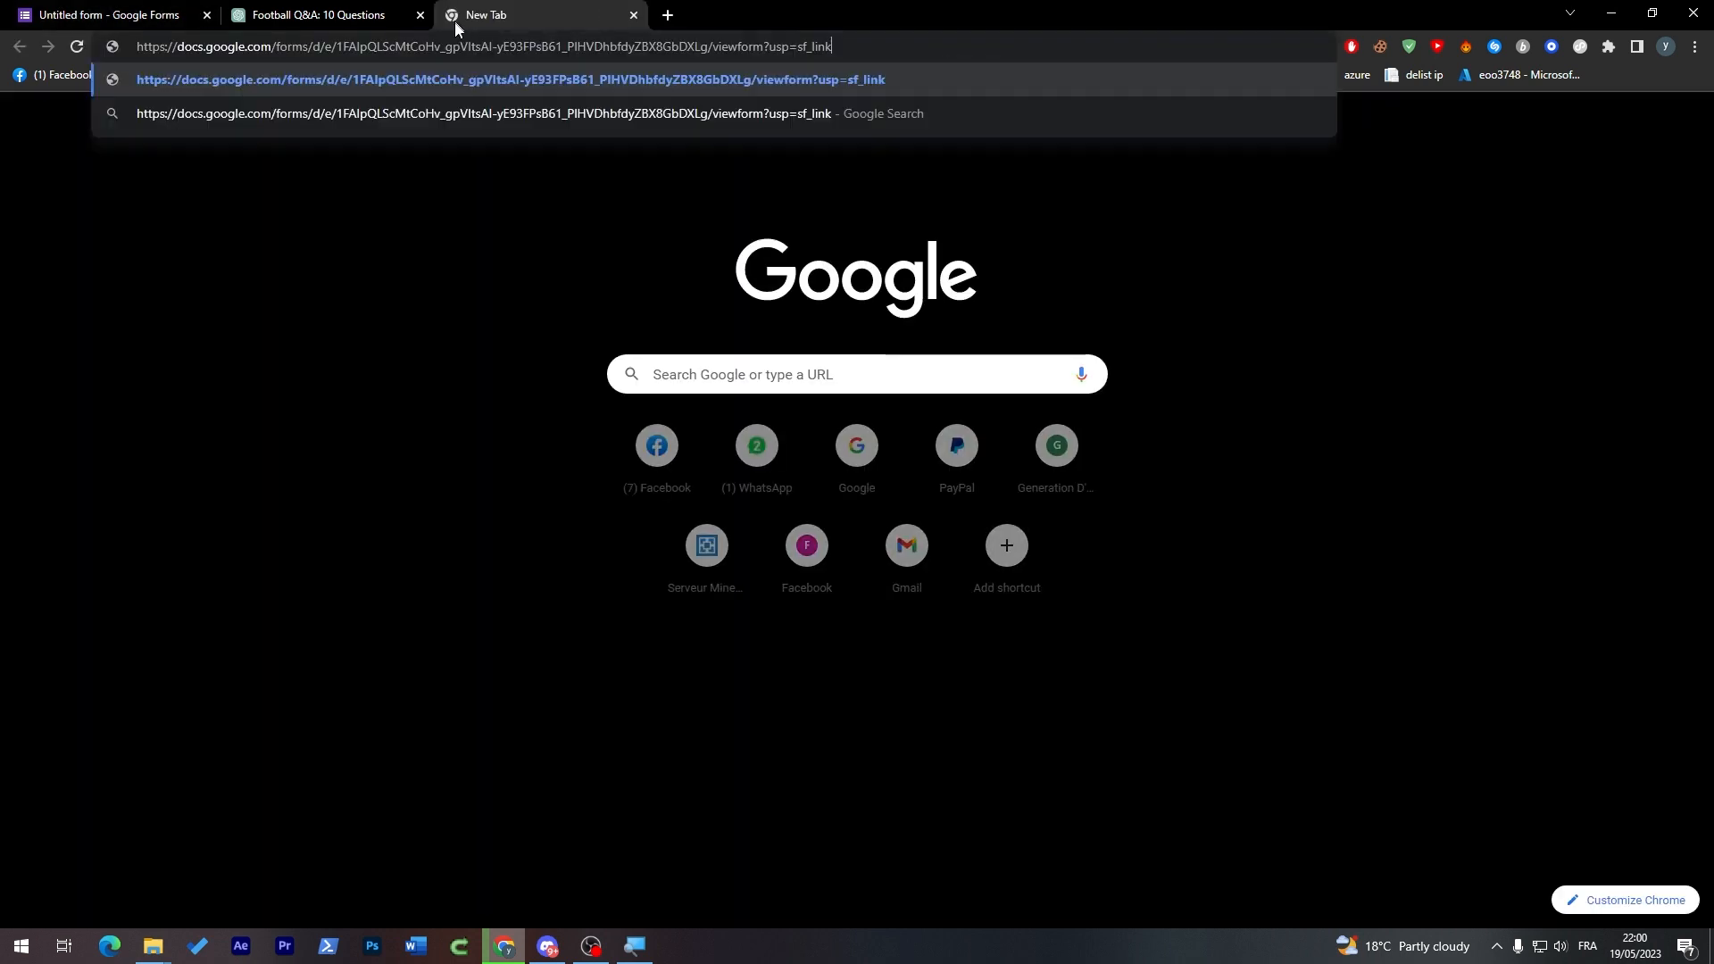
key(Enter)
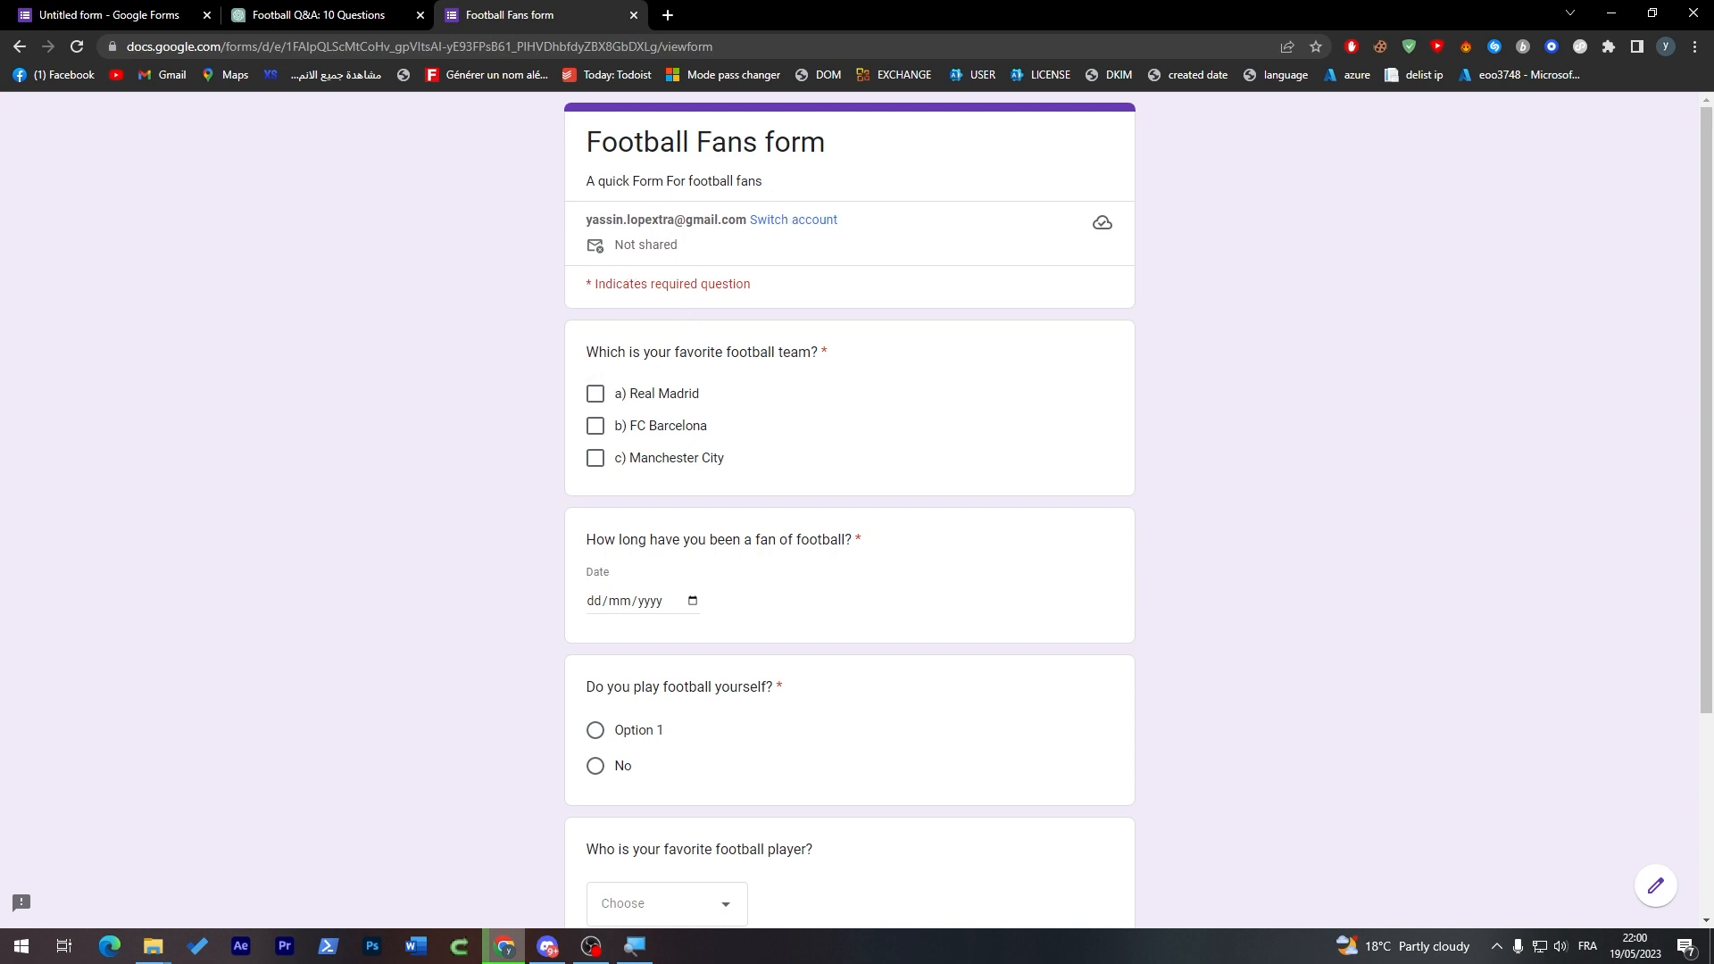
Answer FC Barcelona as favourite team and set the fan-since date to 19/01/2006.
scroll(down, 3)
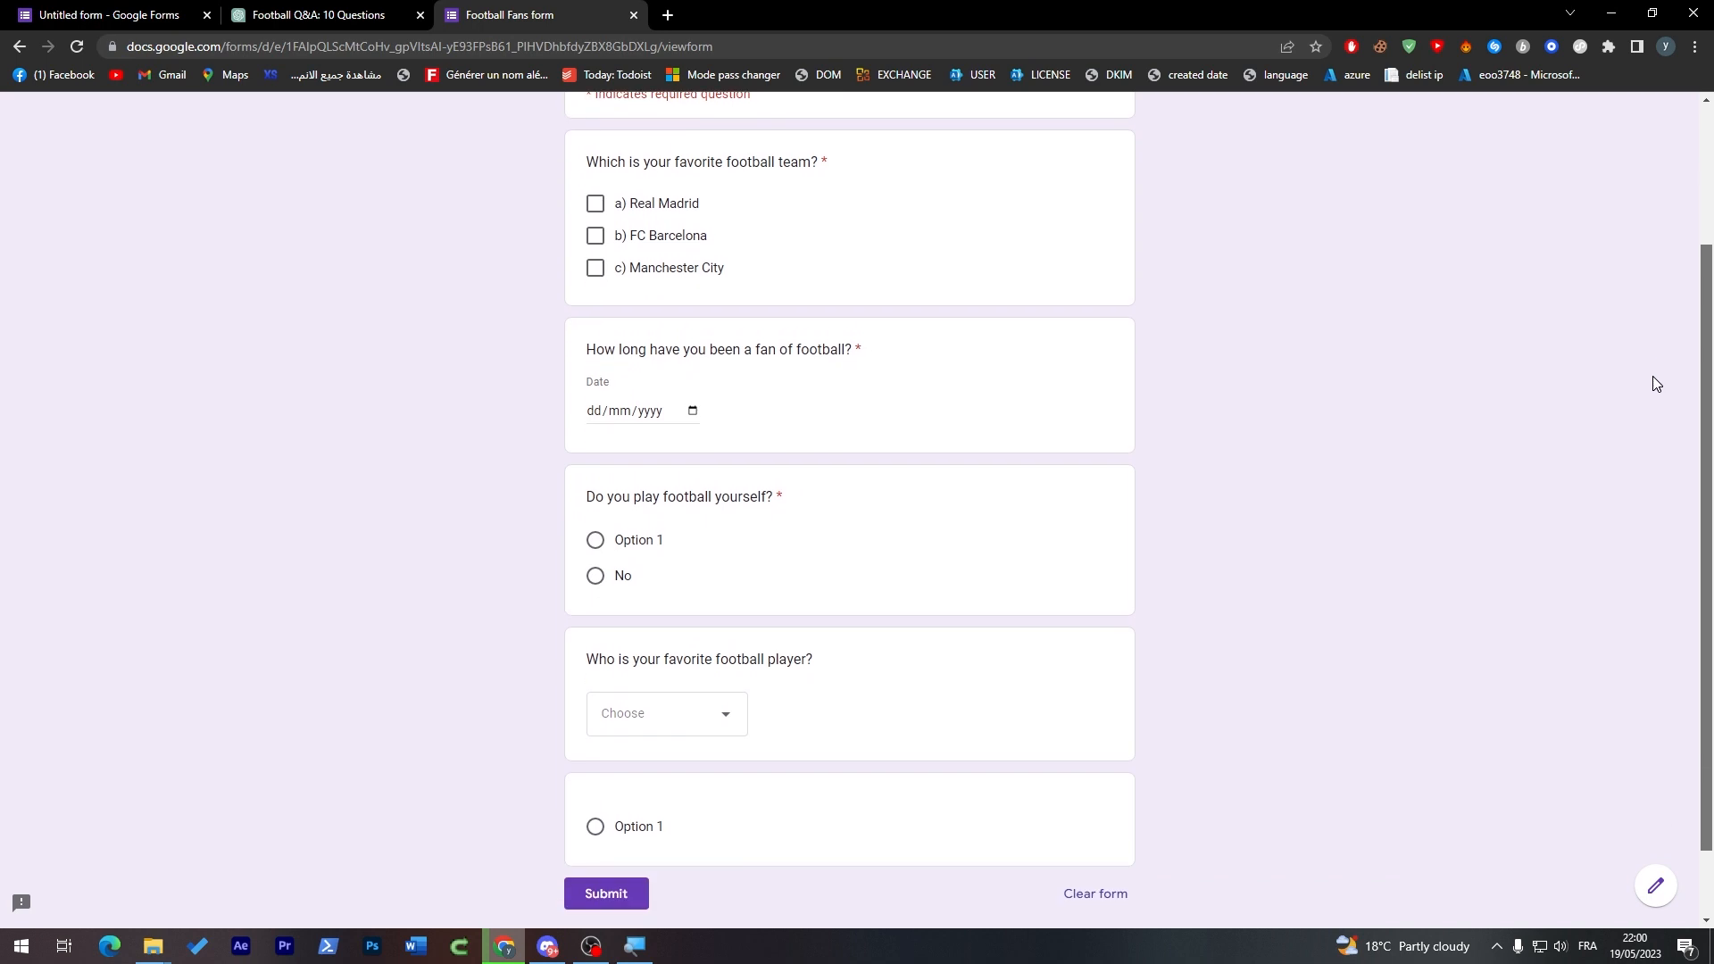
drag(598, 161, 730, 162)
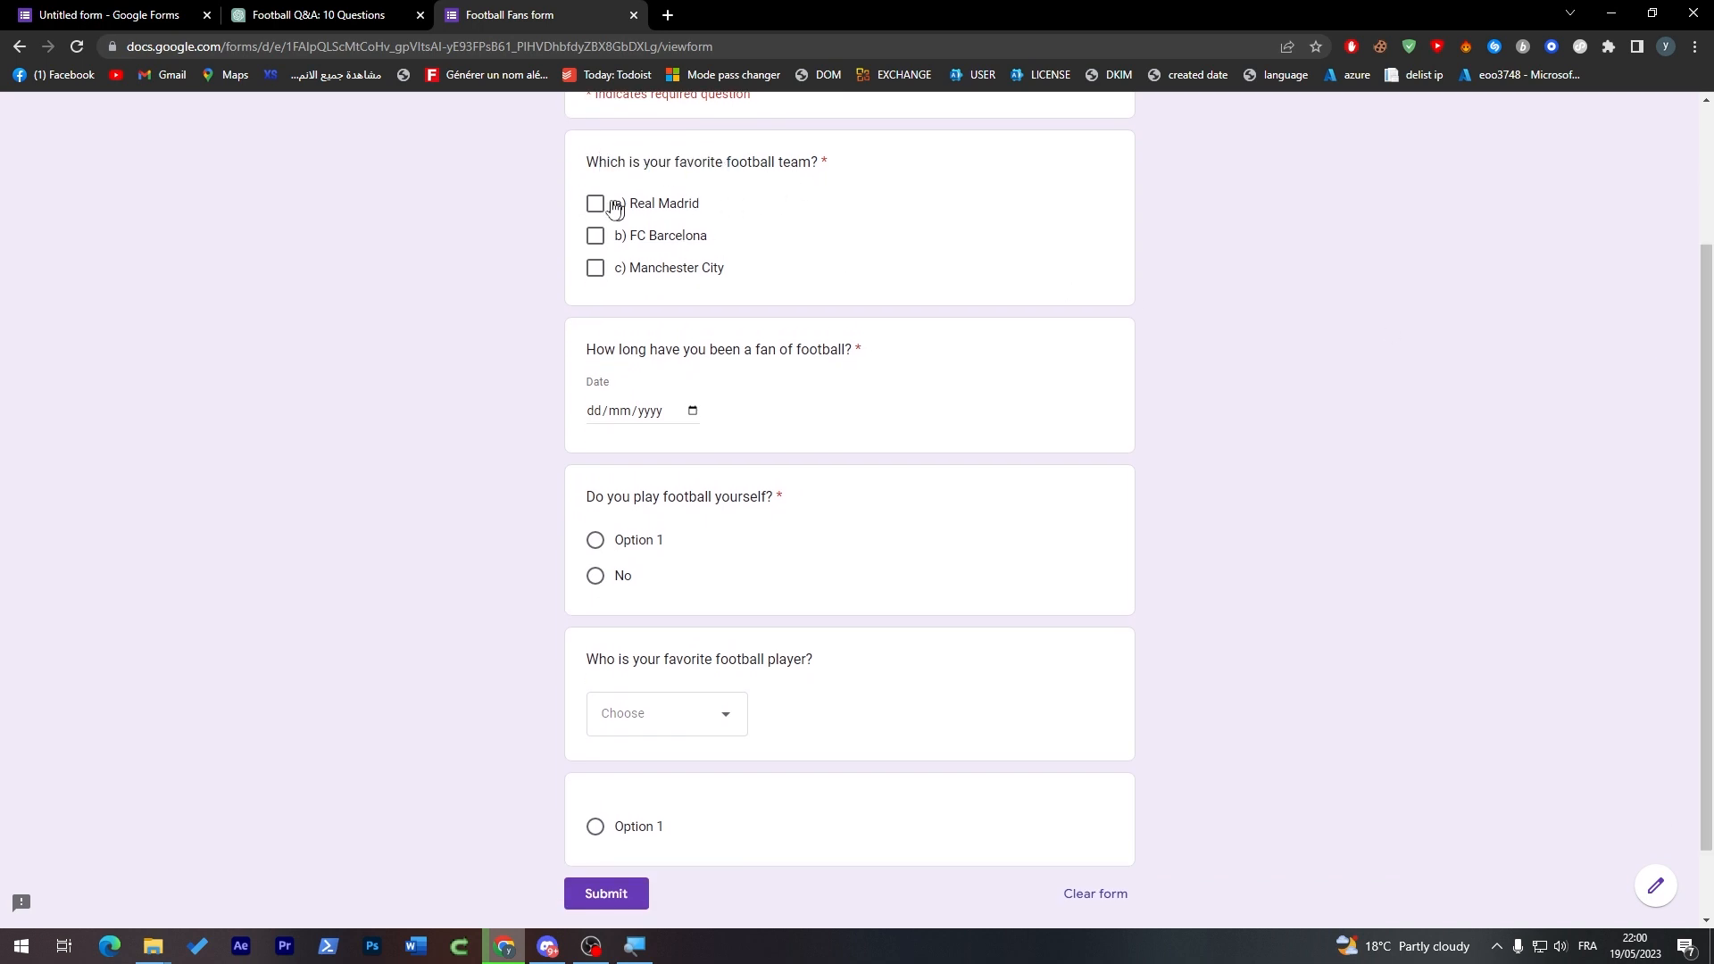
click(595, 235)
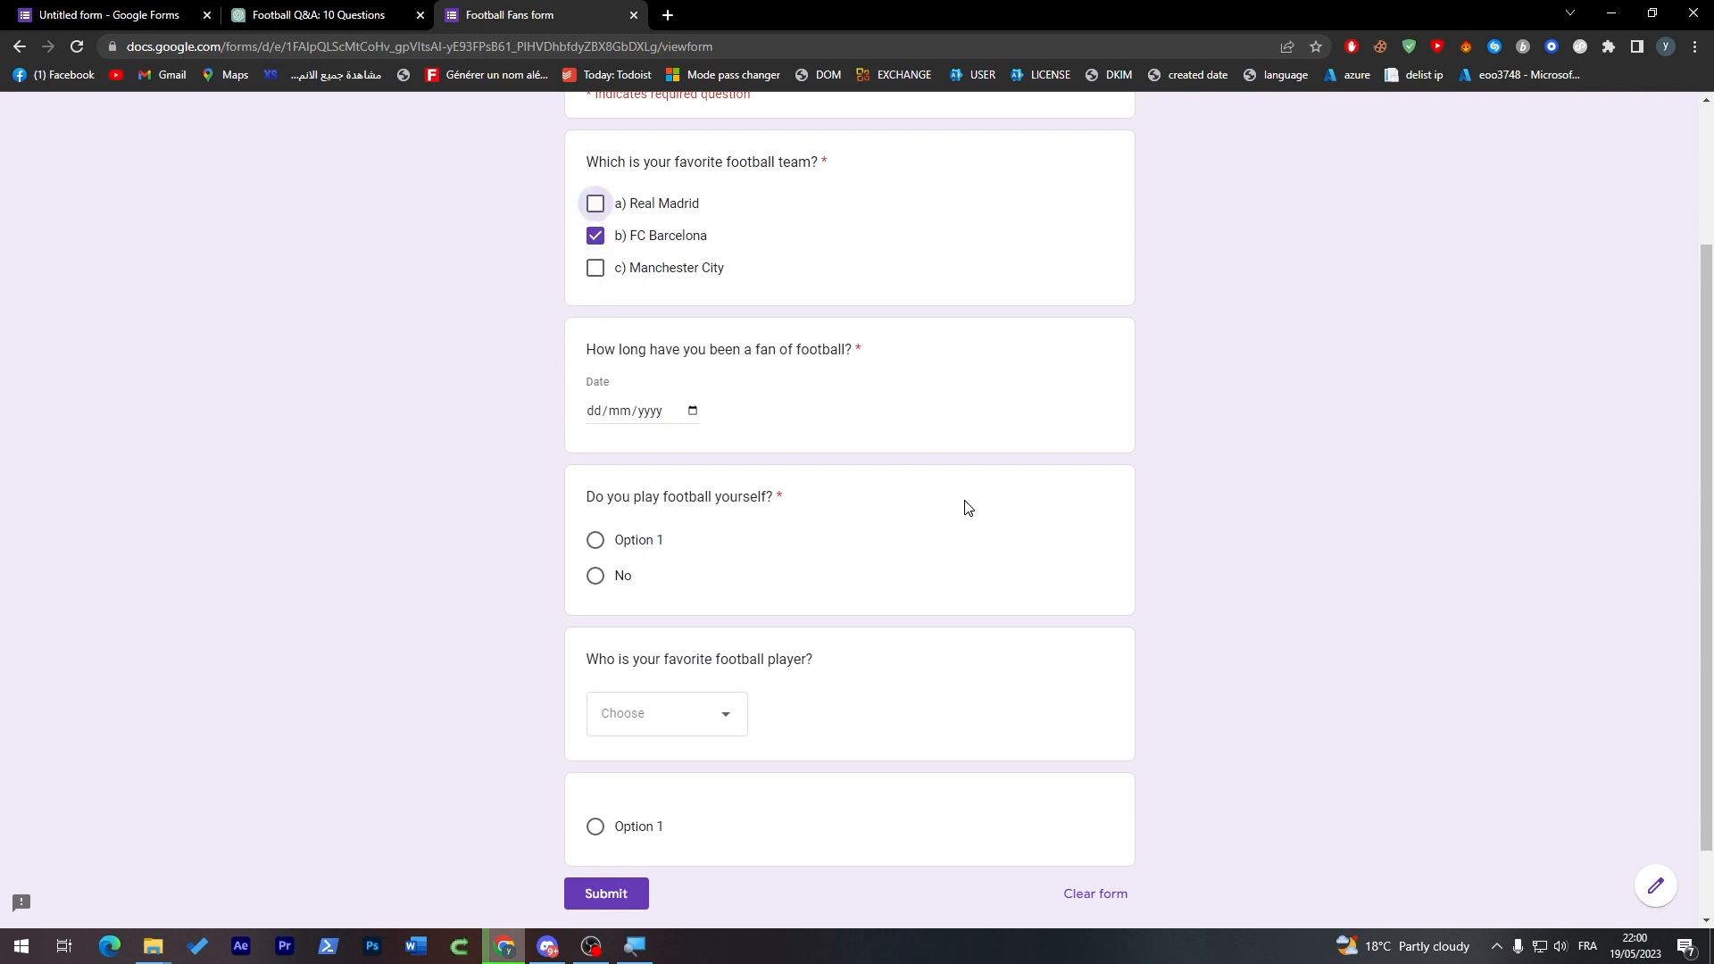
mouse_move(652, 408)
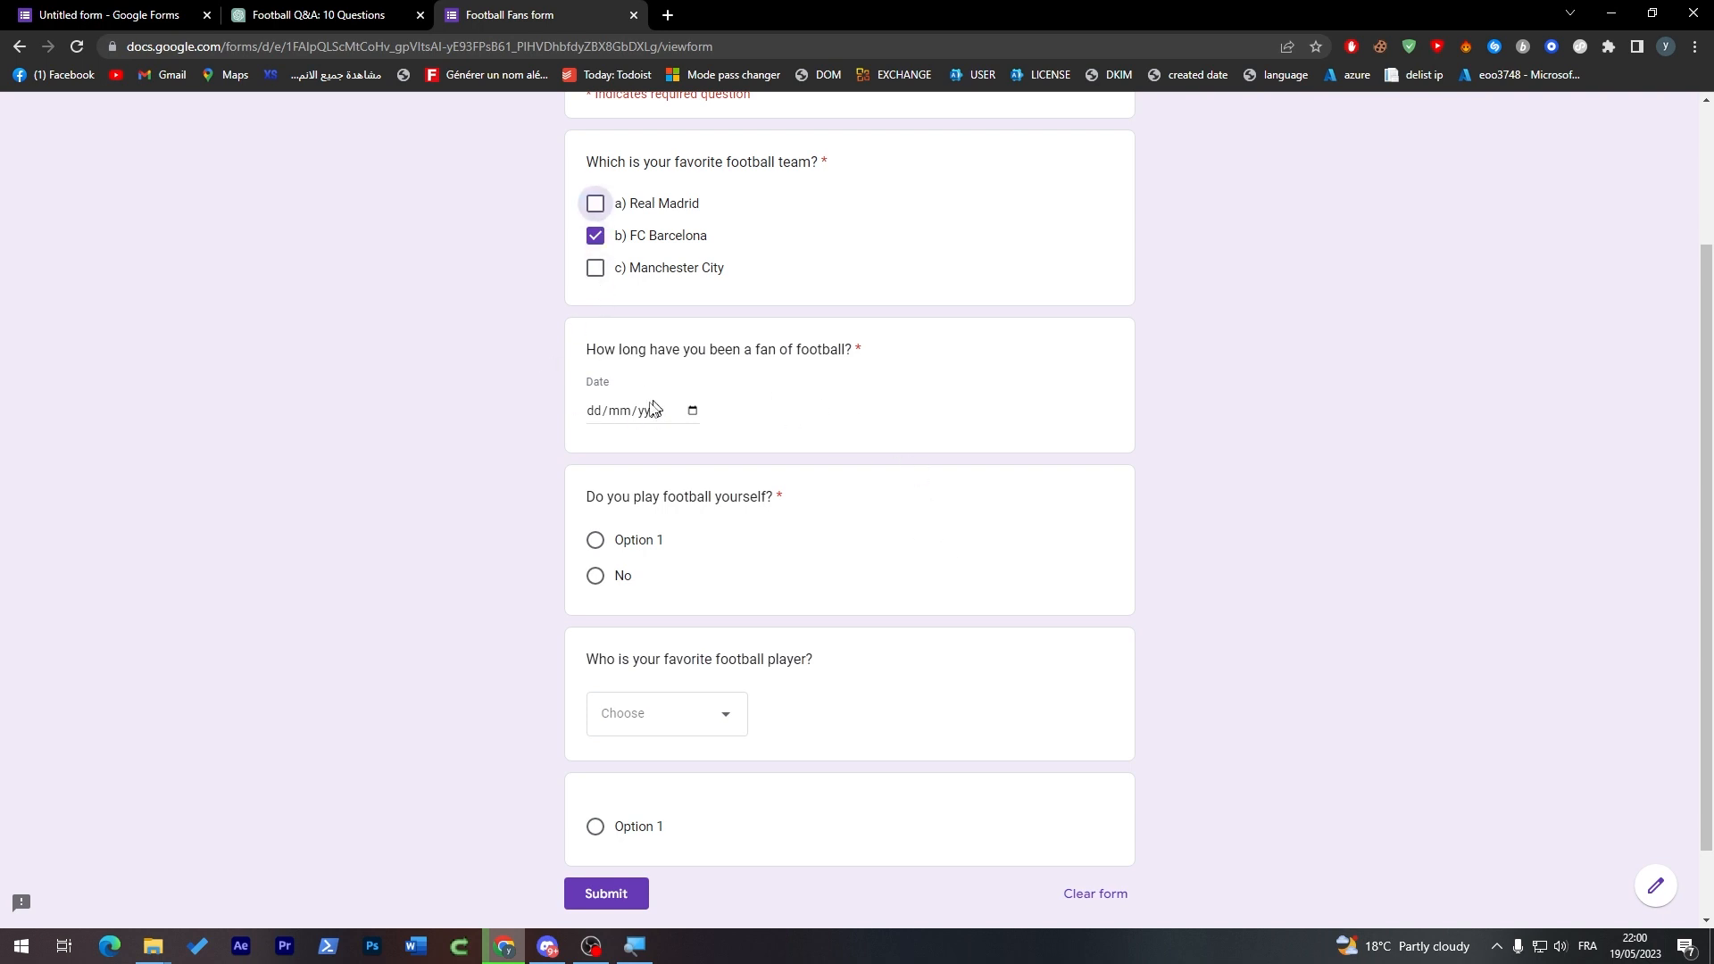
click(693, 410)
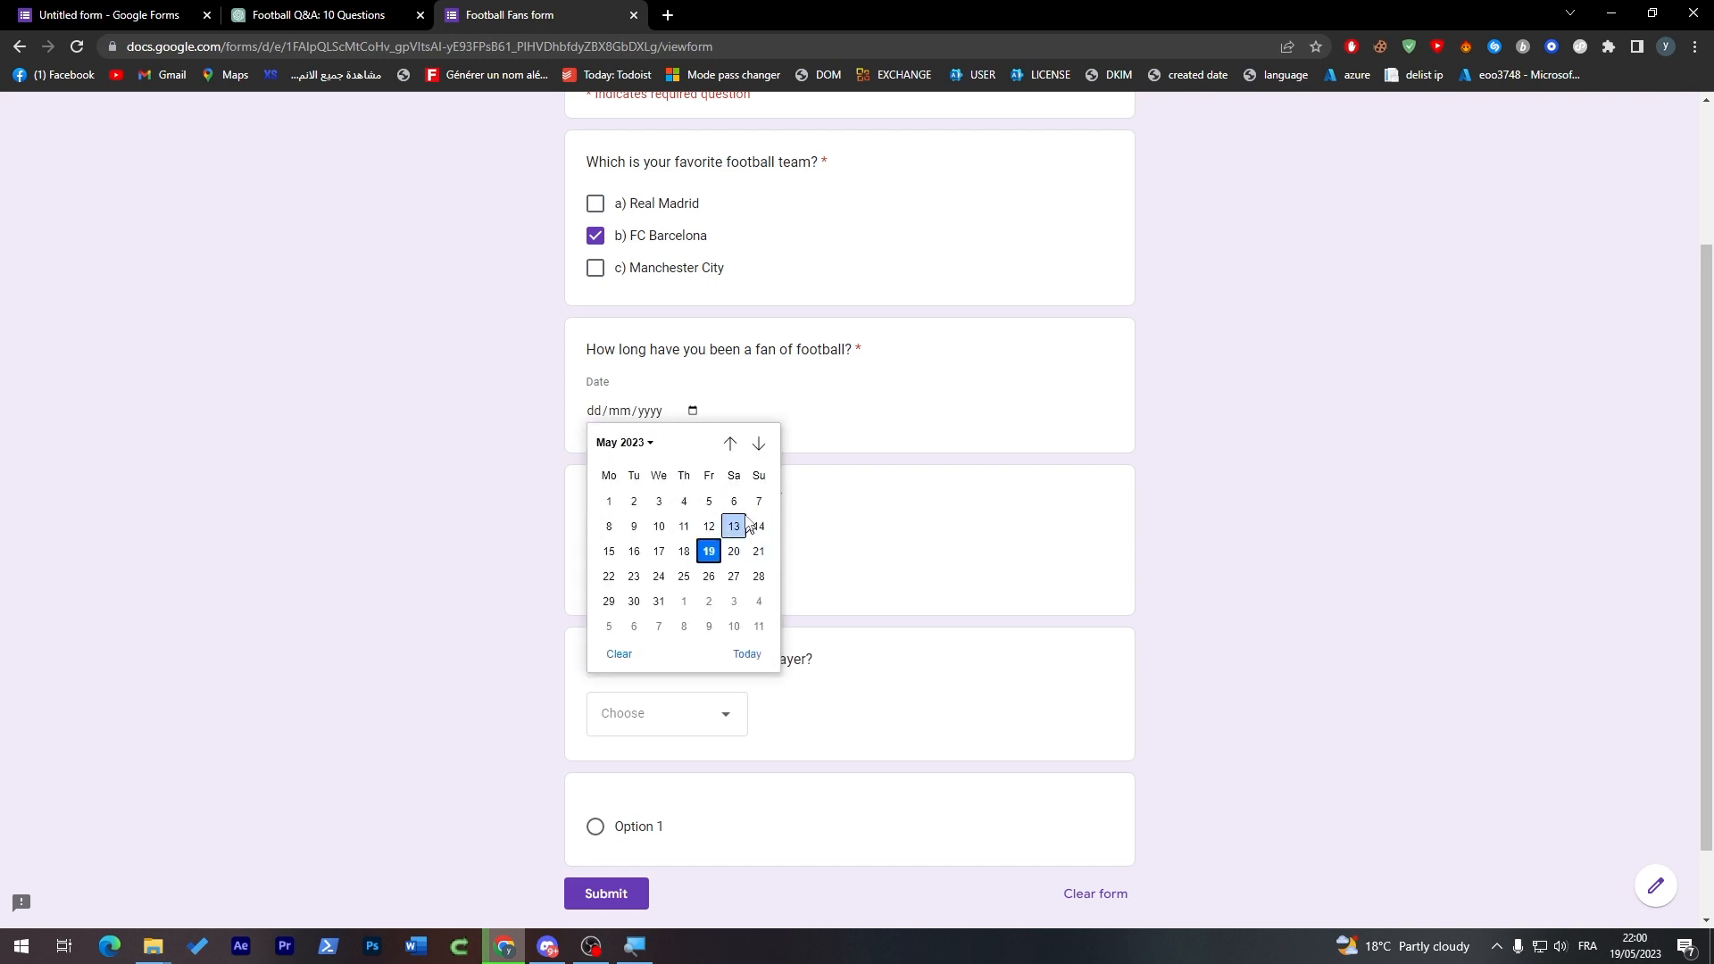
click(624, 443)
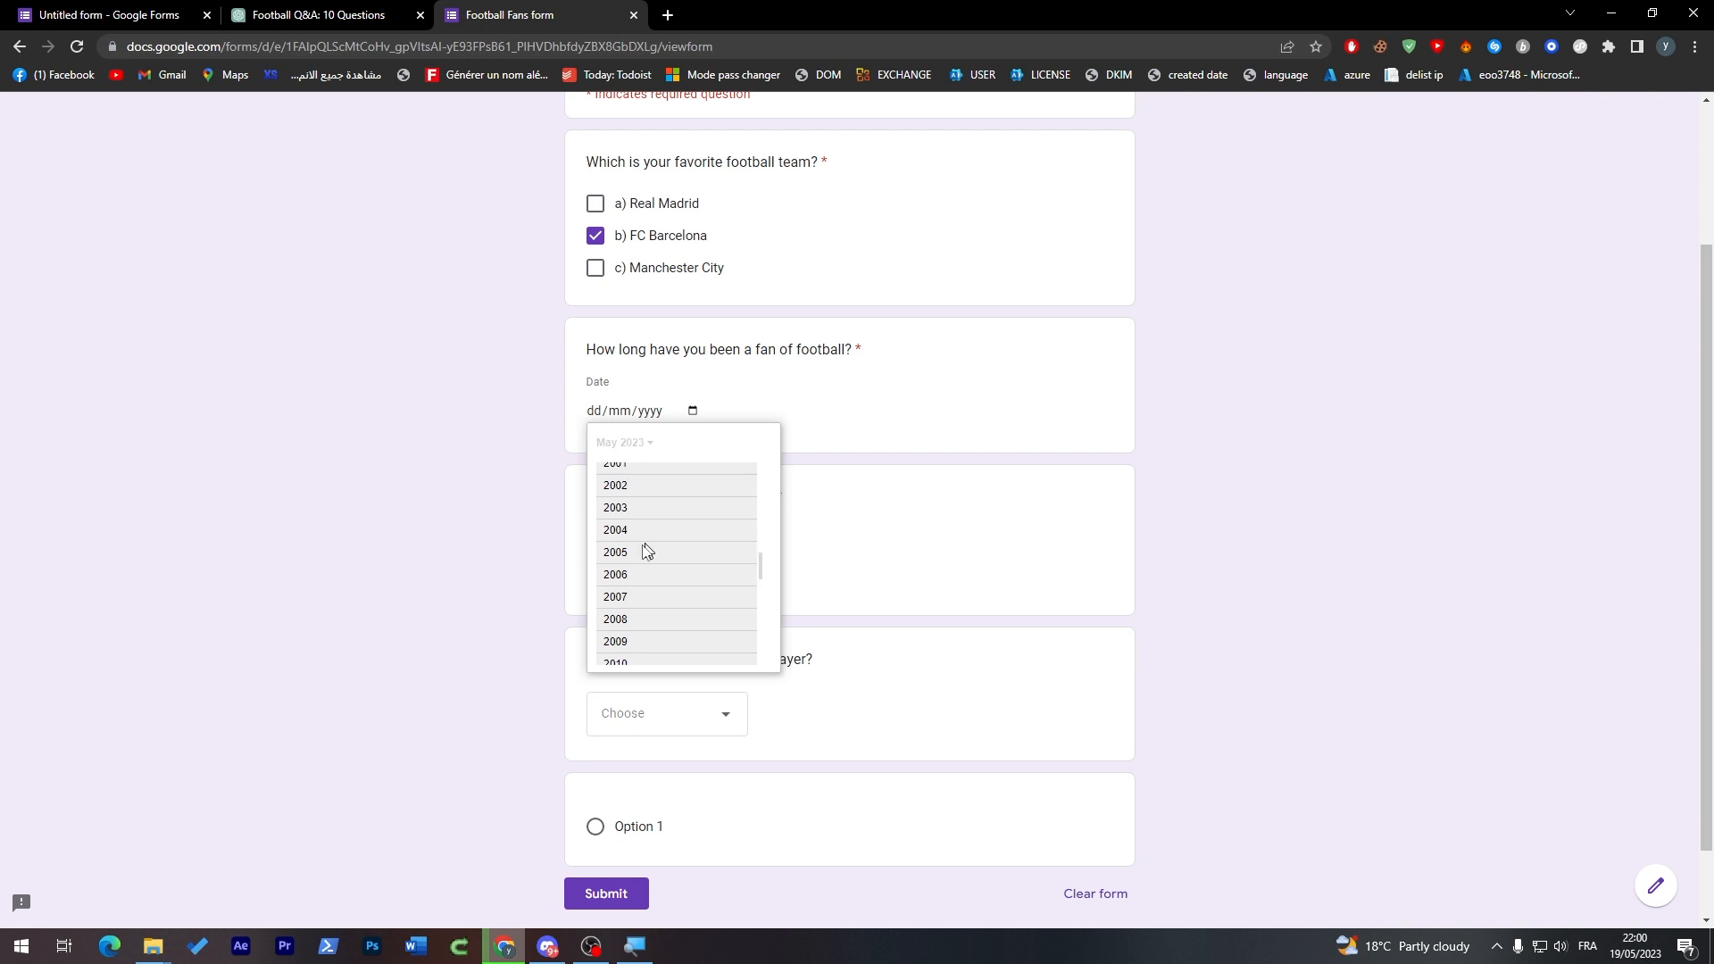
click(614, 574)
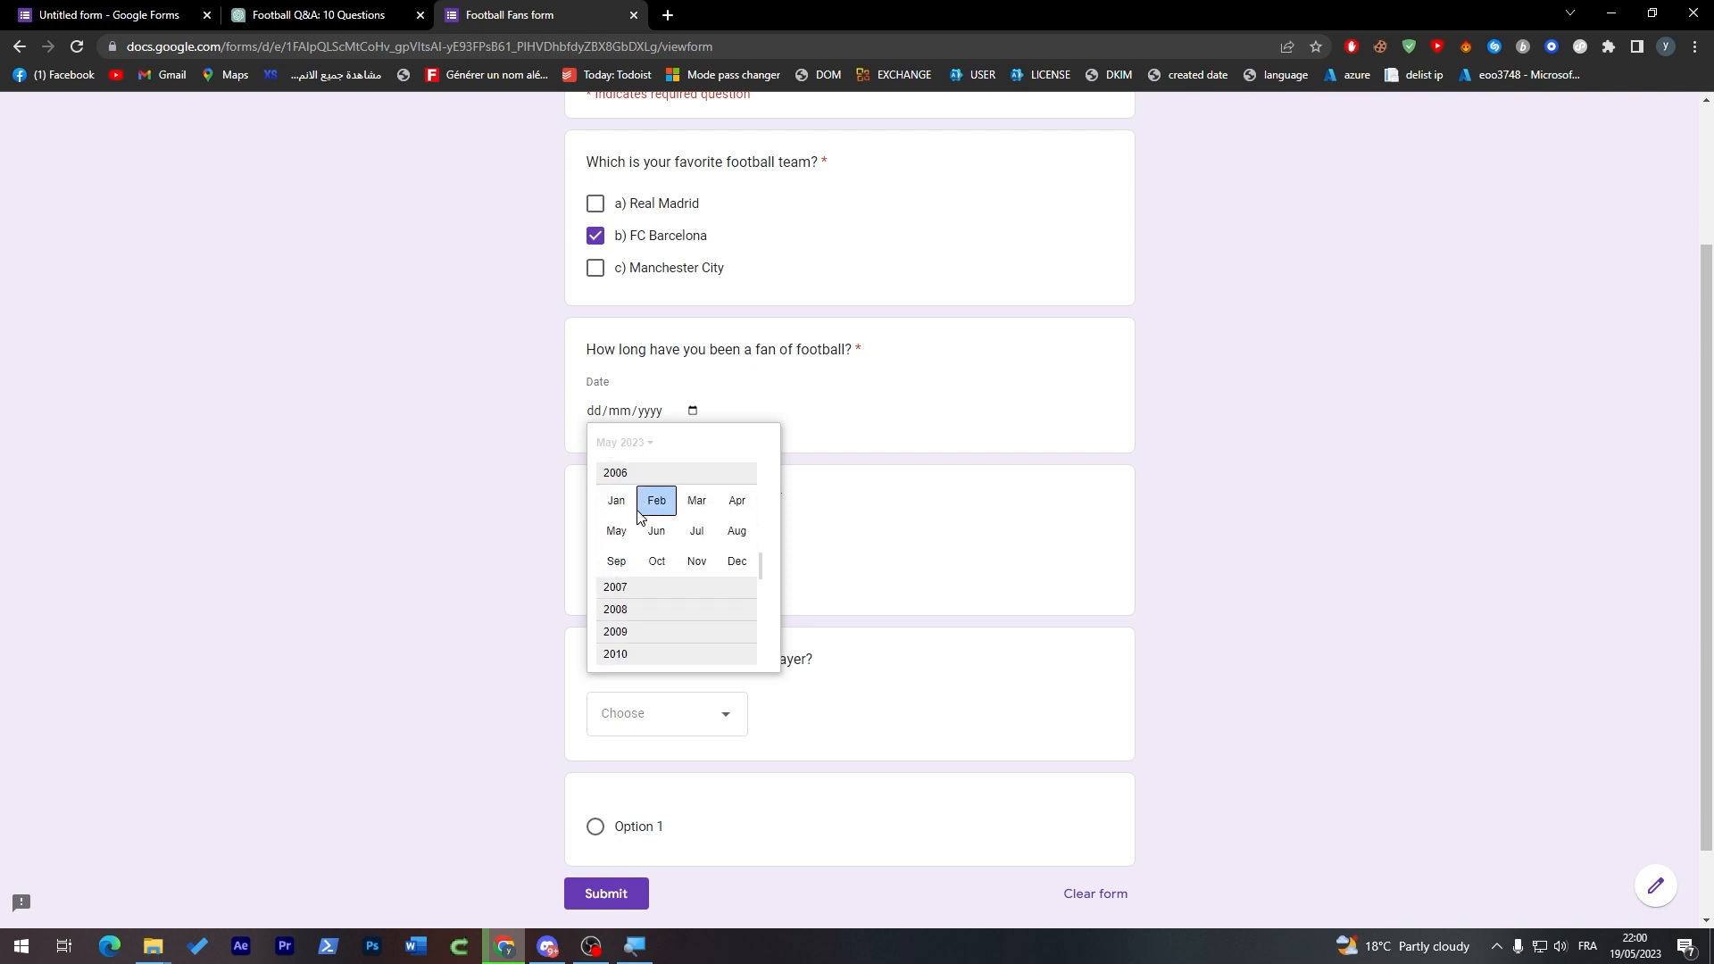
click(614, 472)
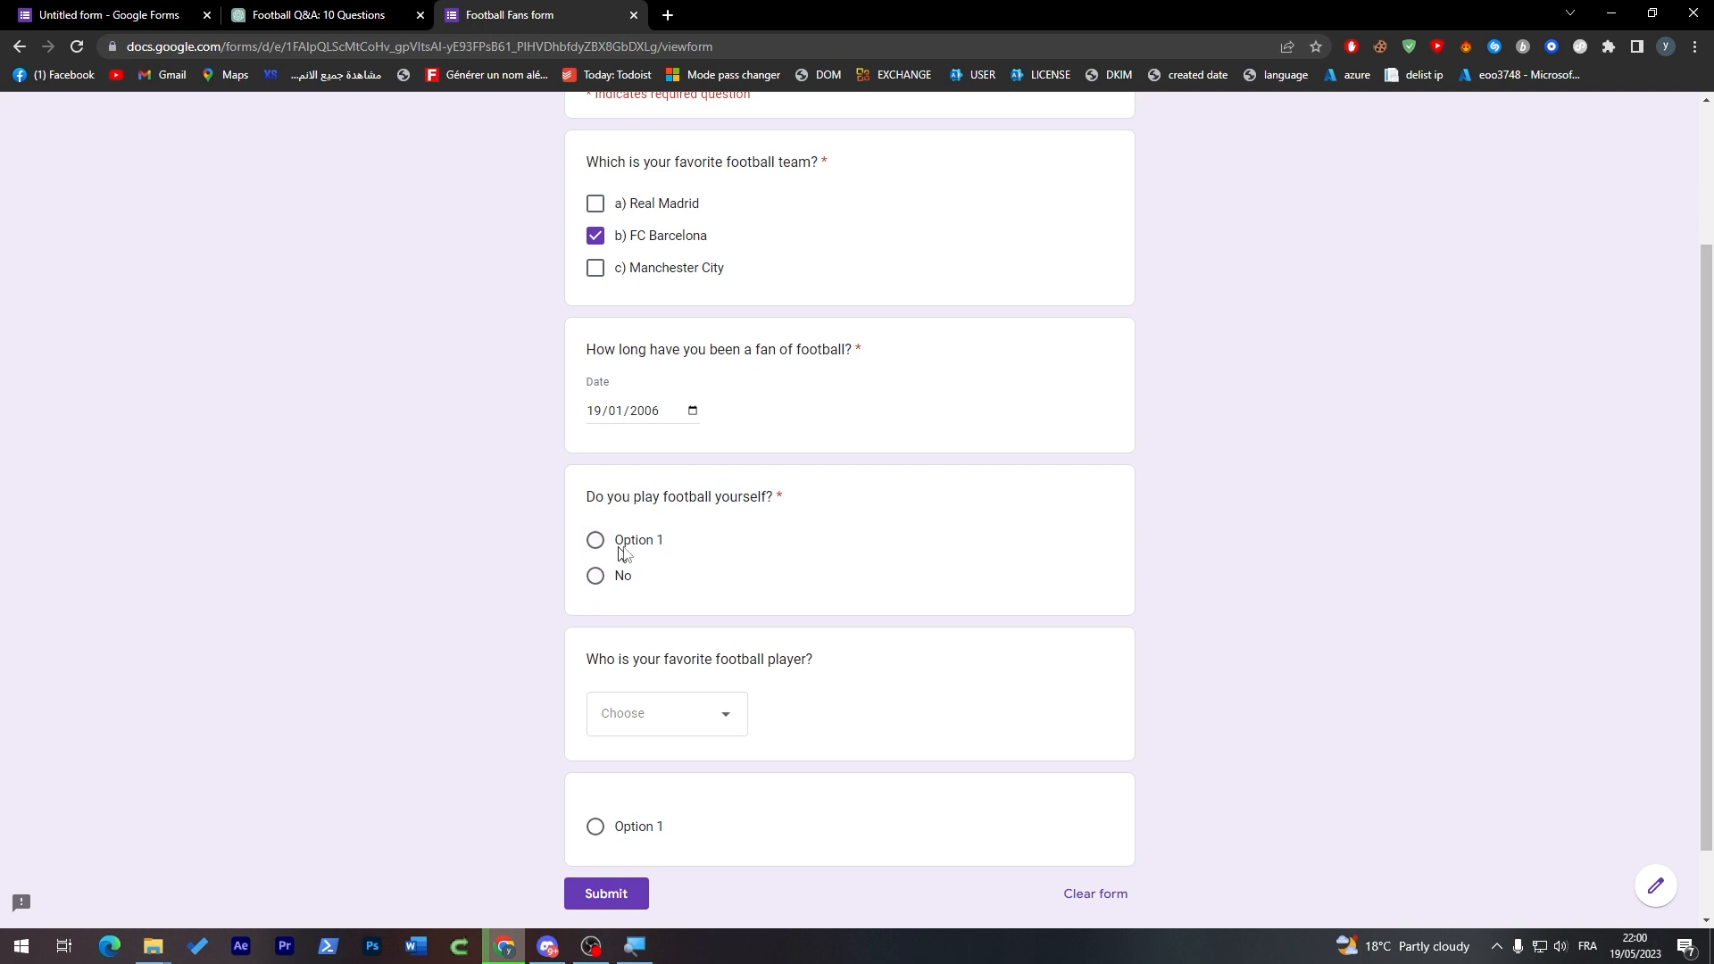
Answer Option 1, pick Lionel Messi as favourite player, choose Option 1, and submit the response.
click(595, 540)
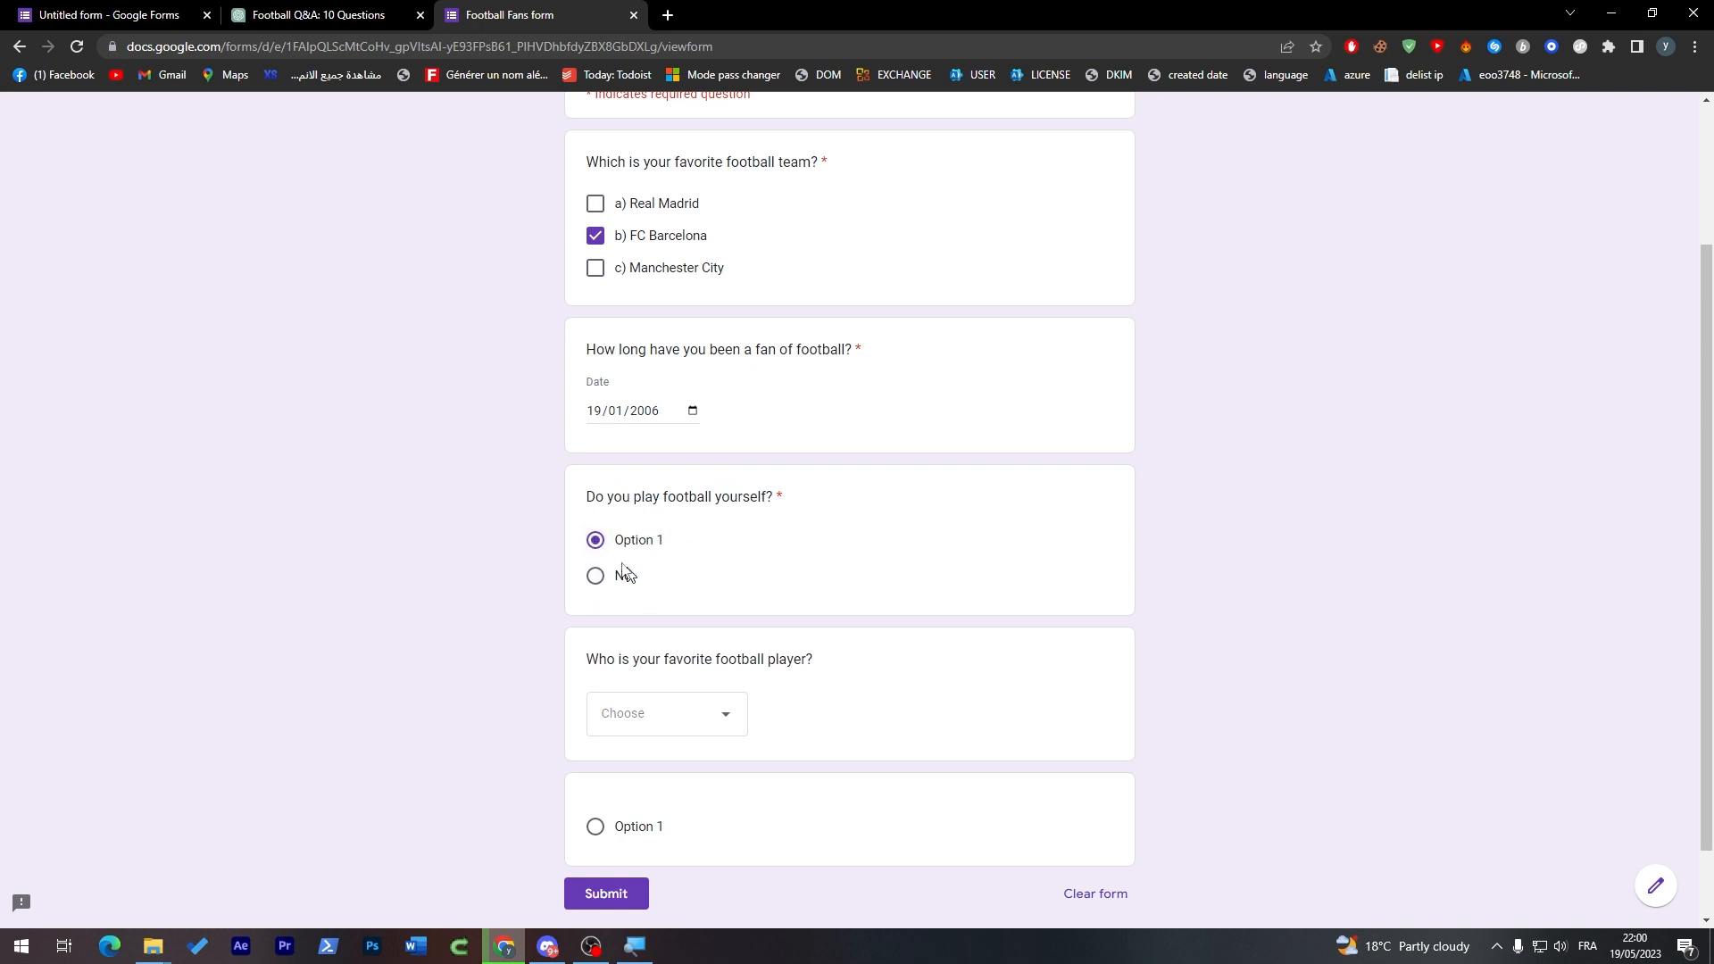
scroll(down, 3)
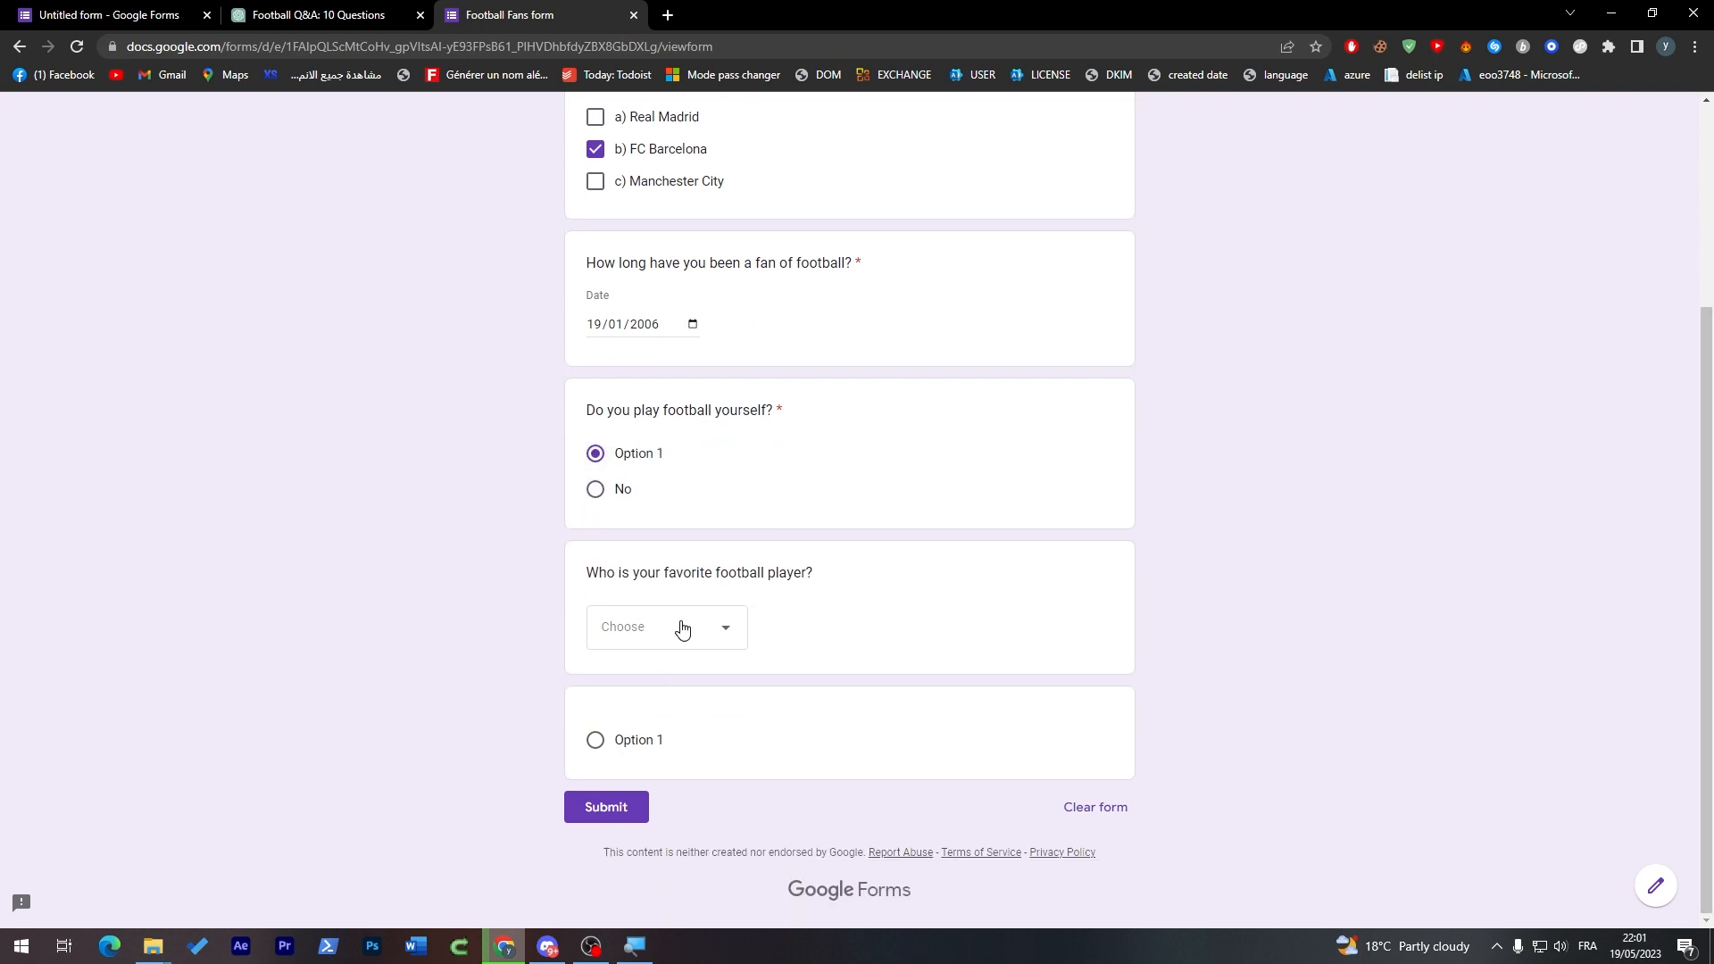
click(667, 628)
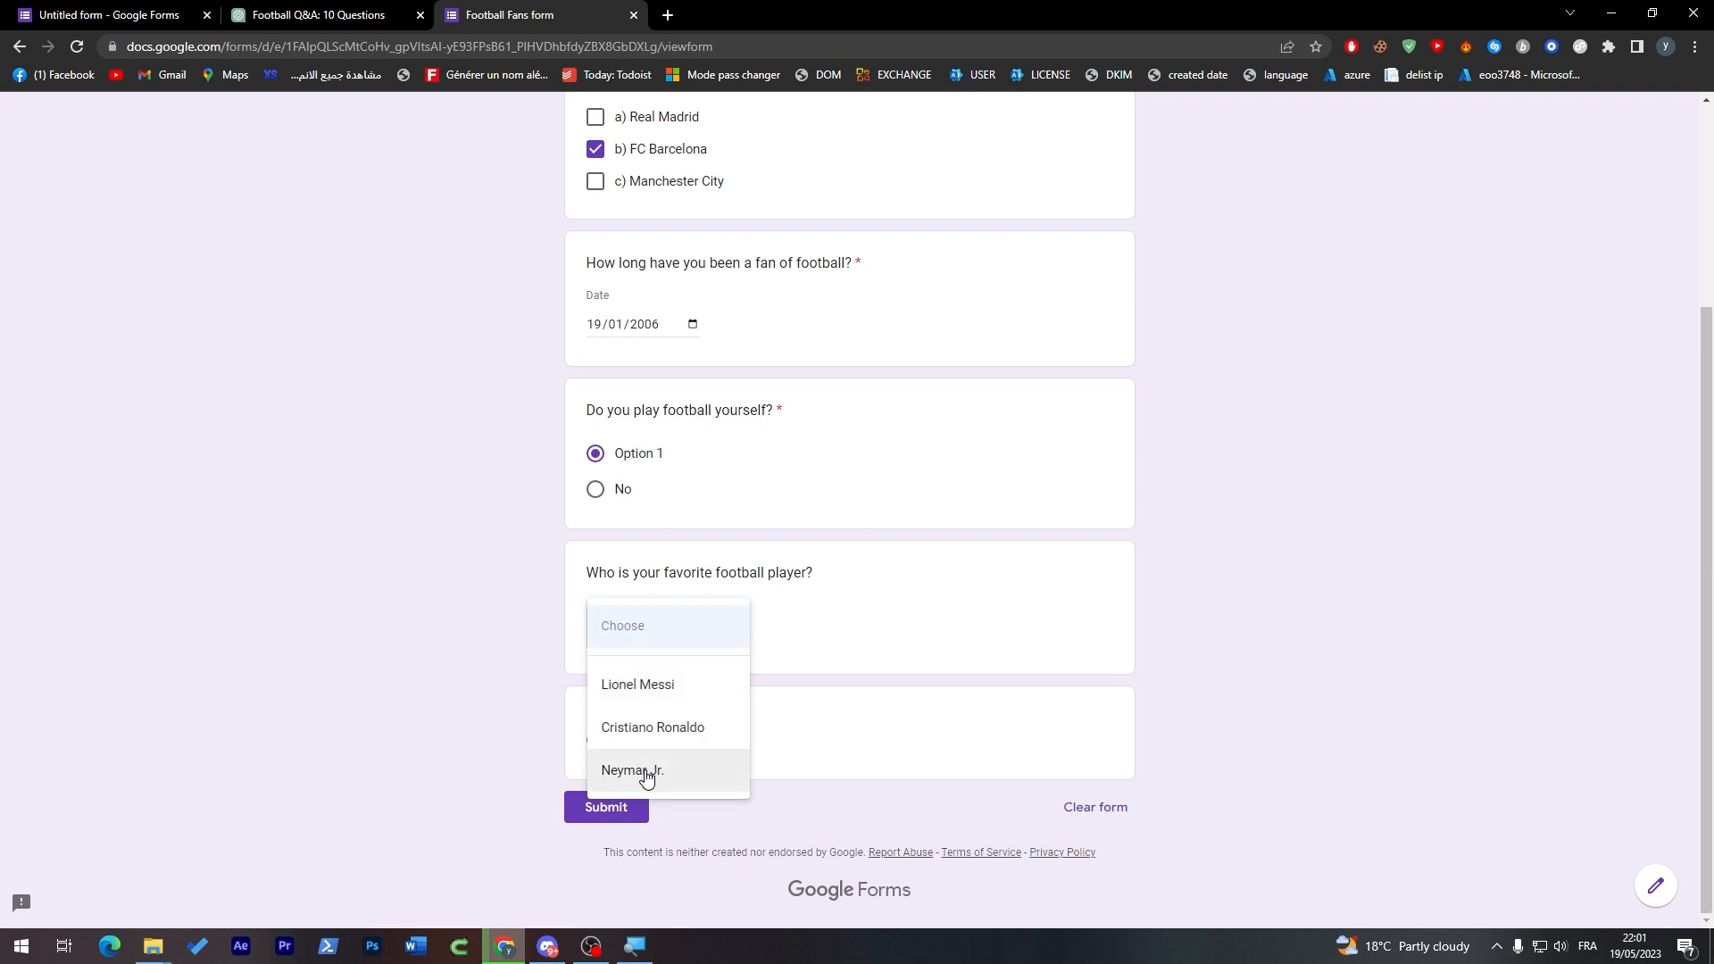
click(637, 688)
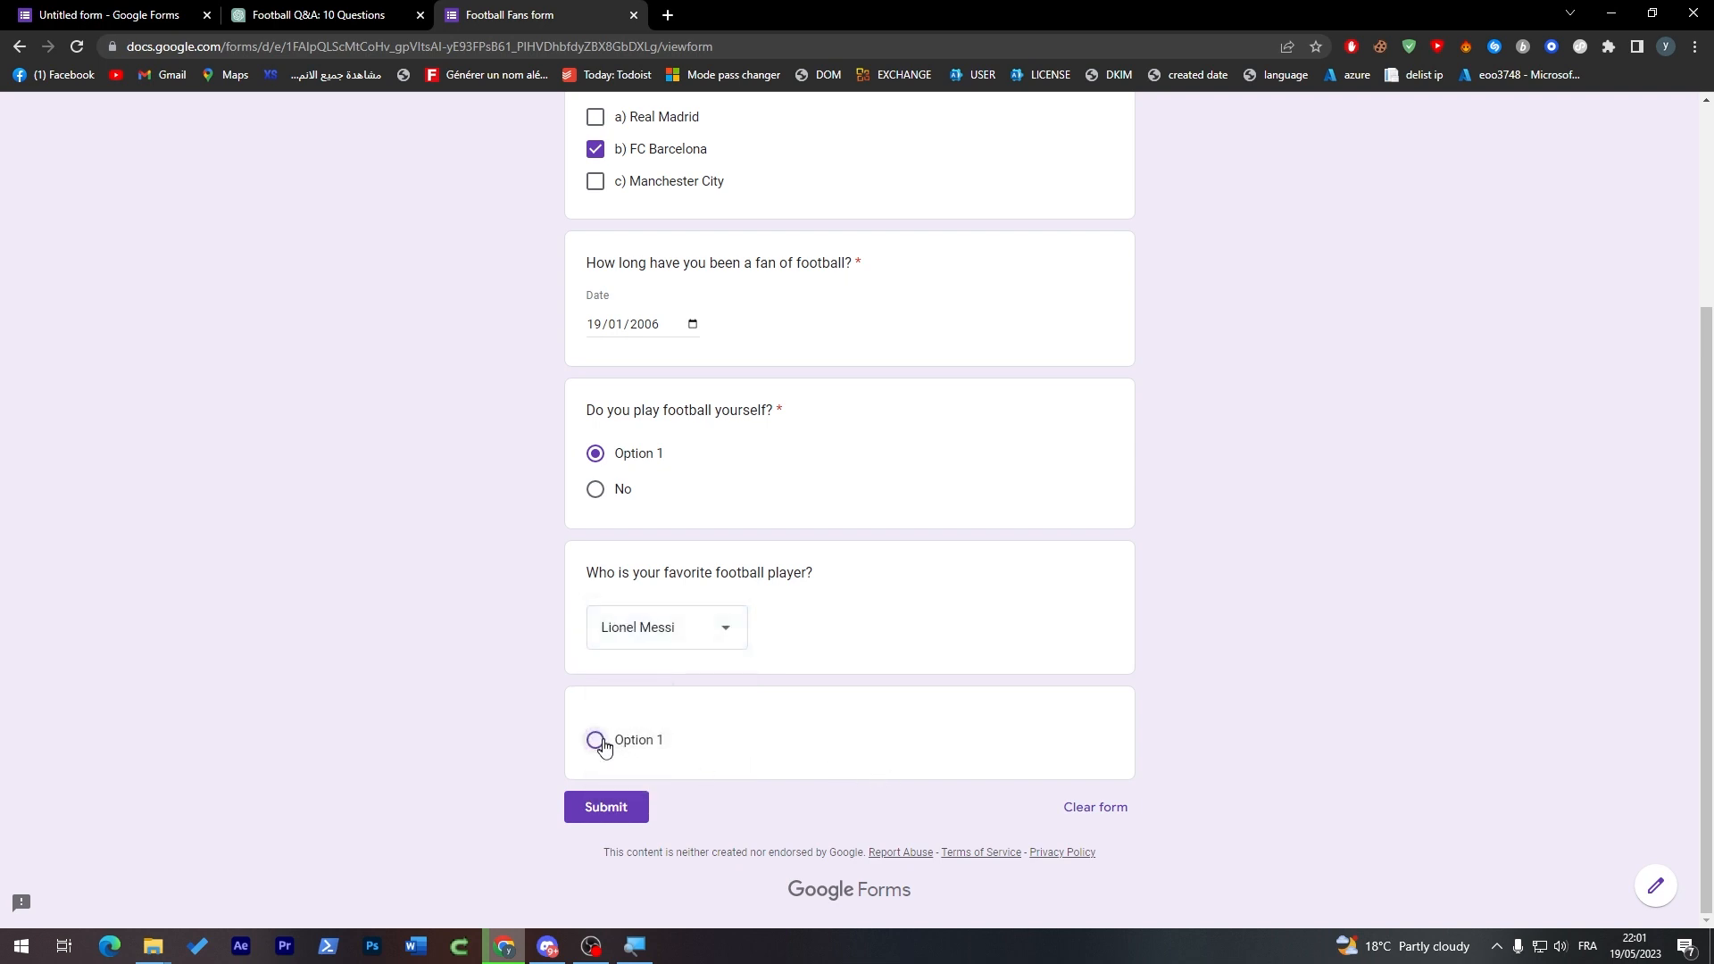
click(595, 753)
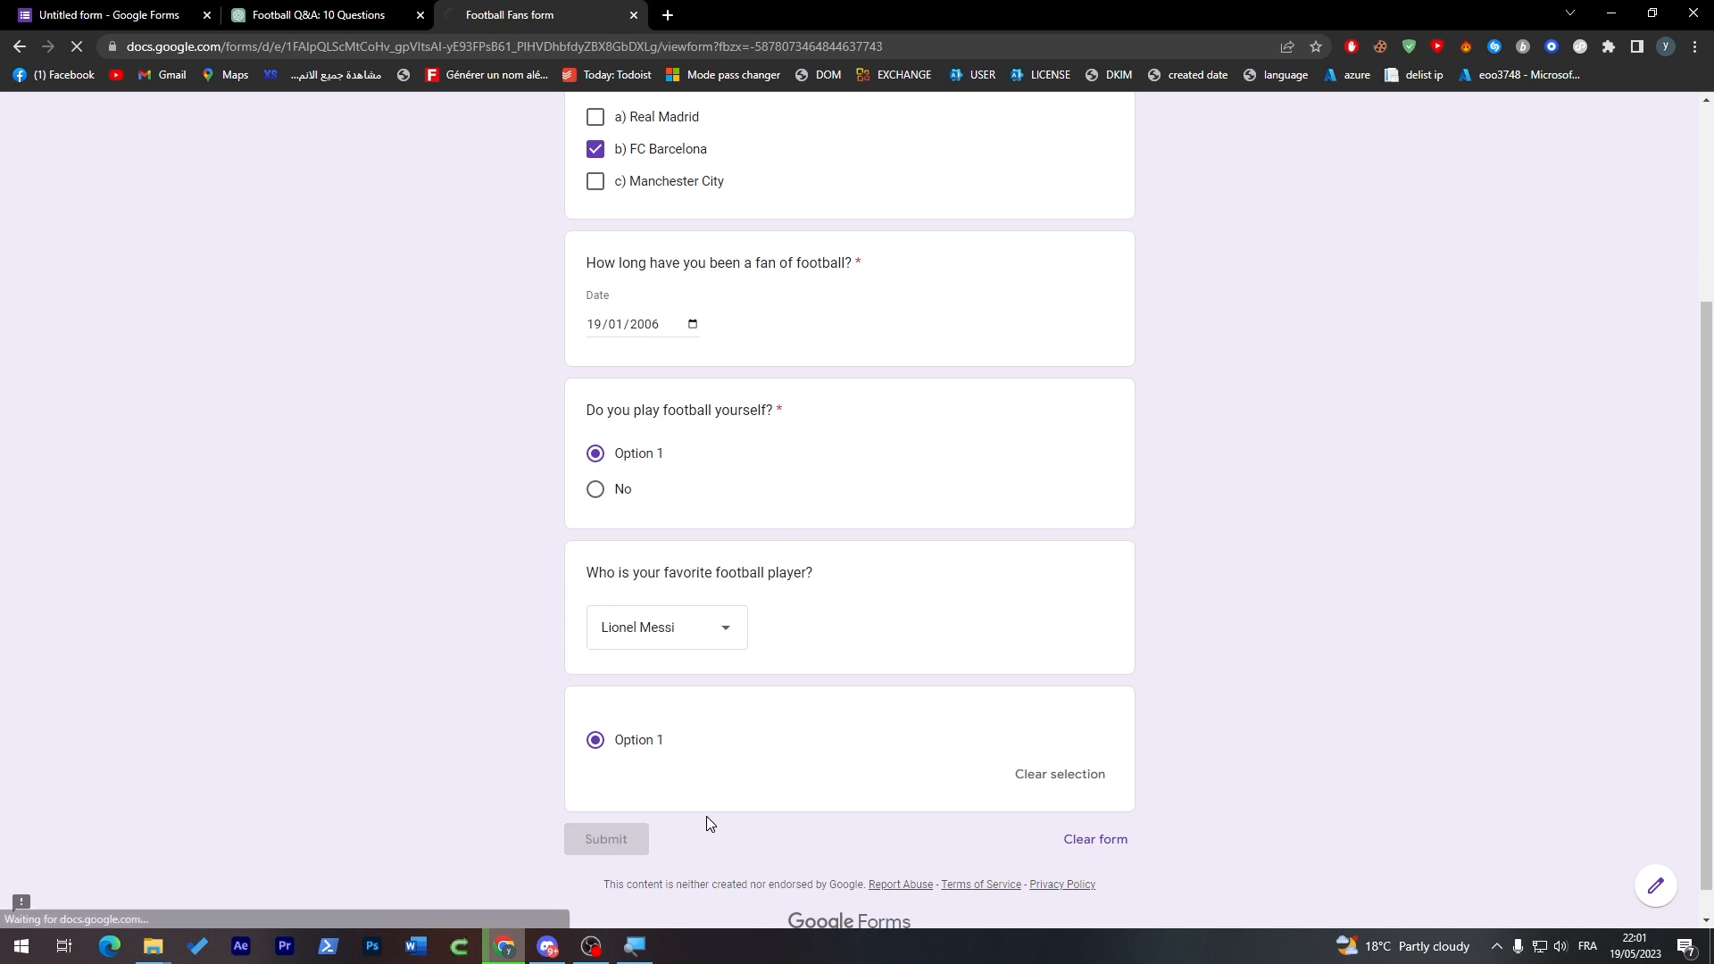
click(605, 838)
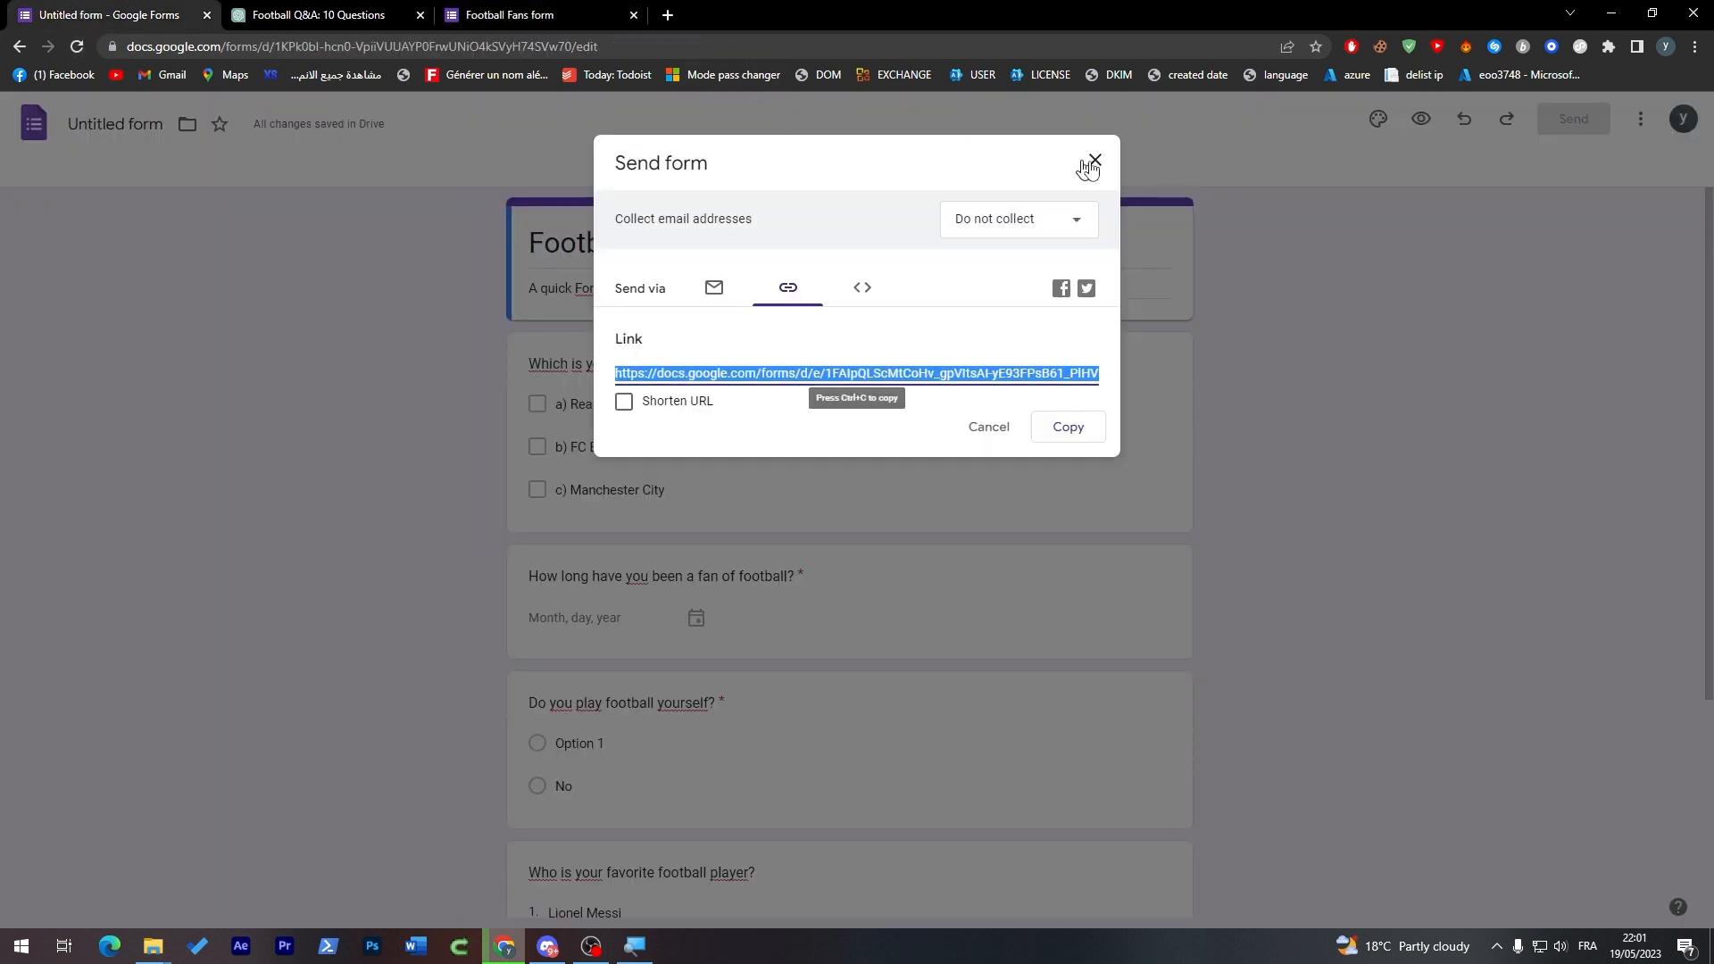
Close the Send form dialog and view the Responses tab showing 1 response.
click(1092, 161)
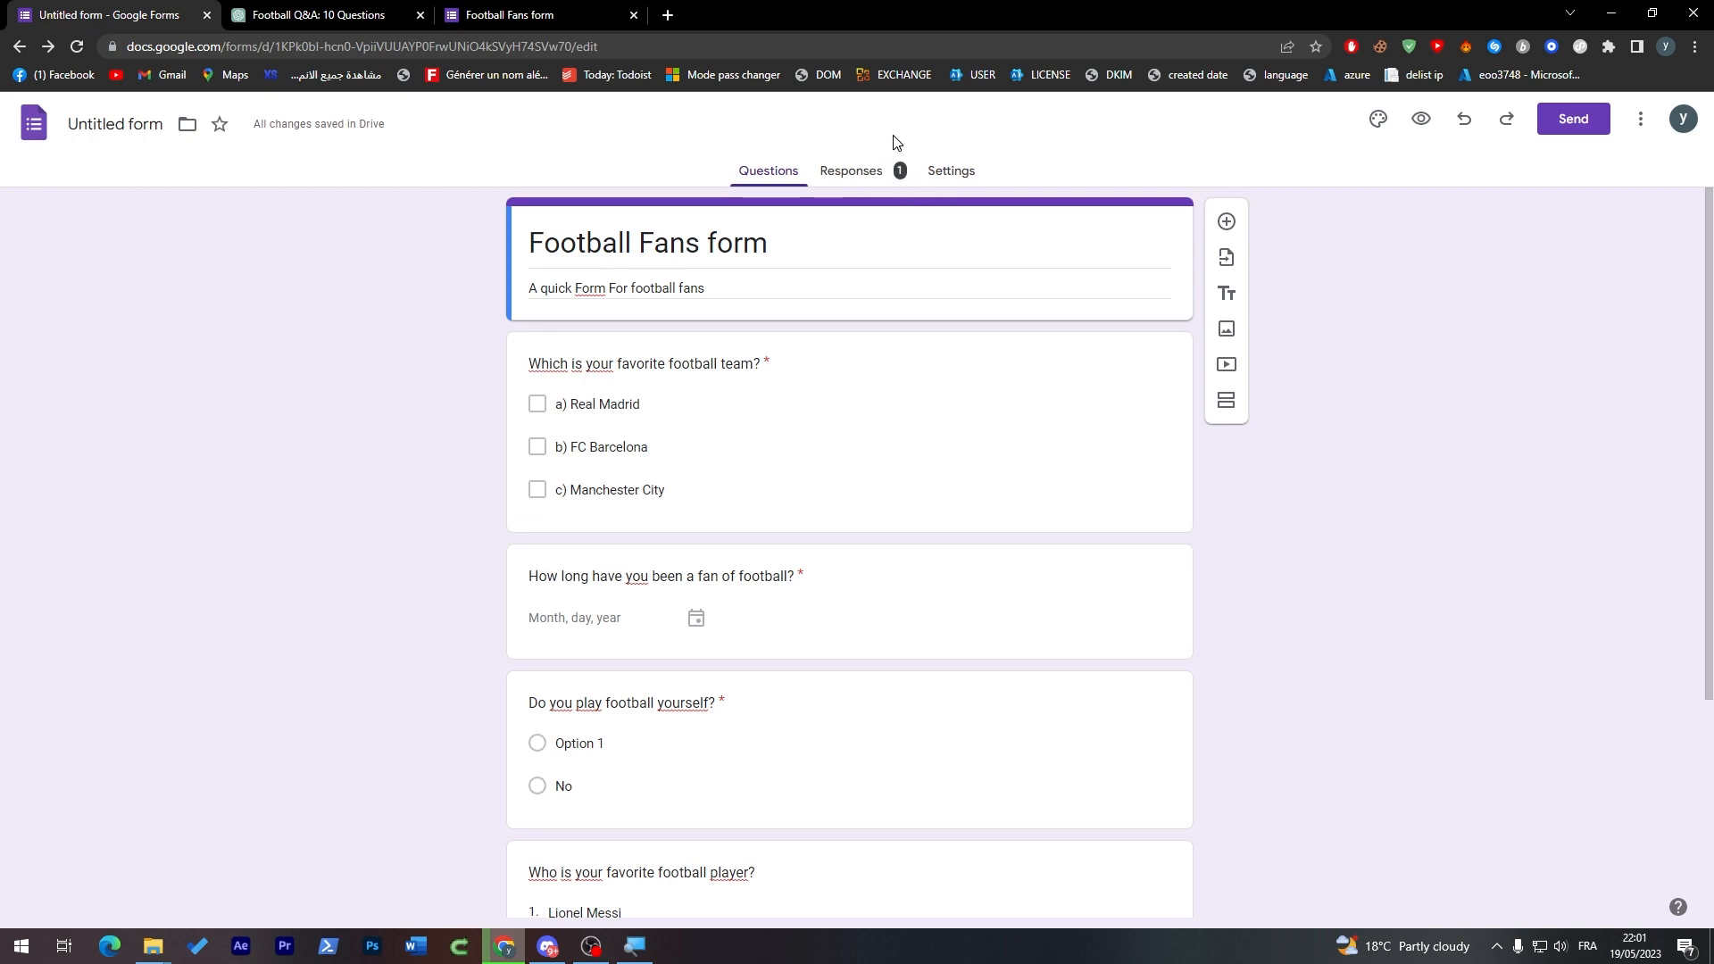
click(851, 171)
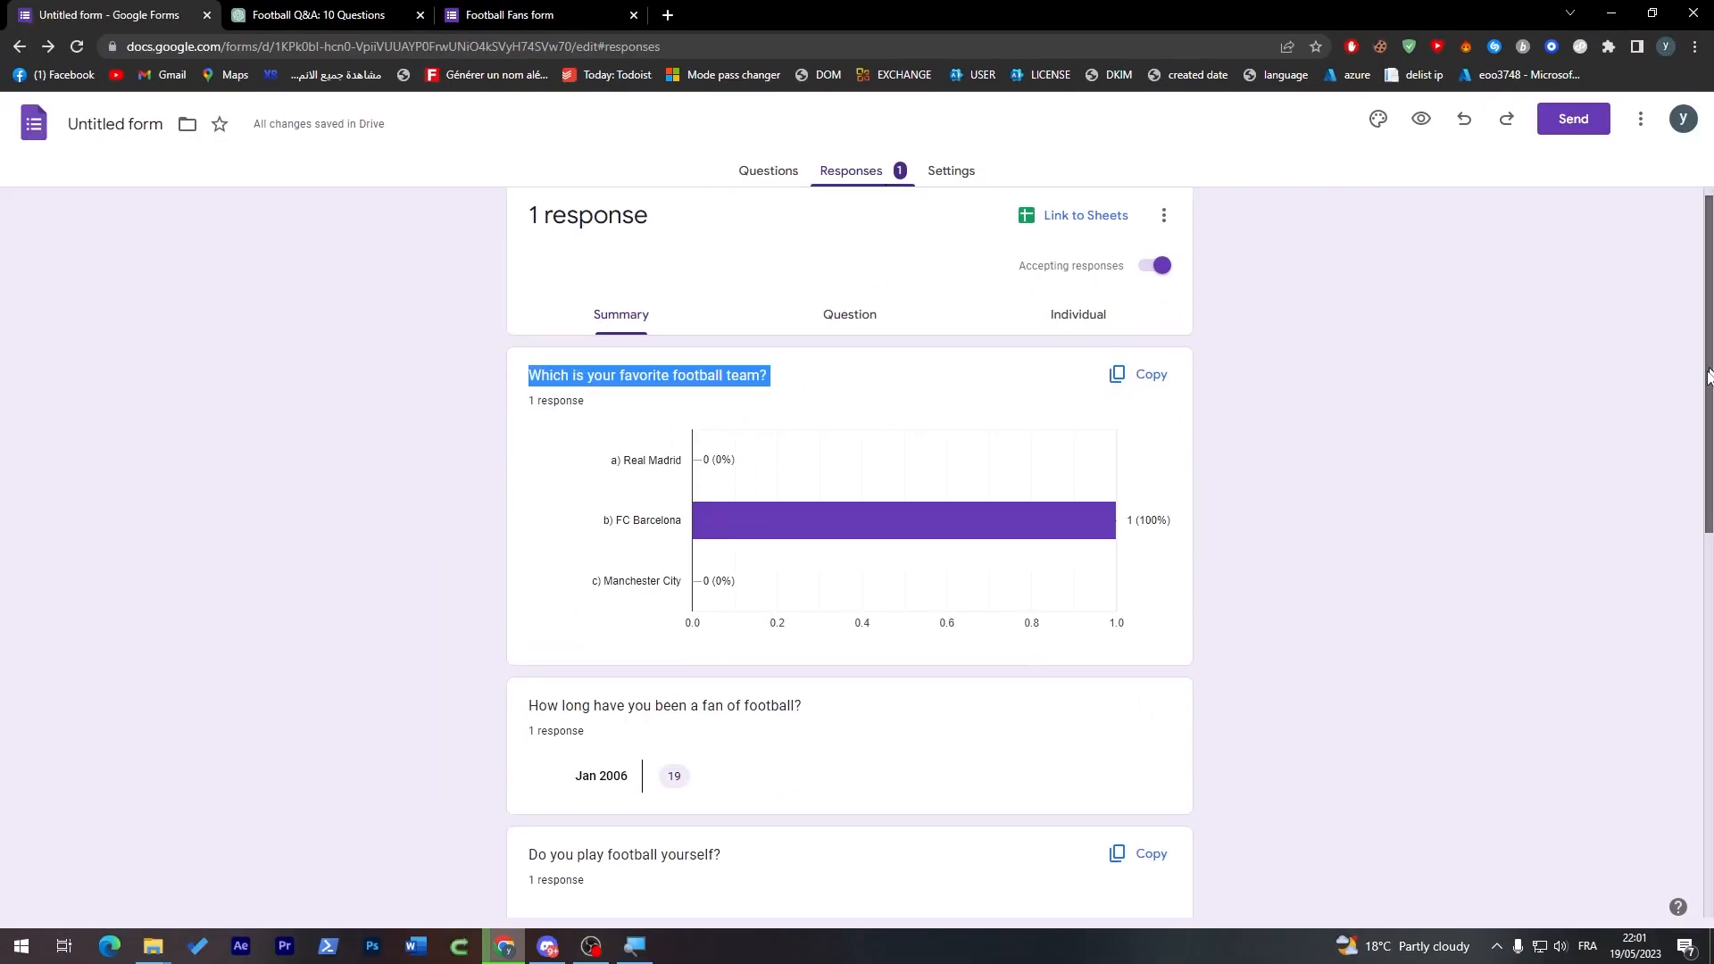
Scroll through the summary charts for the single response, then go to the form's Settings.
scroll(down, 3)
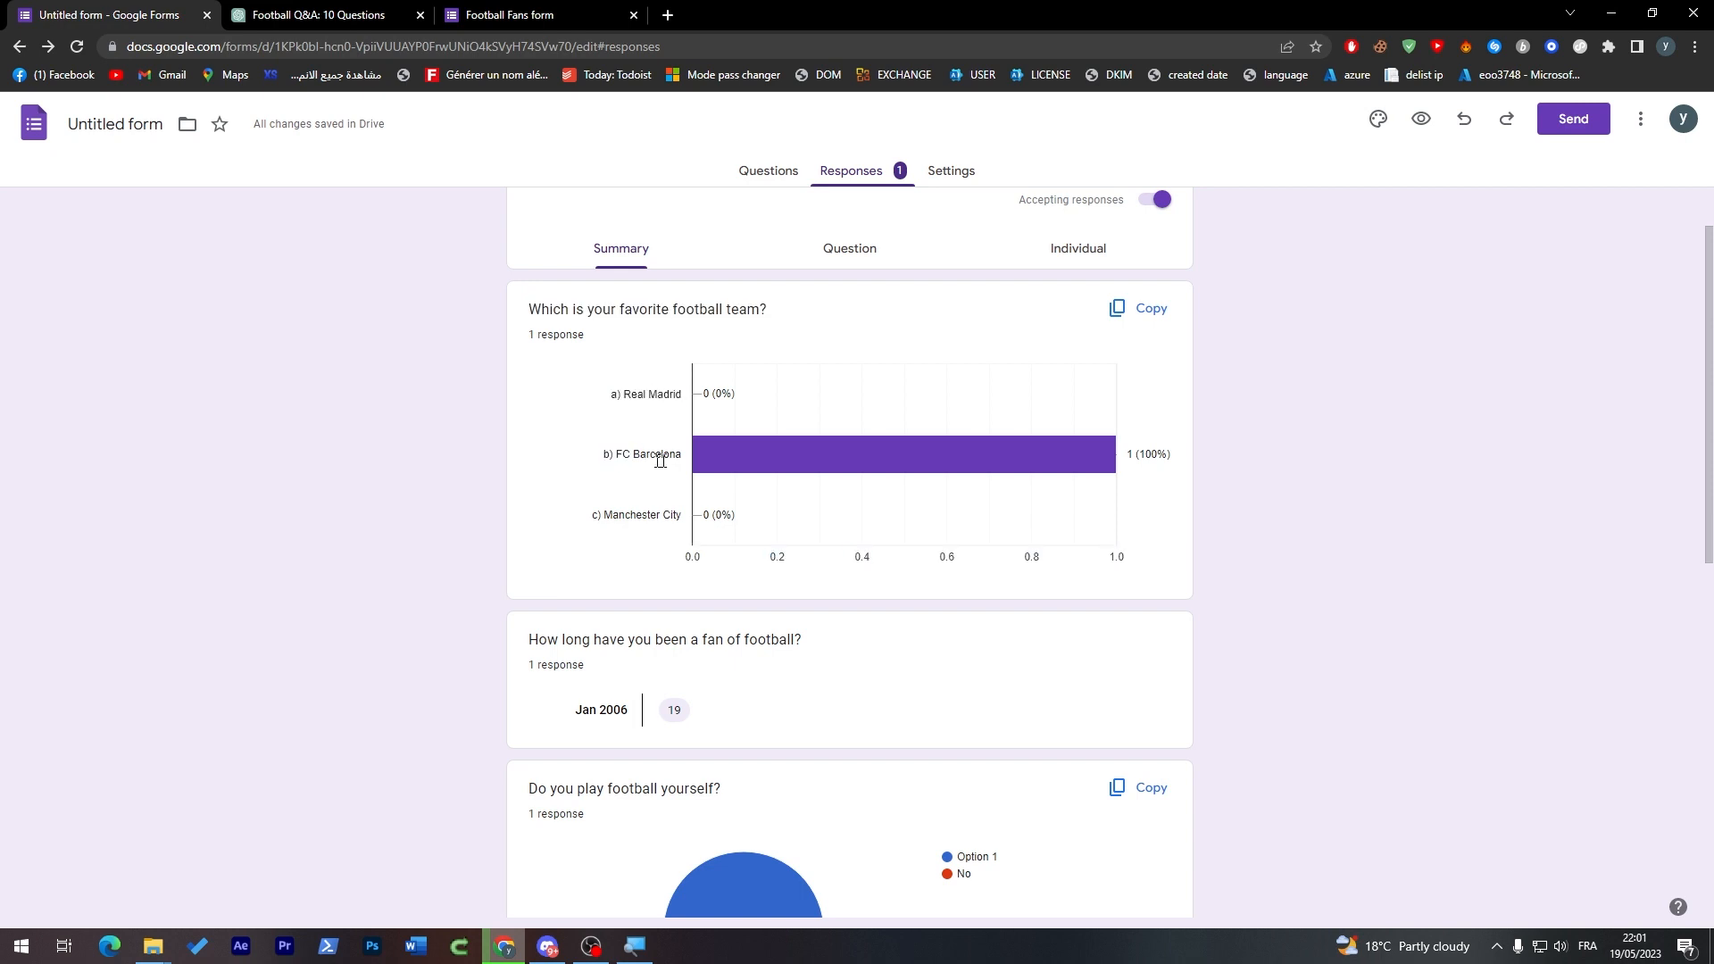
mouse_move(932, 449)
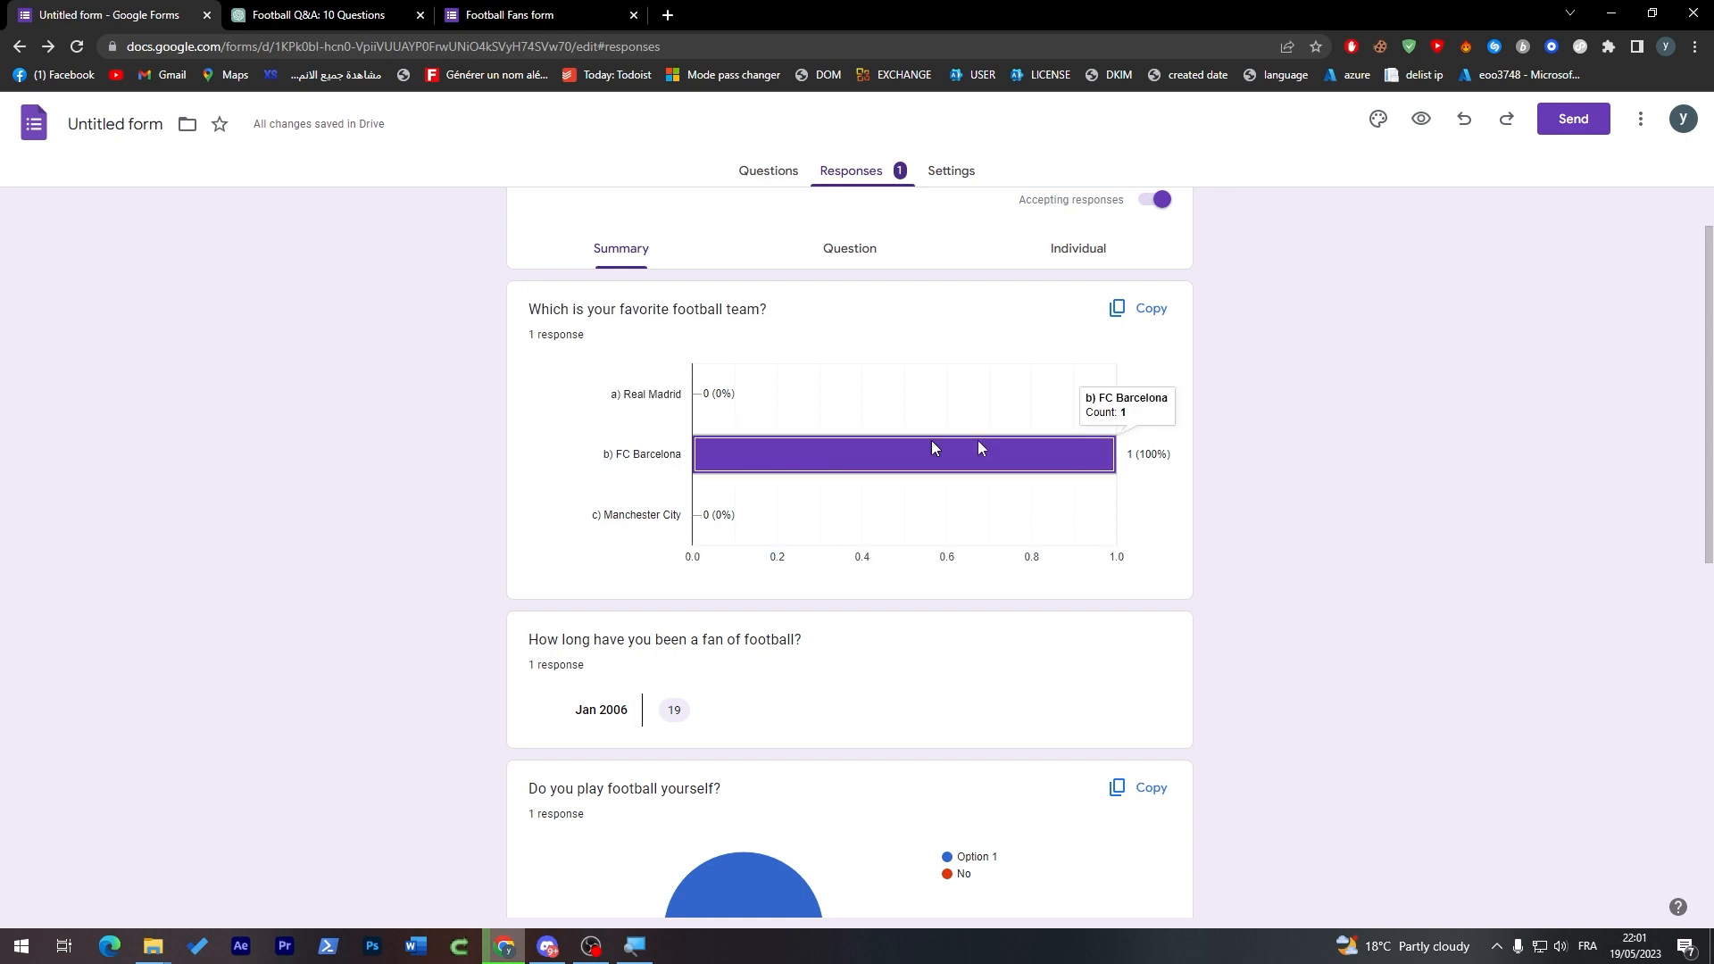
scroll(down, 3)
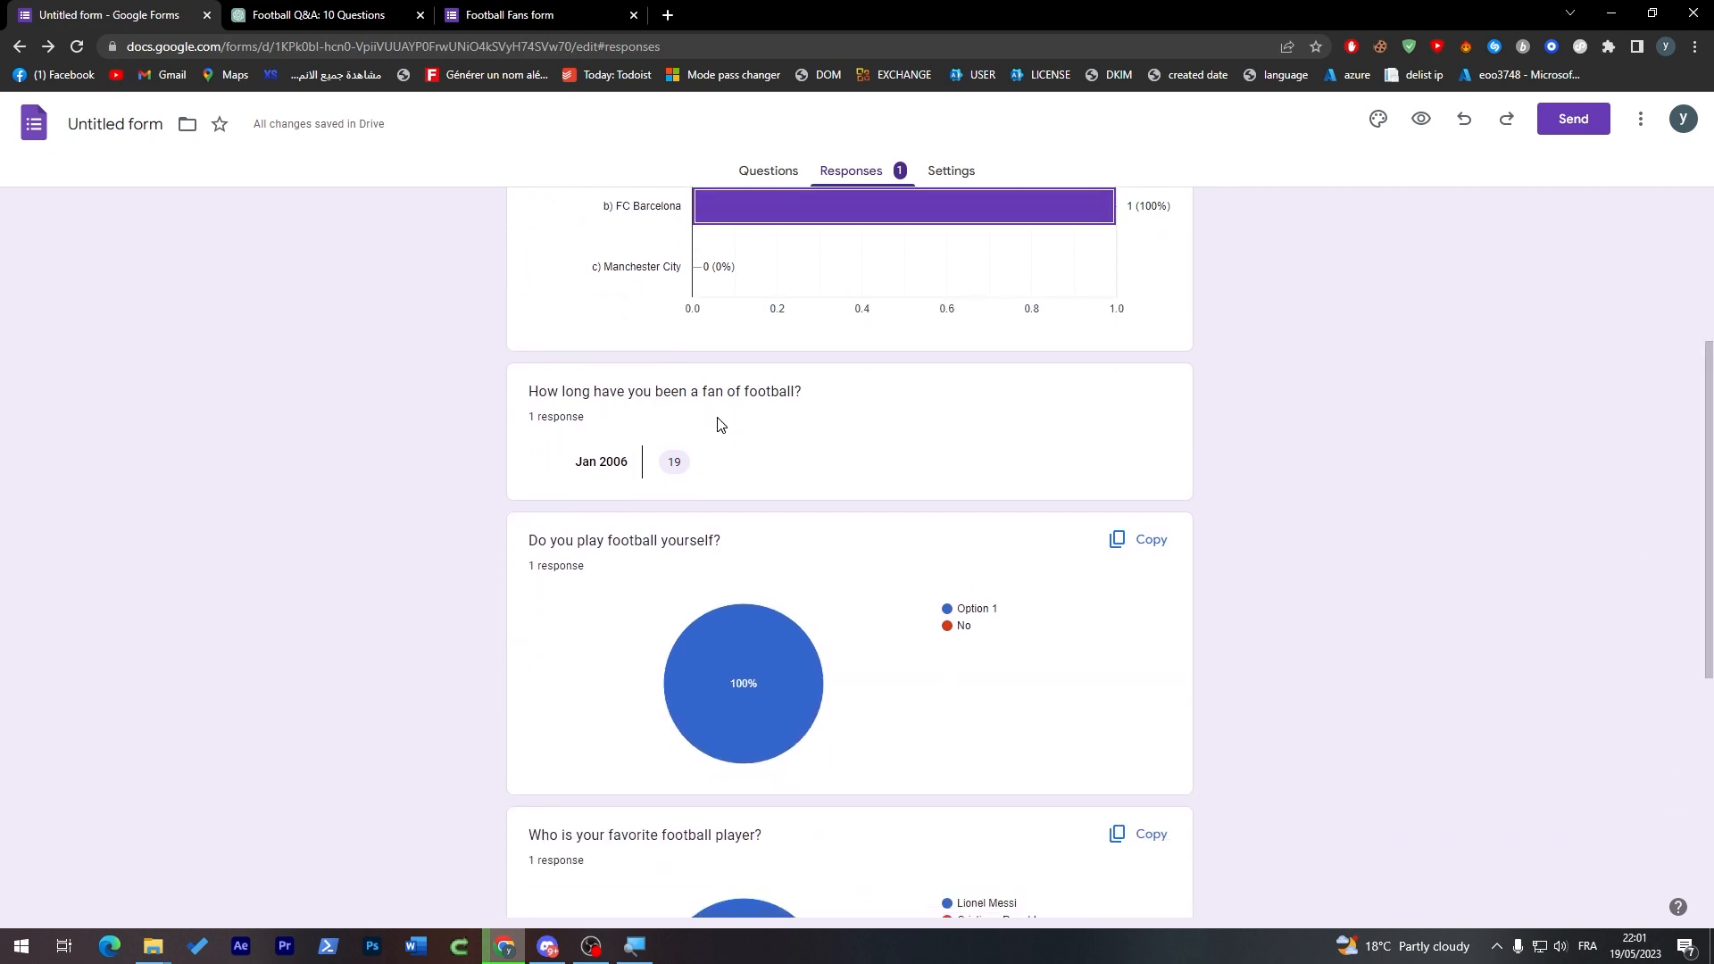
double_click(600, 461)
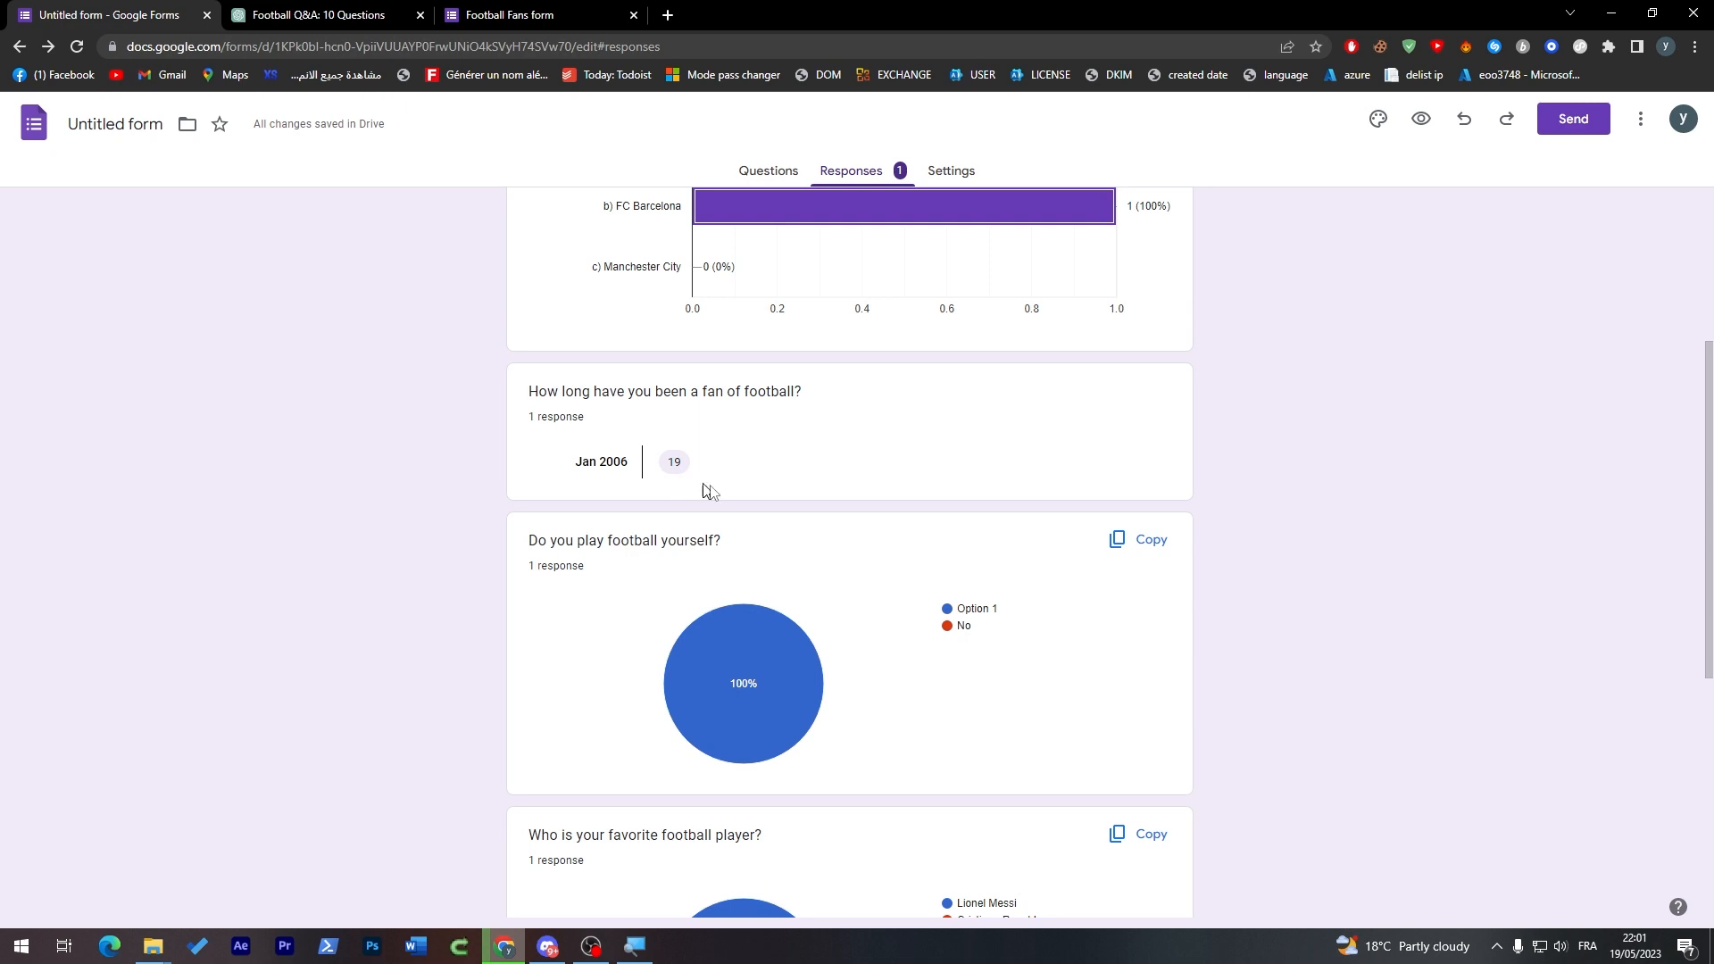
scroll(down, 3)
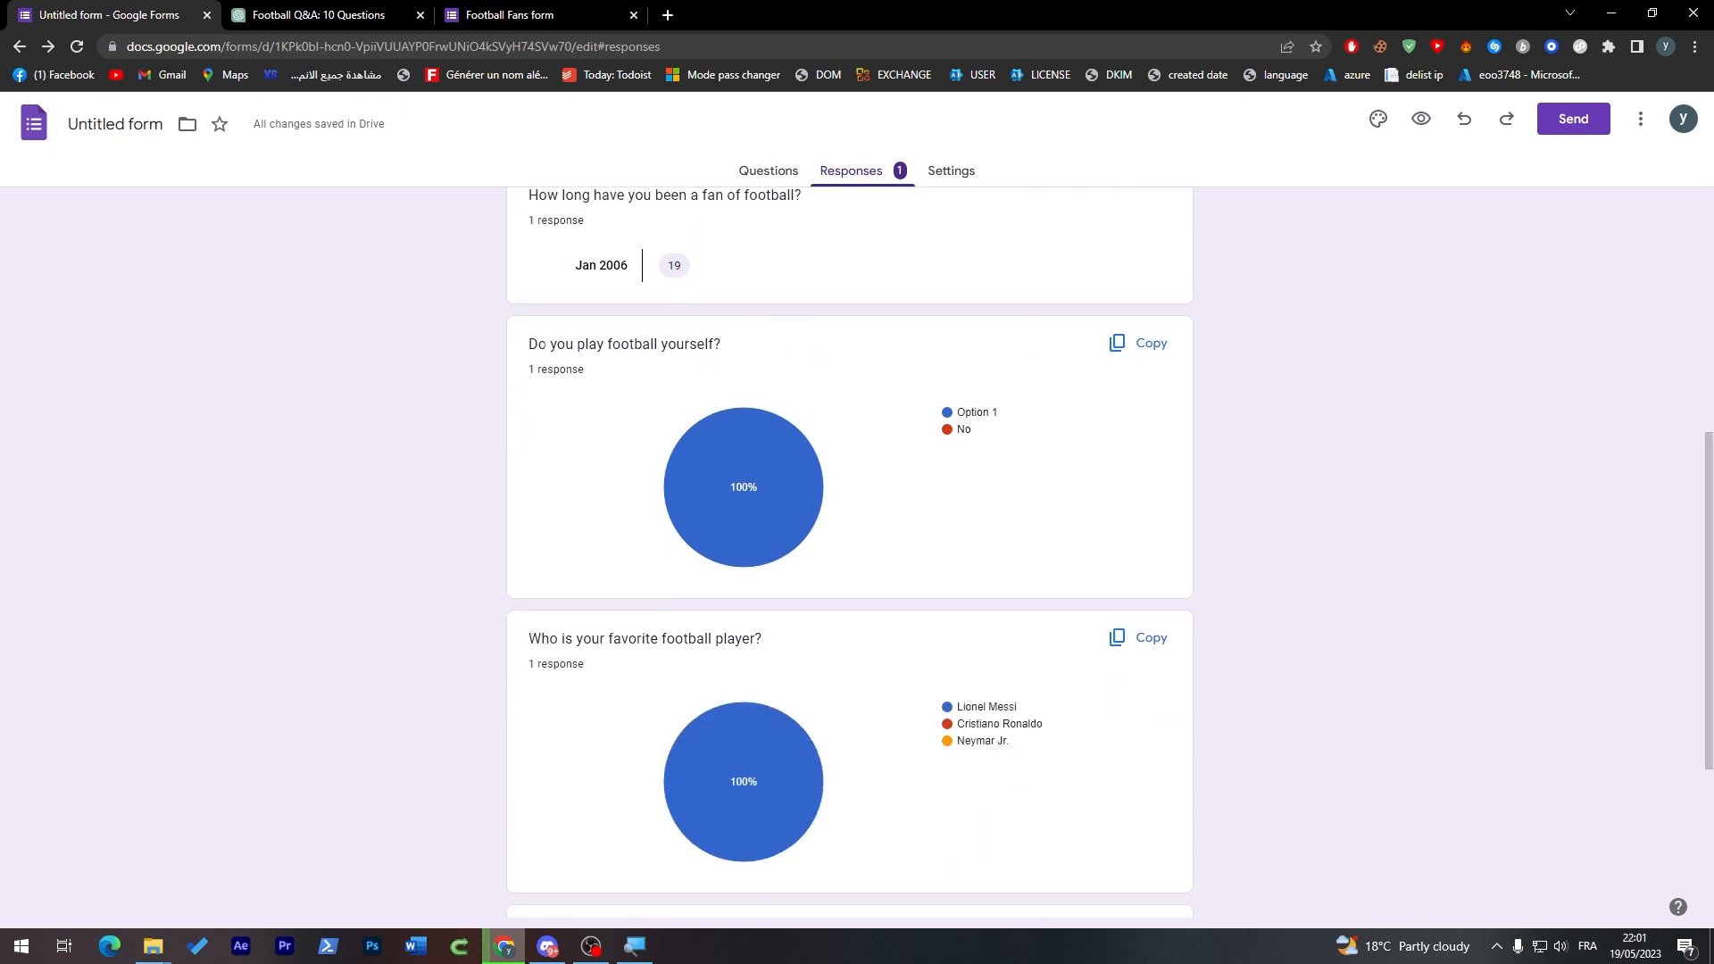
double_click(973, 413)
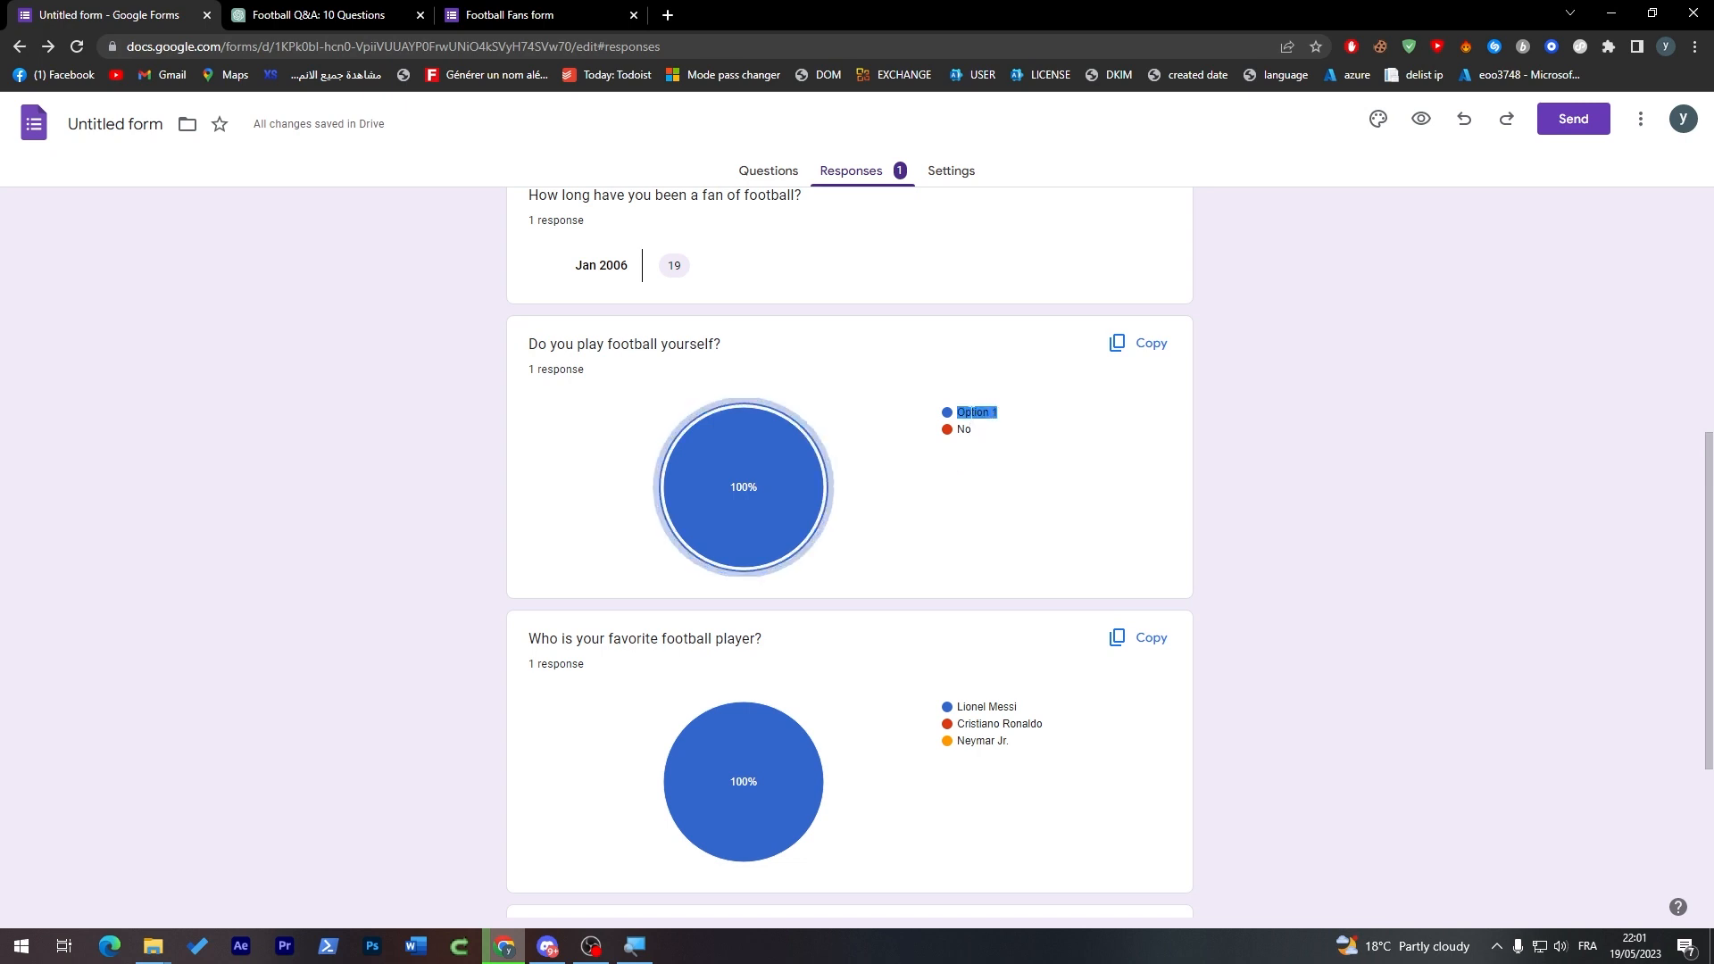
scroll(down, 3)
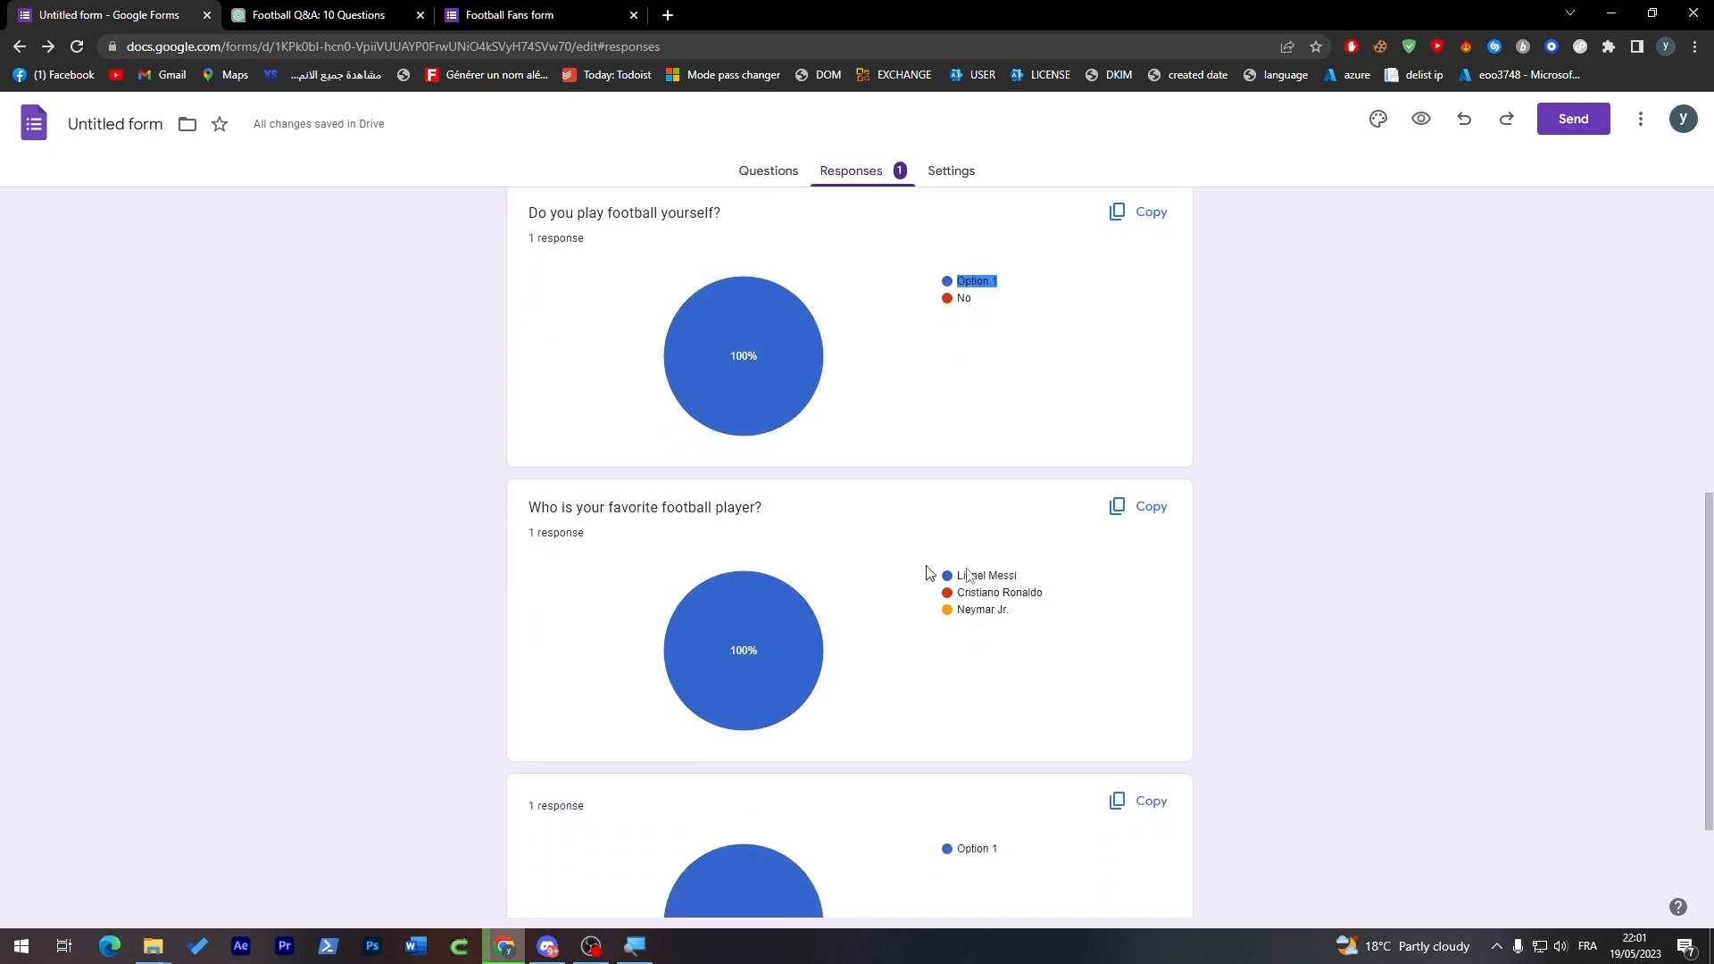
scroll(down, 3)
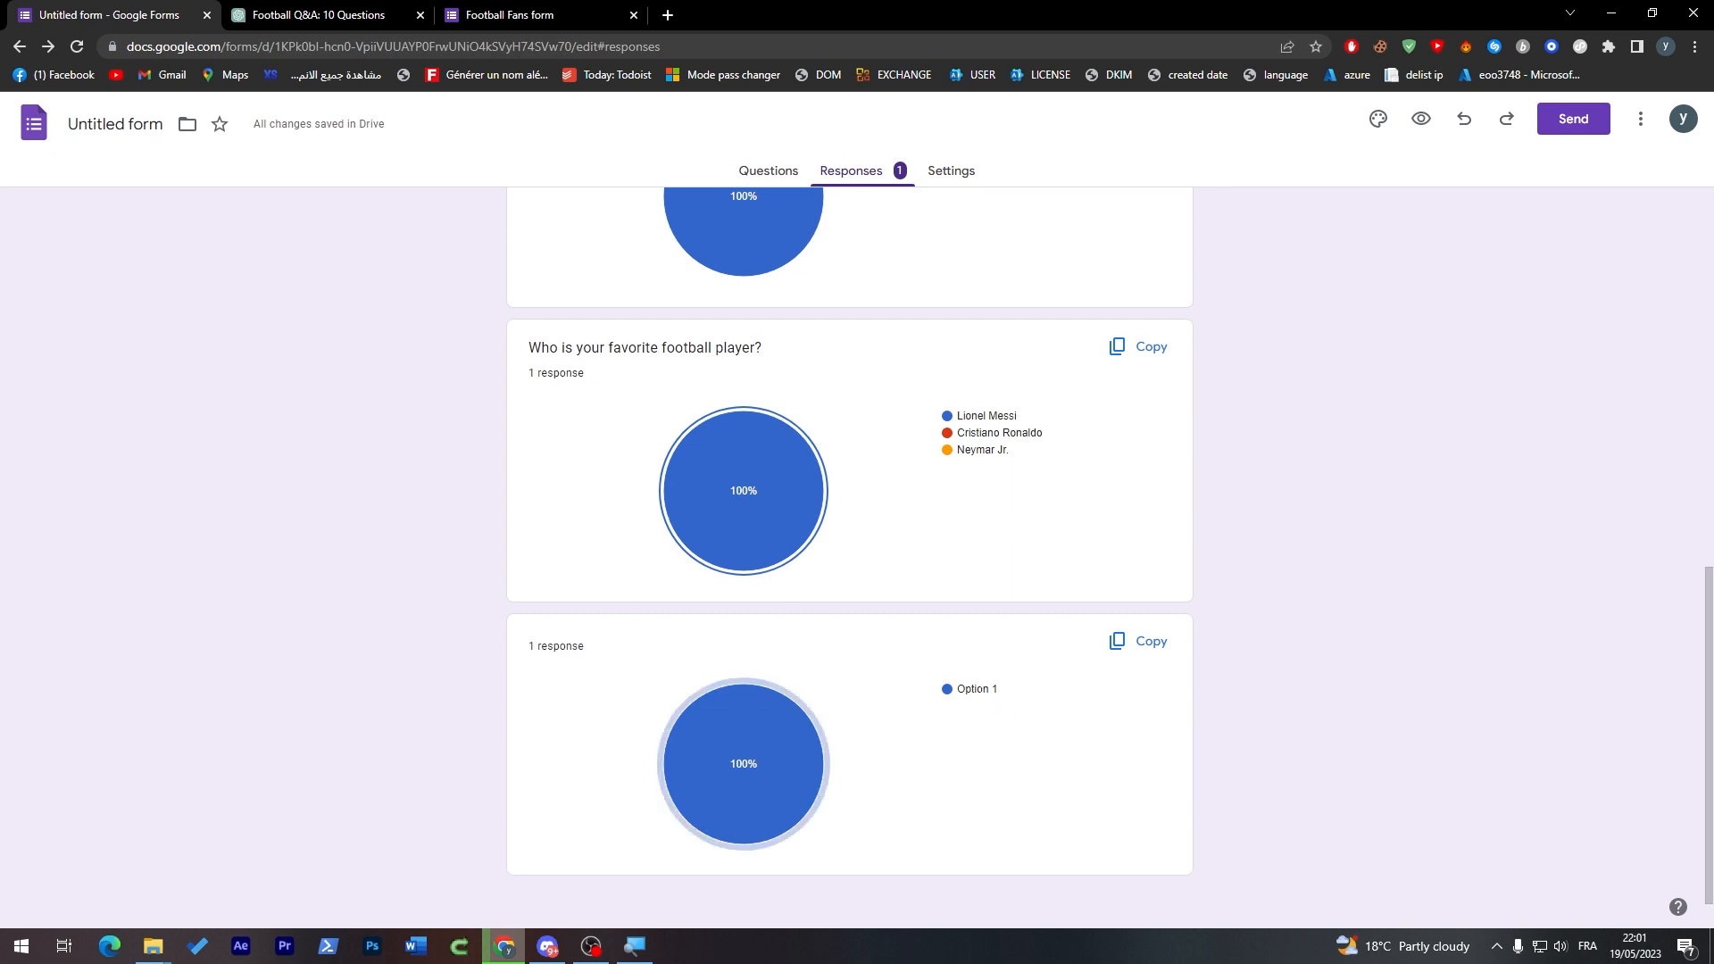
scroll(down, 3)
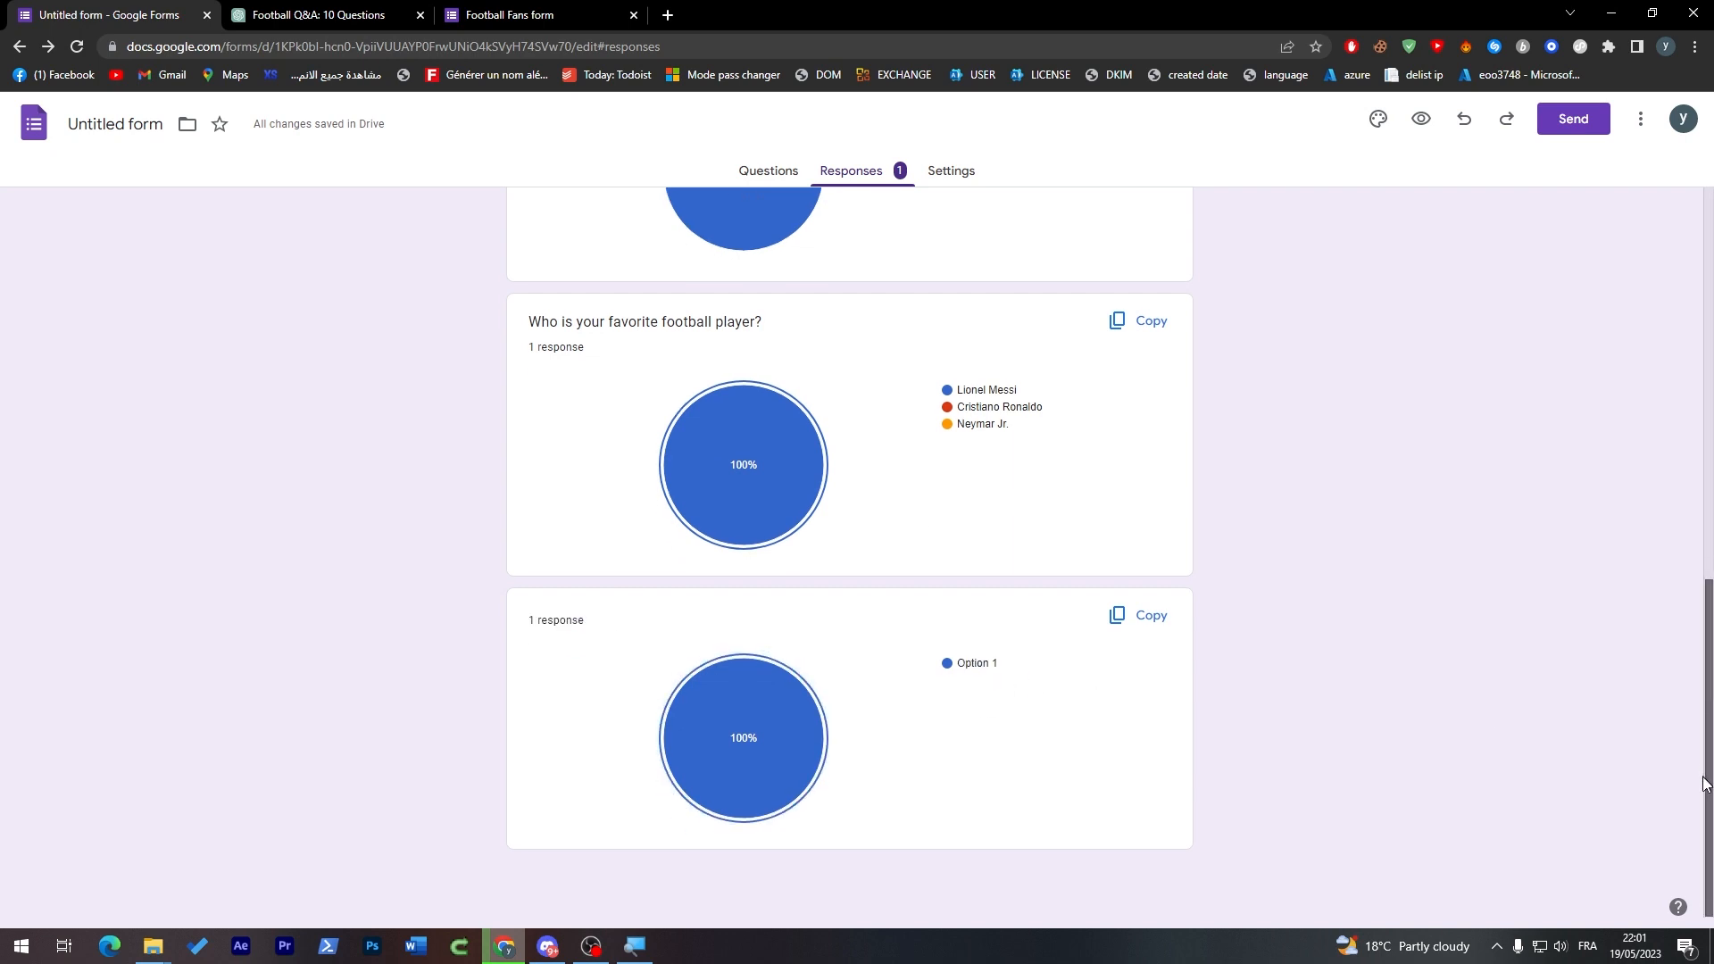
scroll(up, 3)
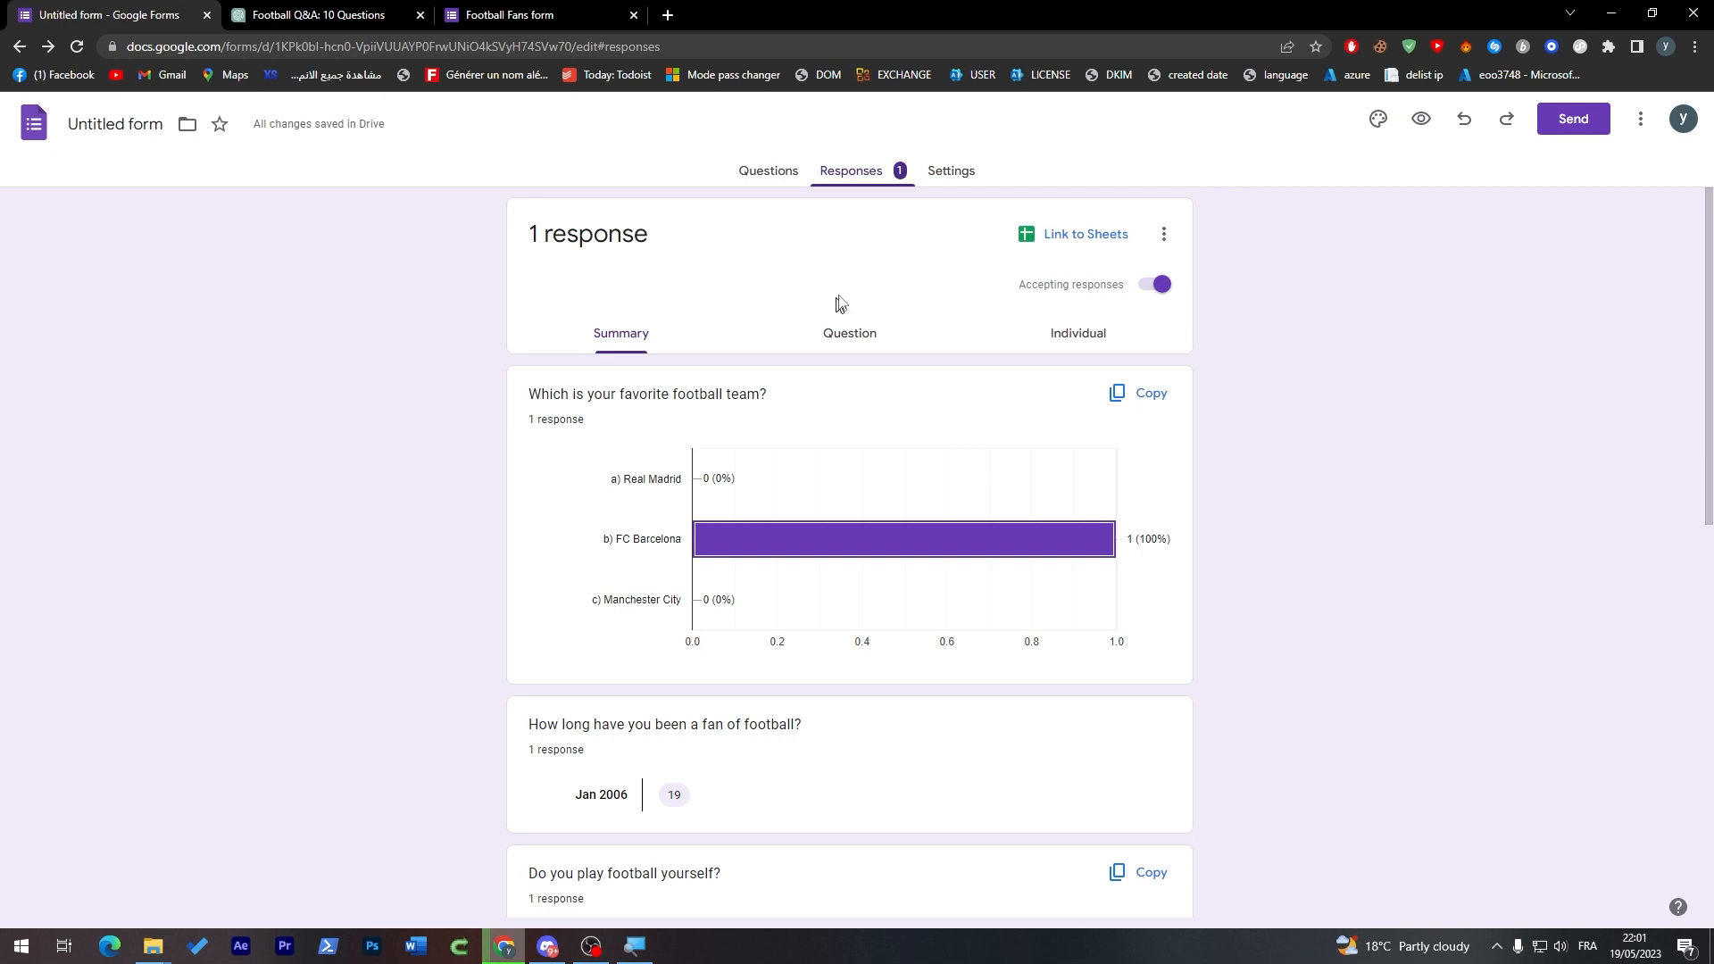
mouse_move(779, 263)
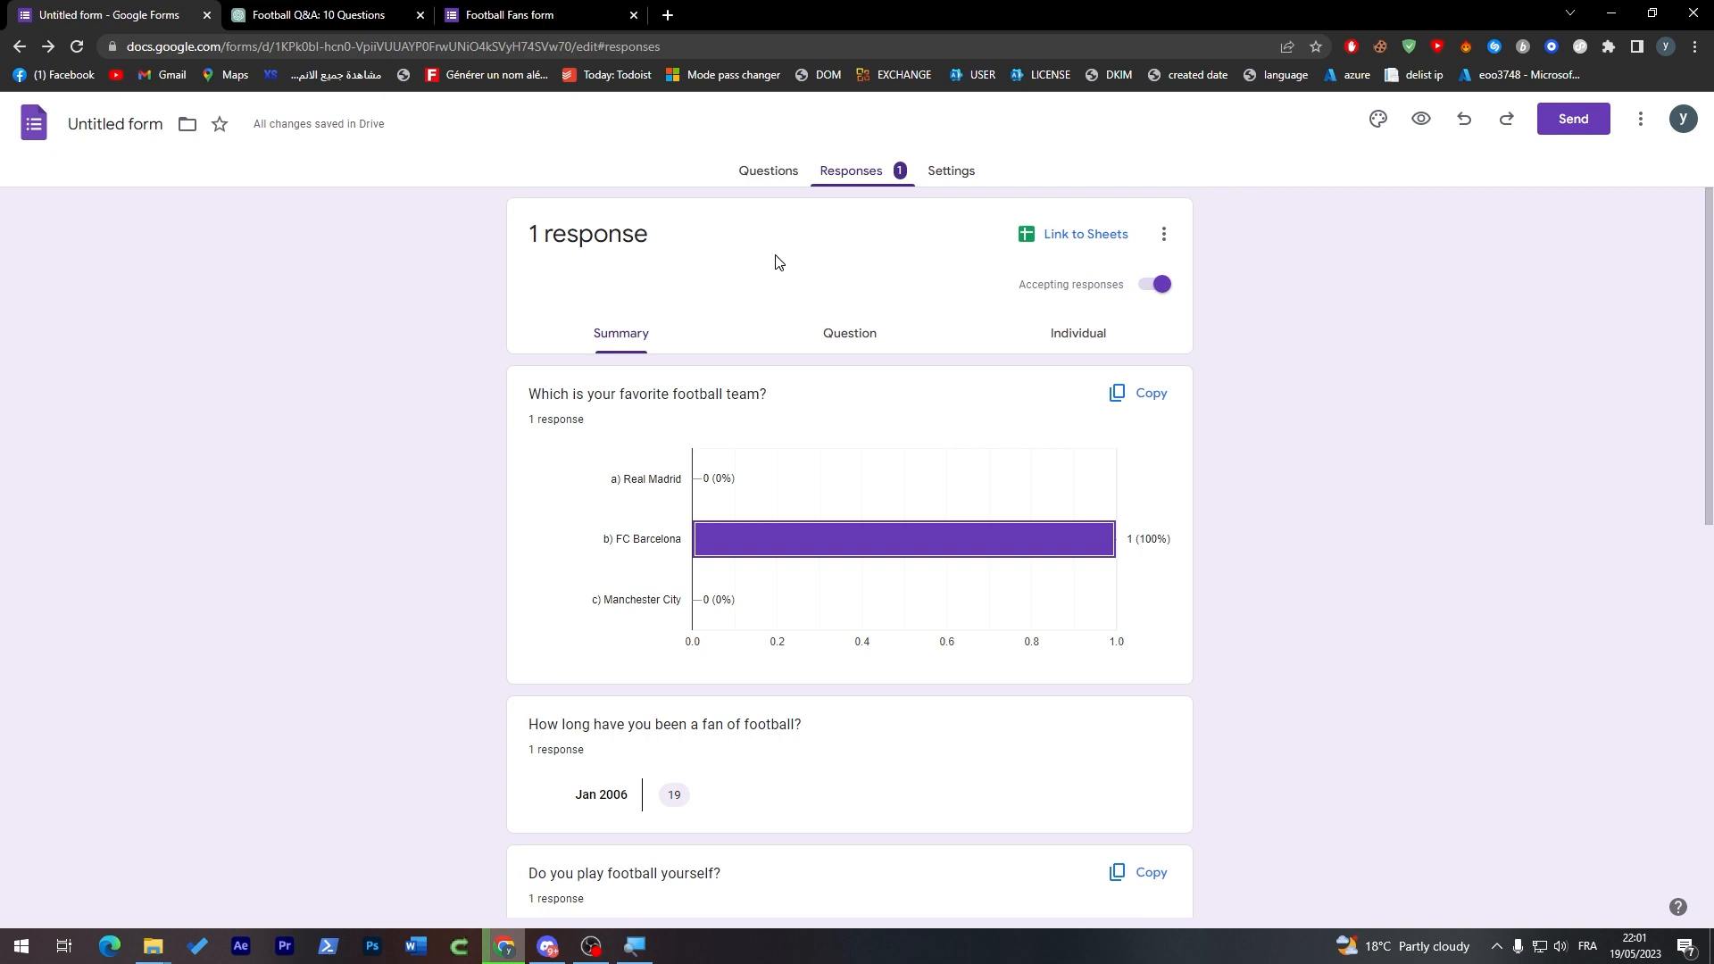
click(949, 170)
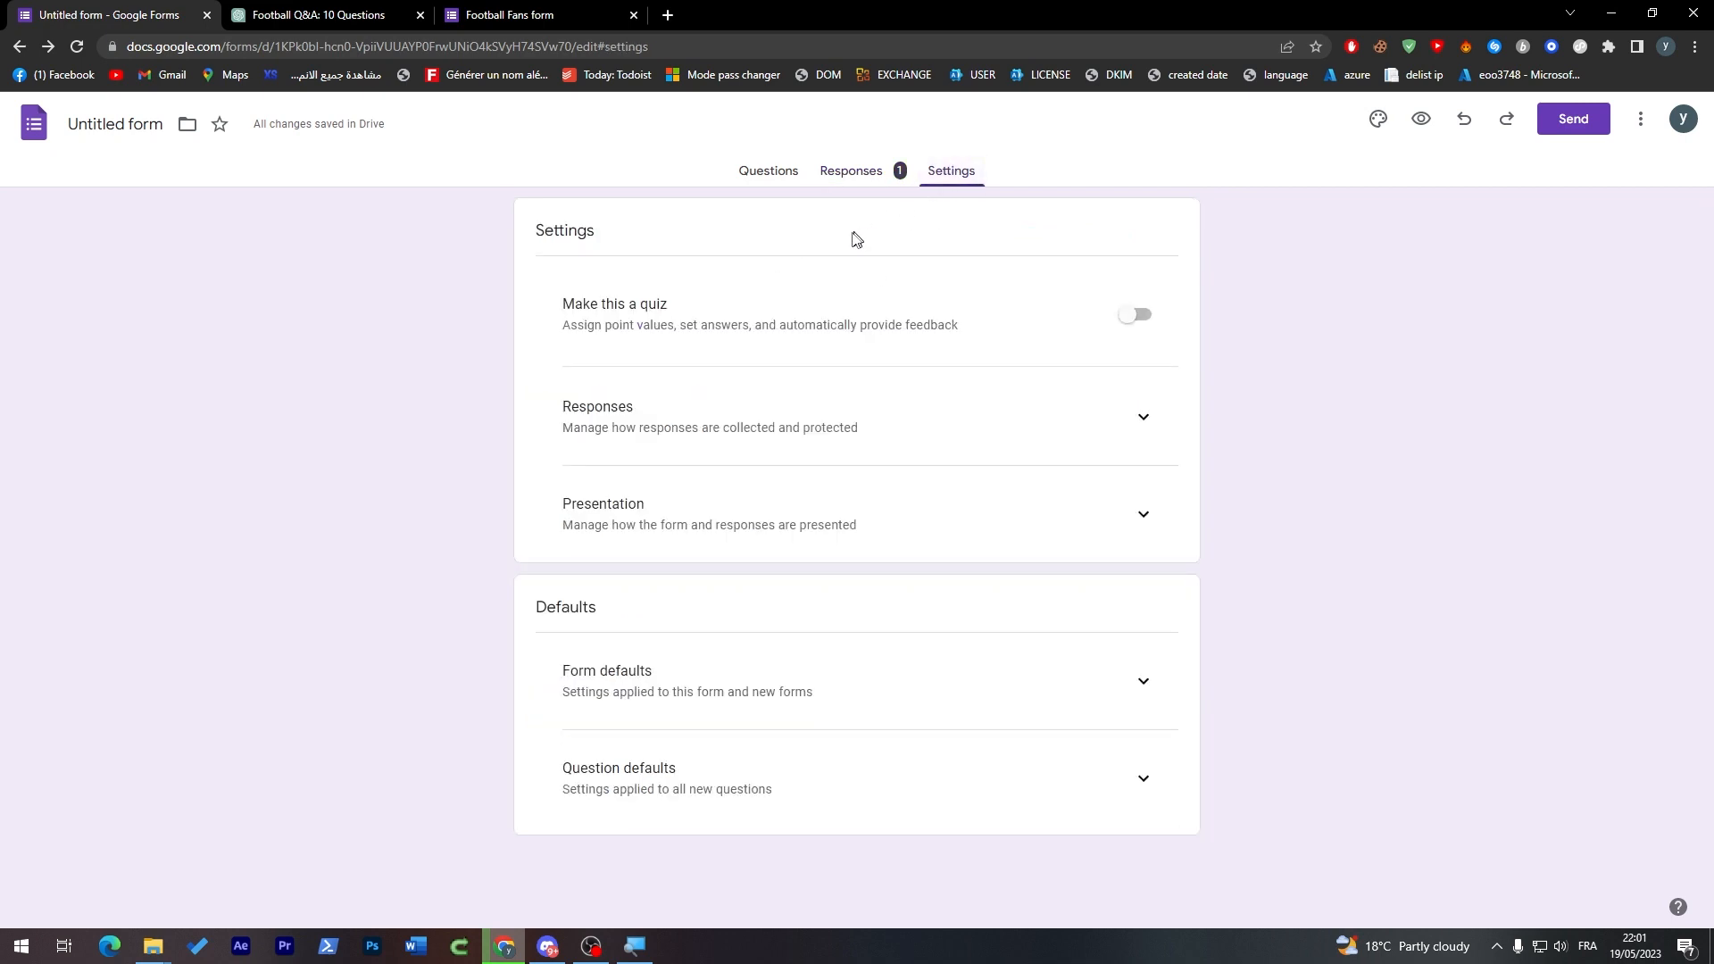
mouse_move(620, 229)
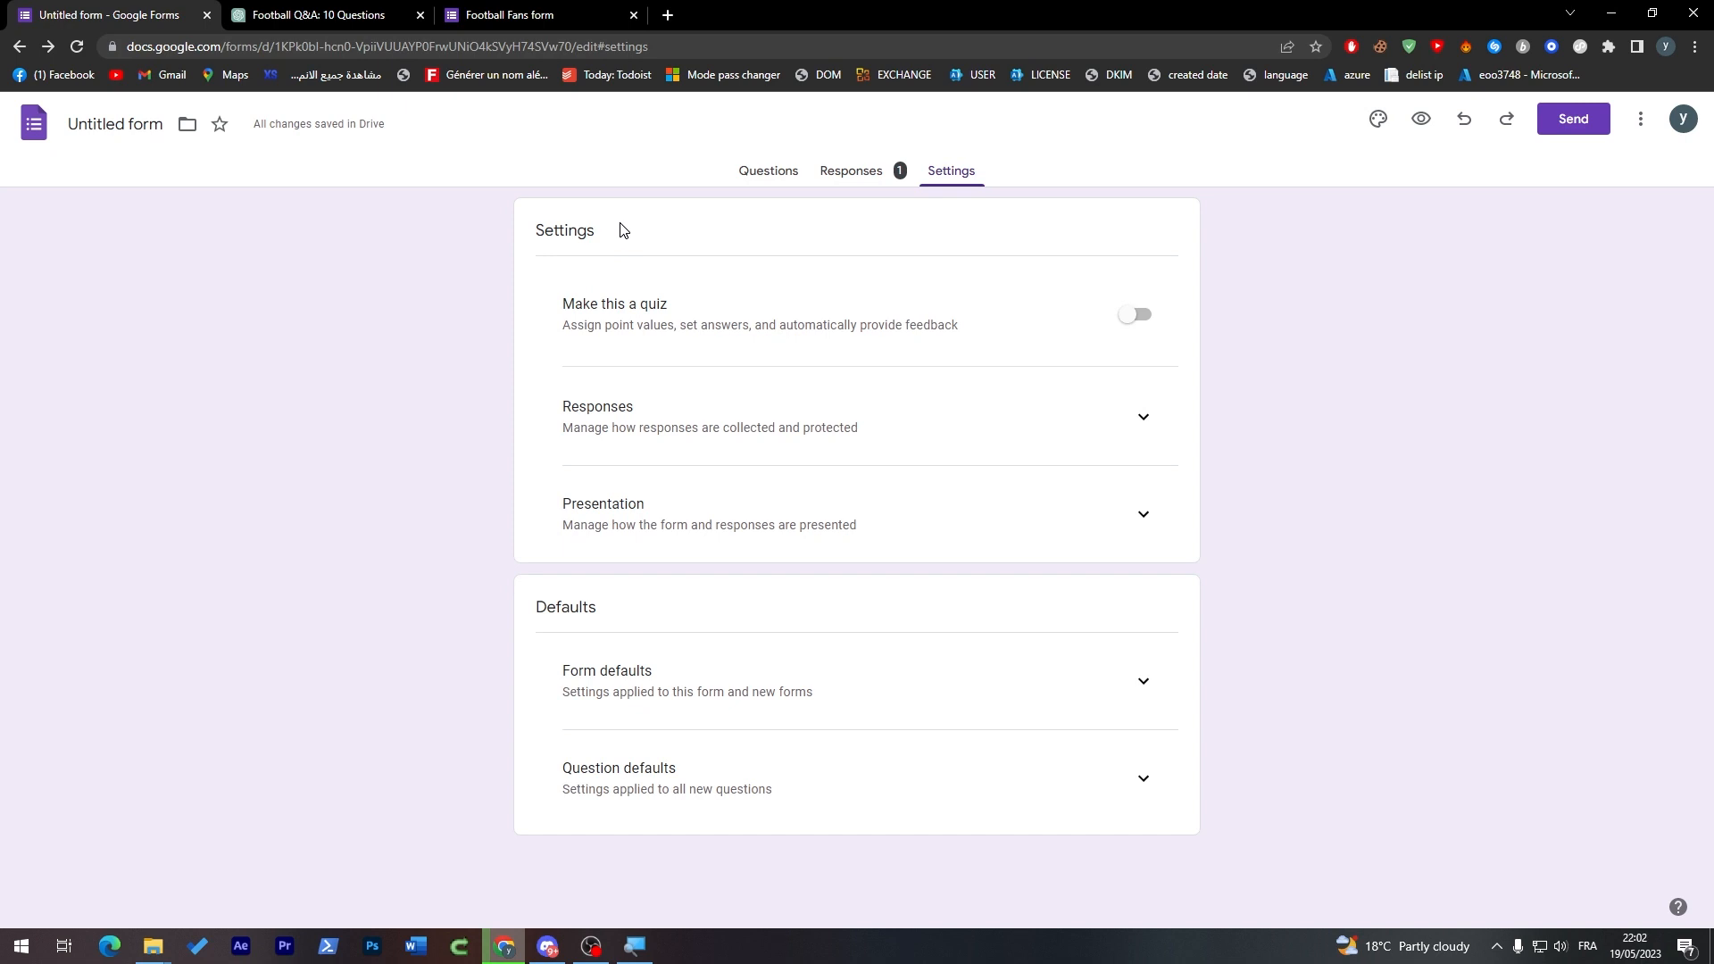